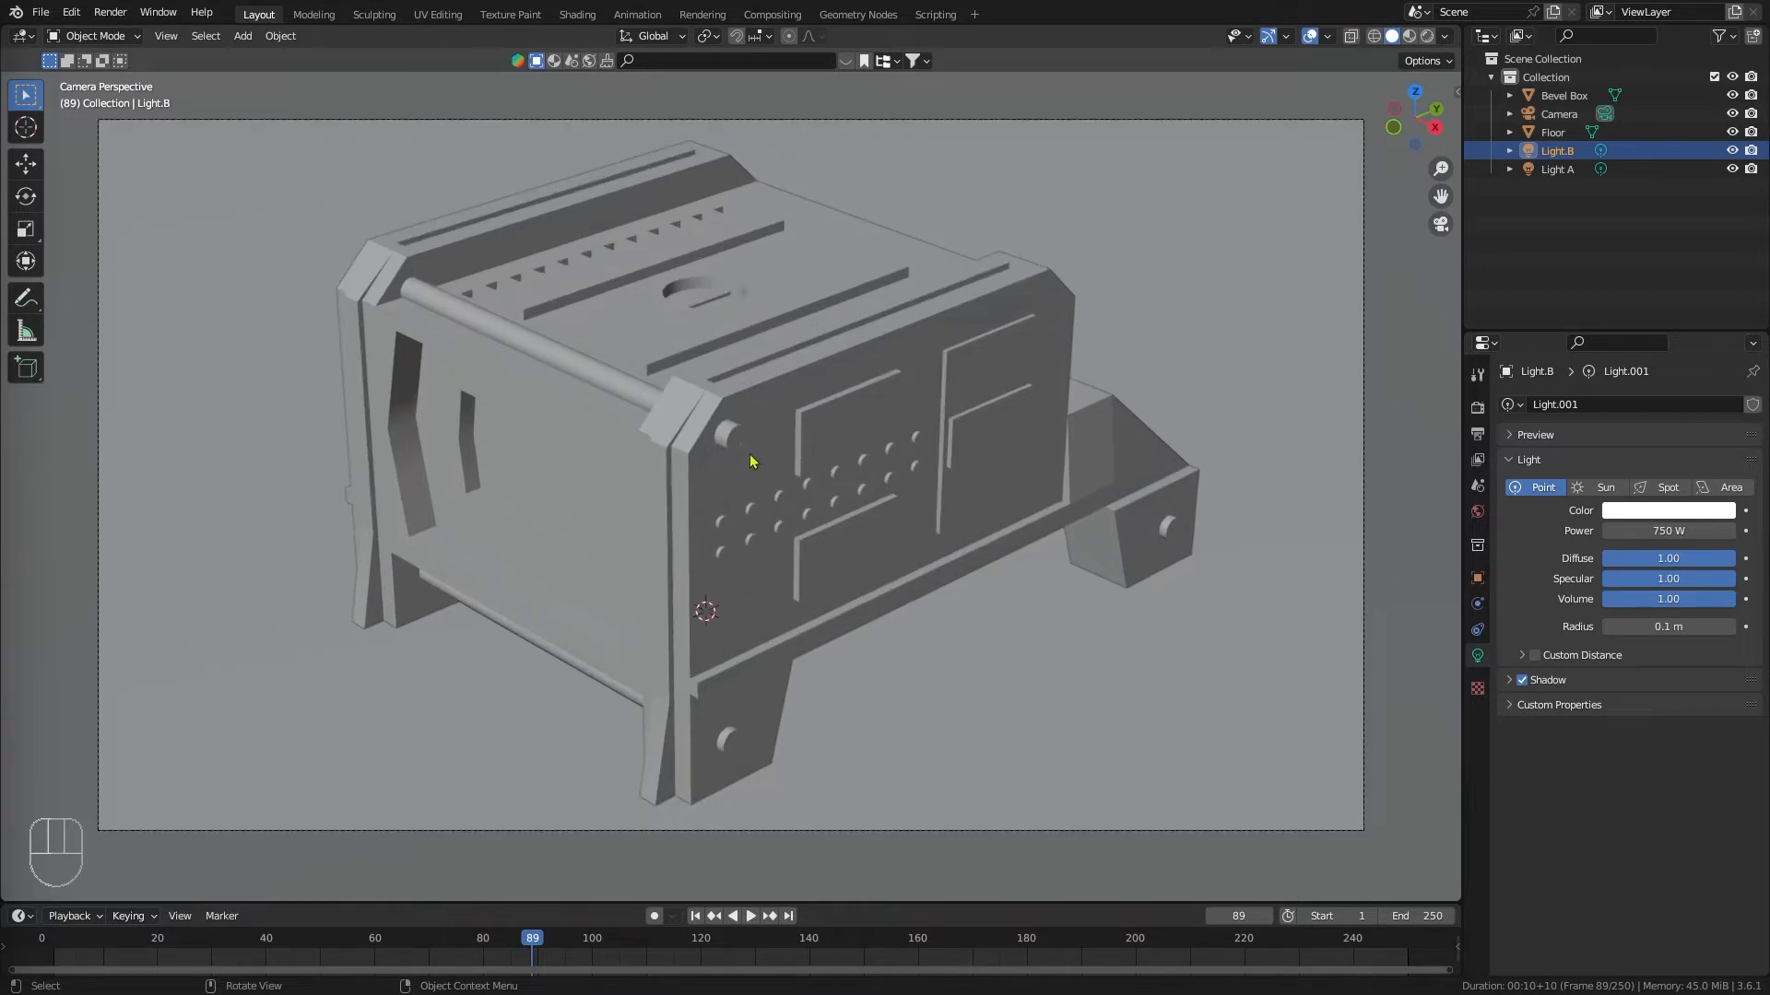
# Step: Check the installed add-ons in Preferences by filtering for 'node', then clear the filter
pyautogui.scroll(3)
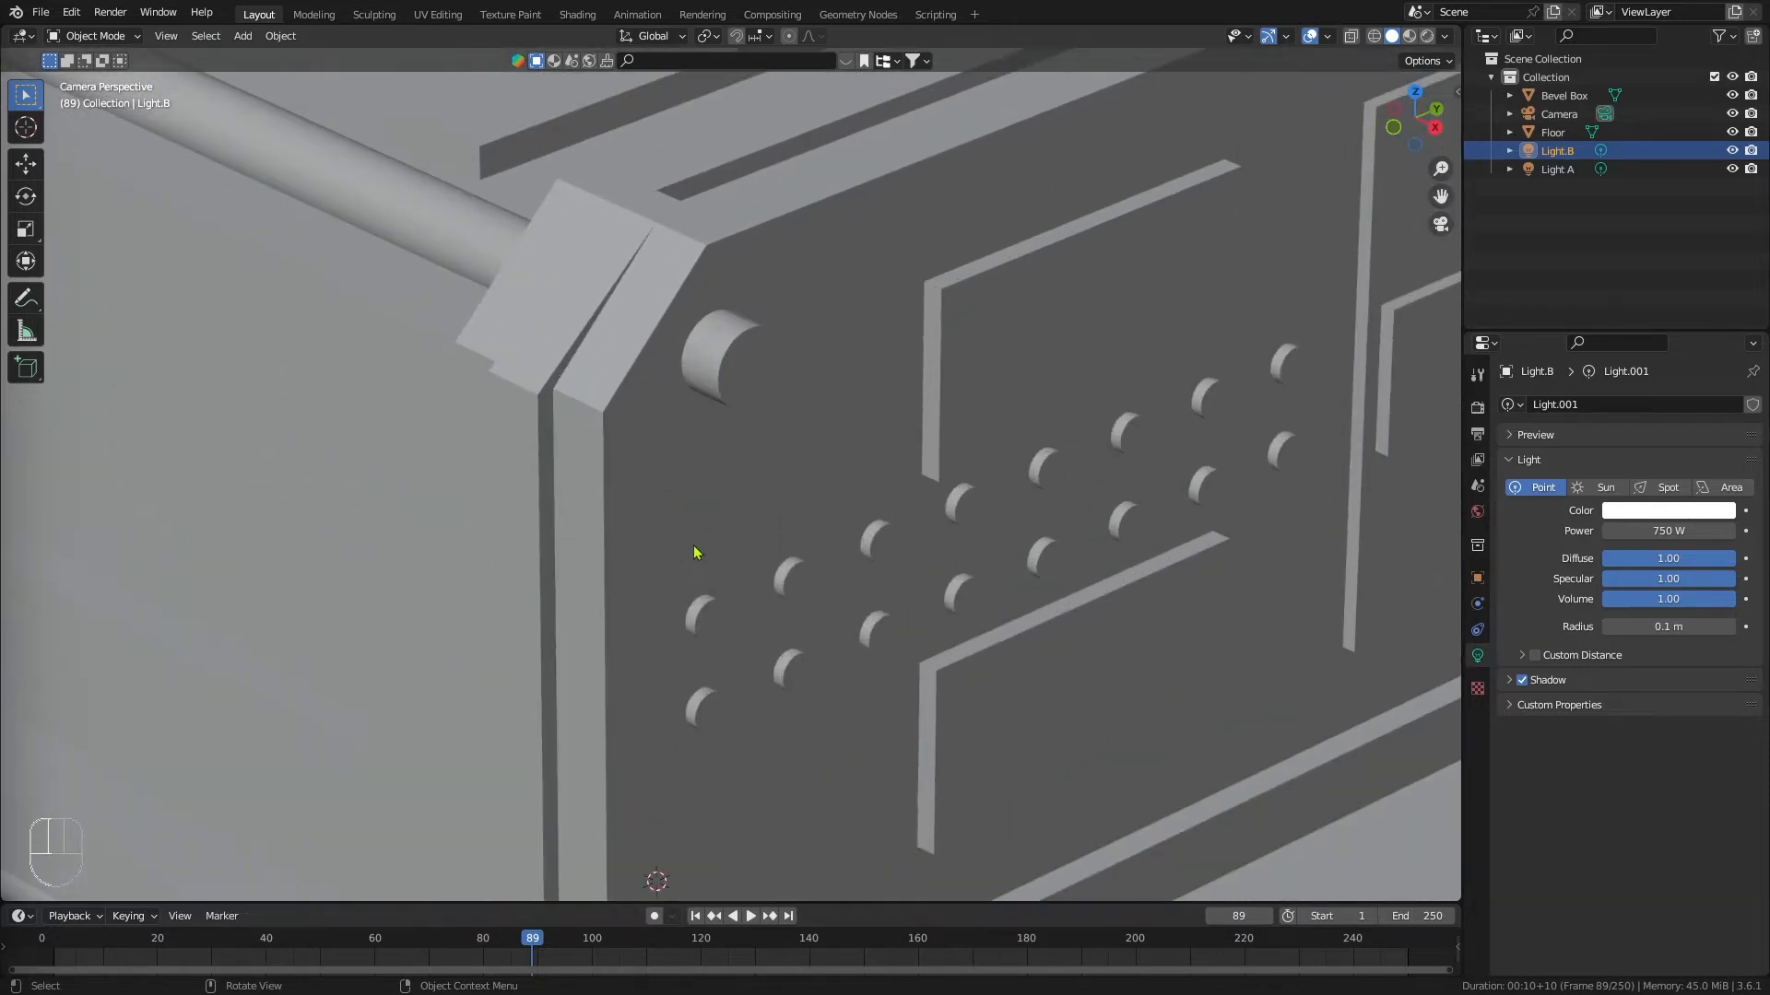
pyautogui.moveTo(712, 250)
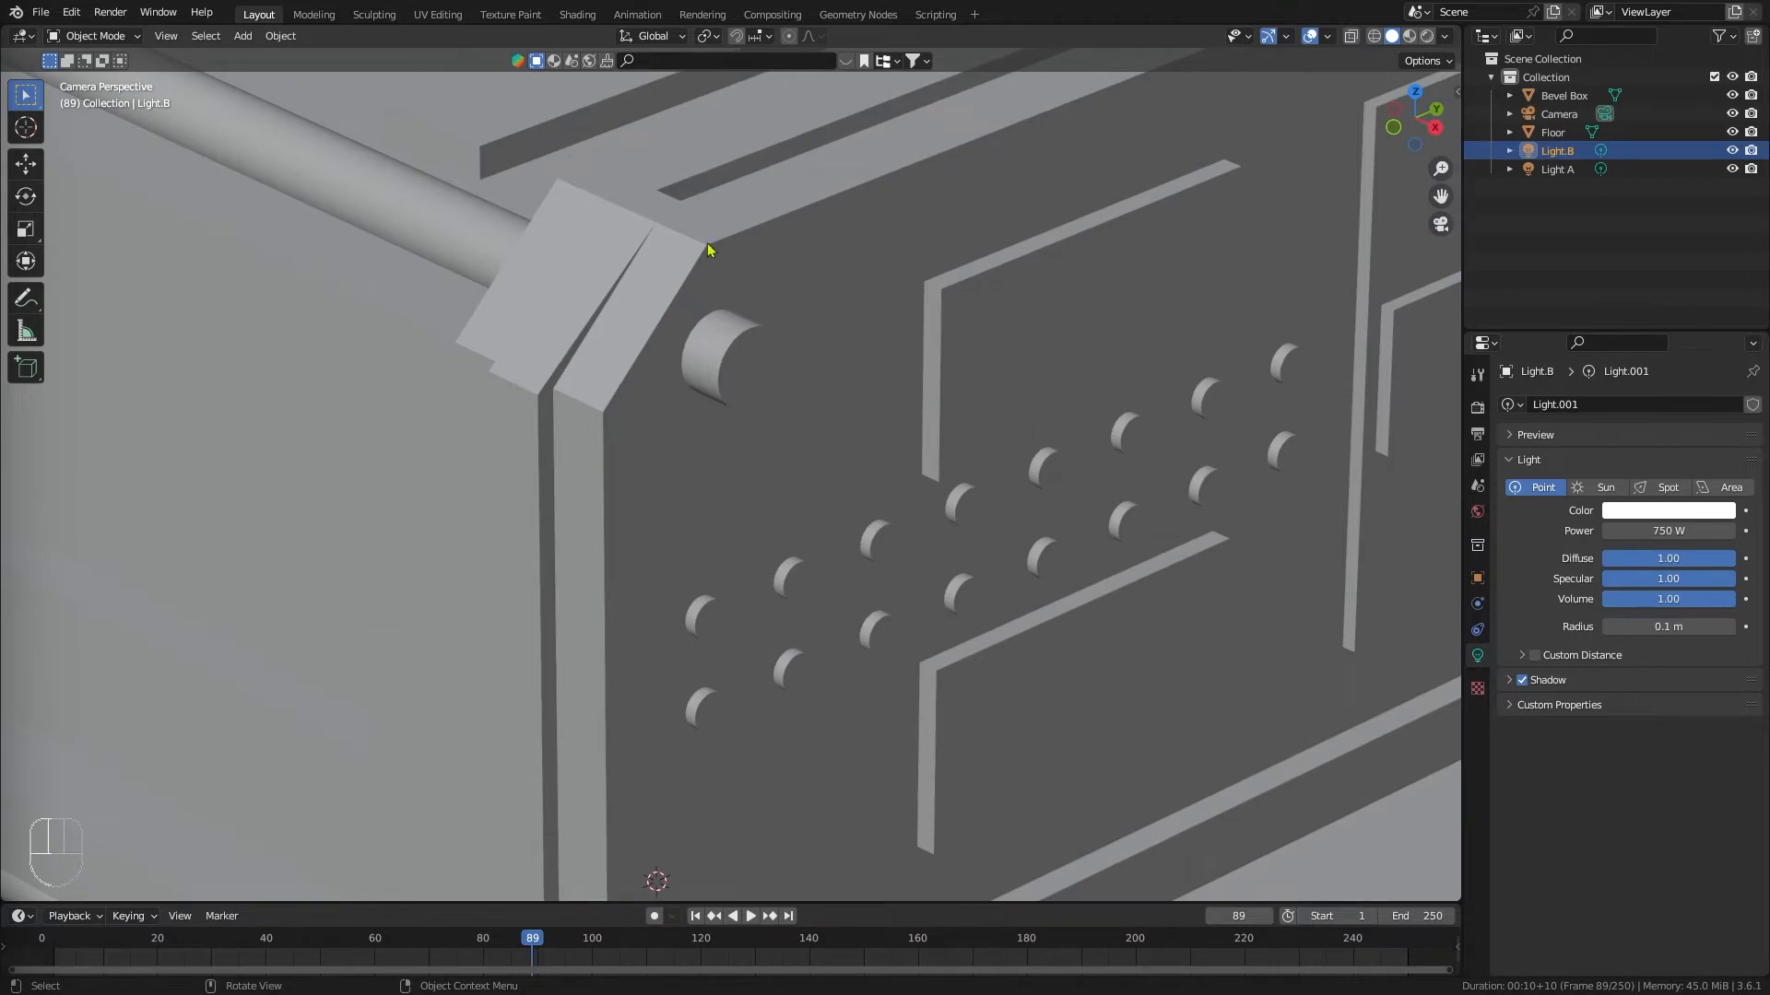
pyautogui.moveTo(627, 517)
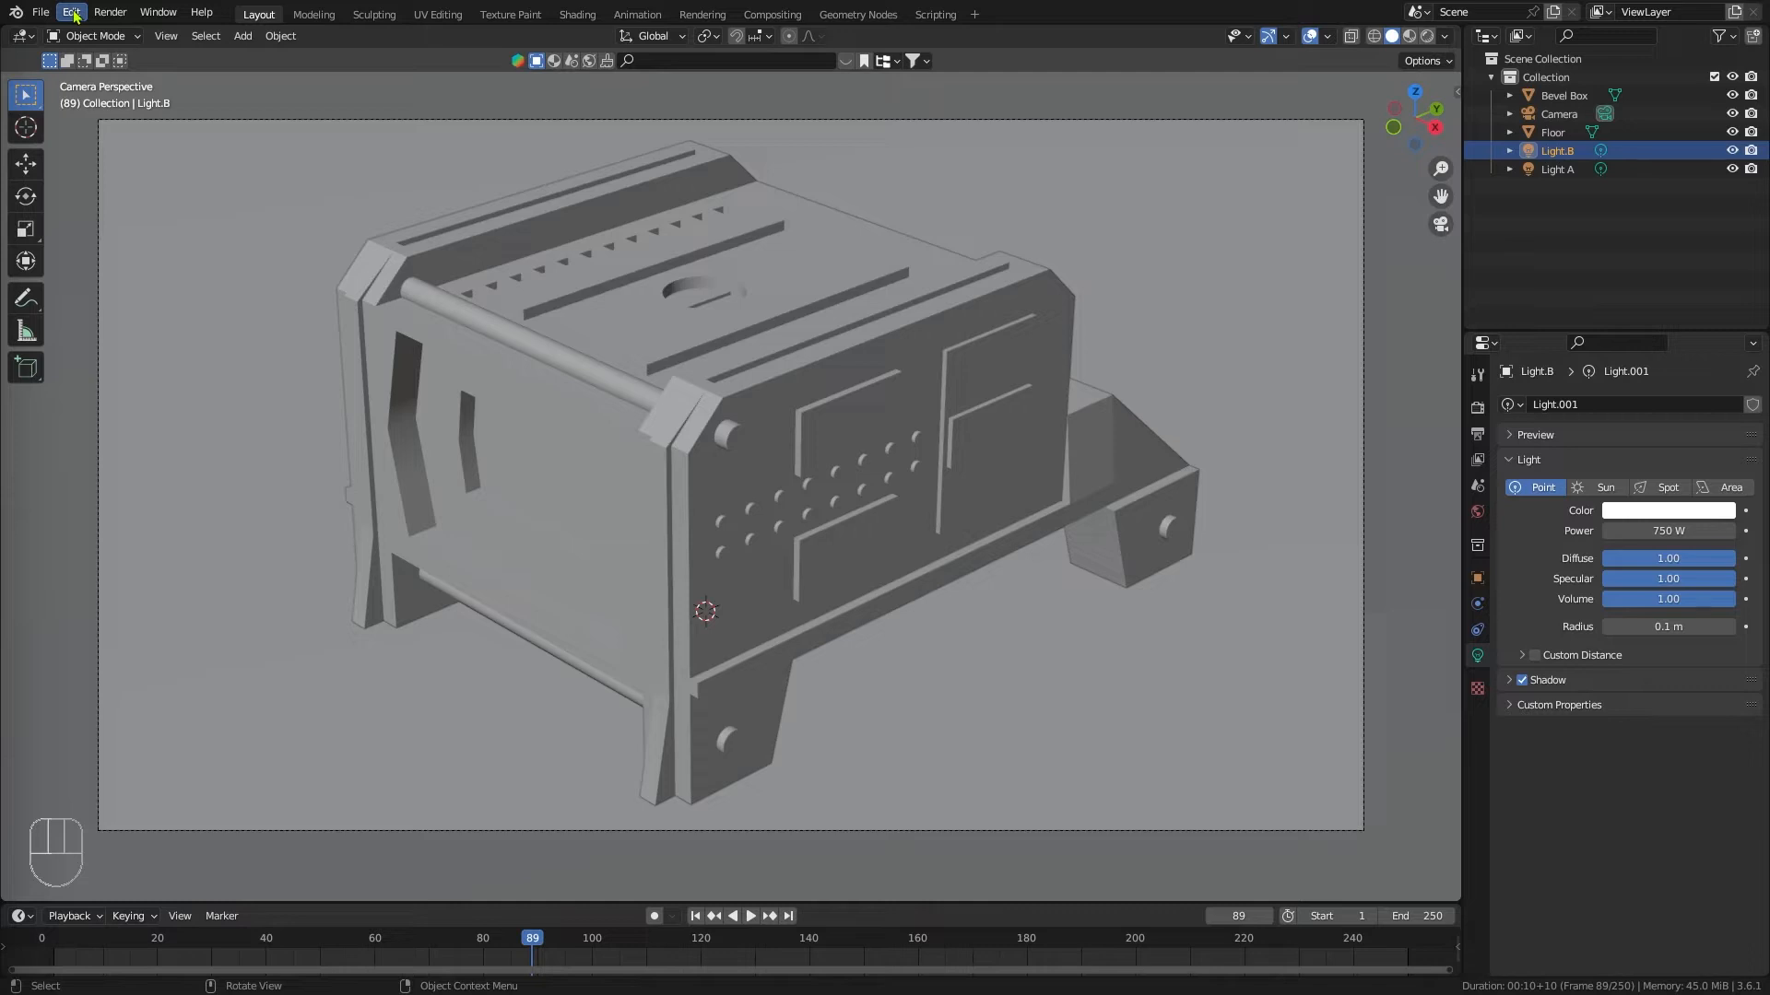
pyautogui.click(71, 11)
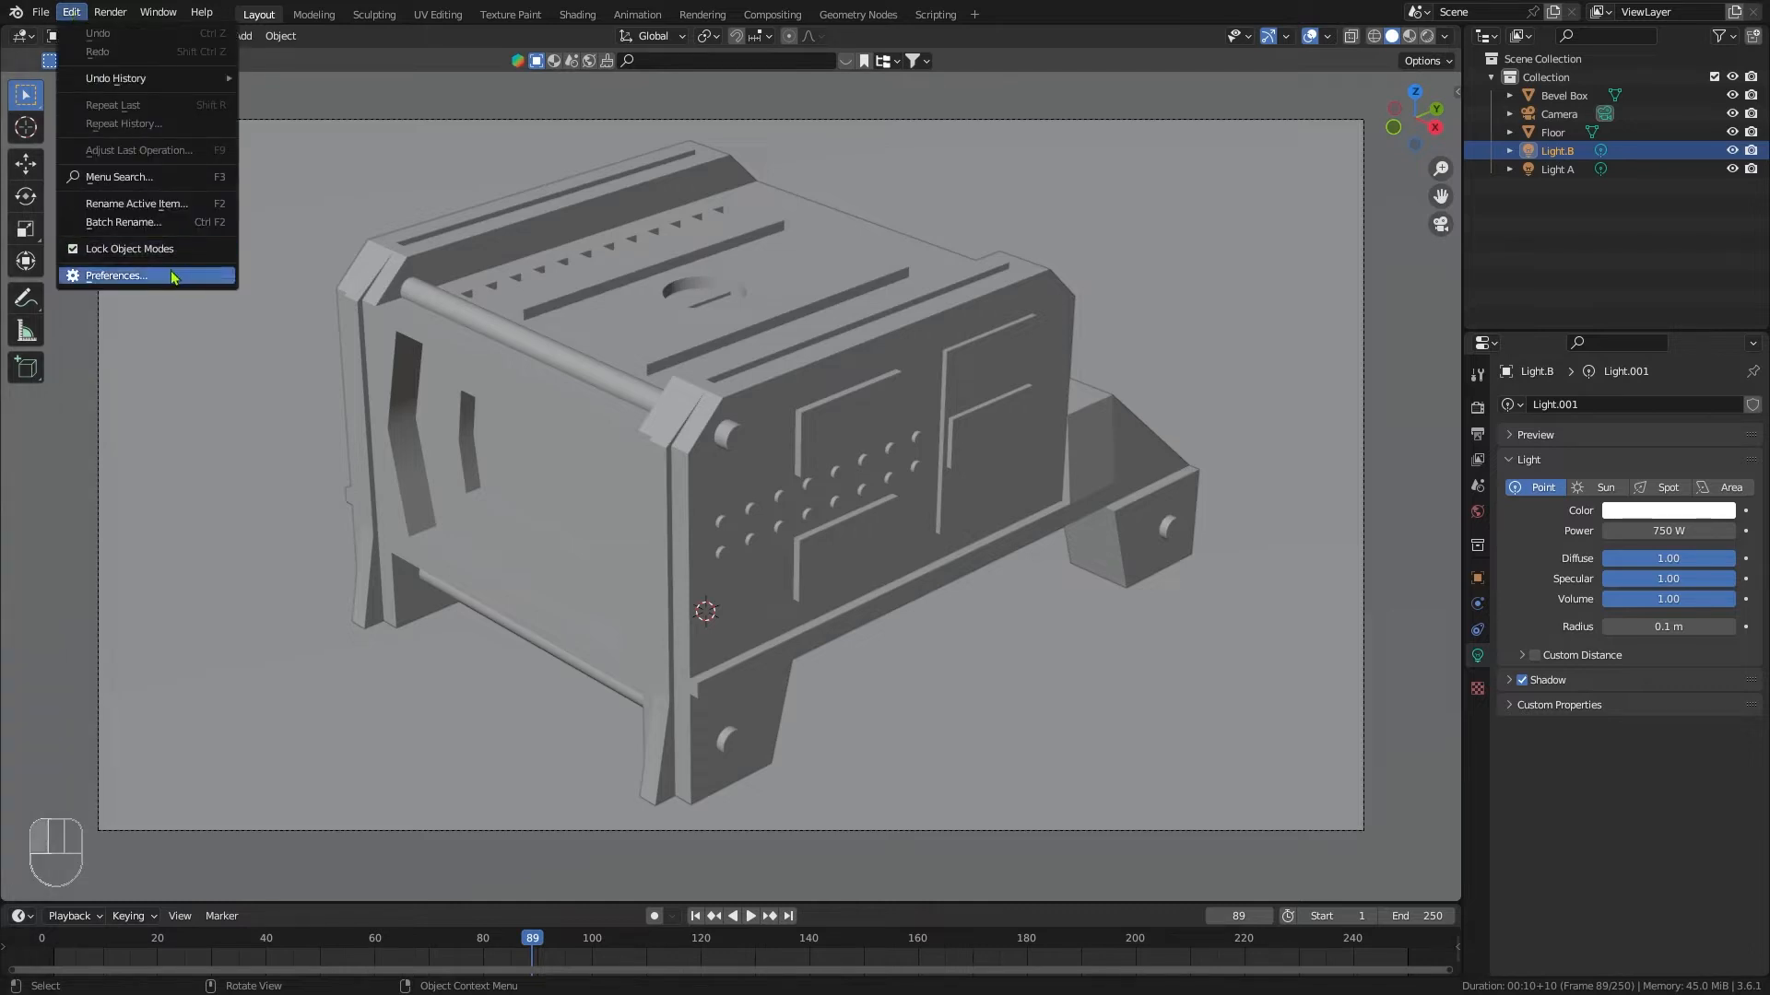
pyautogui.click(116, 277)
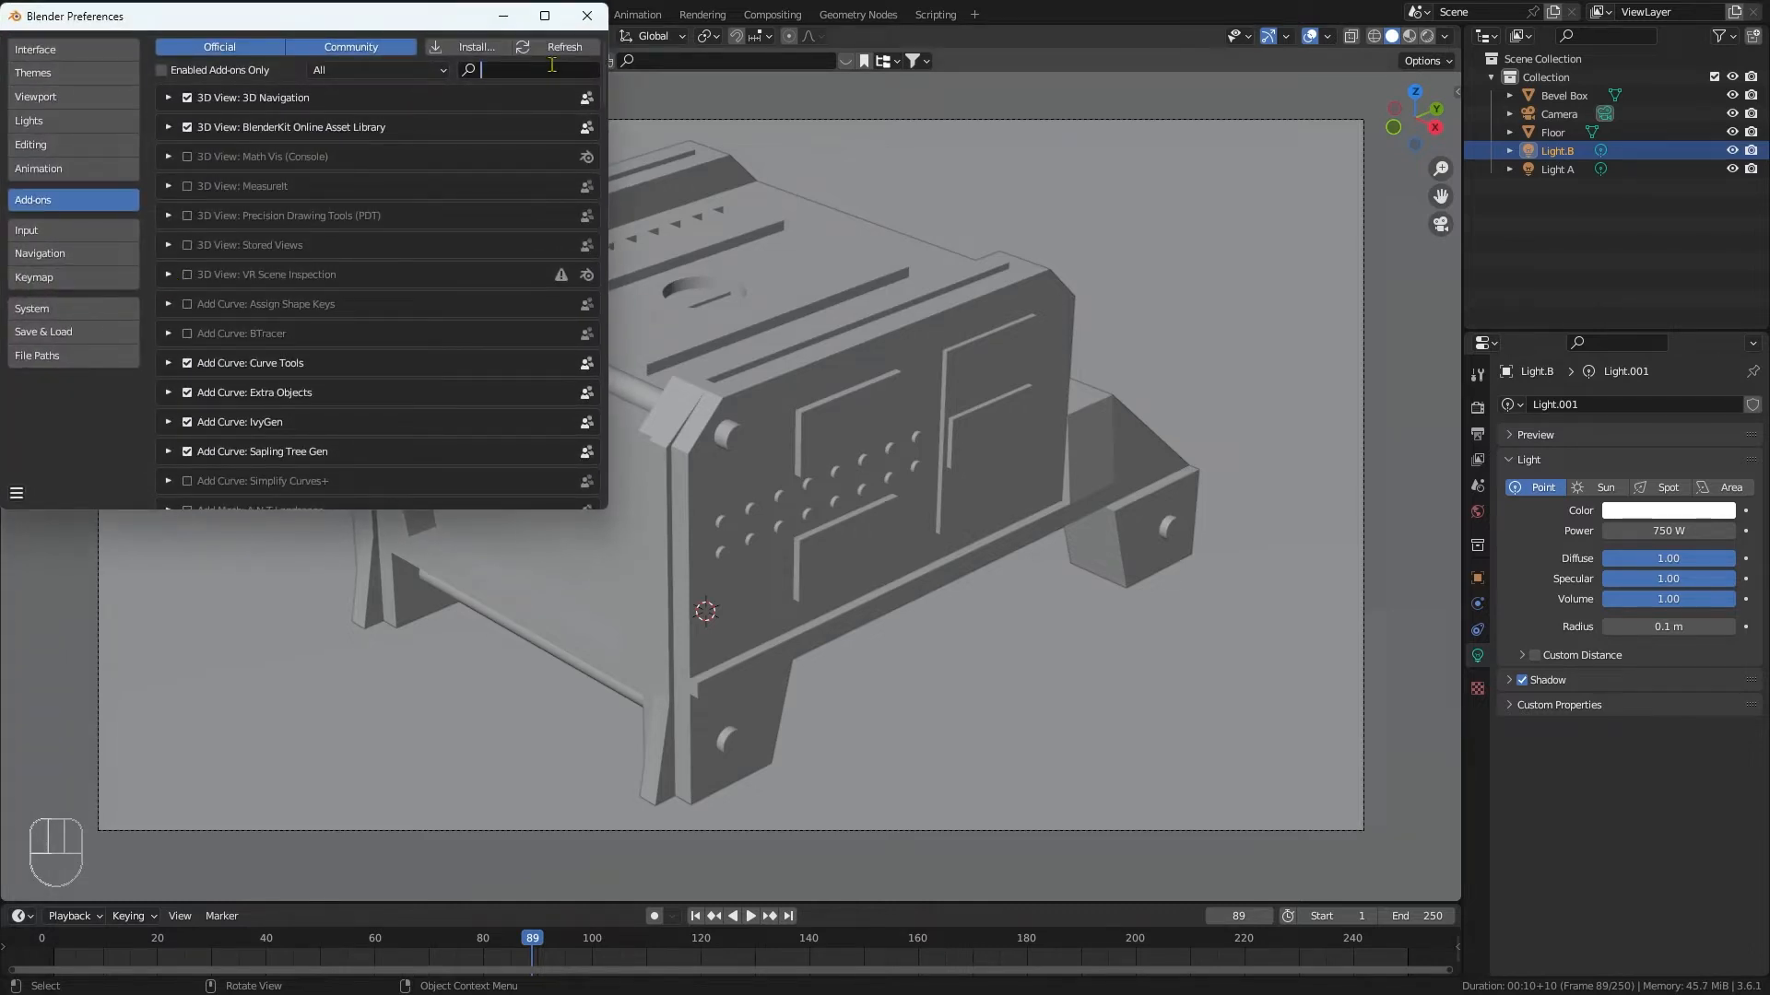
pyautogui.write('node')
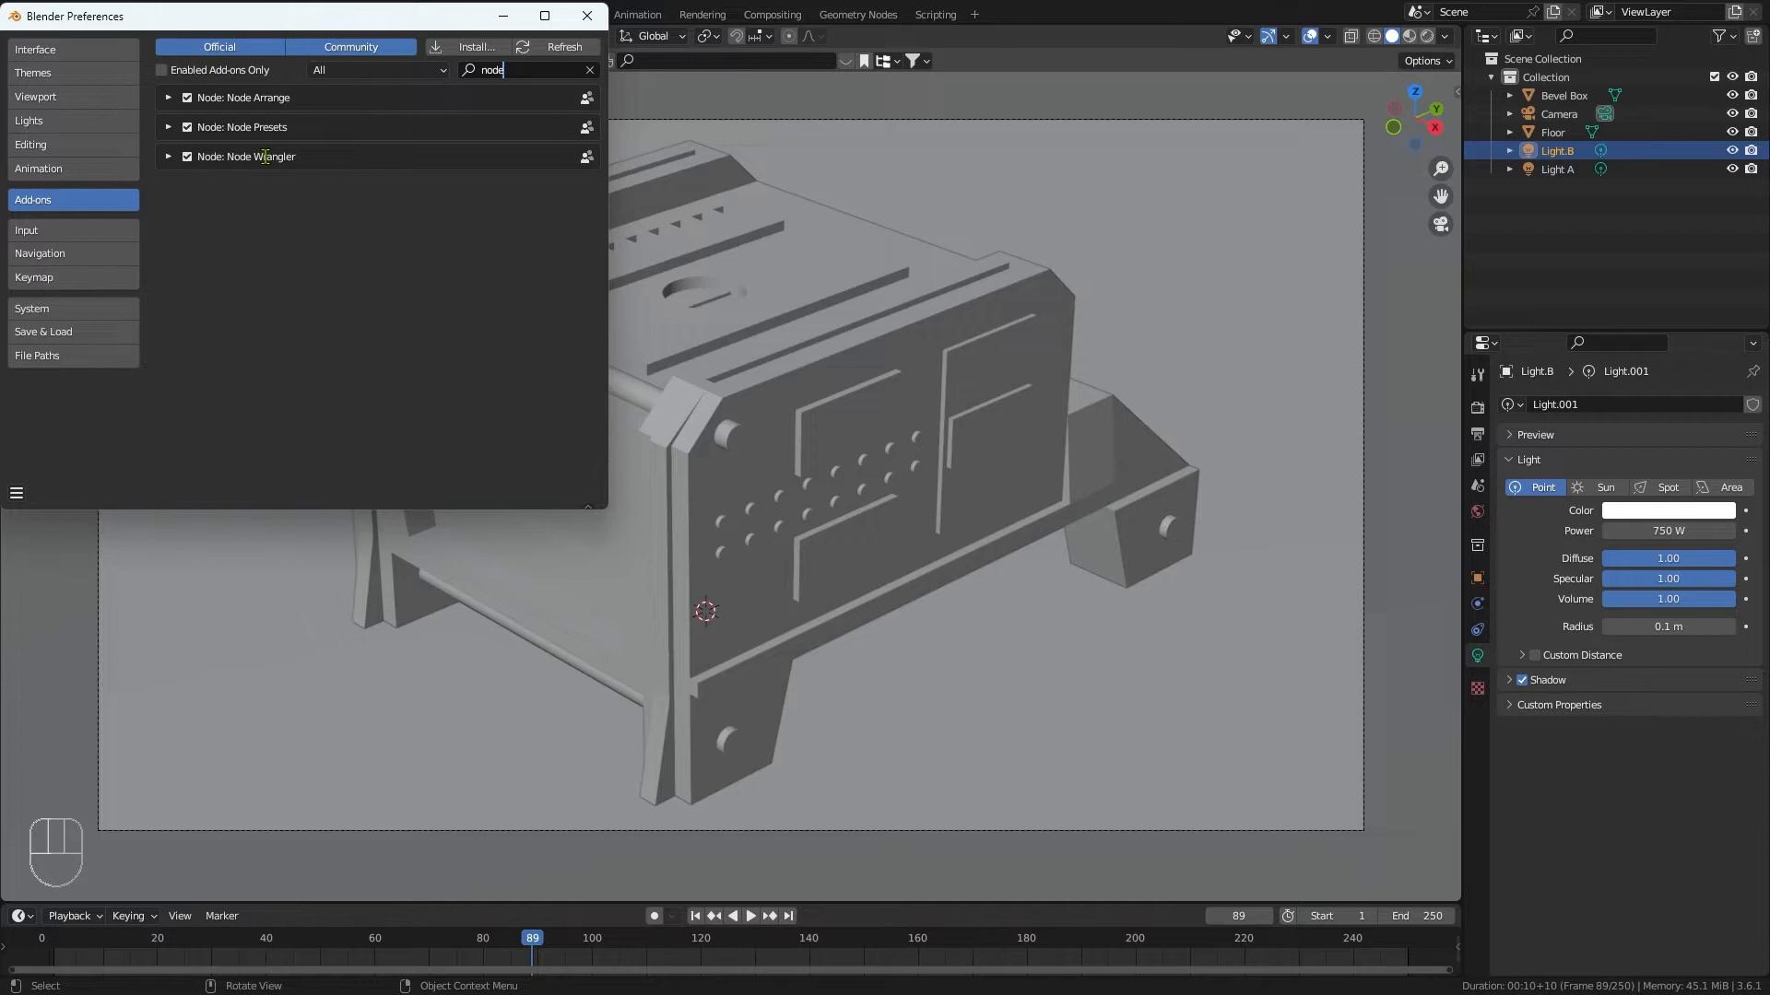
pyautogui.moveTo(292, 156)
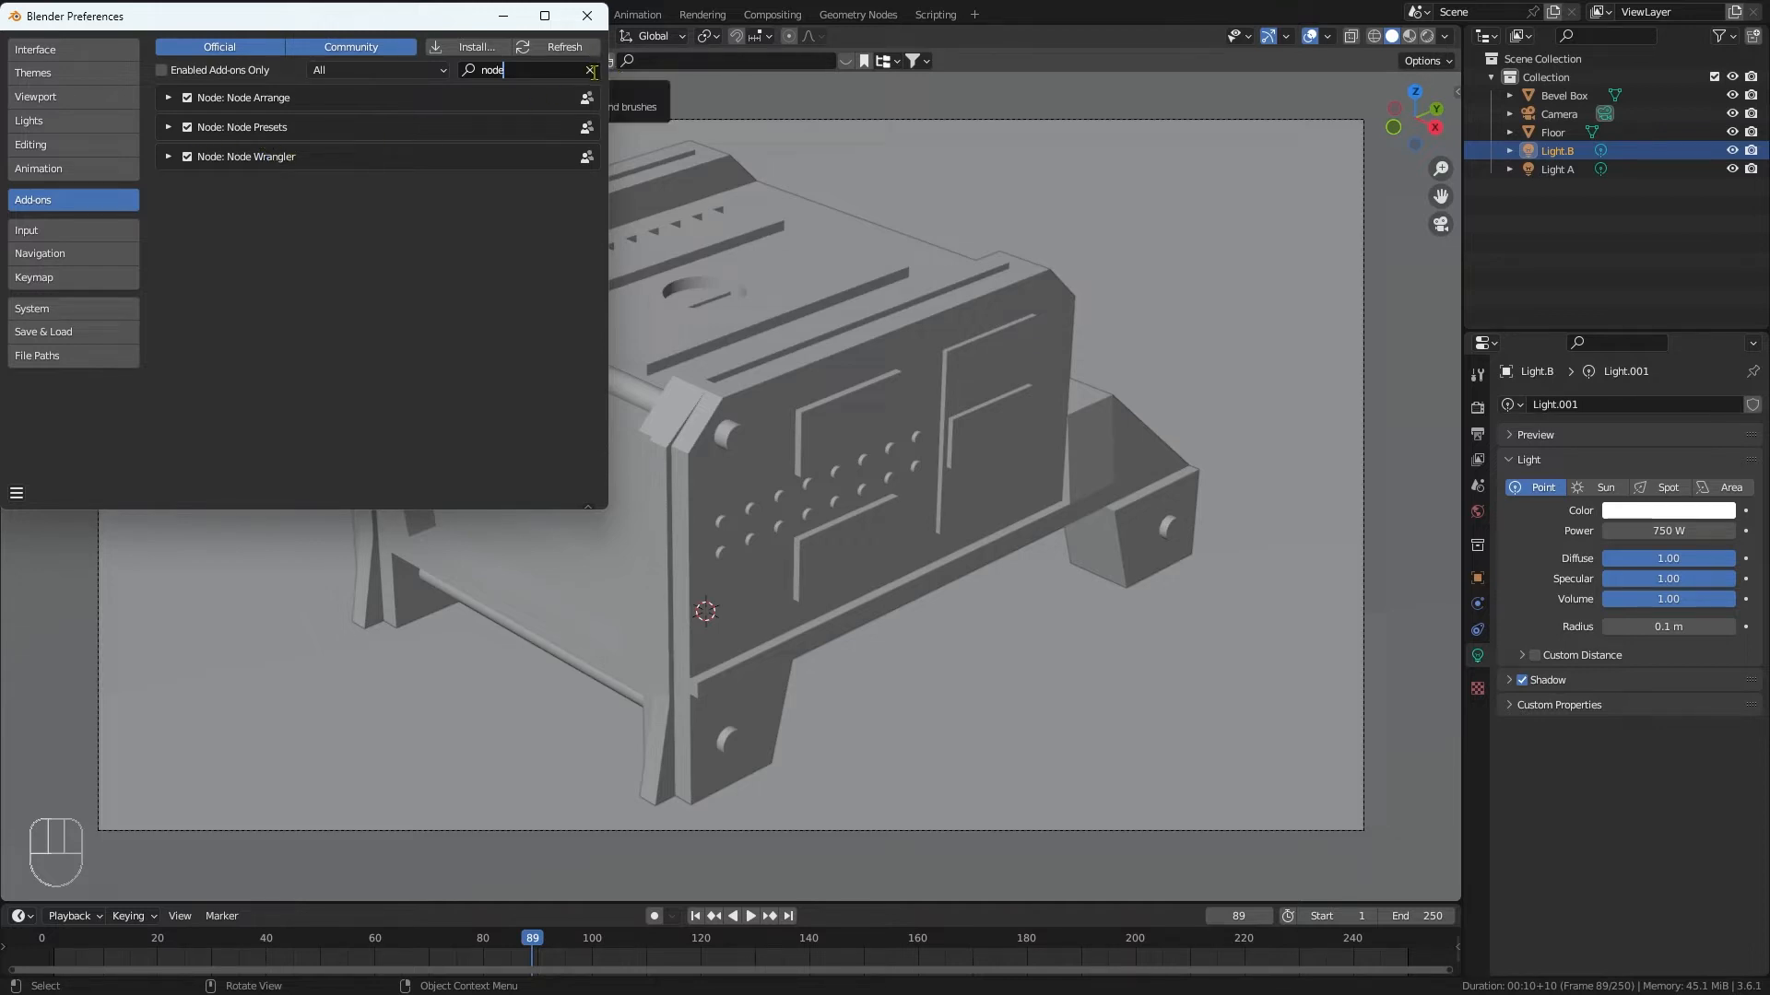
pyautogui.click(590, 70)
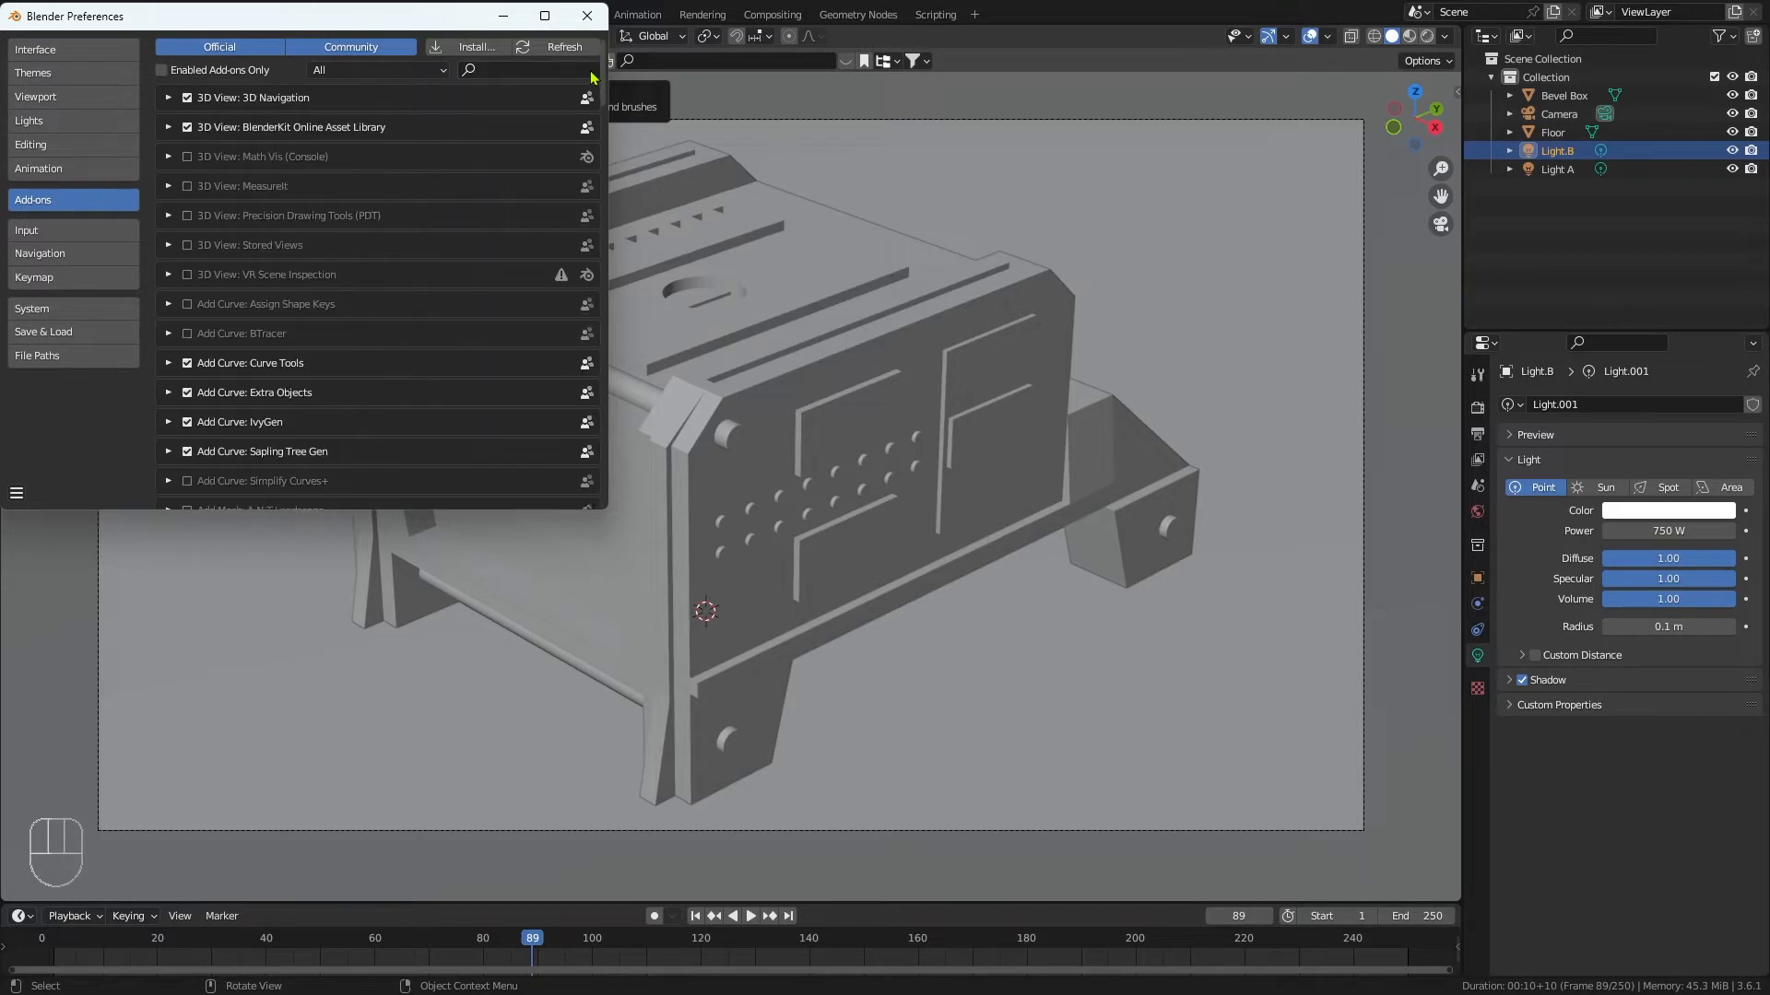
pyautogui.click(588, 16)
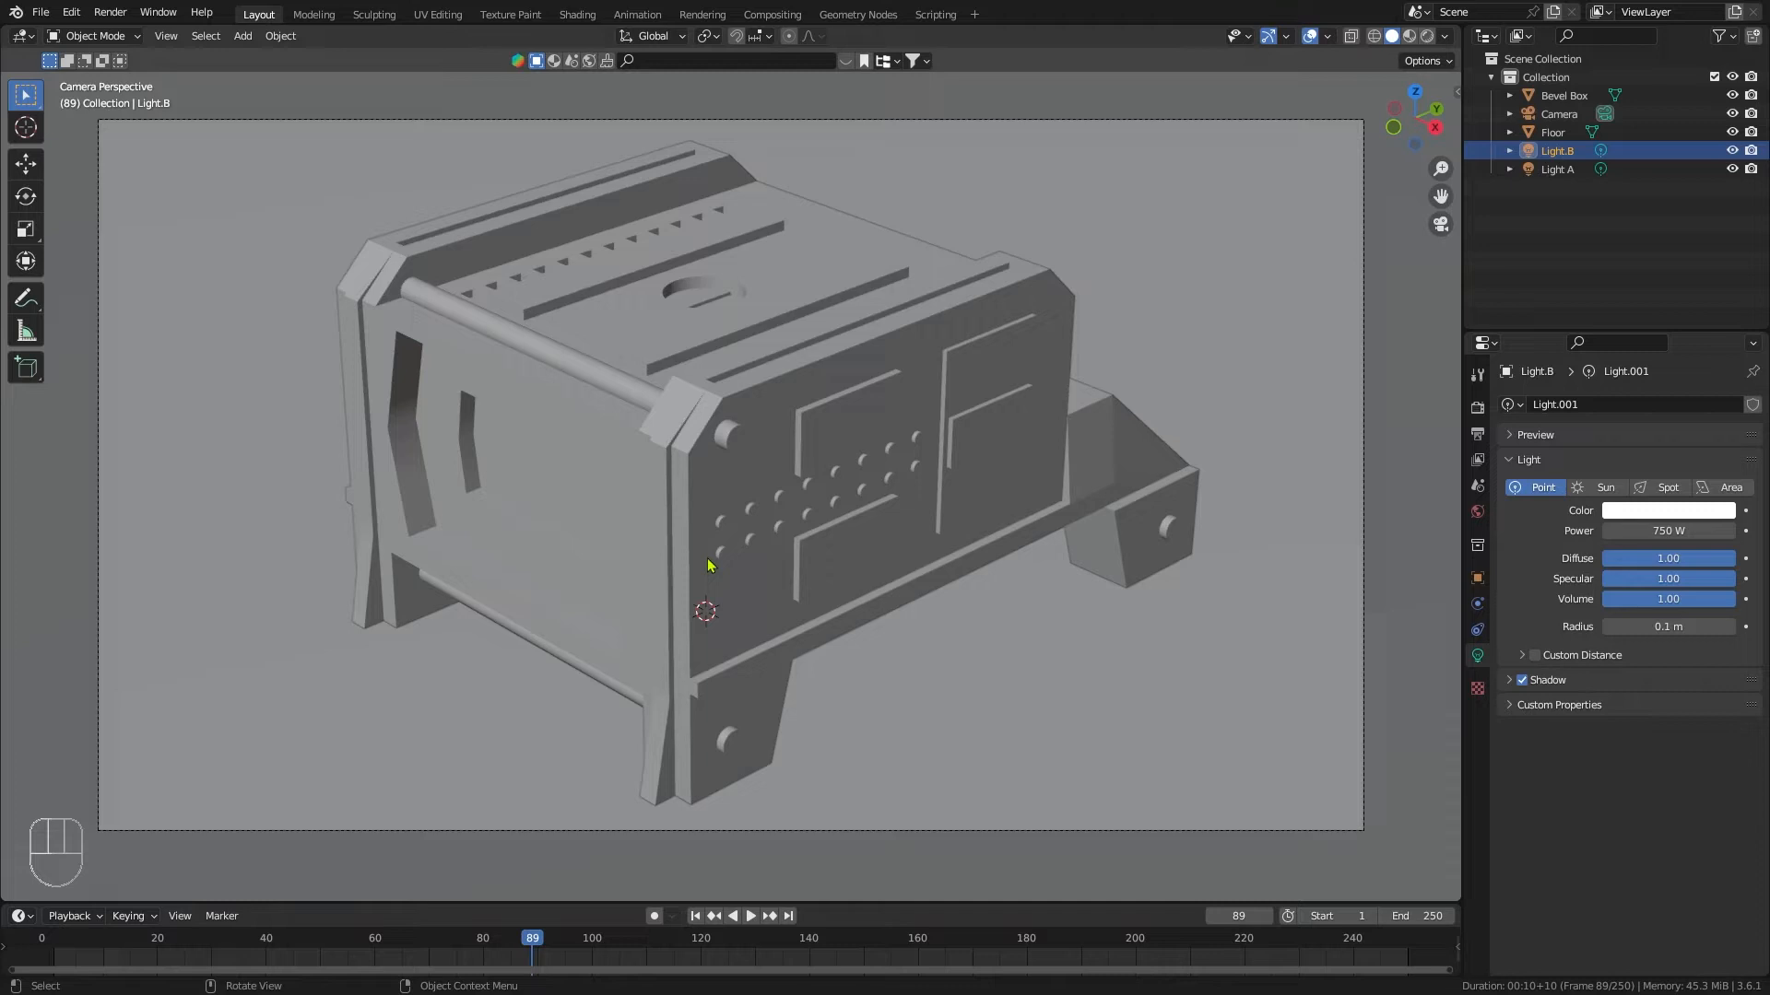
pyautogui.moveTo(916, 465)
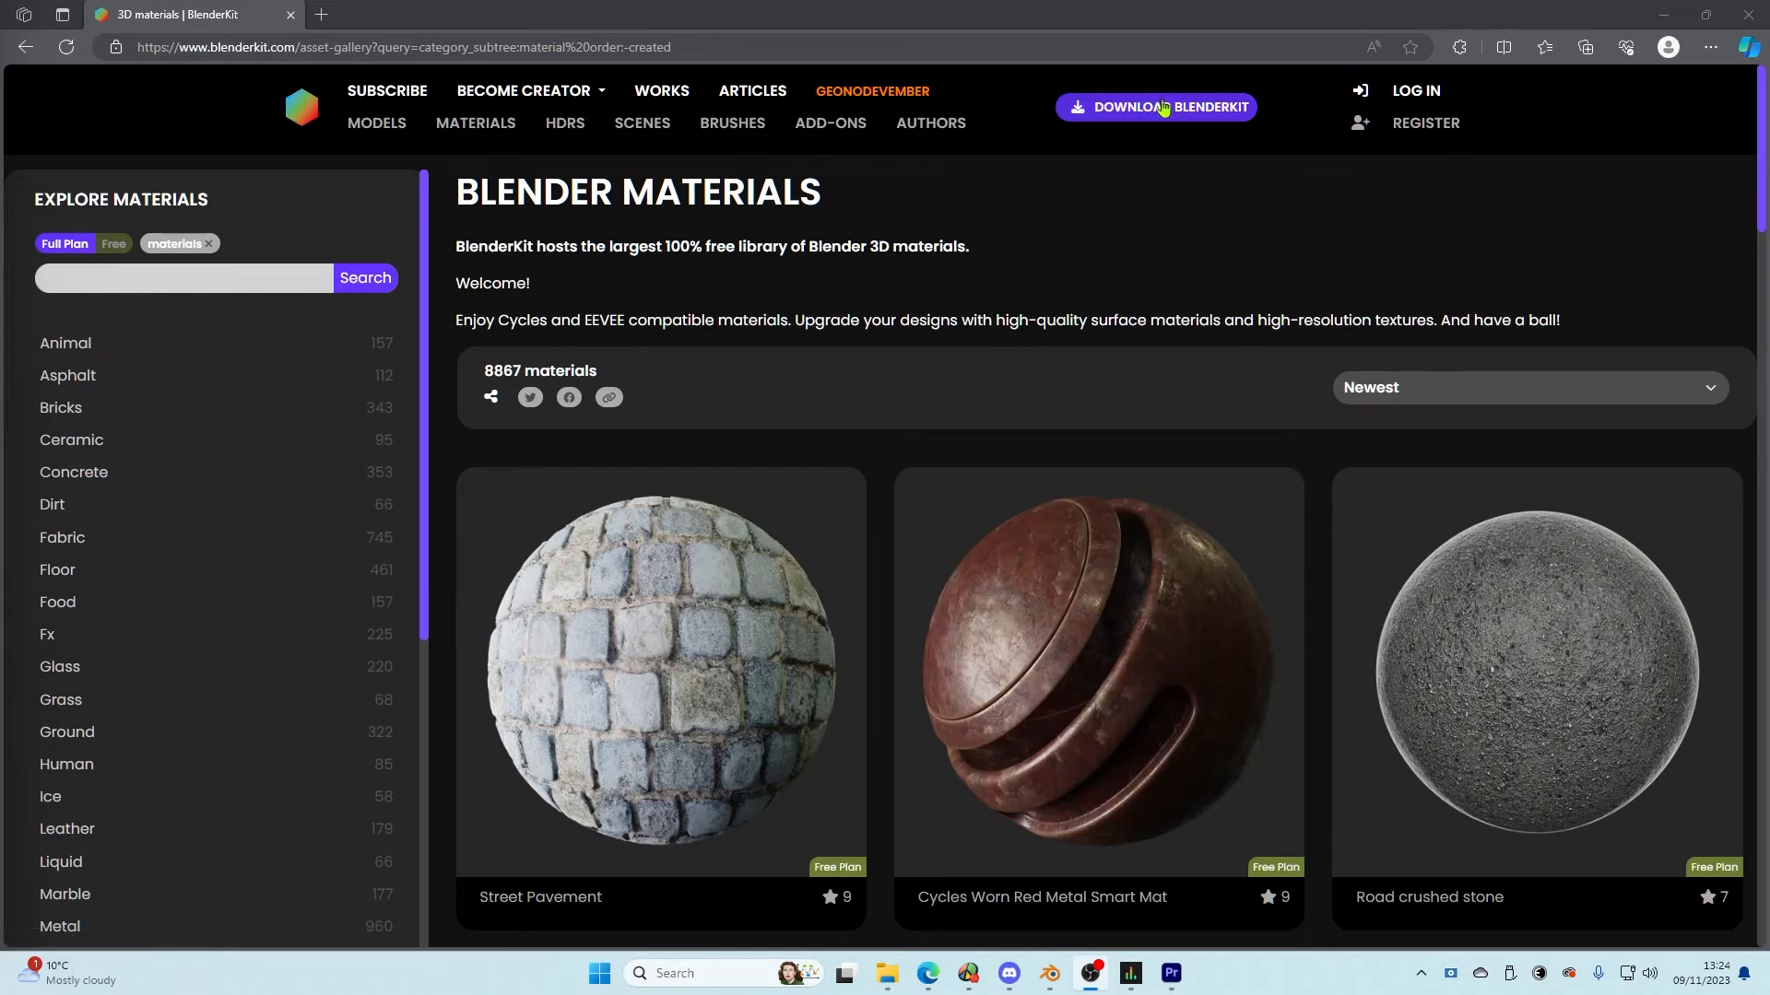
pyautogui.moveTo(1195, 118)
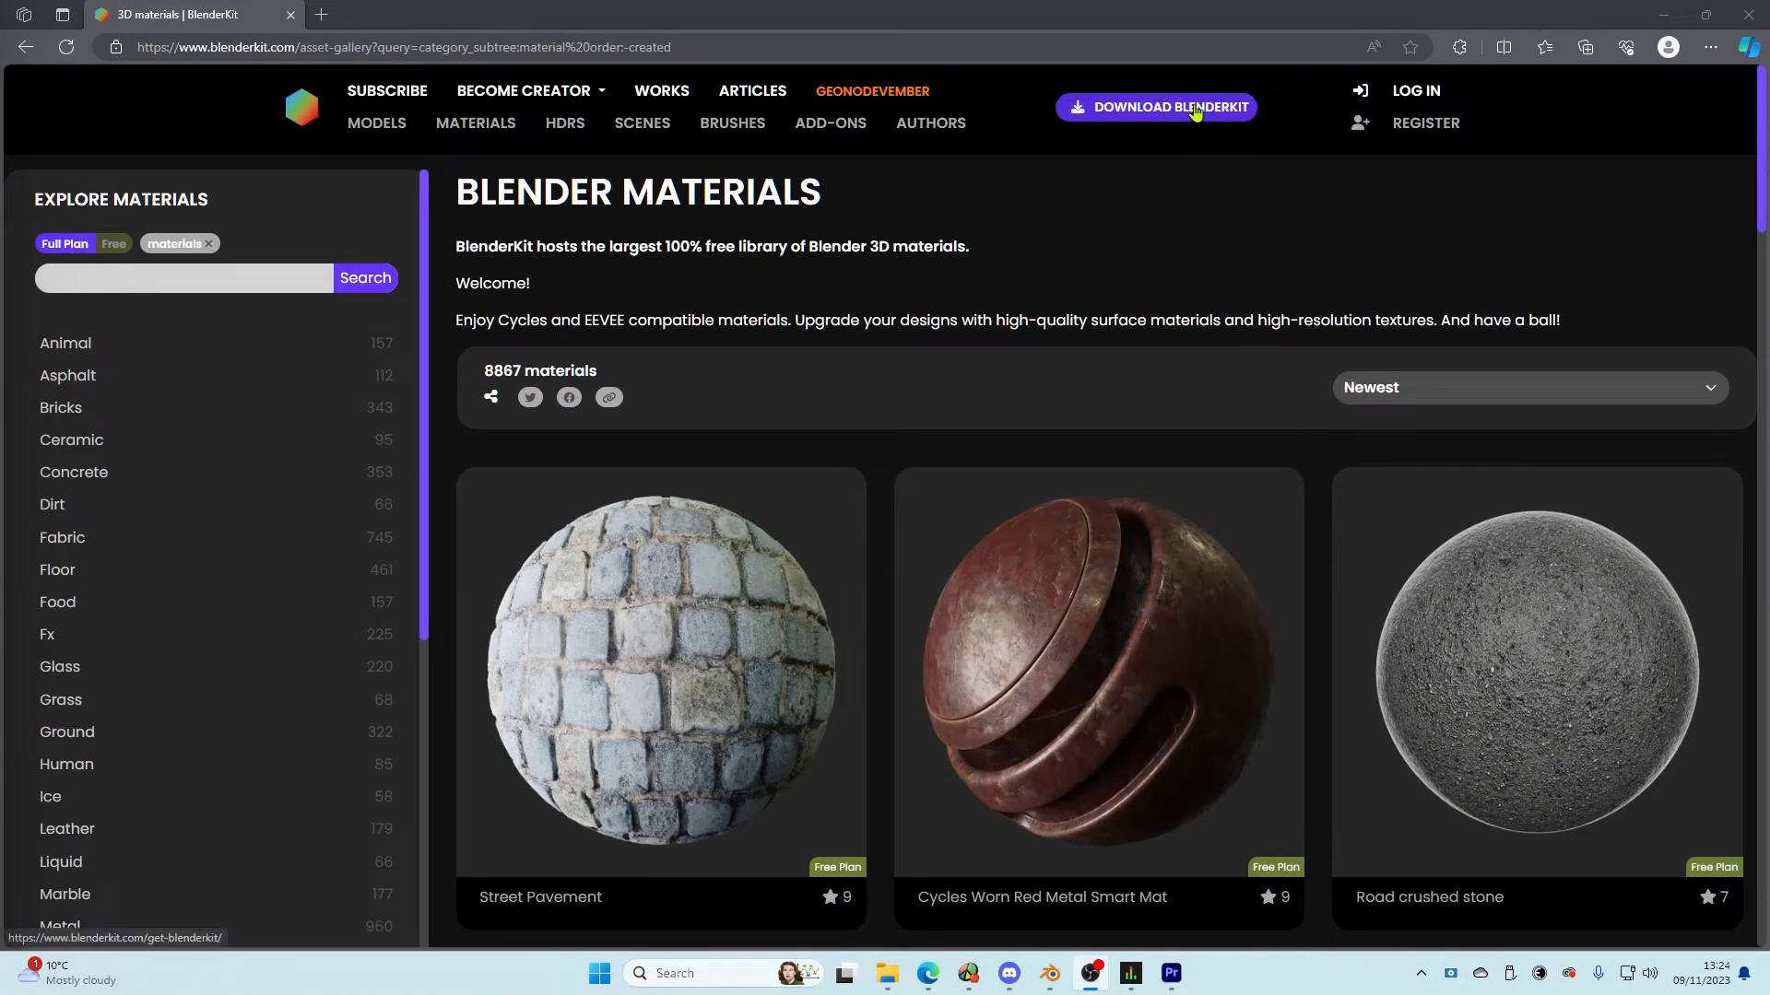
# Step: Browse BlenderKit's Models, HDRs and Scenes galleries, ending on the 522-scene listing
pyautogui.click(376, 122)
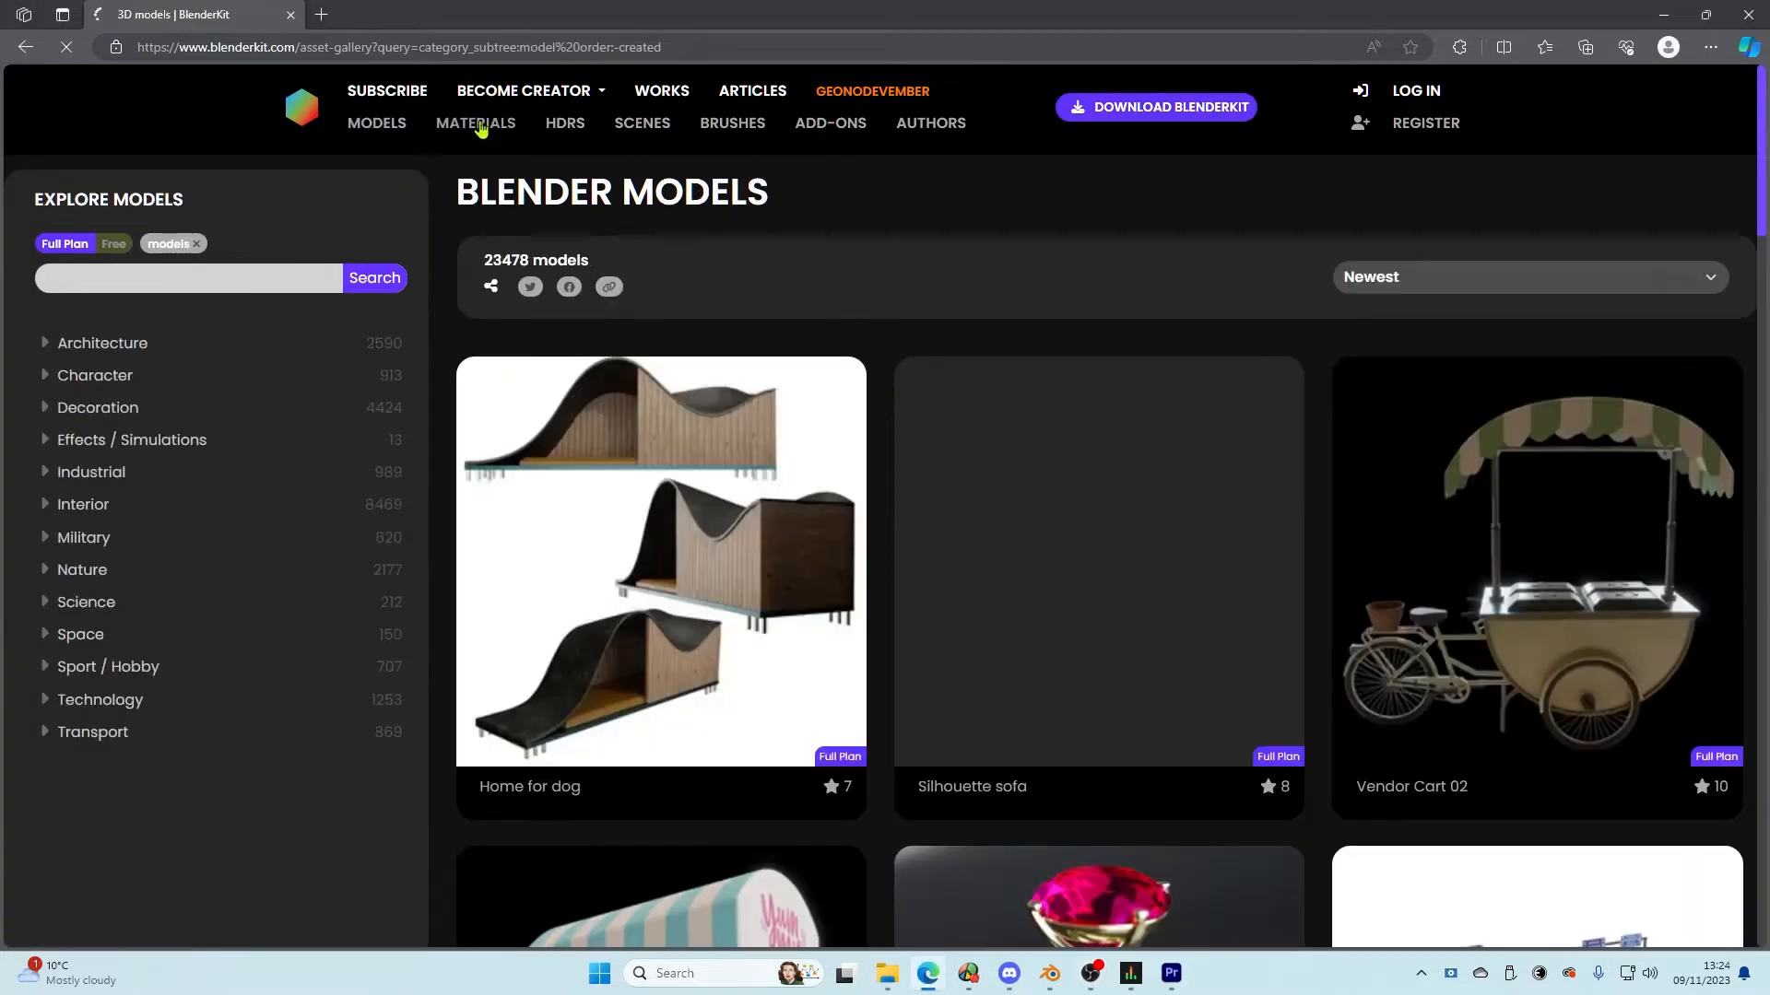
pyautogui.click(564, 122)
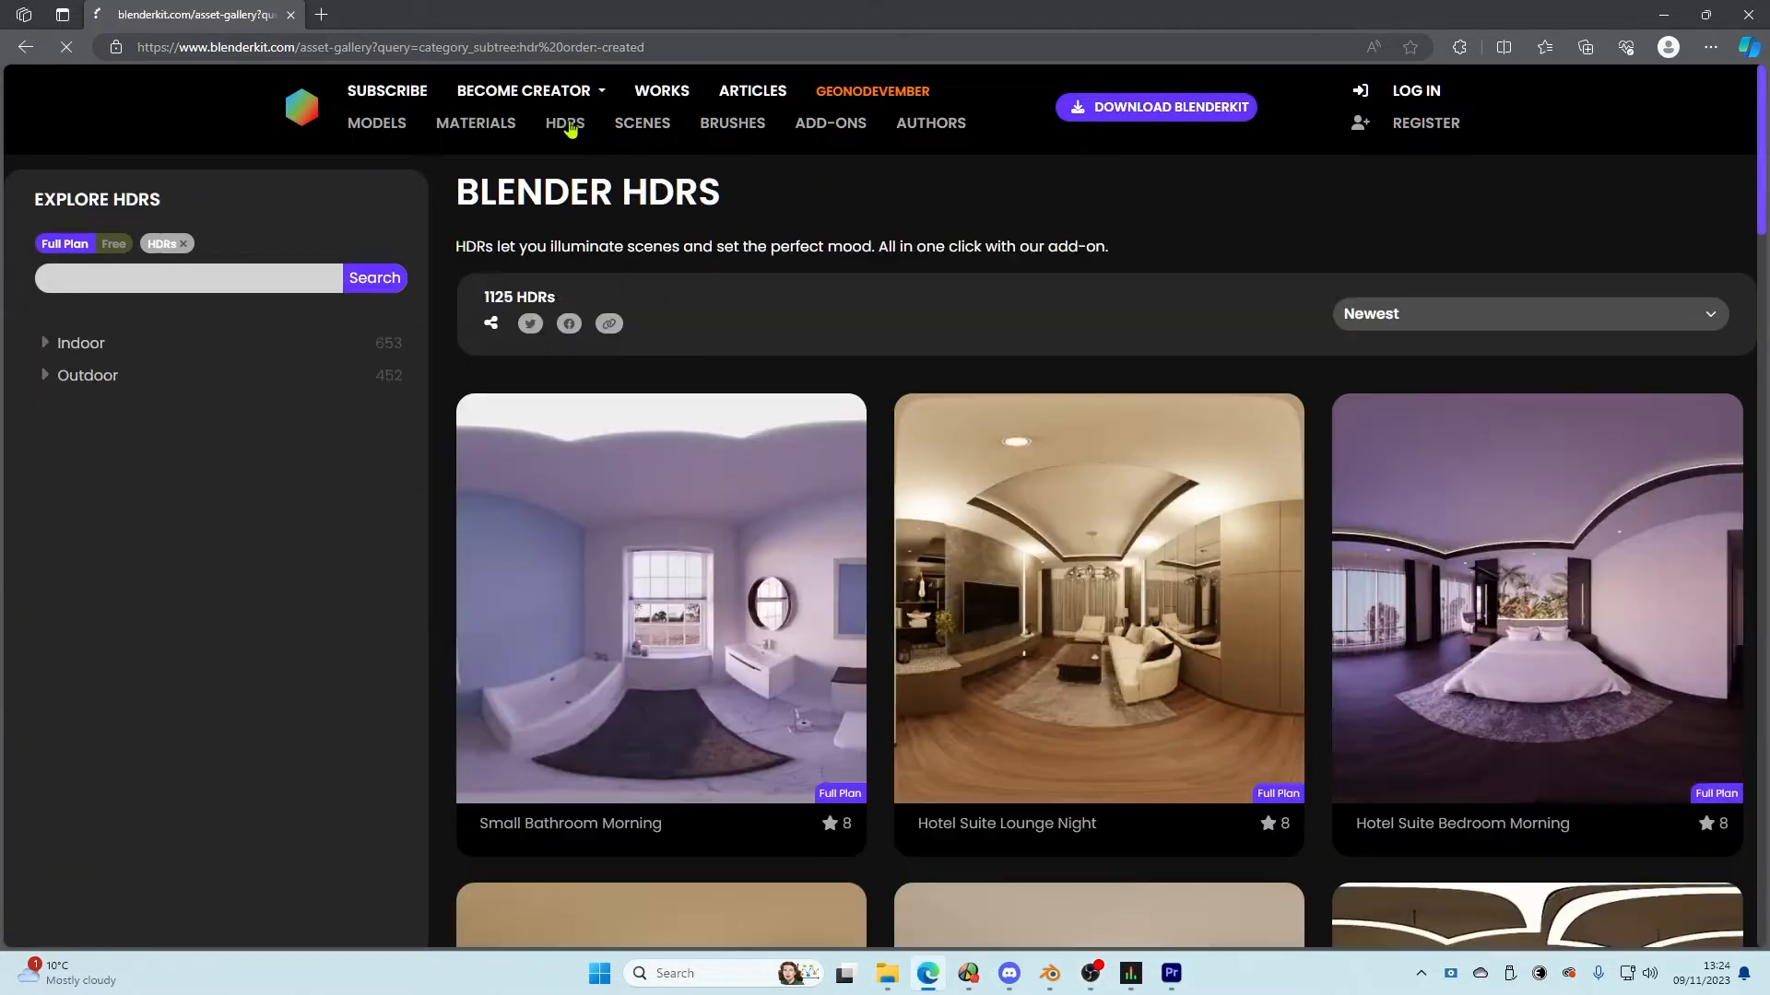
pyautogui.click(642, 122)
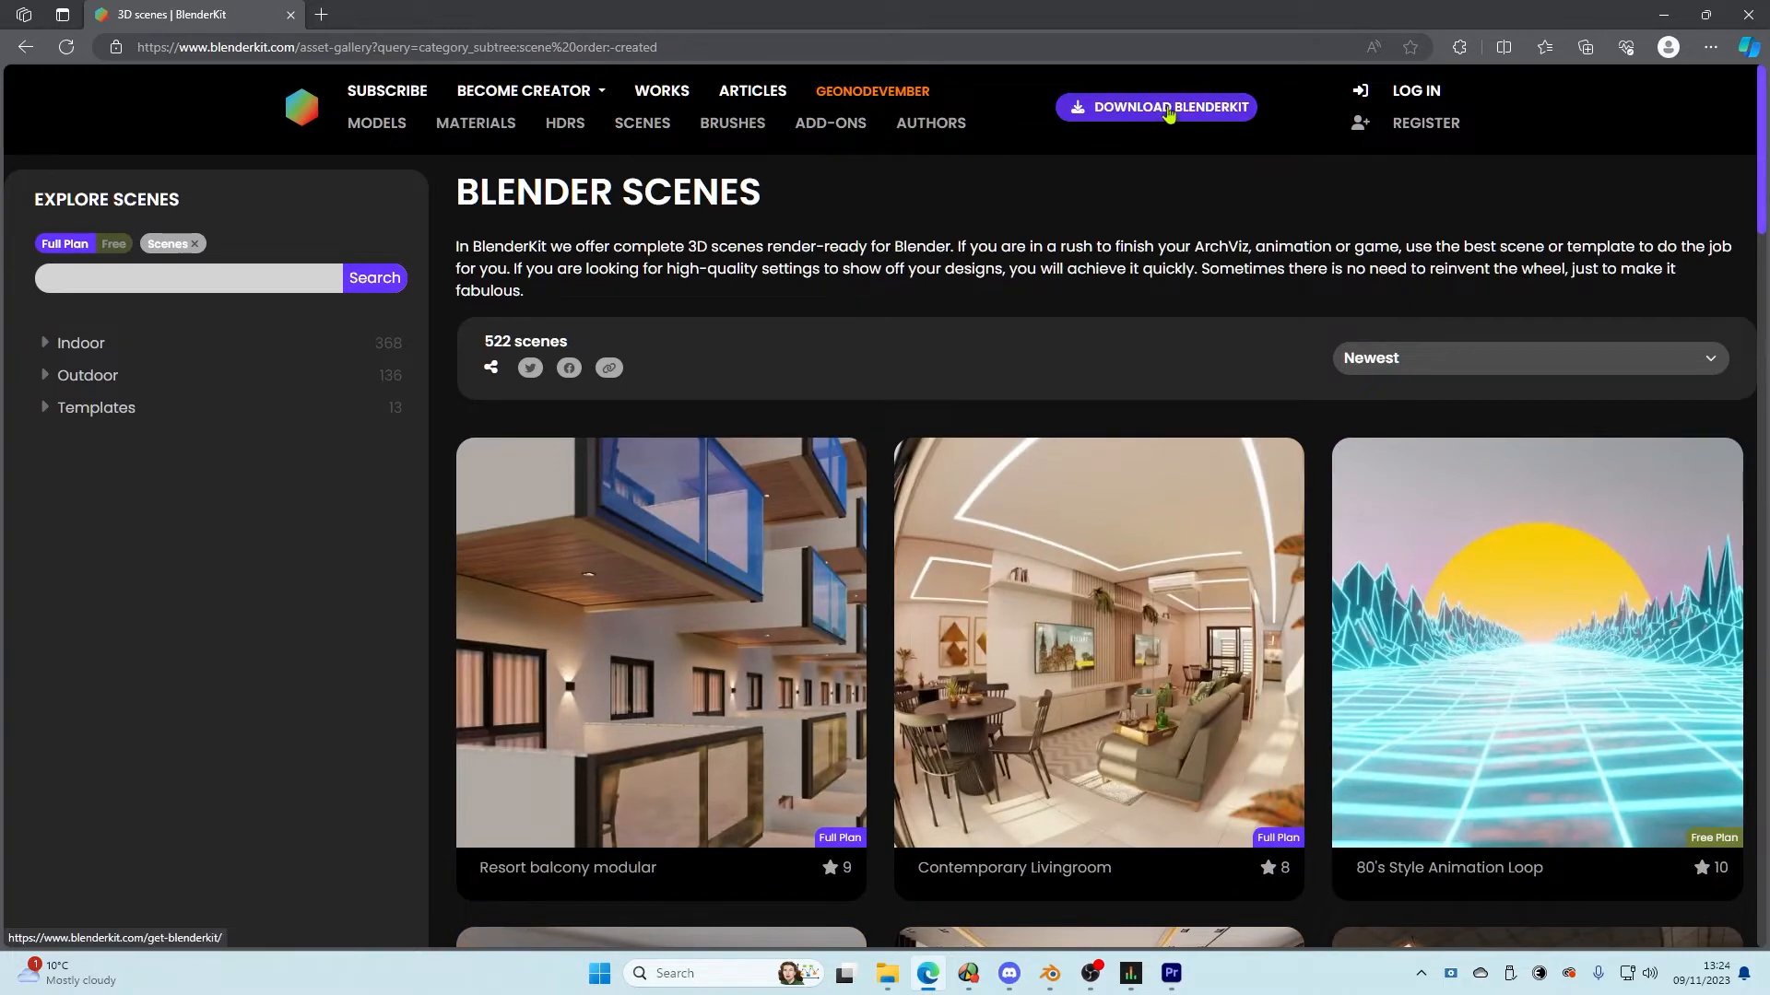
pyautogui.moveTo(1215, 185)
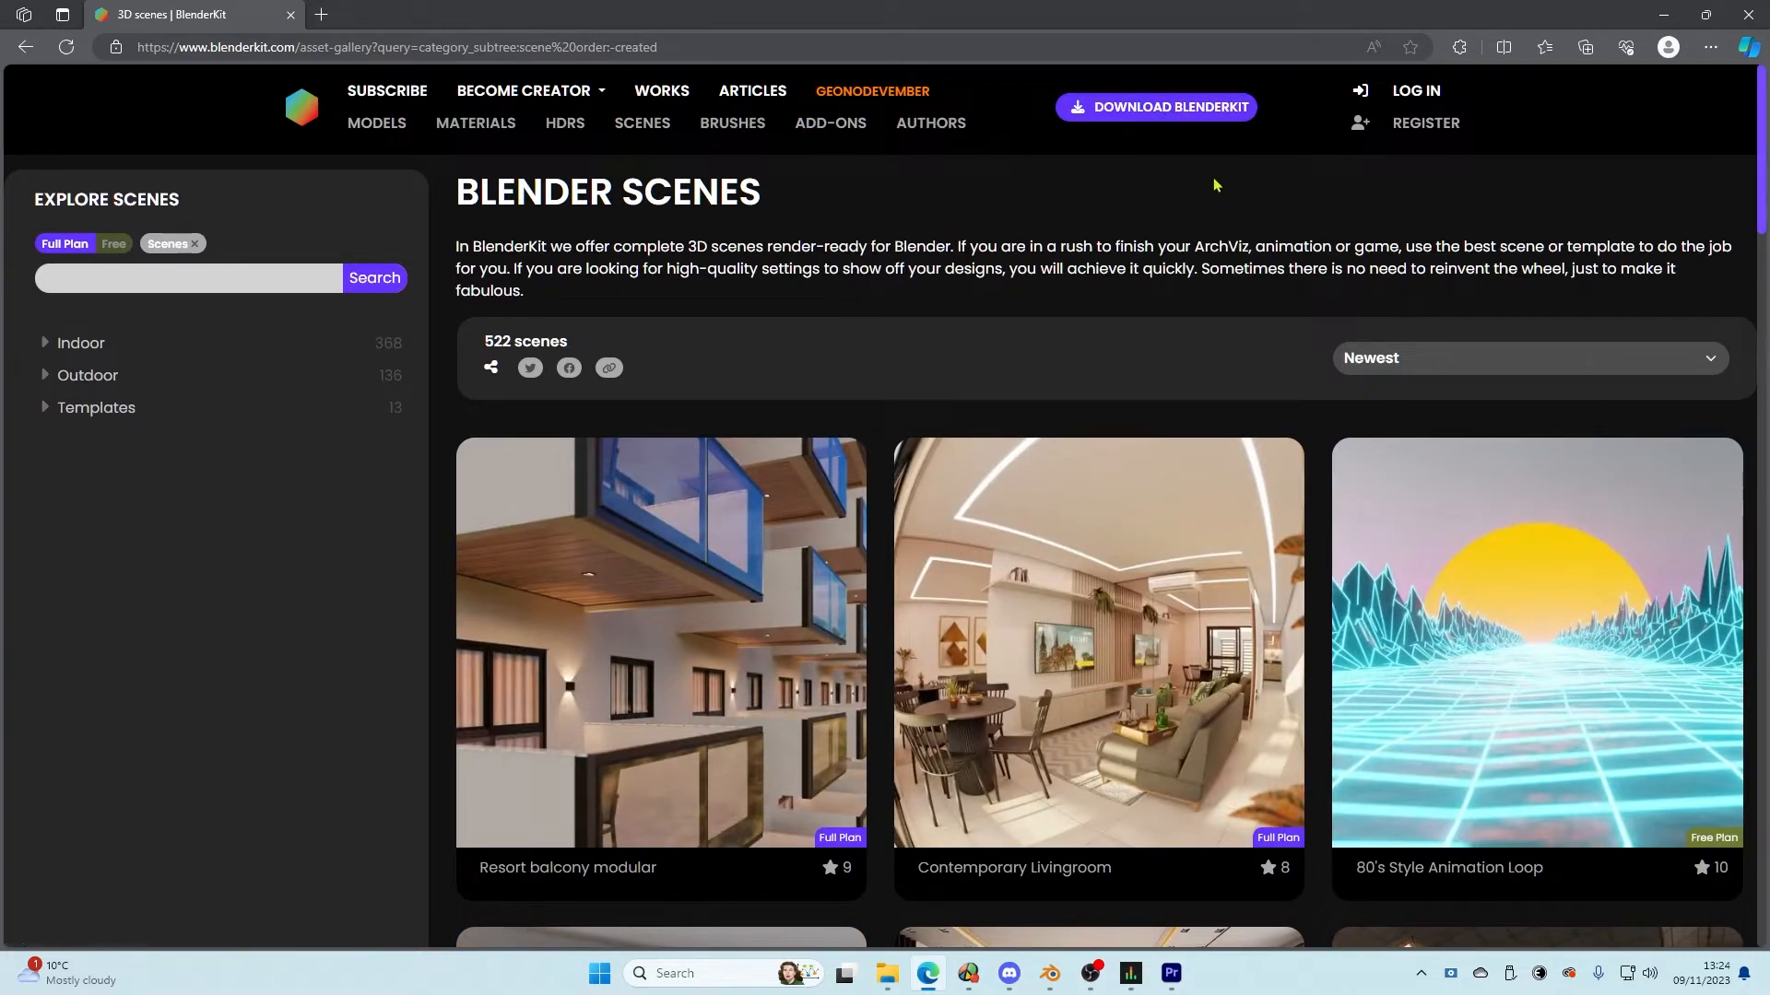
pyautogui.moveTo(1216, 140)
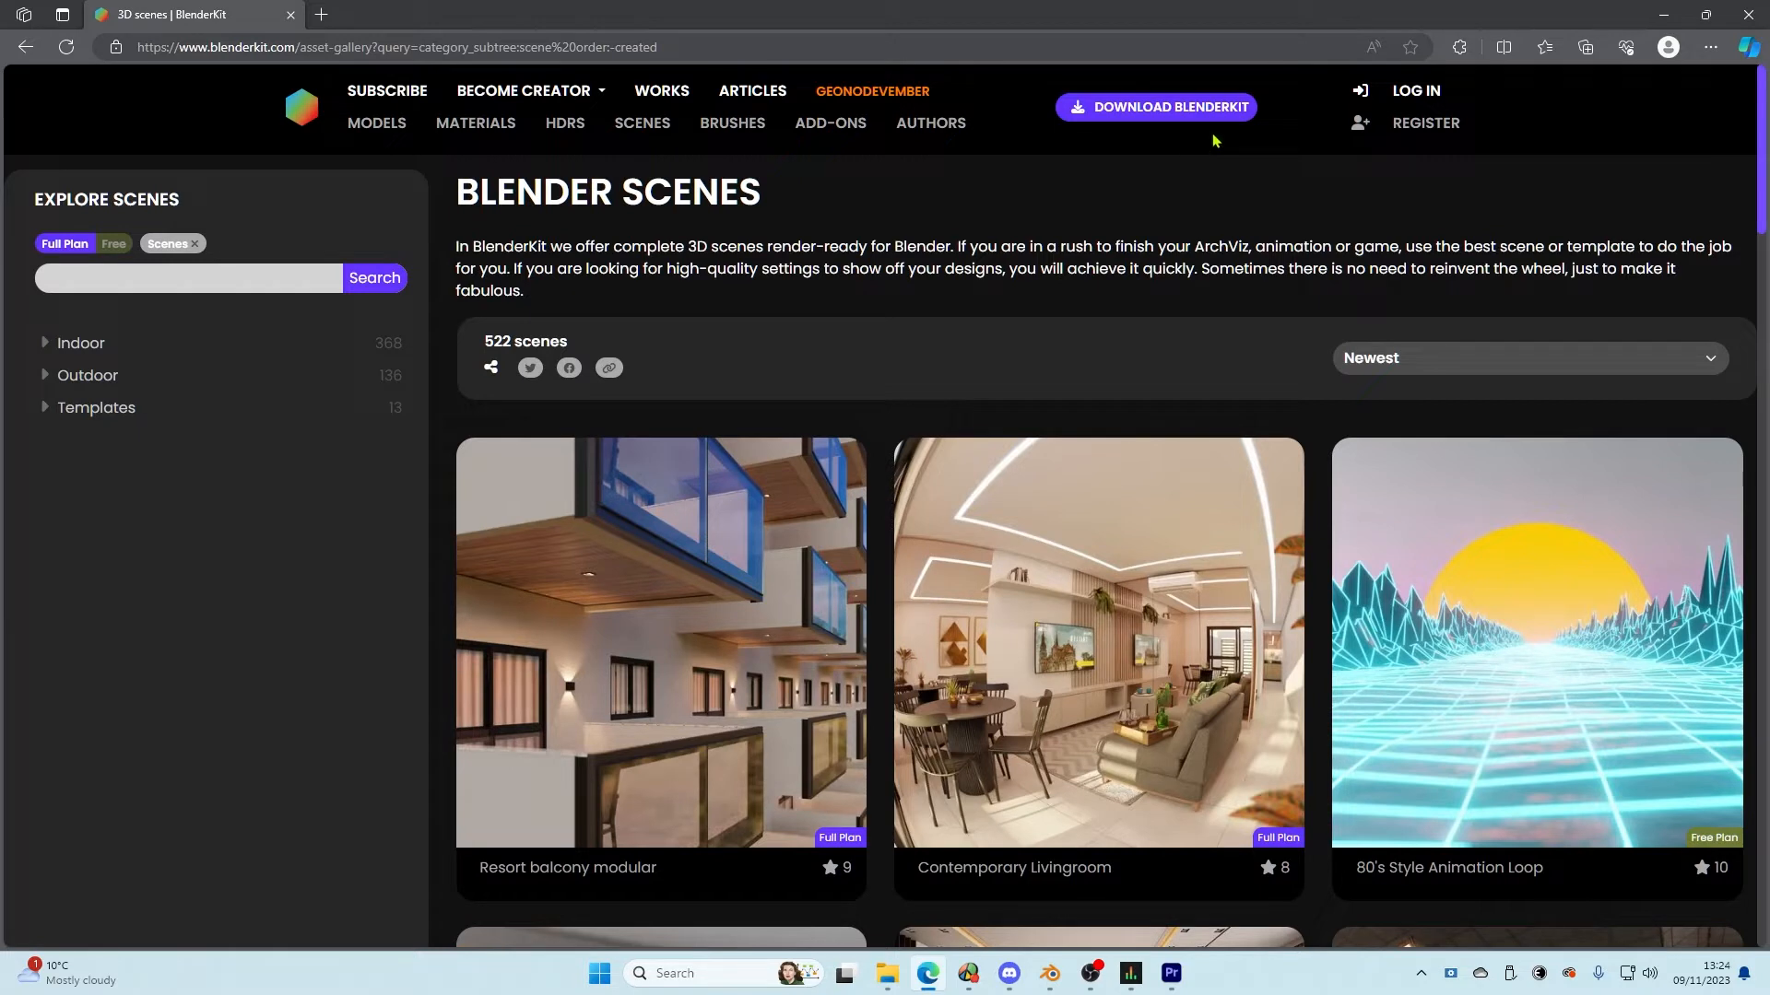
pyautogui.moveTo(1217, 147)
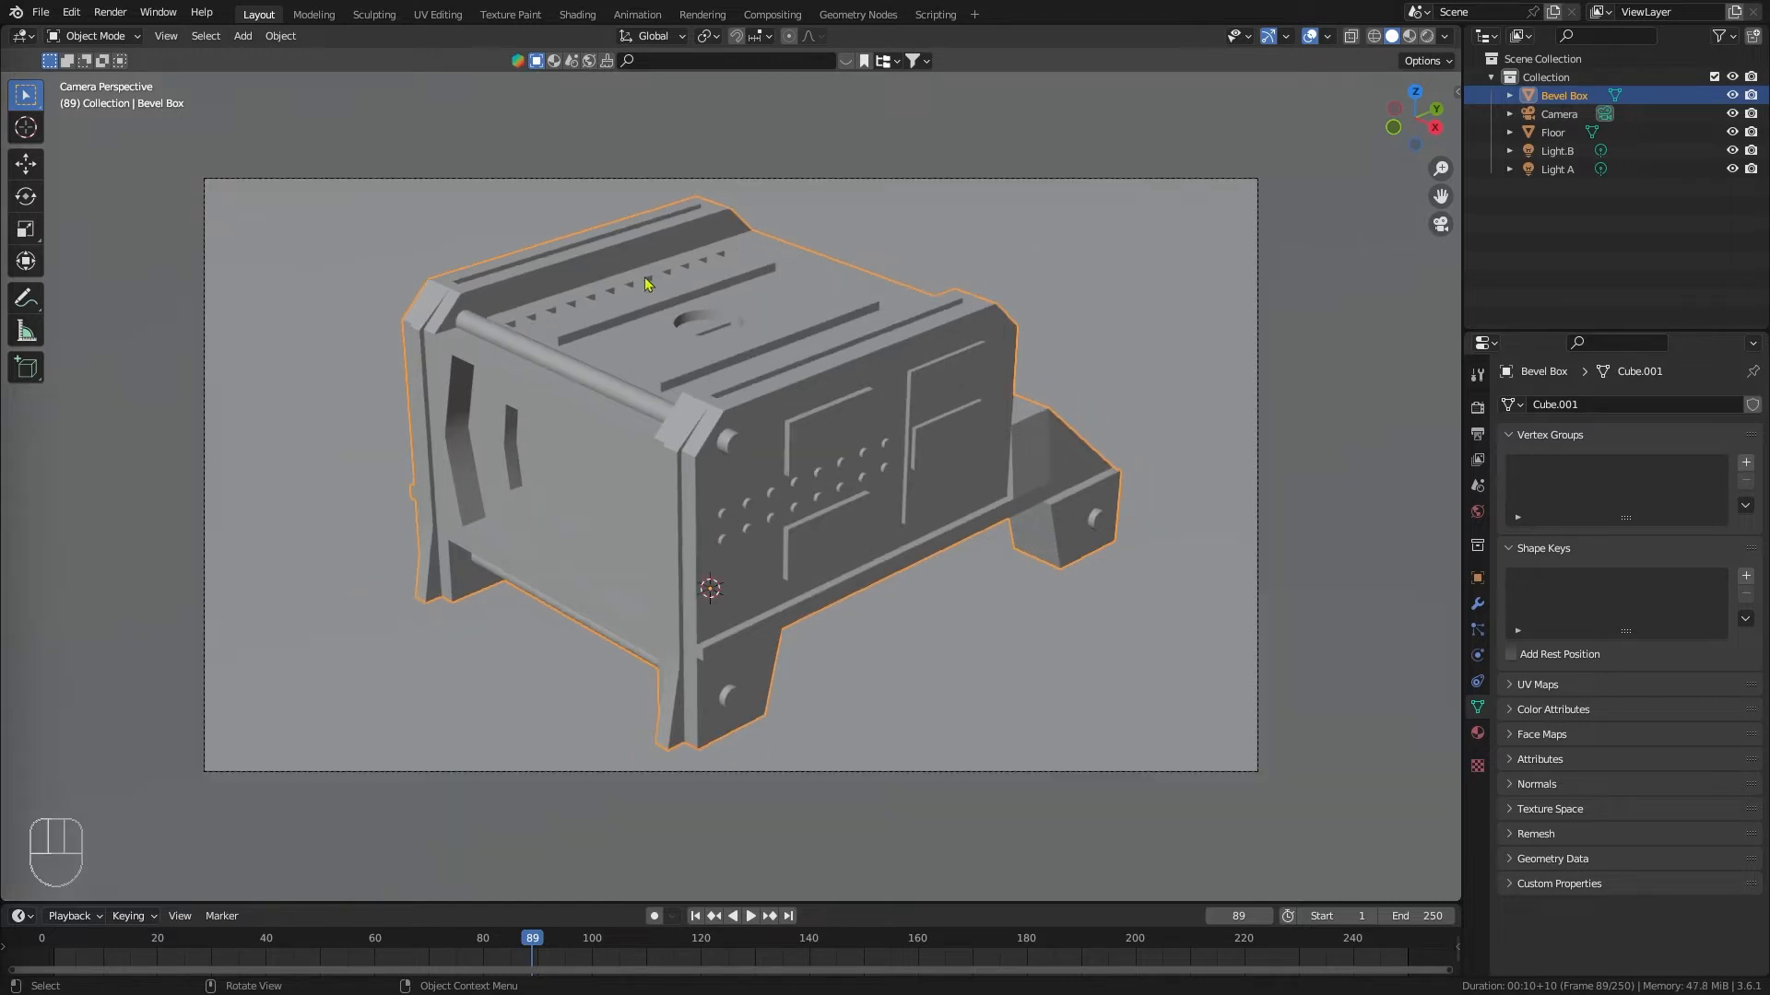
pyautogui.moveTo(749, 350)
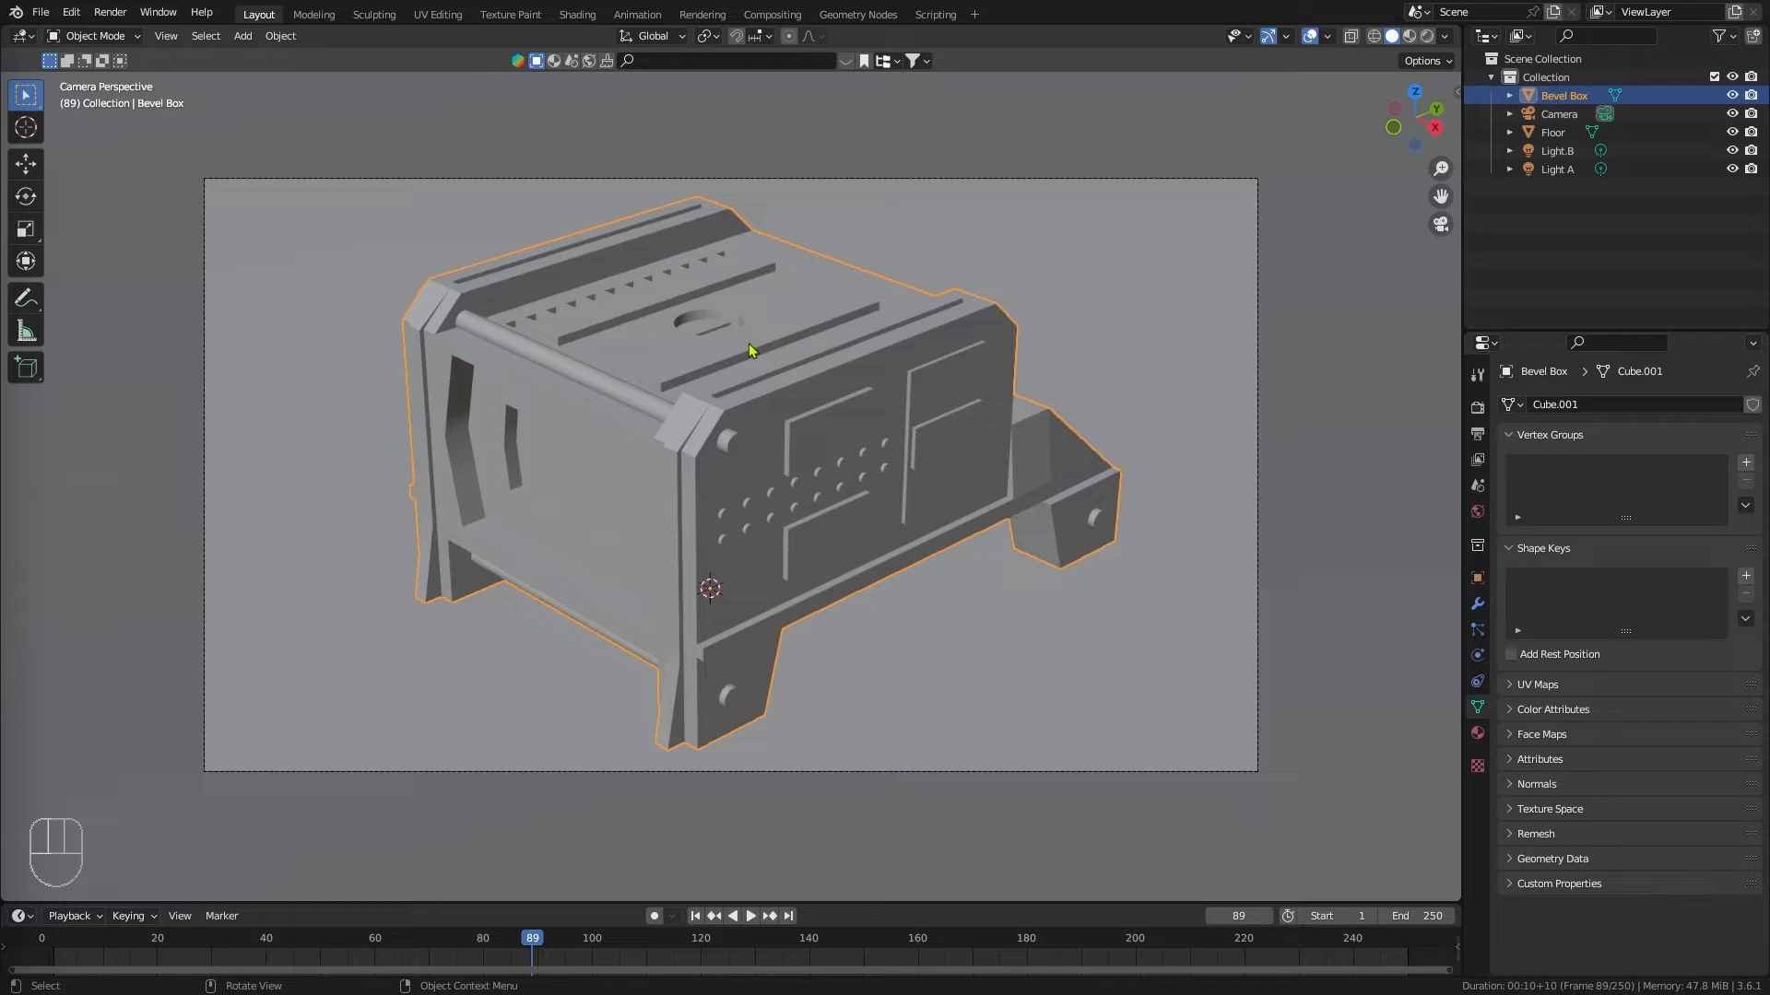
pyautogui.moveTo(439, 26)
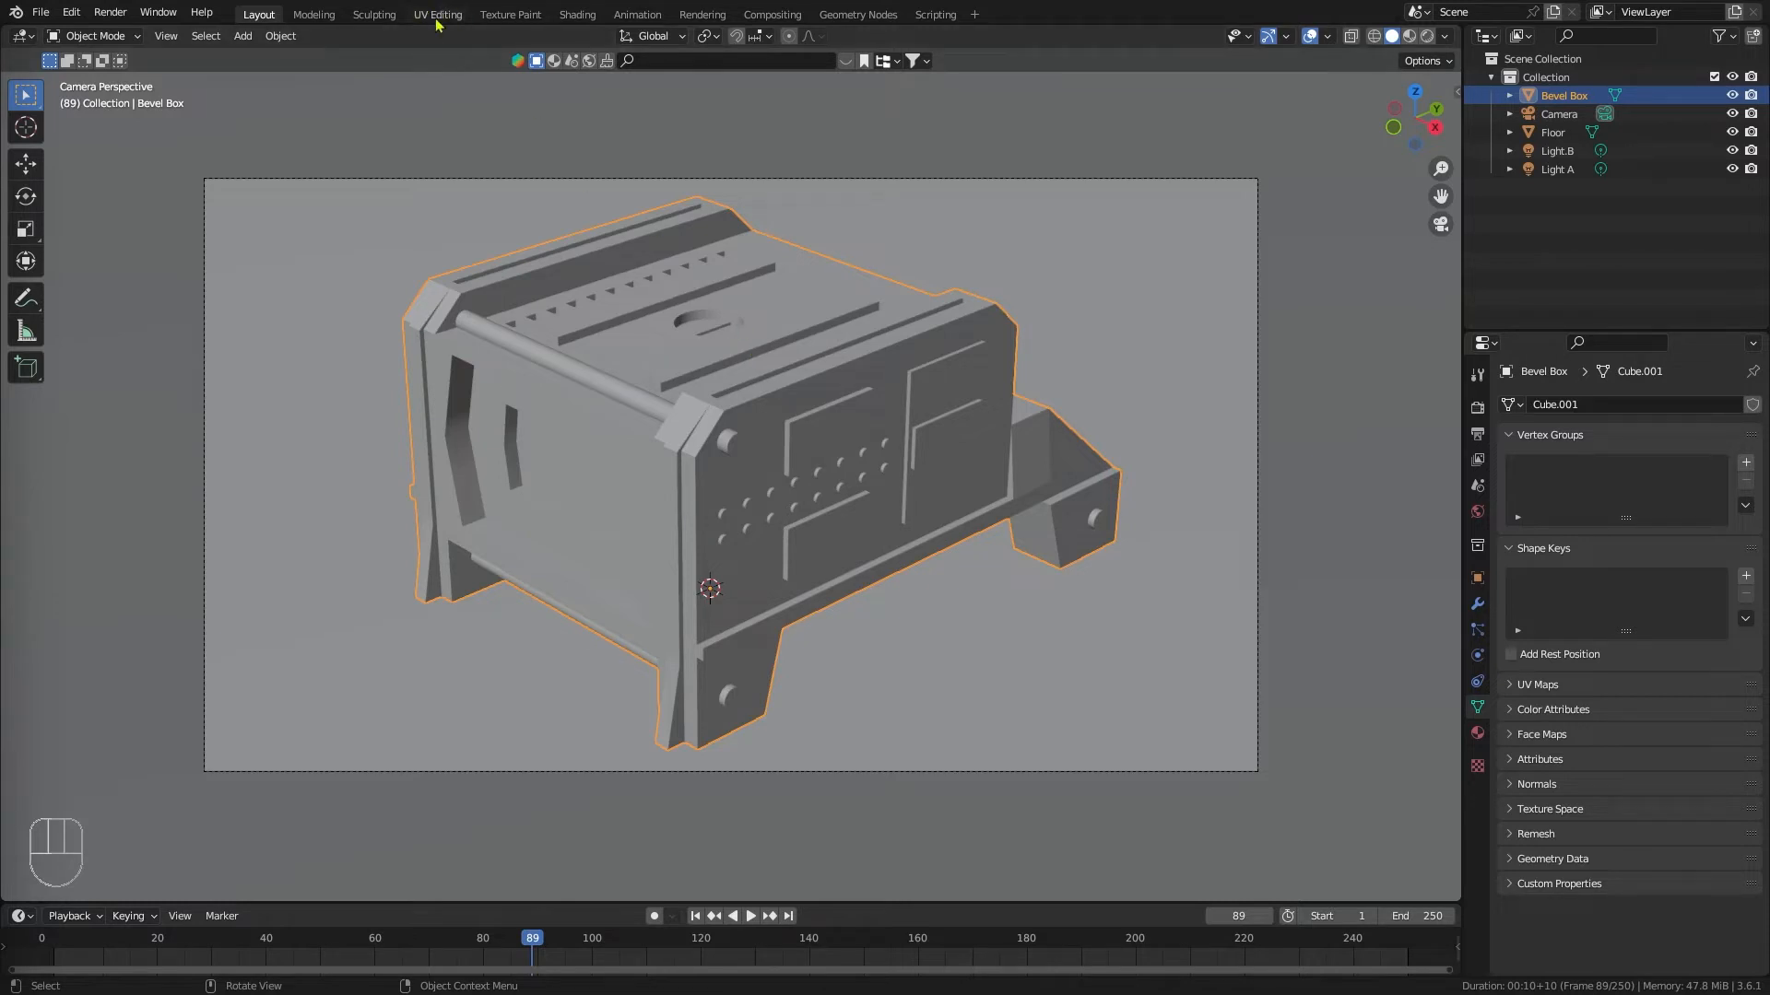
# Step: Smart UV Project the whole selected box with a 25° angle limit and 0.005 island margin
pyautogui.click(439, 14)
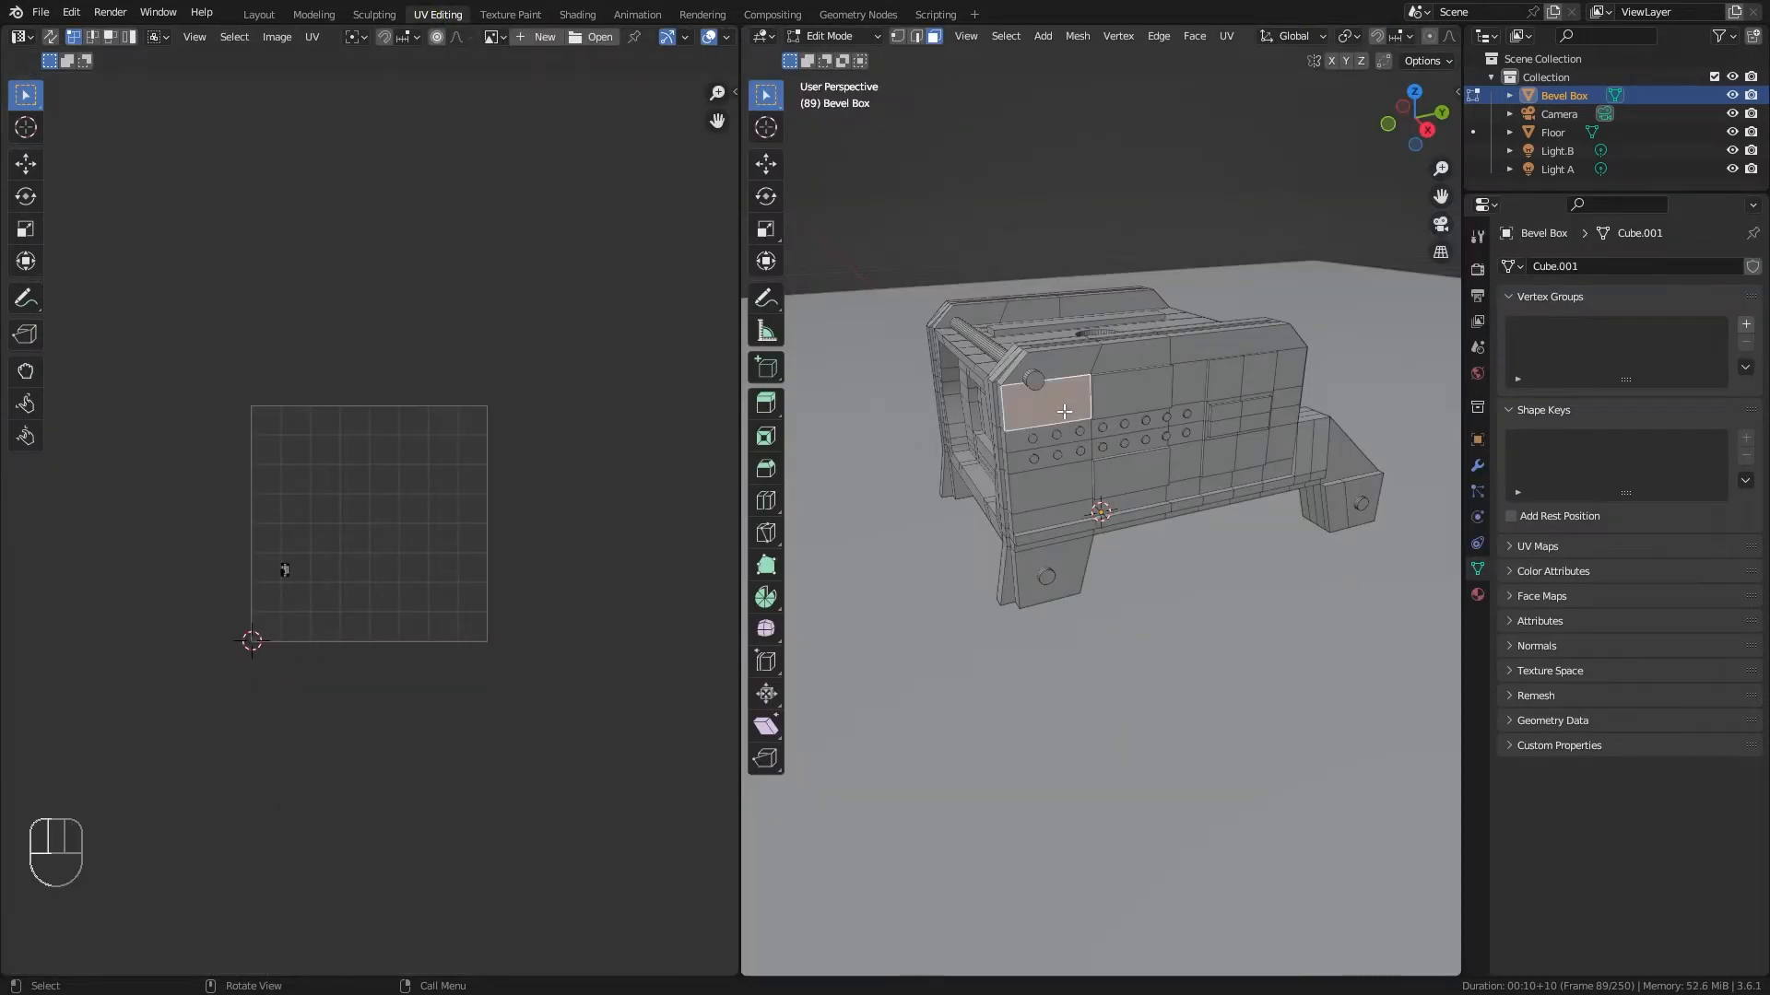
pyautogui.press('A')
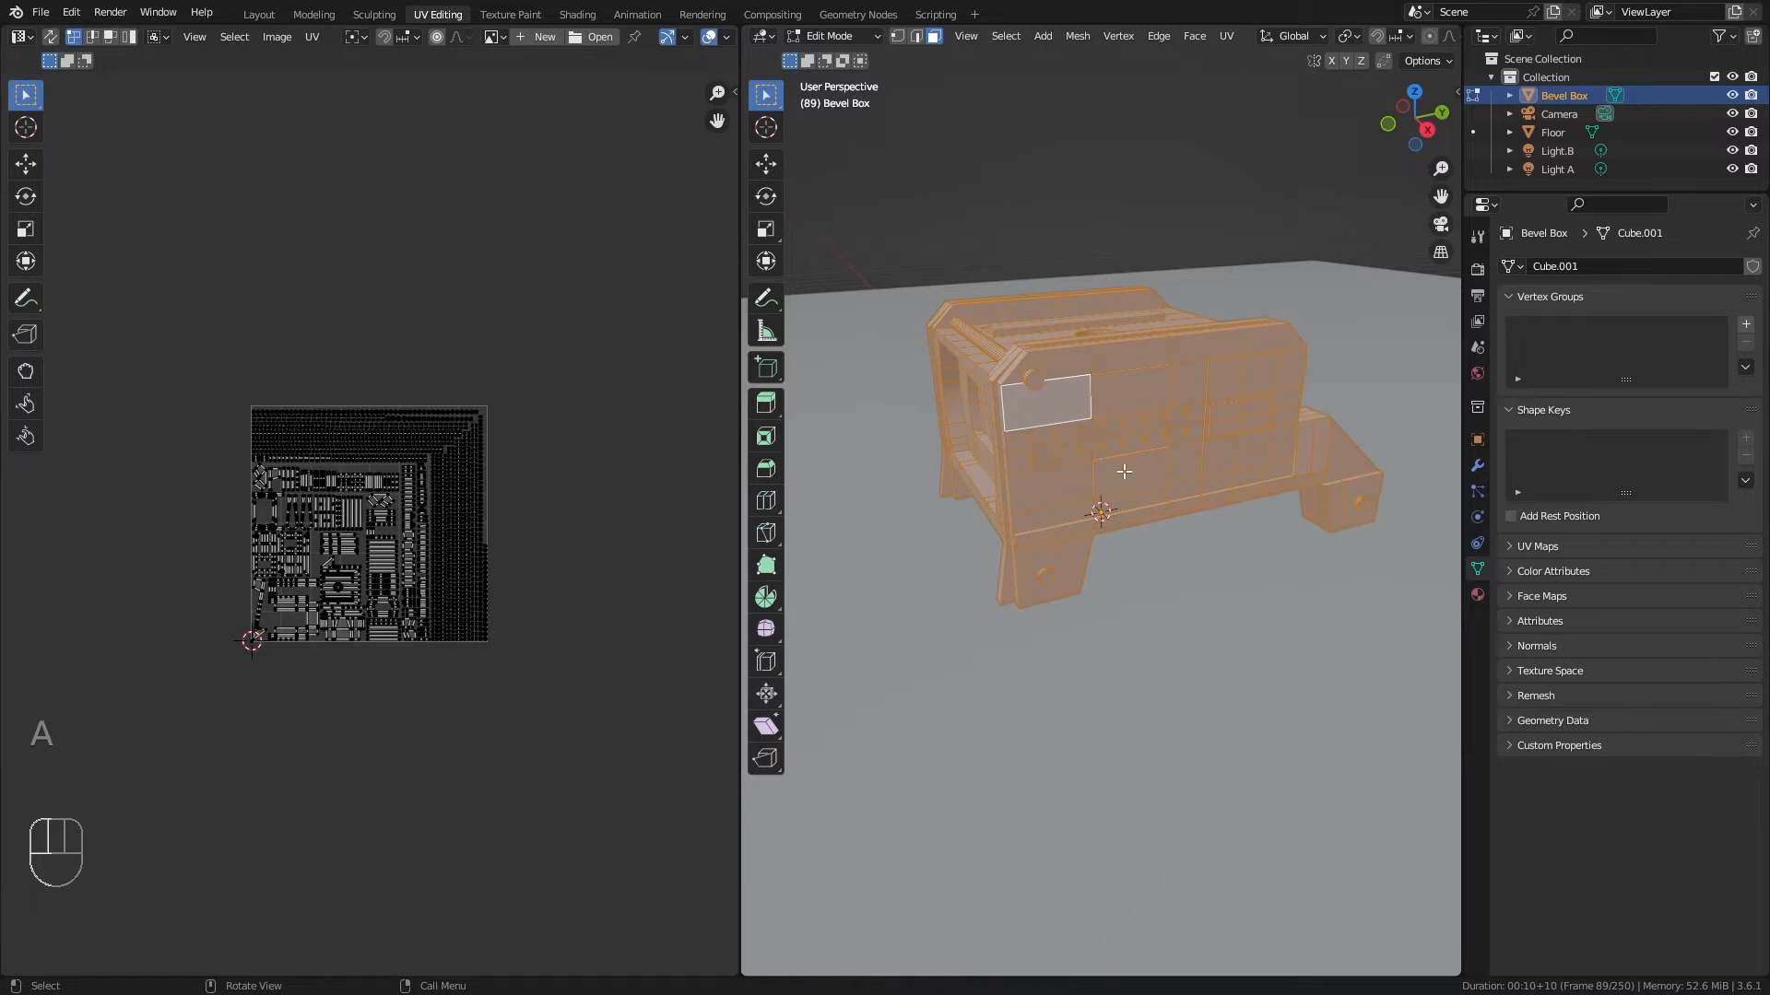
pyautogui.moveTo(1123, 472); pyautogui.dragTo(1189, 452)
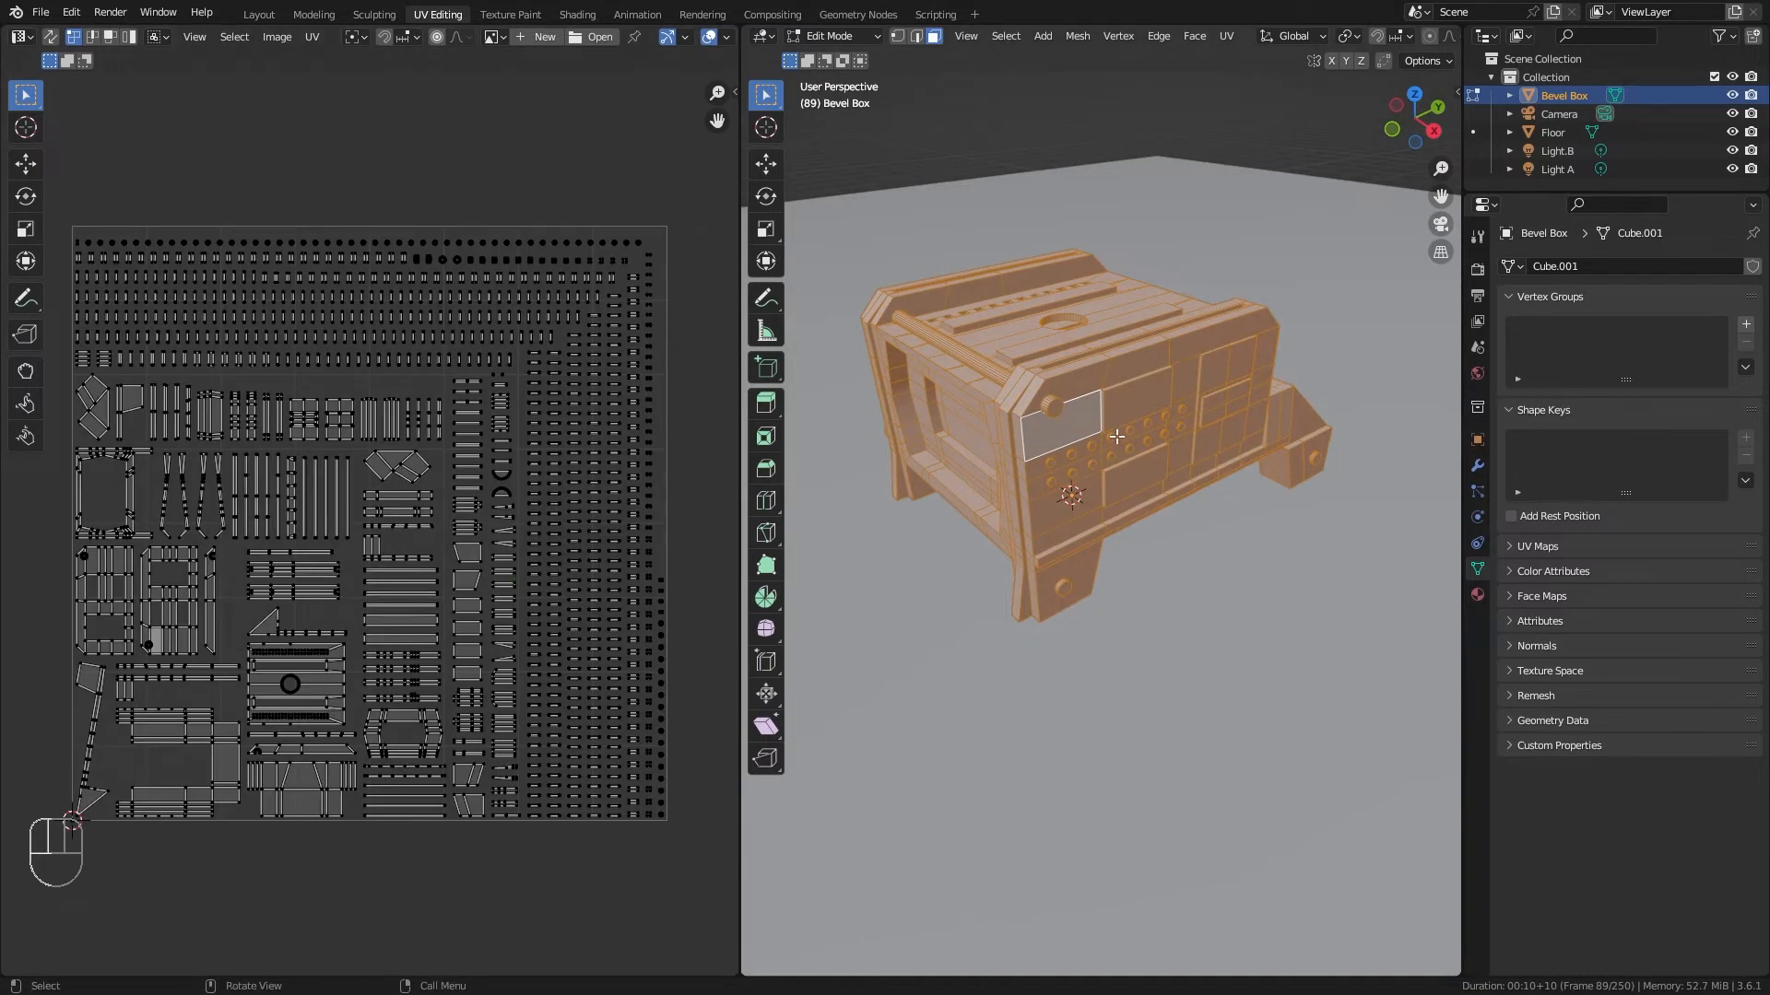
pyautogui.press('u')
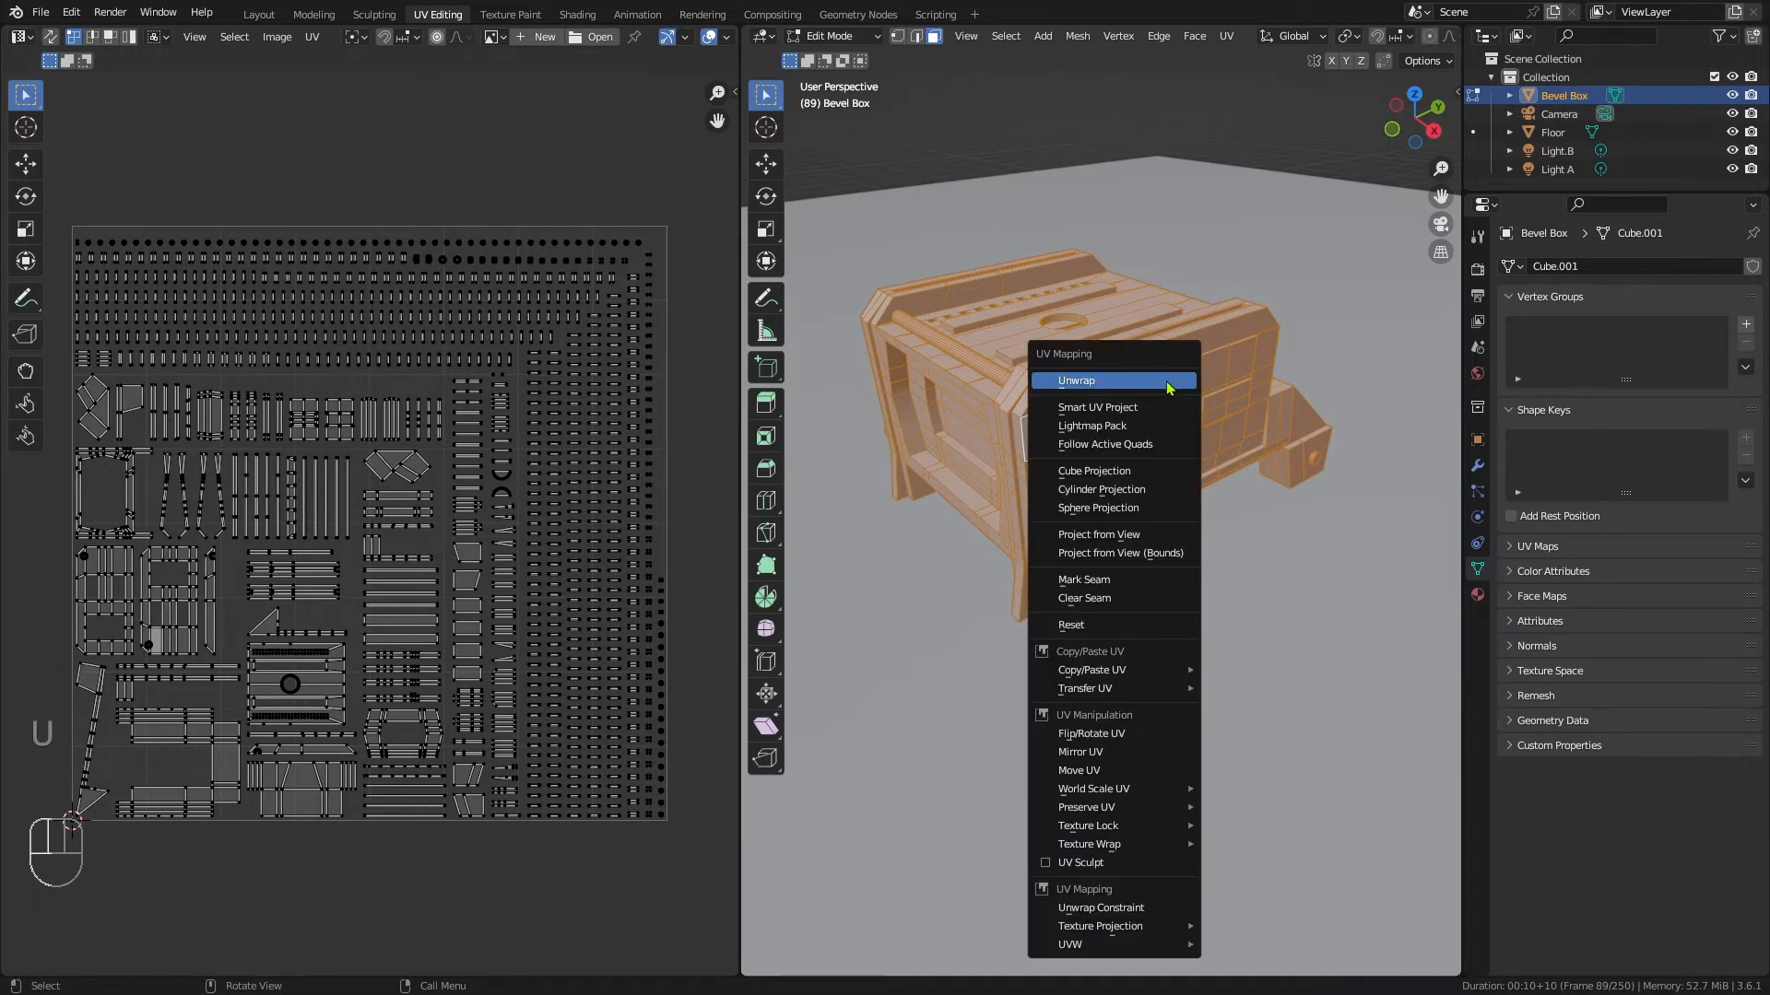
pyautogui.moveTo(1108, 426)
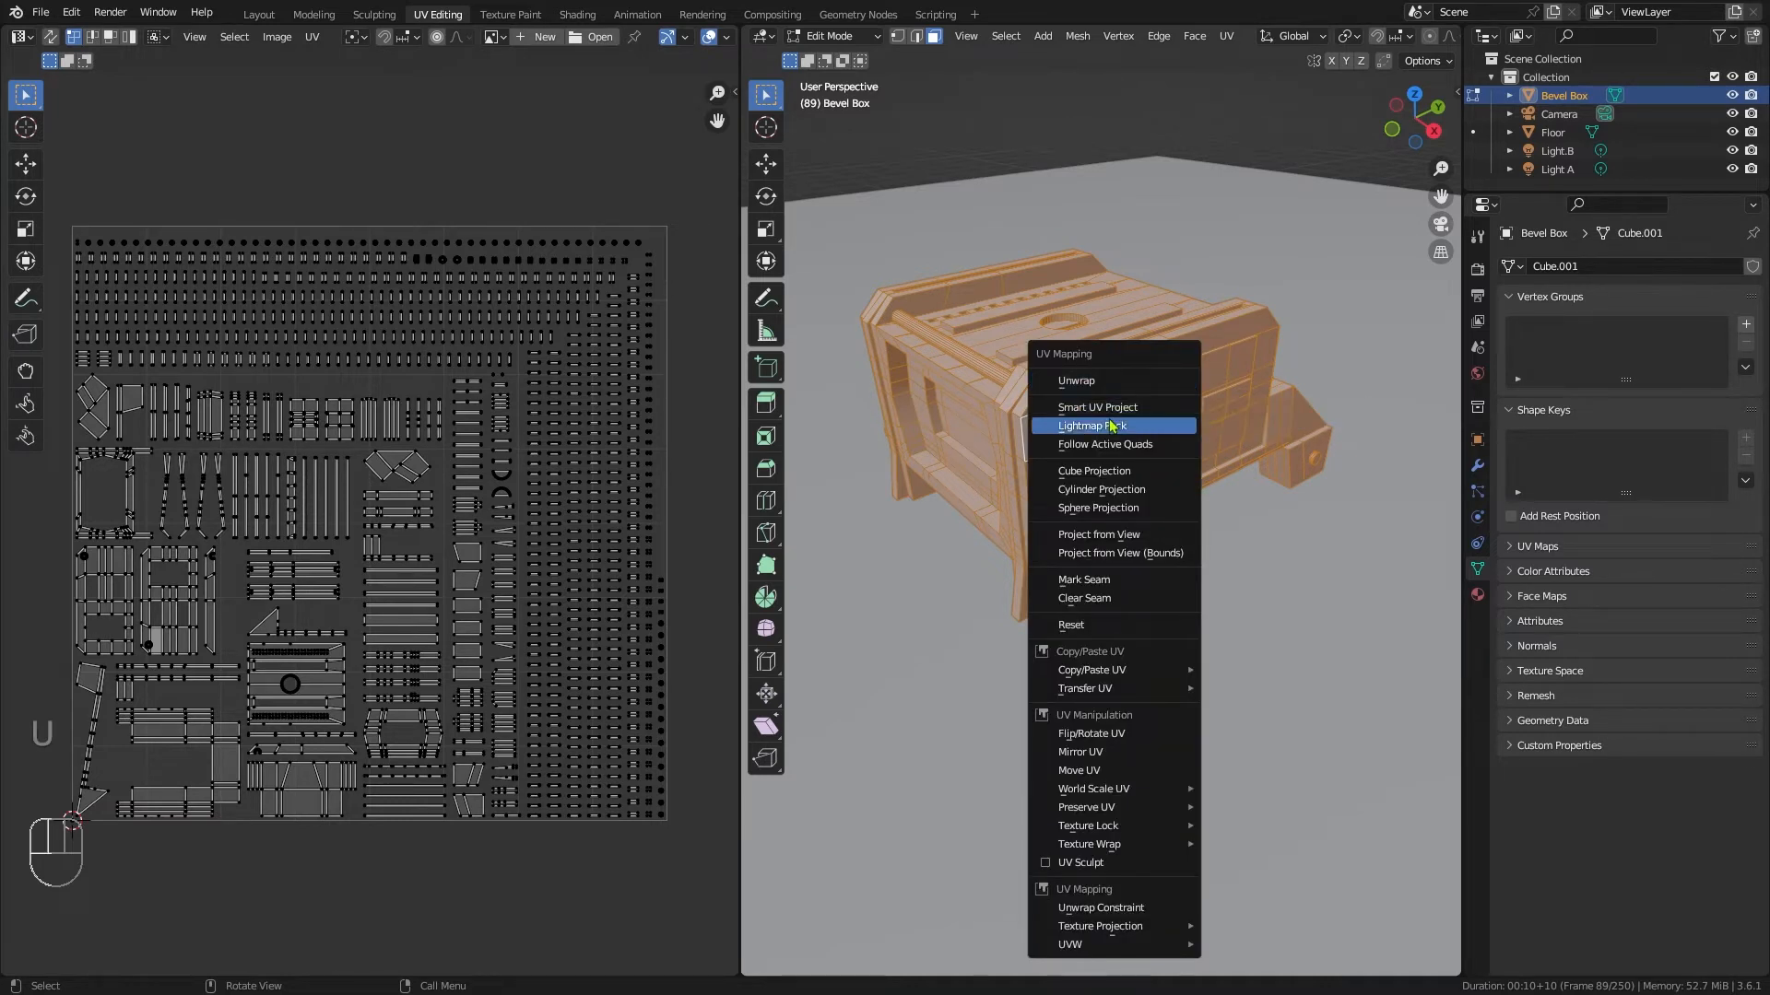
pyautogui.moveTo(1143, 407)
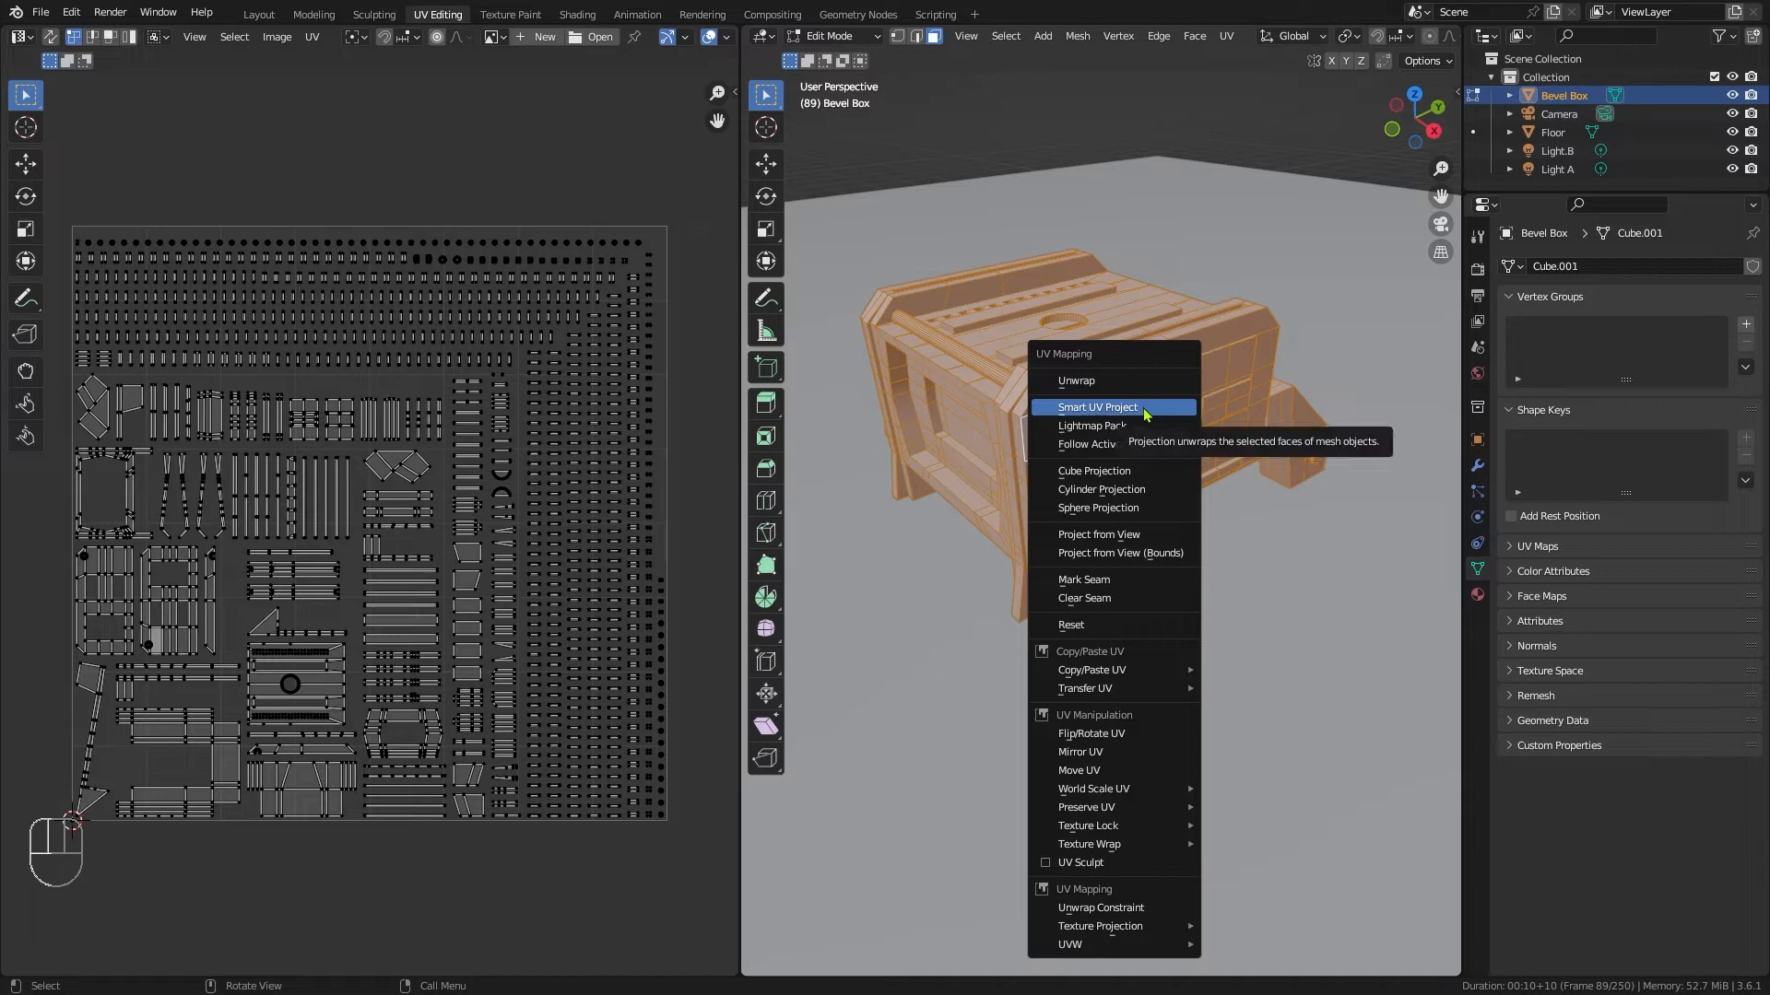
pyautogui.click(1097, 406)
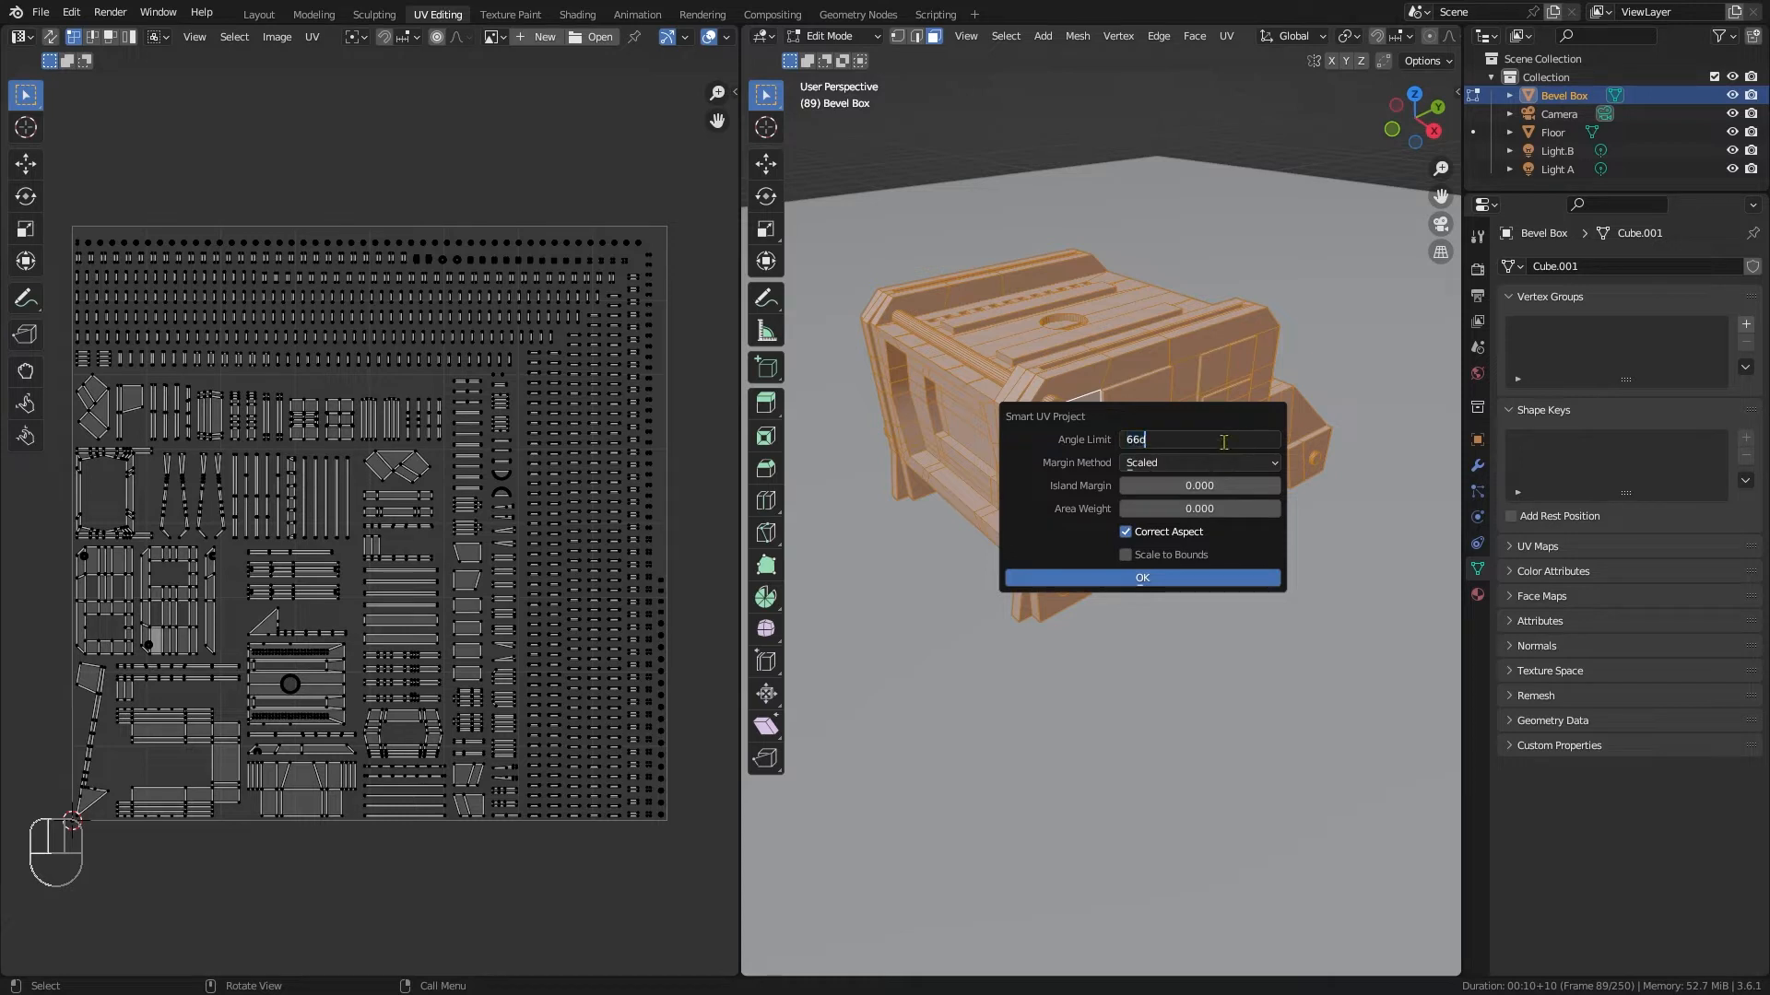
pyautogui.write('25')
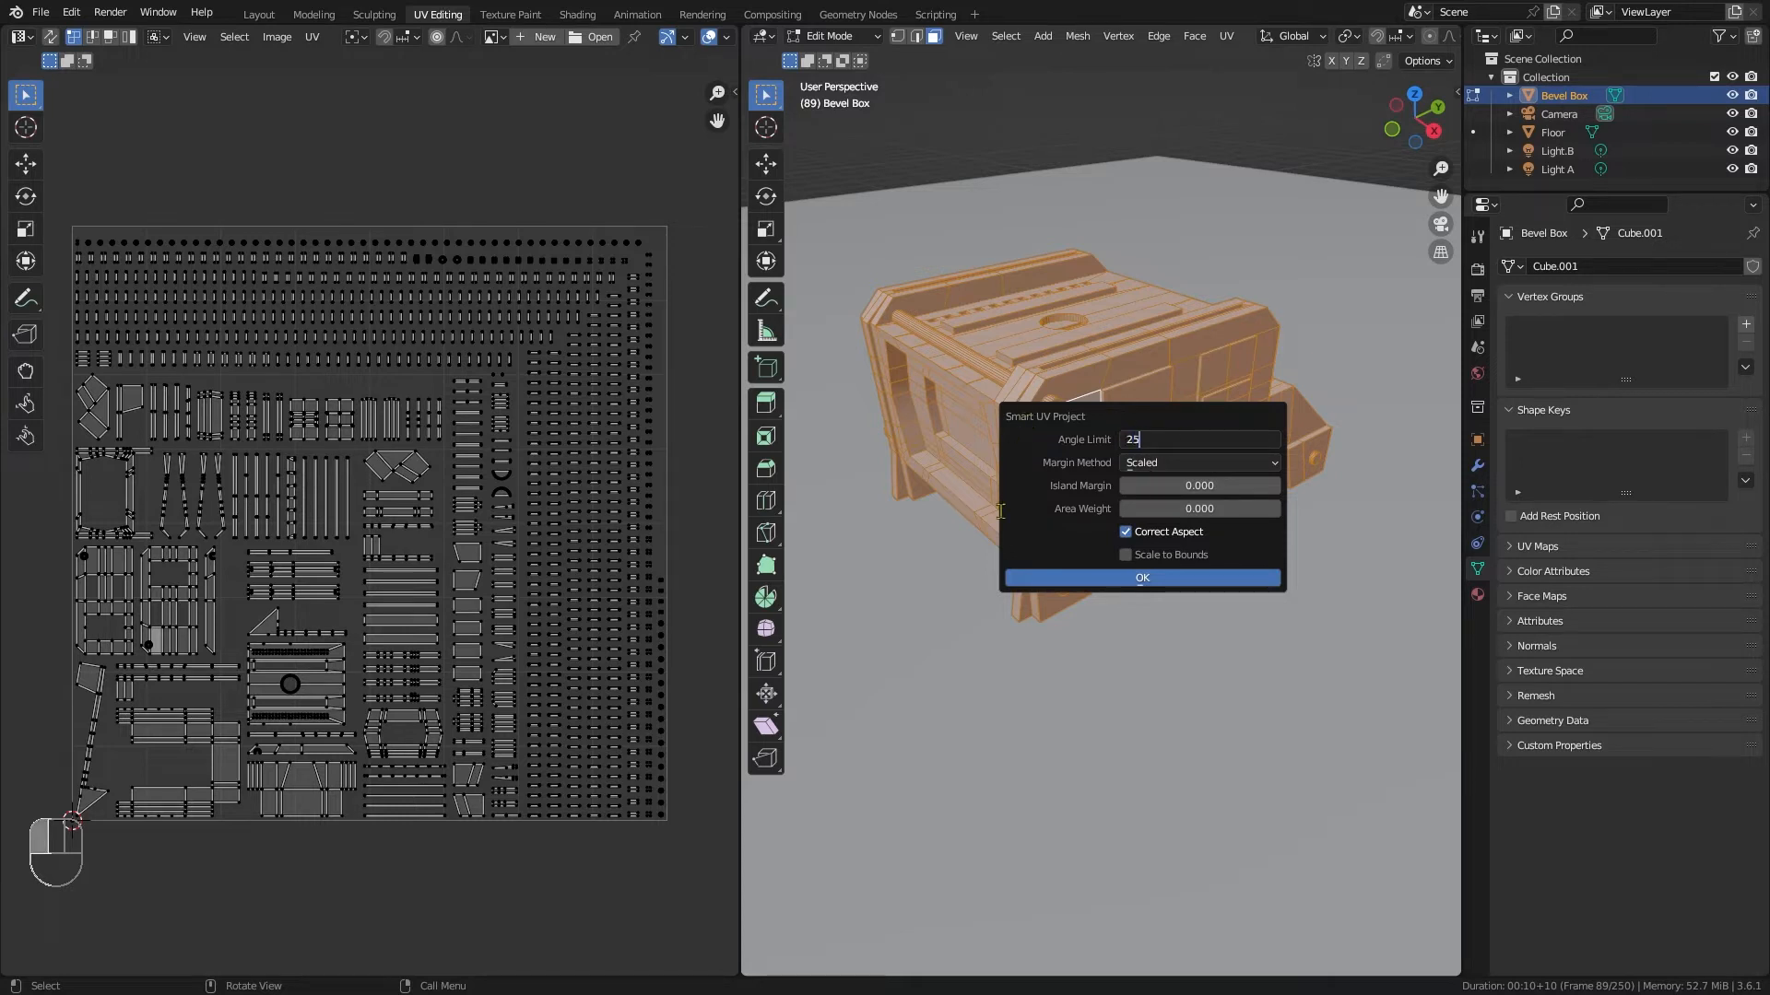
pyautogui.click(1199, 487)
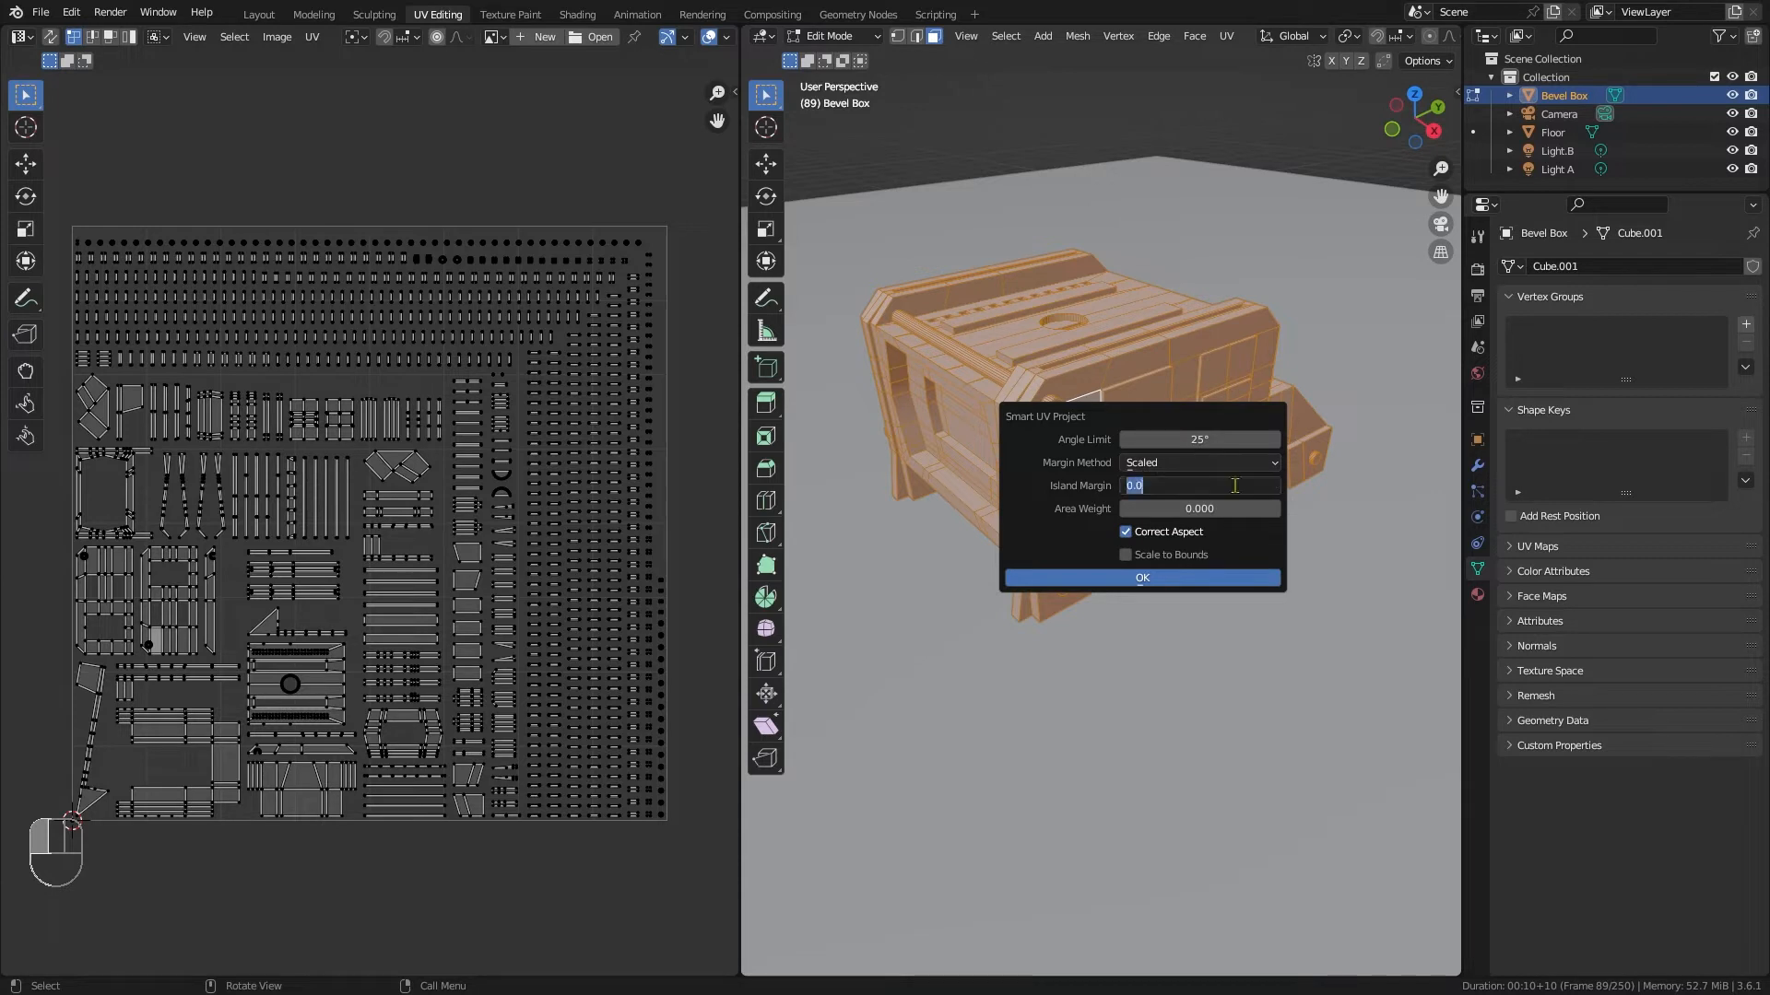
pyautogui.write('0.010')
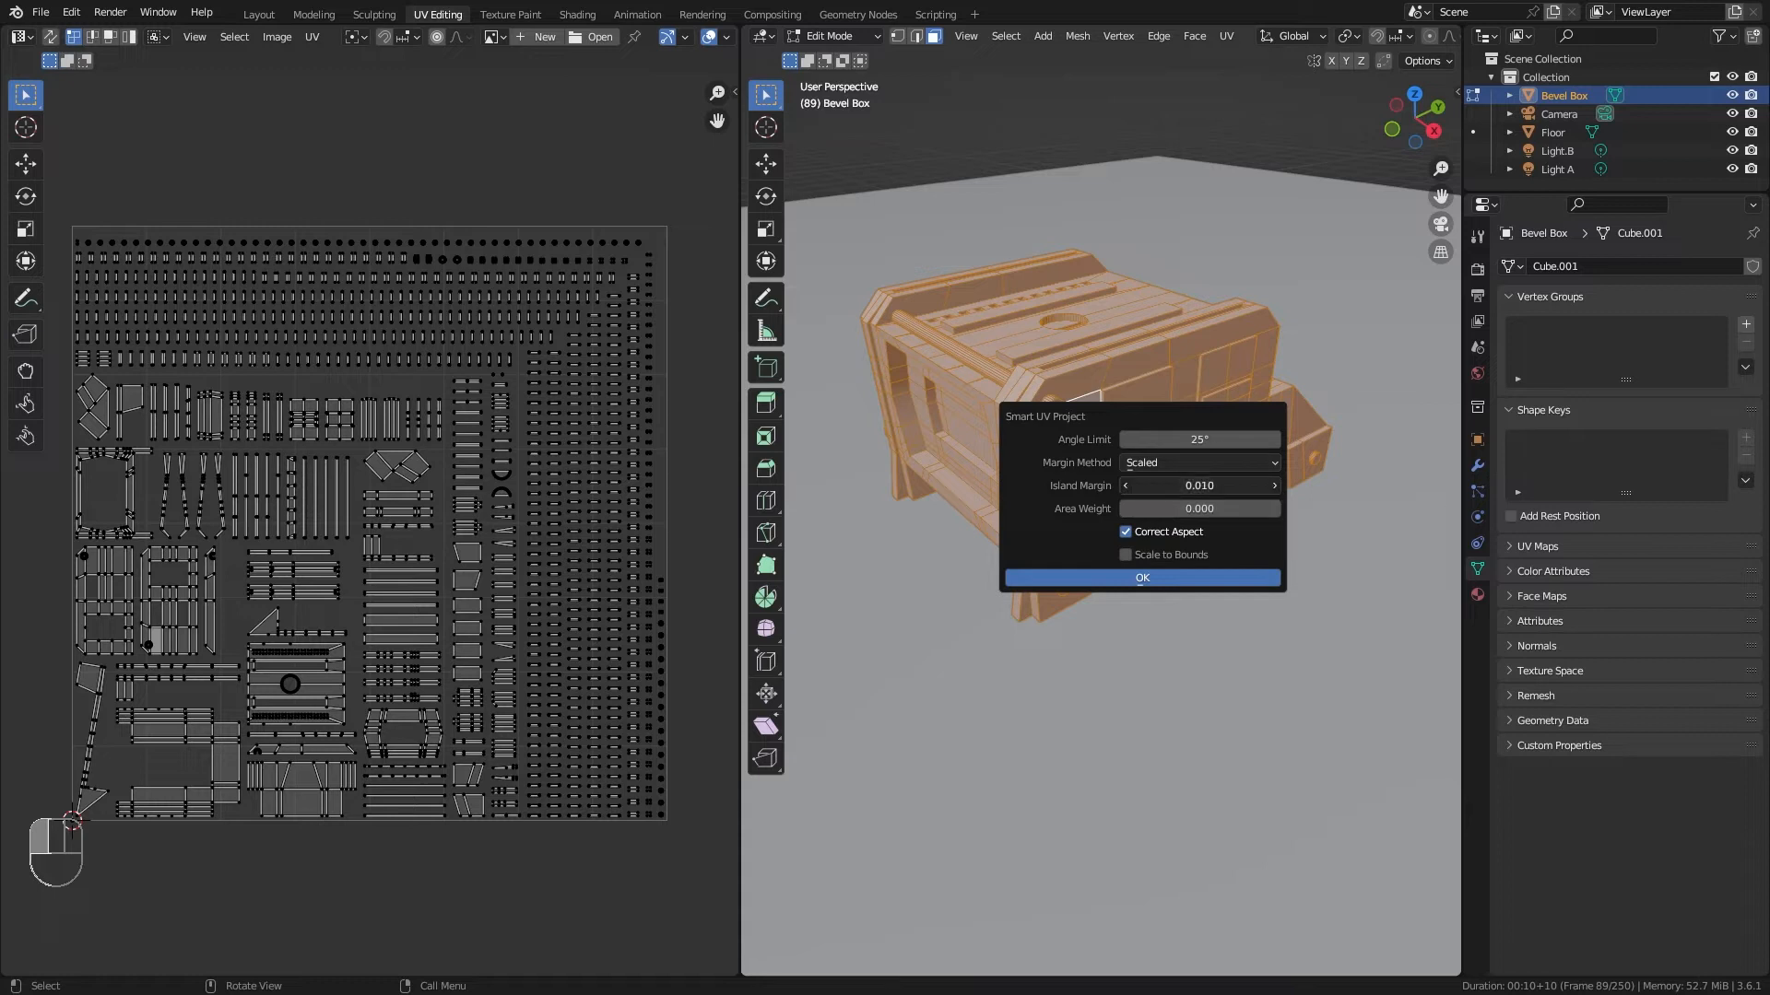
pyautogui.click(1198, 486)
pyautogui.write('0.005')
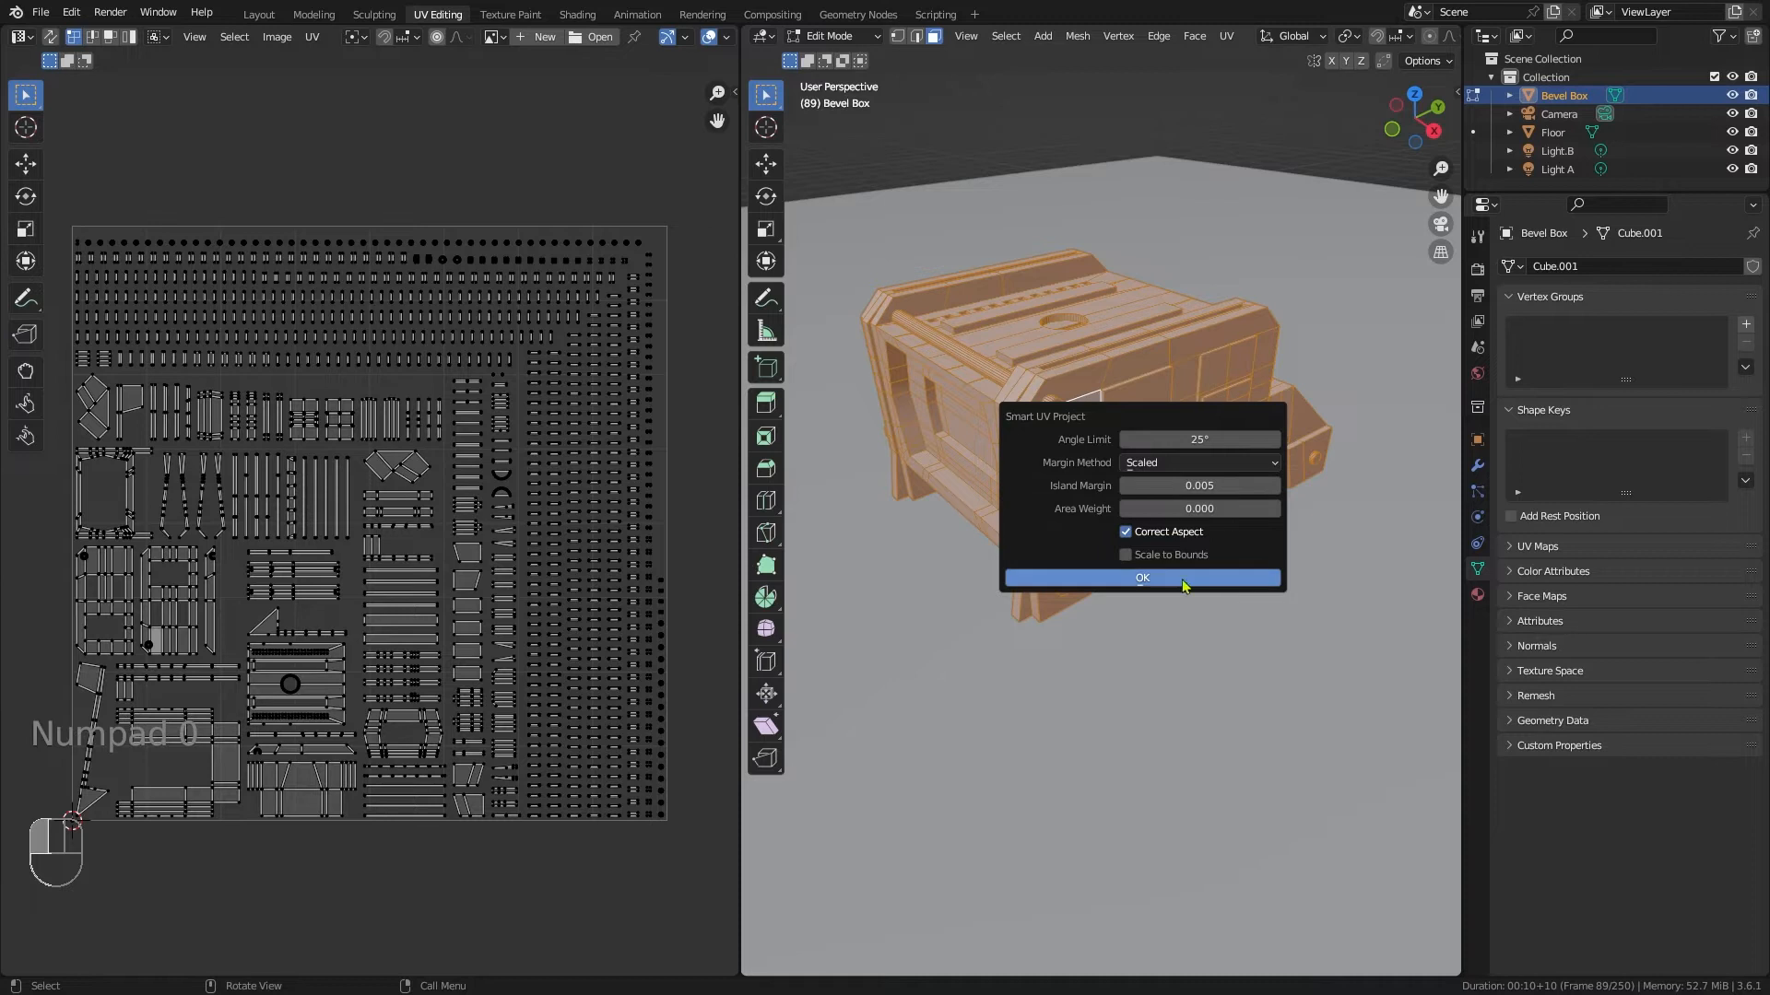
pyautogui.click(1143, 577)
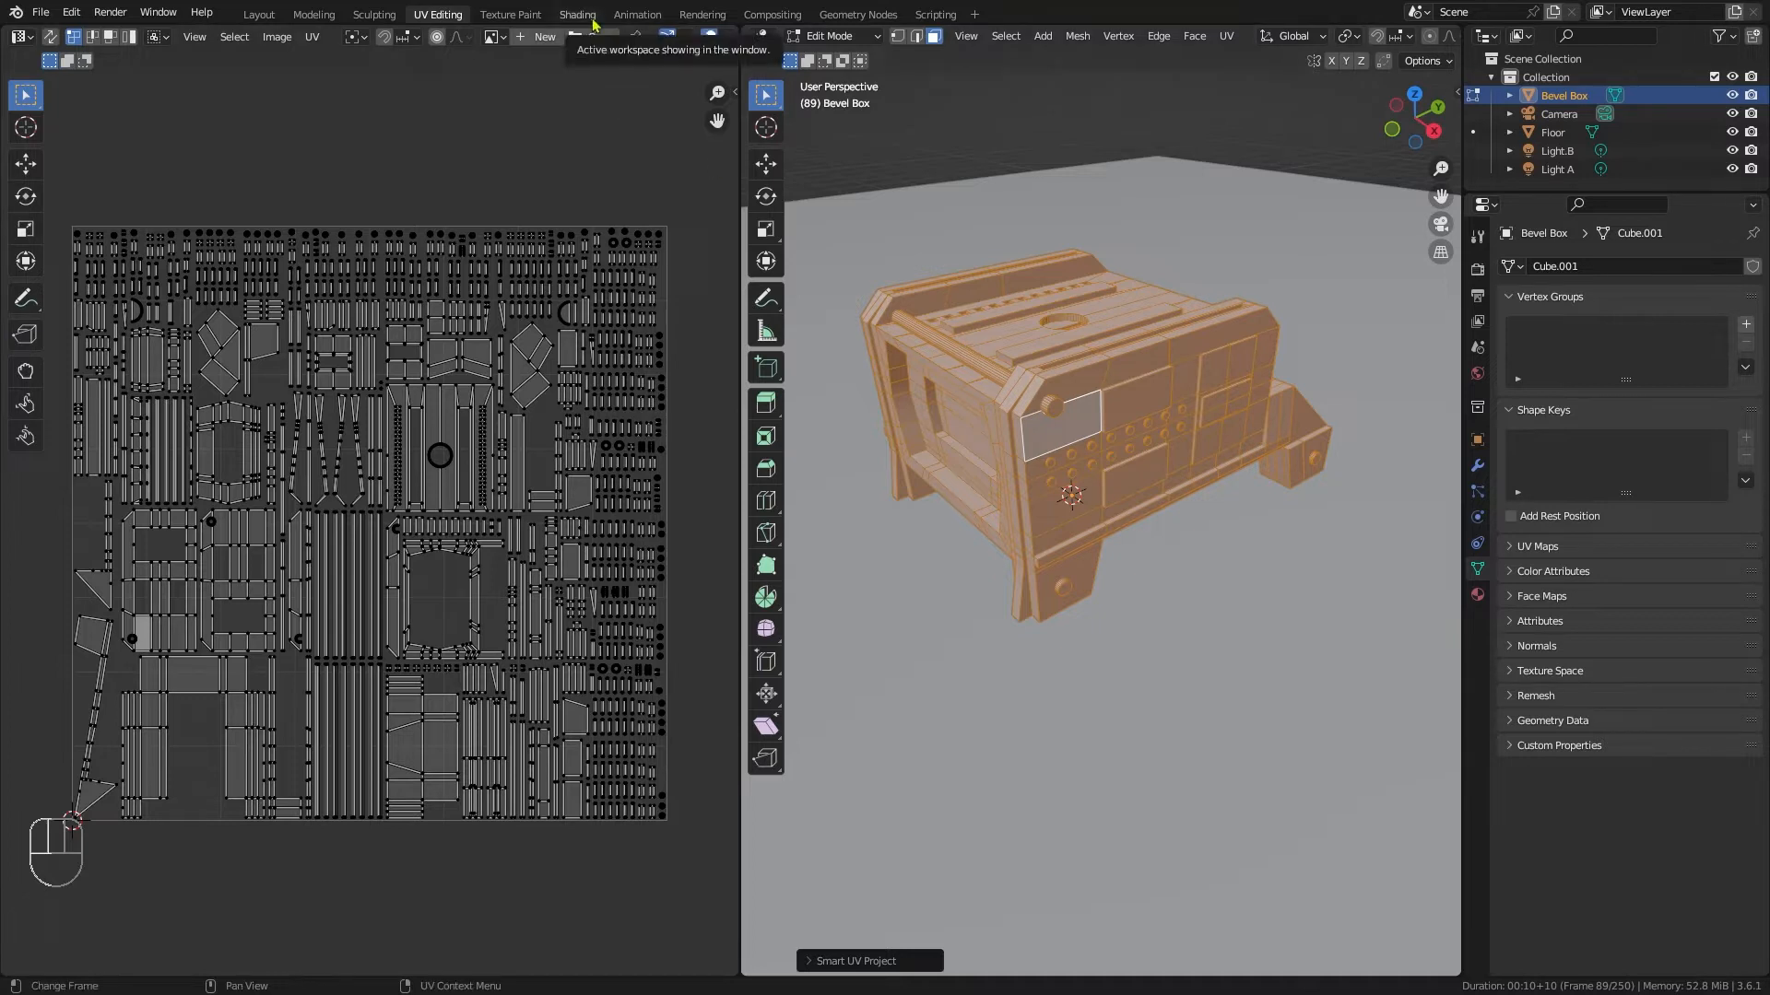
# Step: Give the Bevel Box's Principled BSDF a dark green base colour in the Shading workspace
pyautogui.click(262, 15)
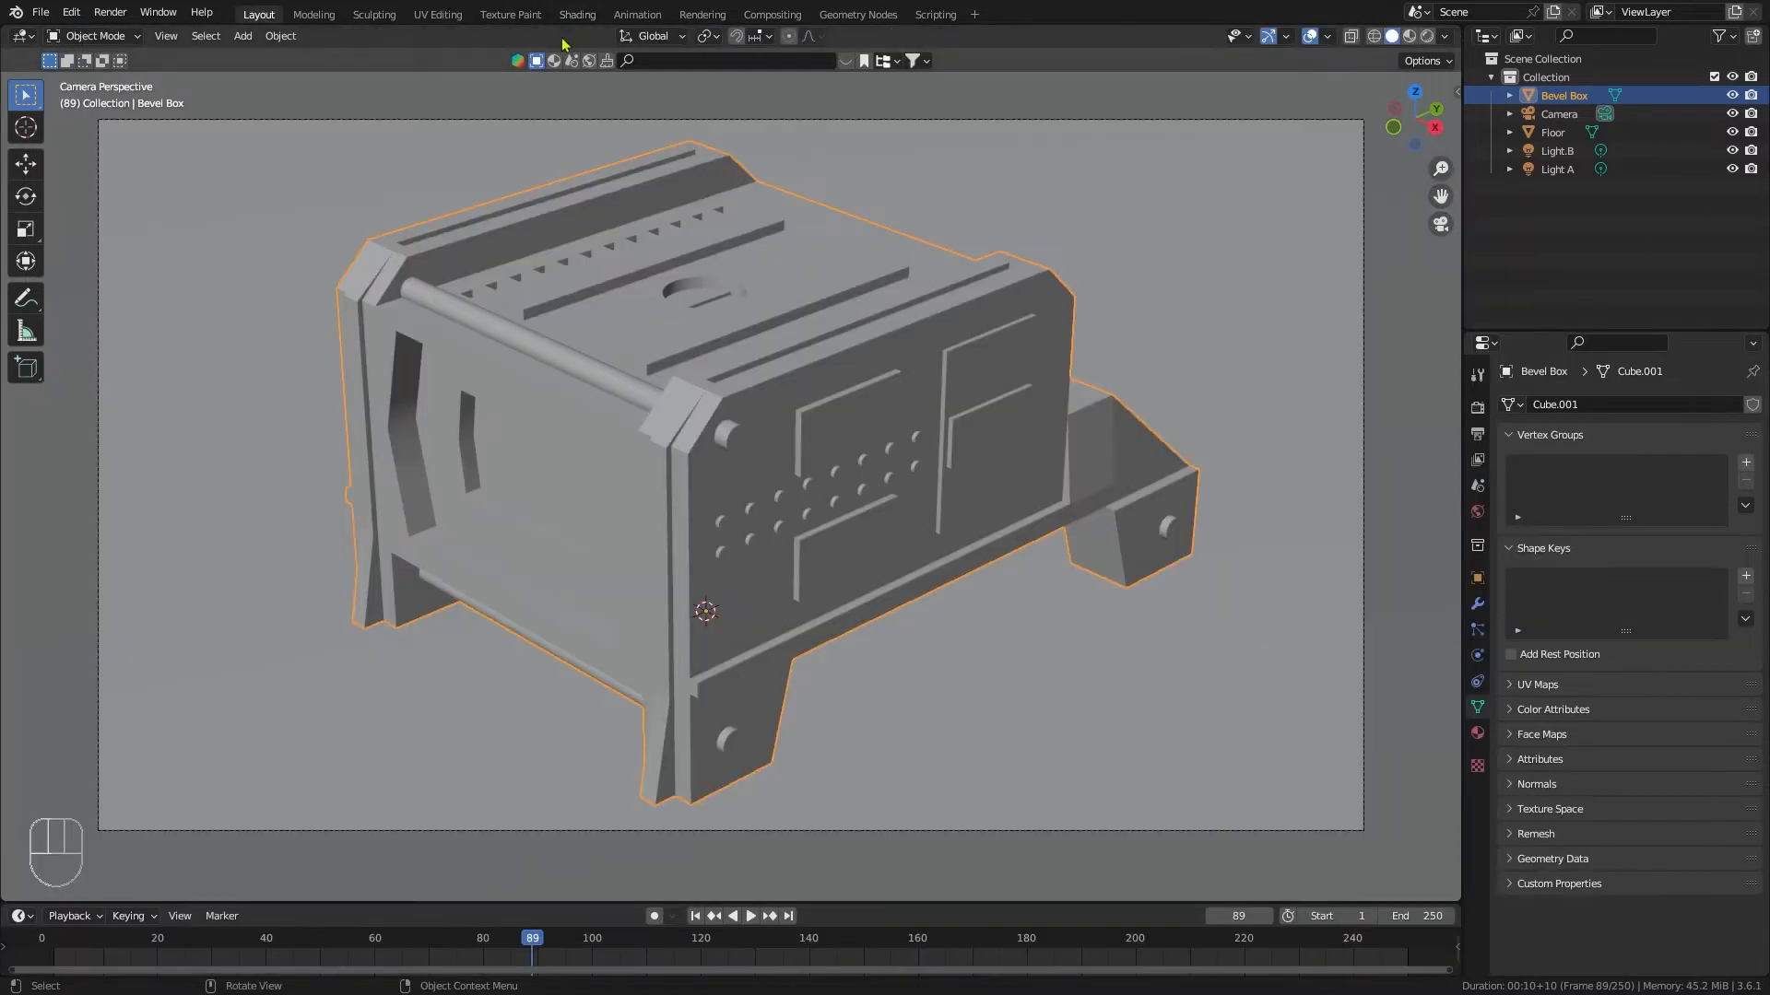
pyautogui.click(575, 15)
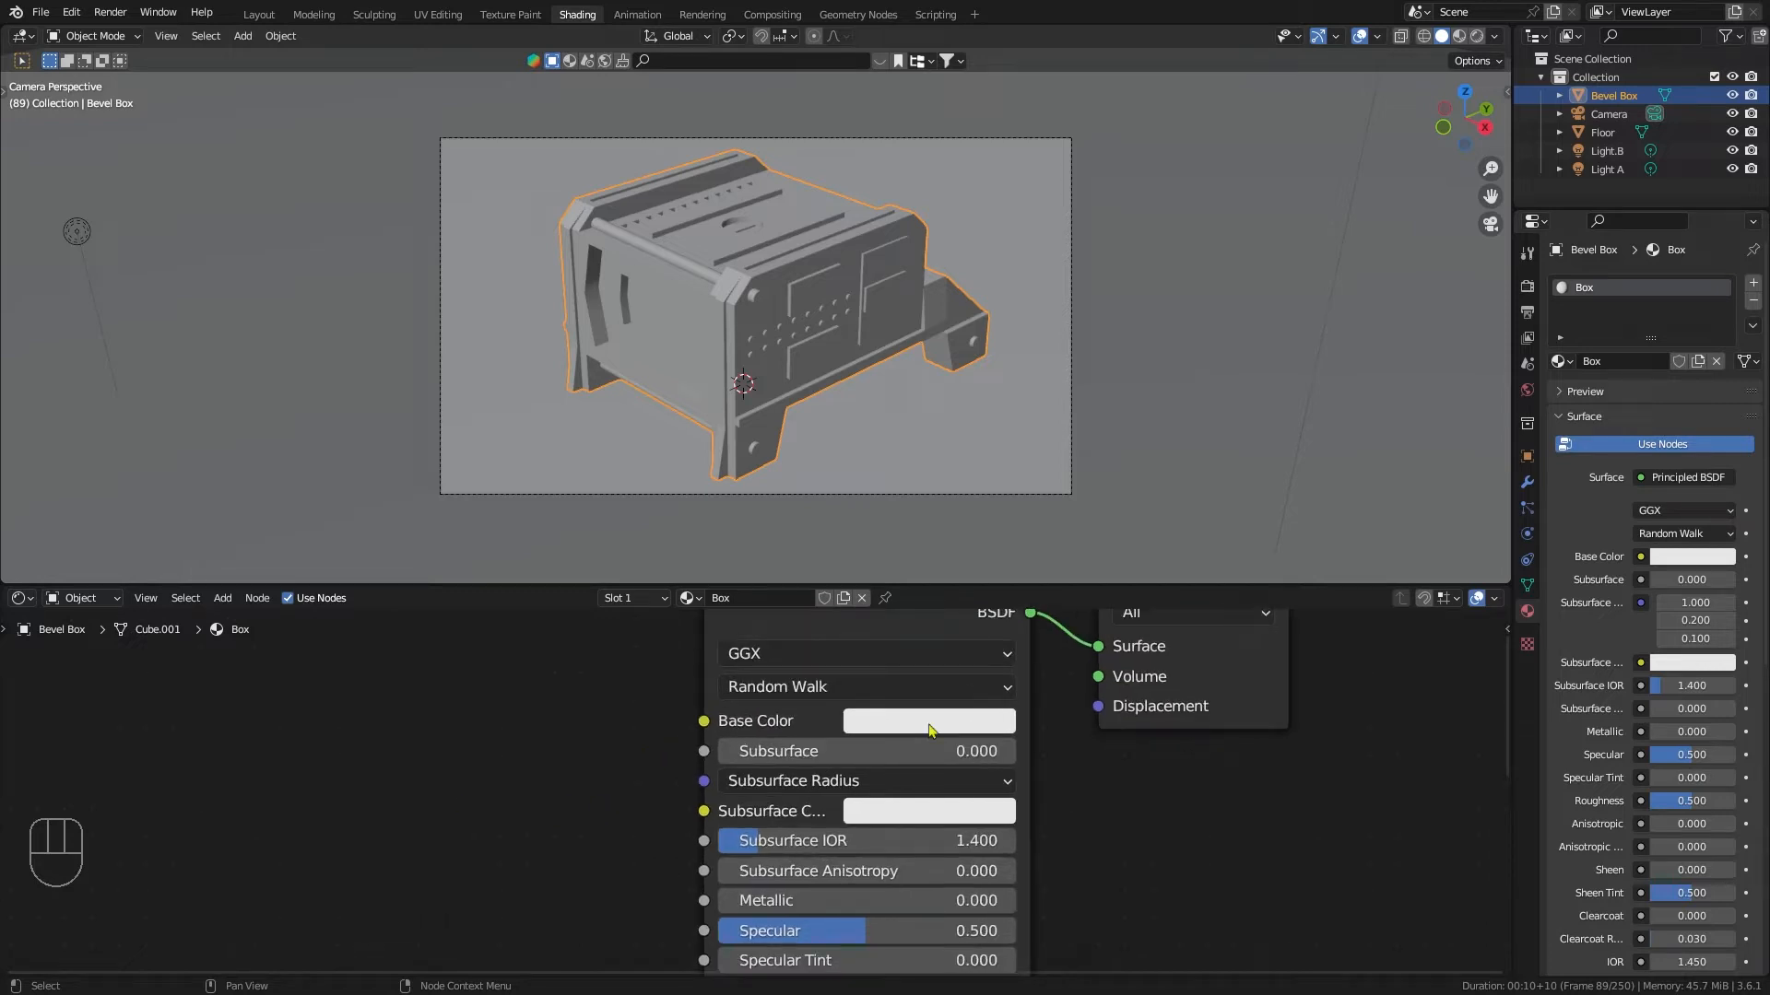
pyautogui.click(927, 720)
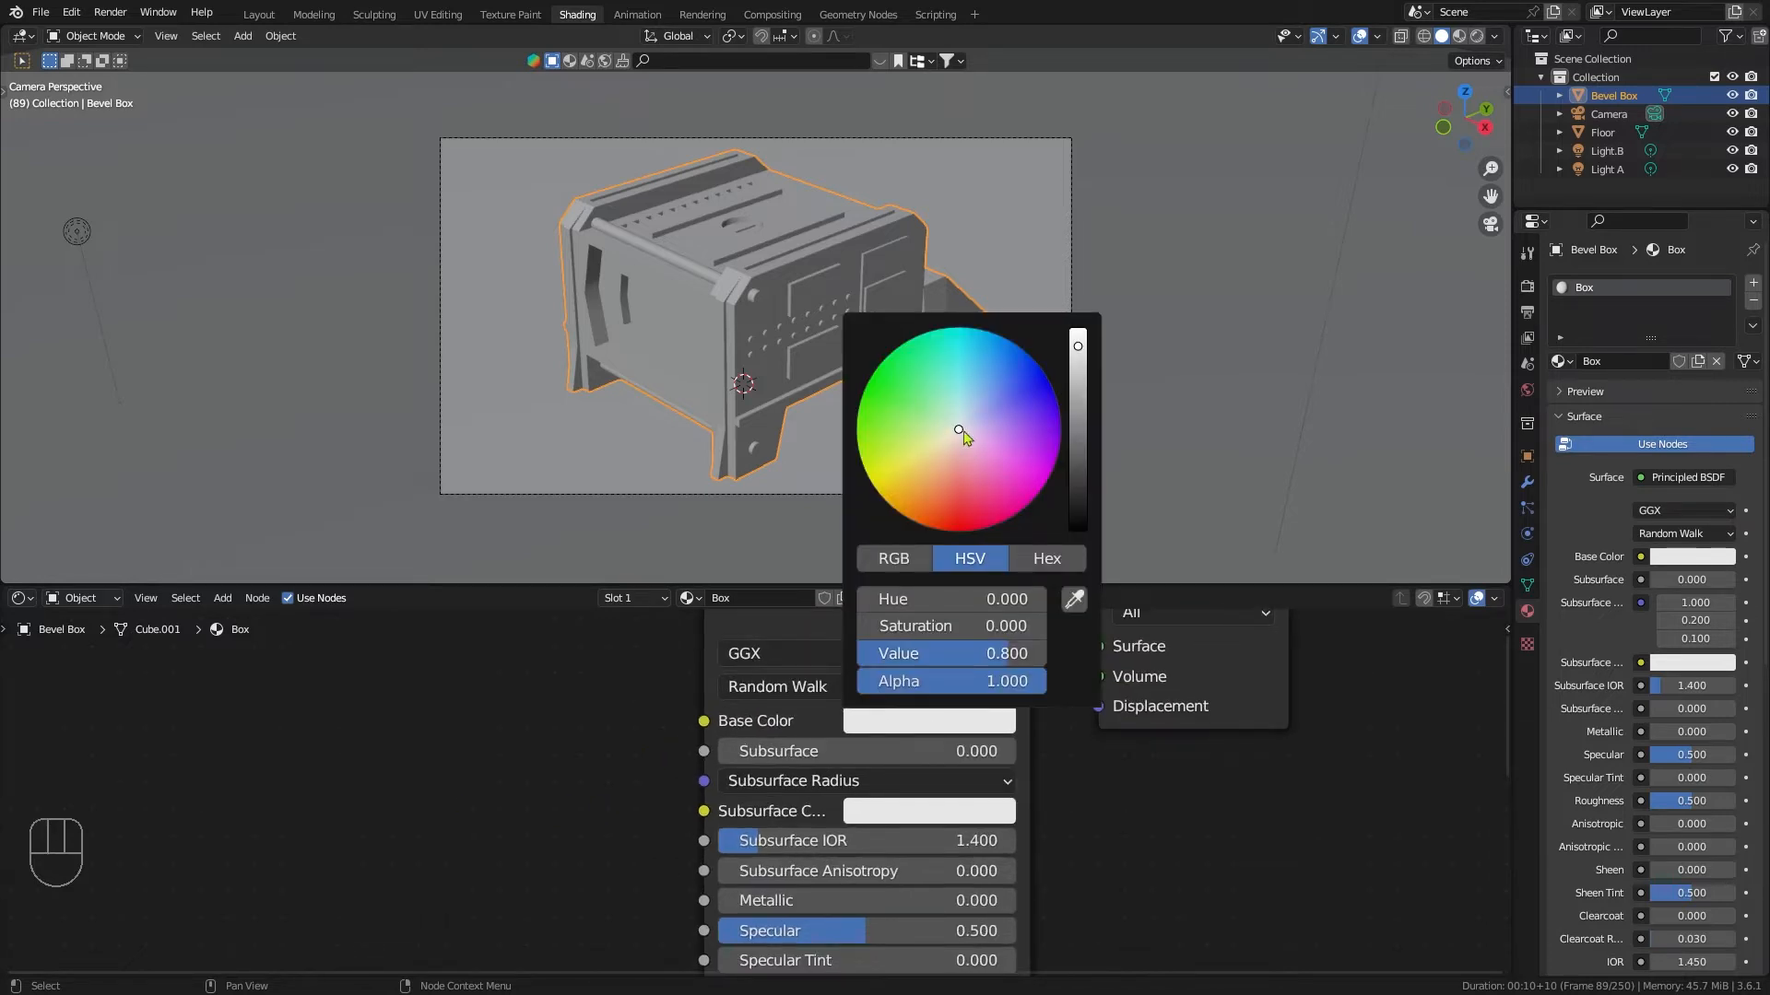
pyautogui.click(935, 416)
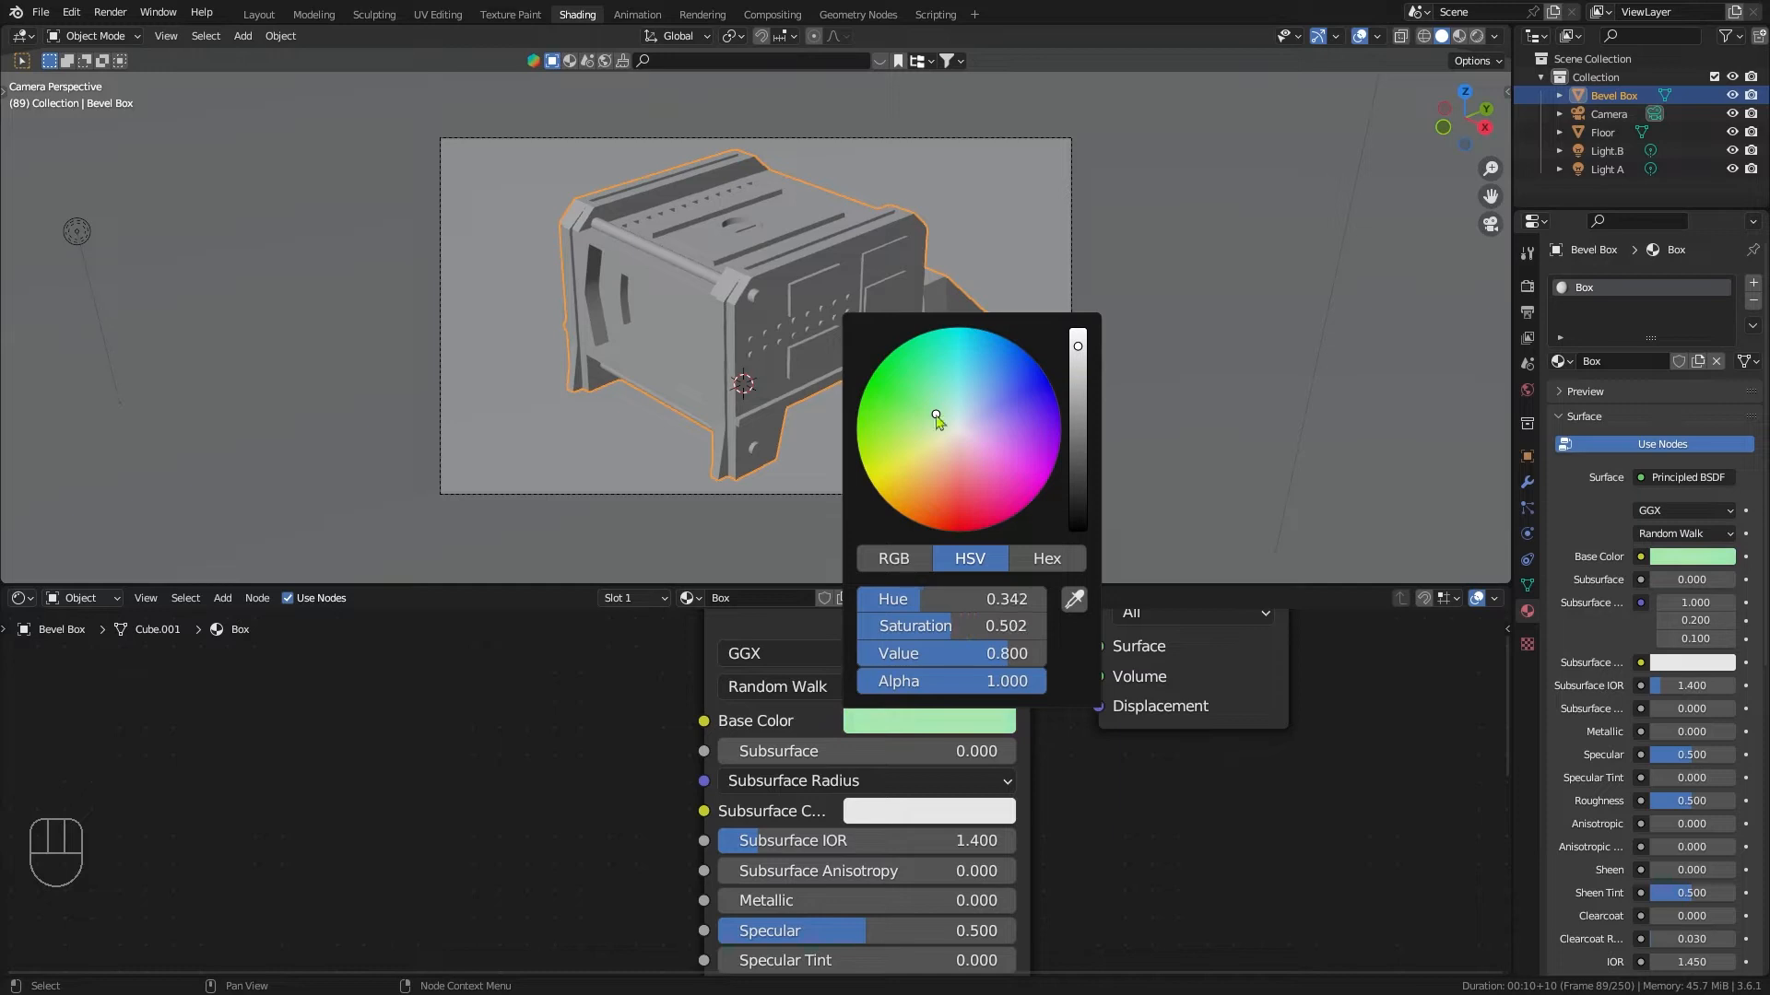
pyautogui.click(934, 417)
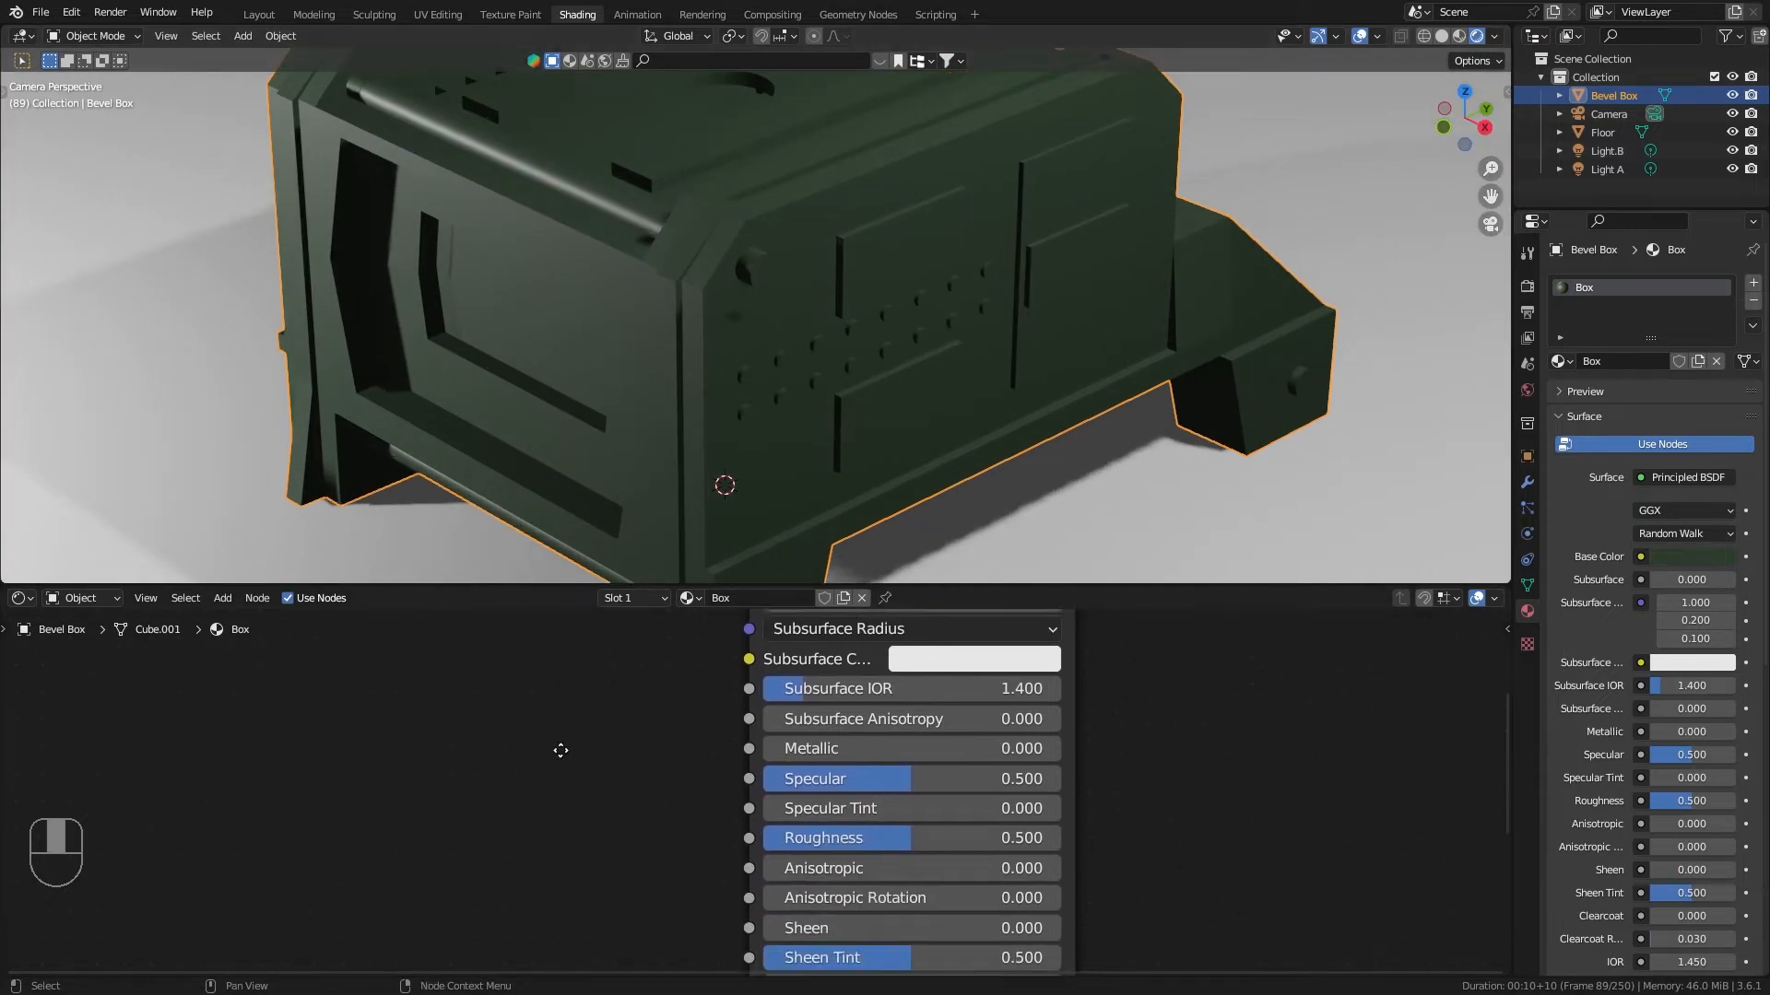
# Step: Add a Bevel node and wire its Normal output into the Principled BSDF's Normal input
pyautogui.scroll(-3)
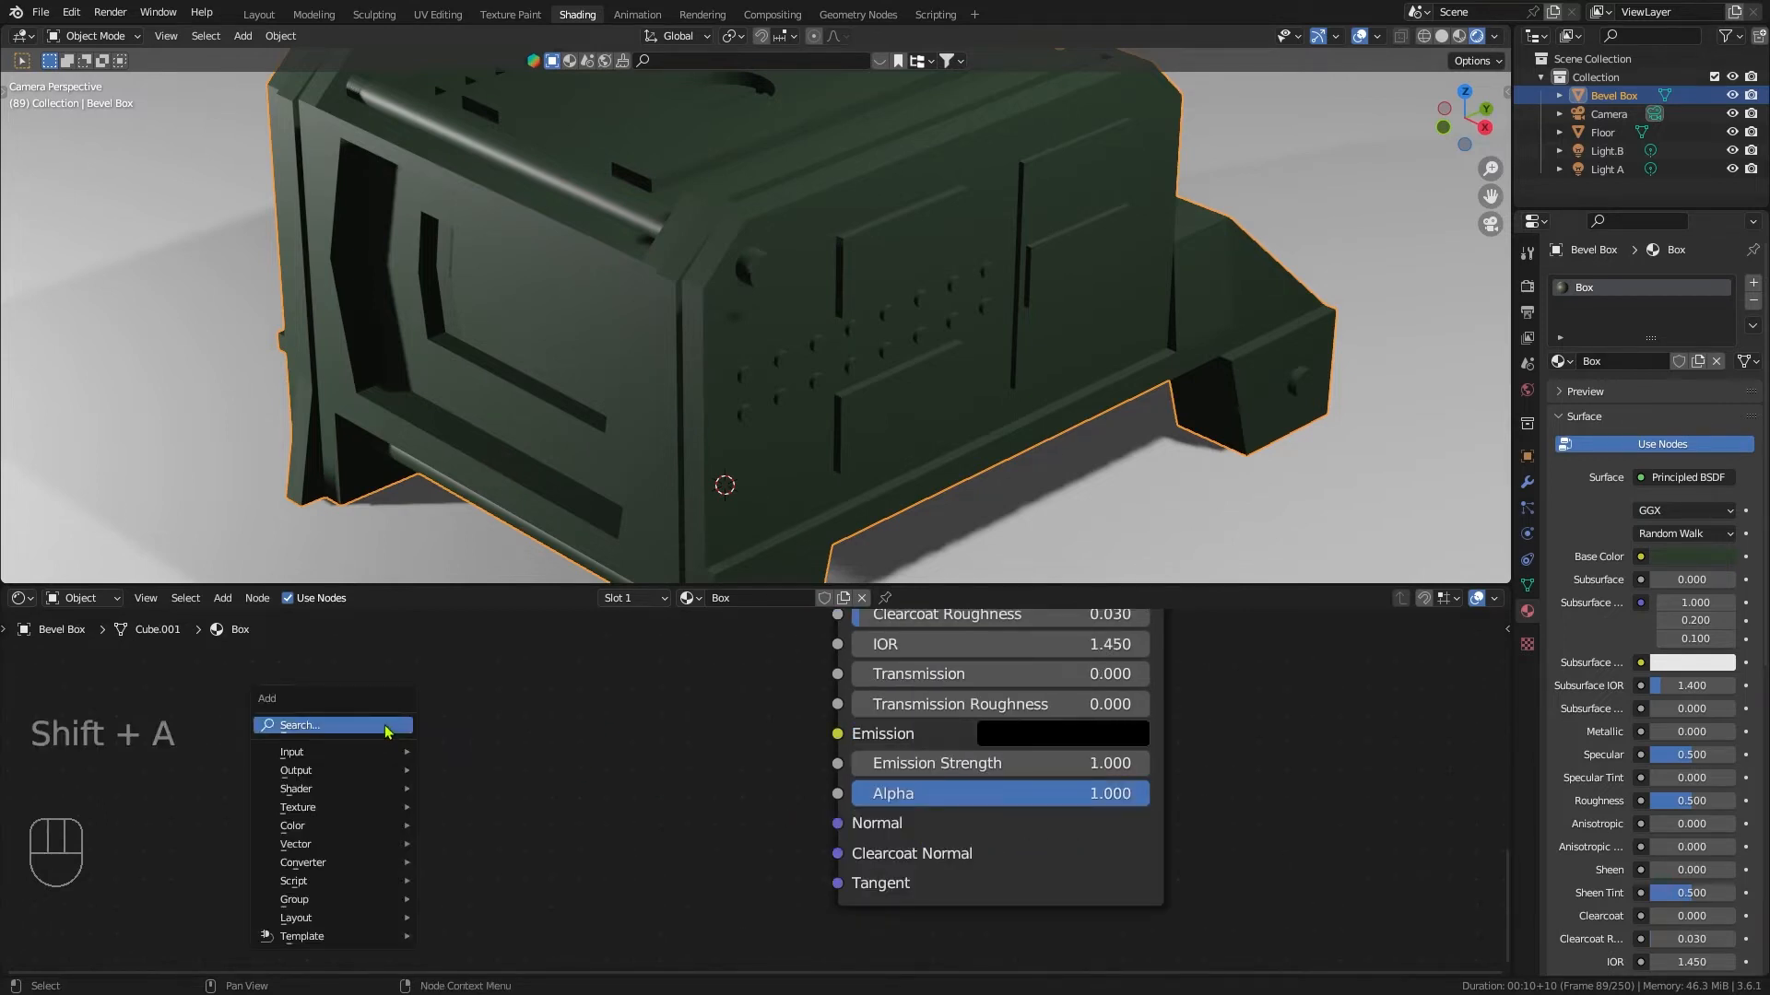
pyautogui.click(332, 726)
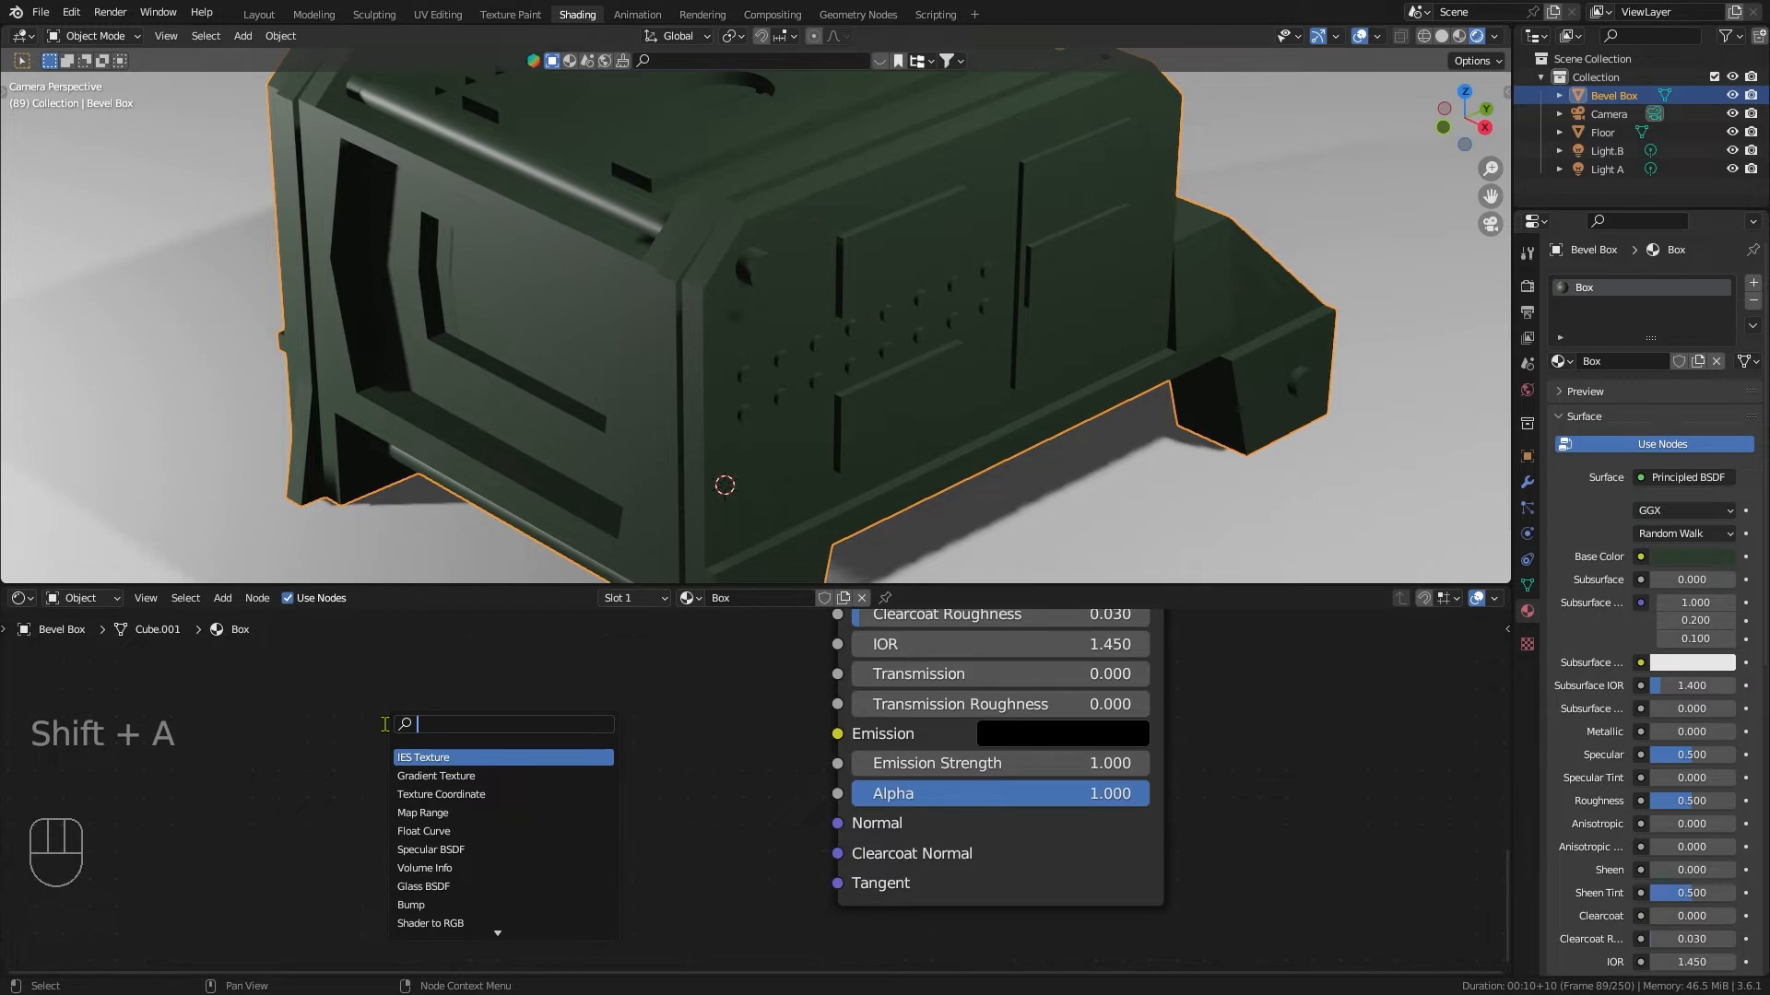
pyautogui.write('bevel')
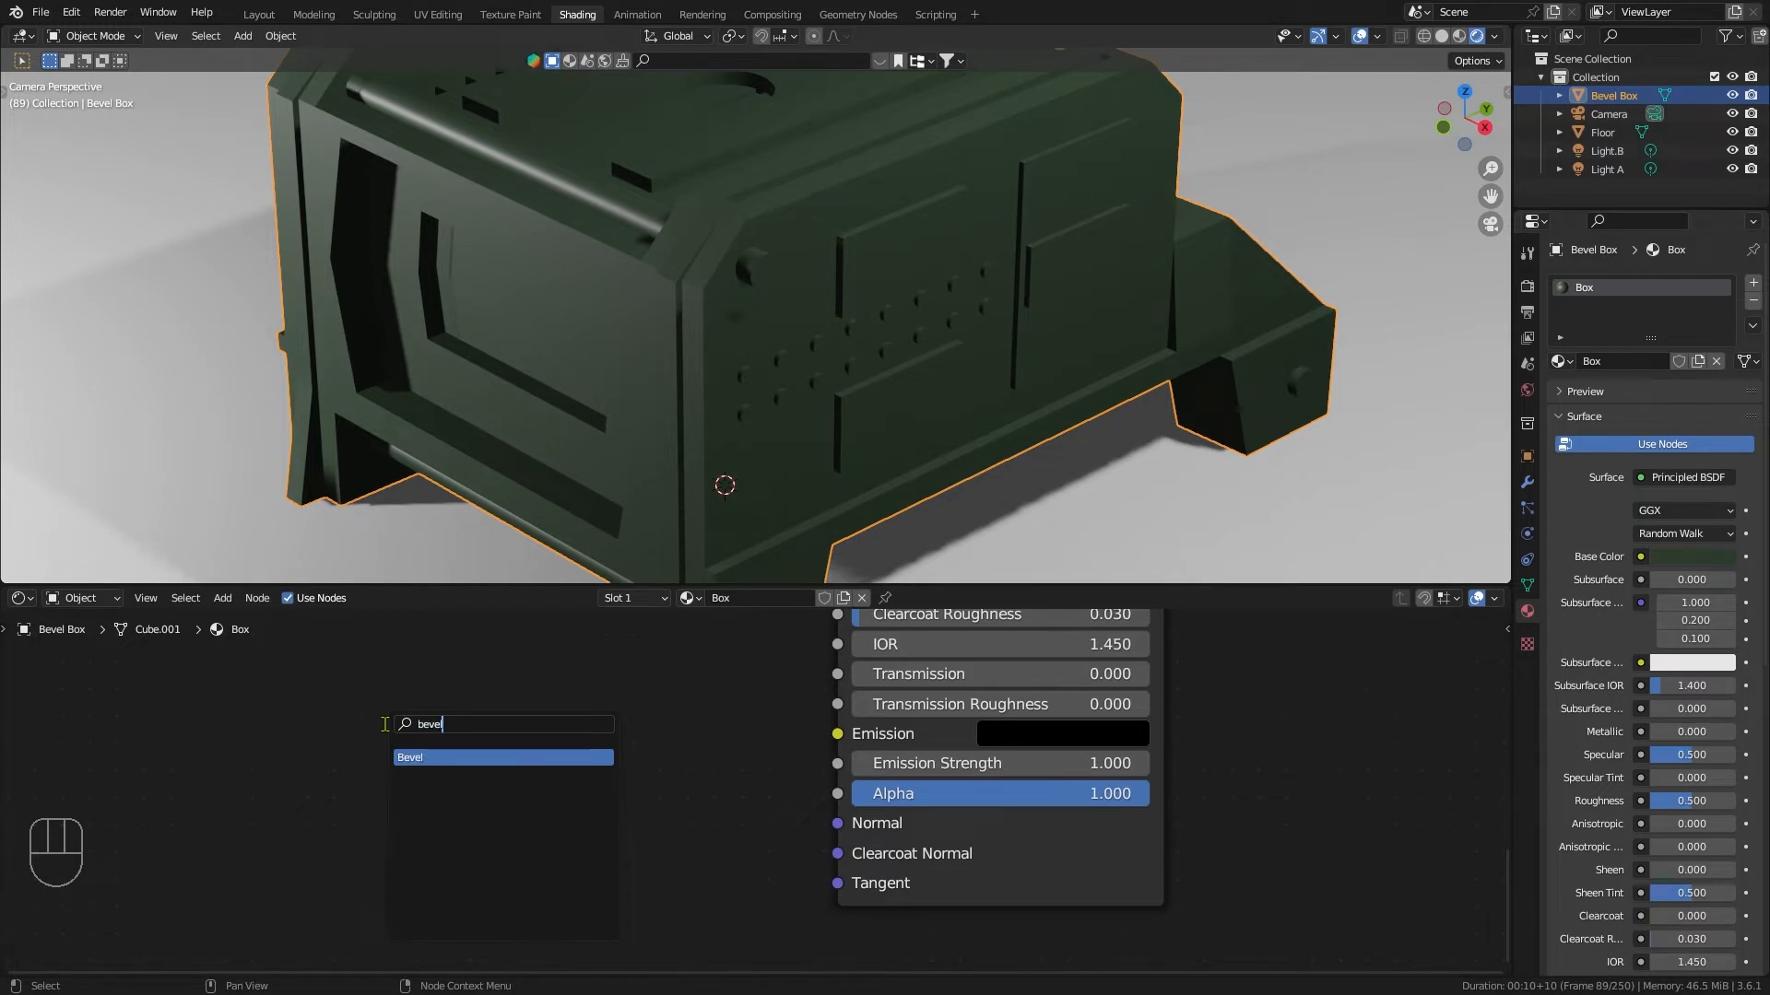
pyautogui.click(409, 756)
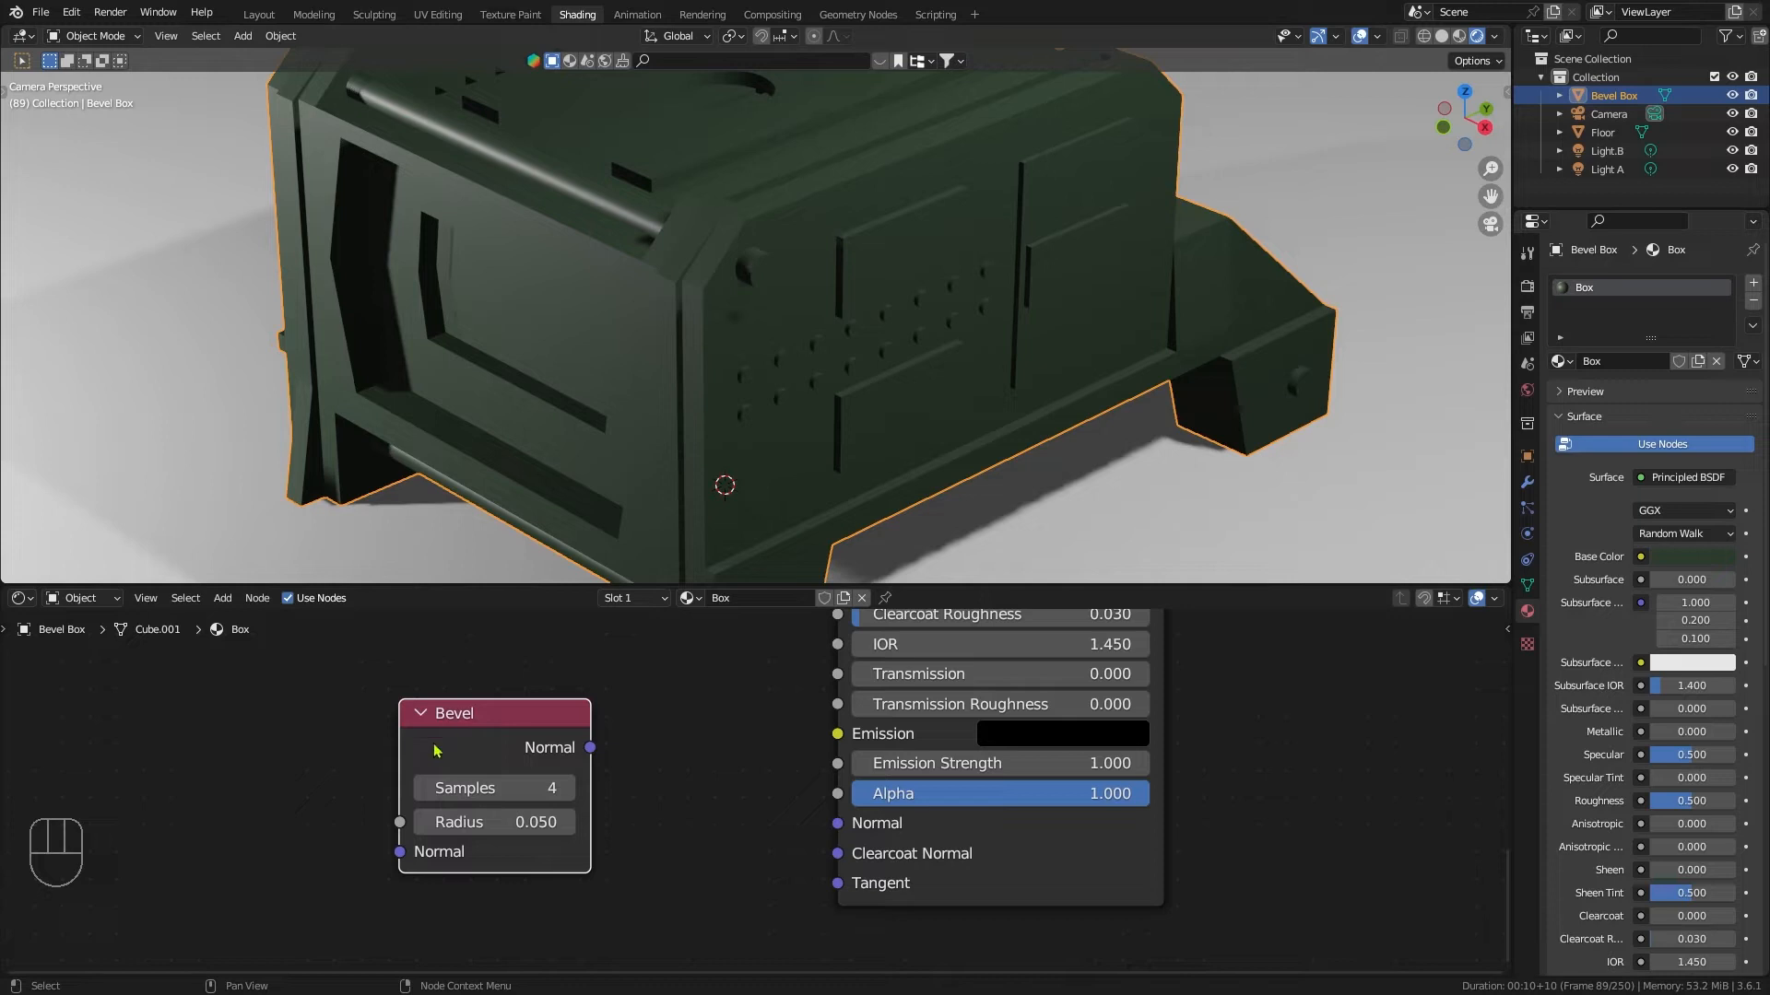
pyautogui.moveTo(588, 747); pyautogui.dragTo(640, 803)
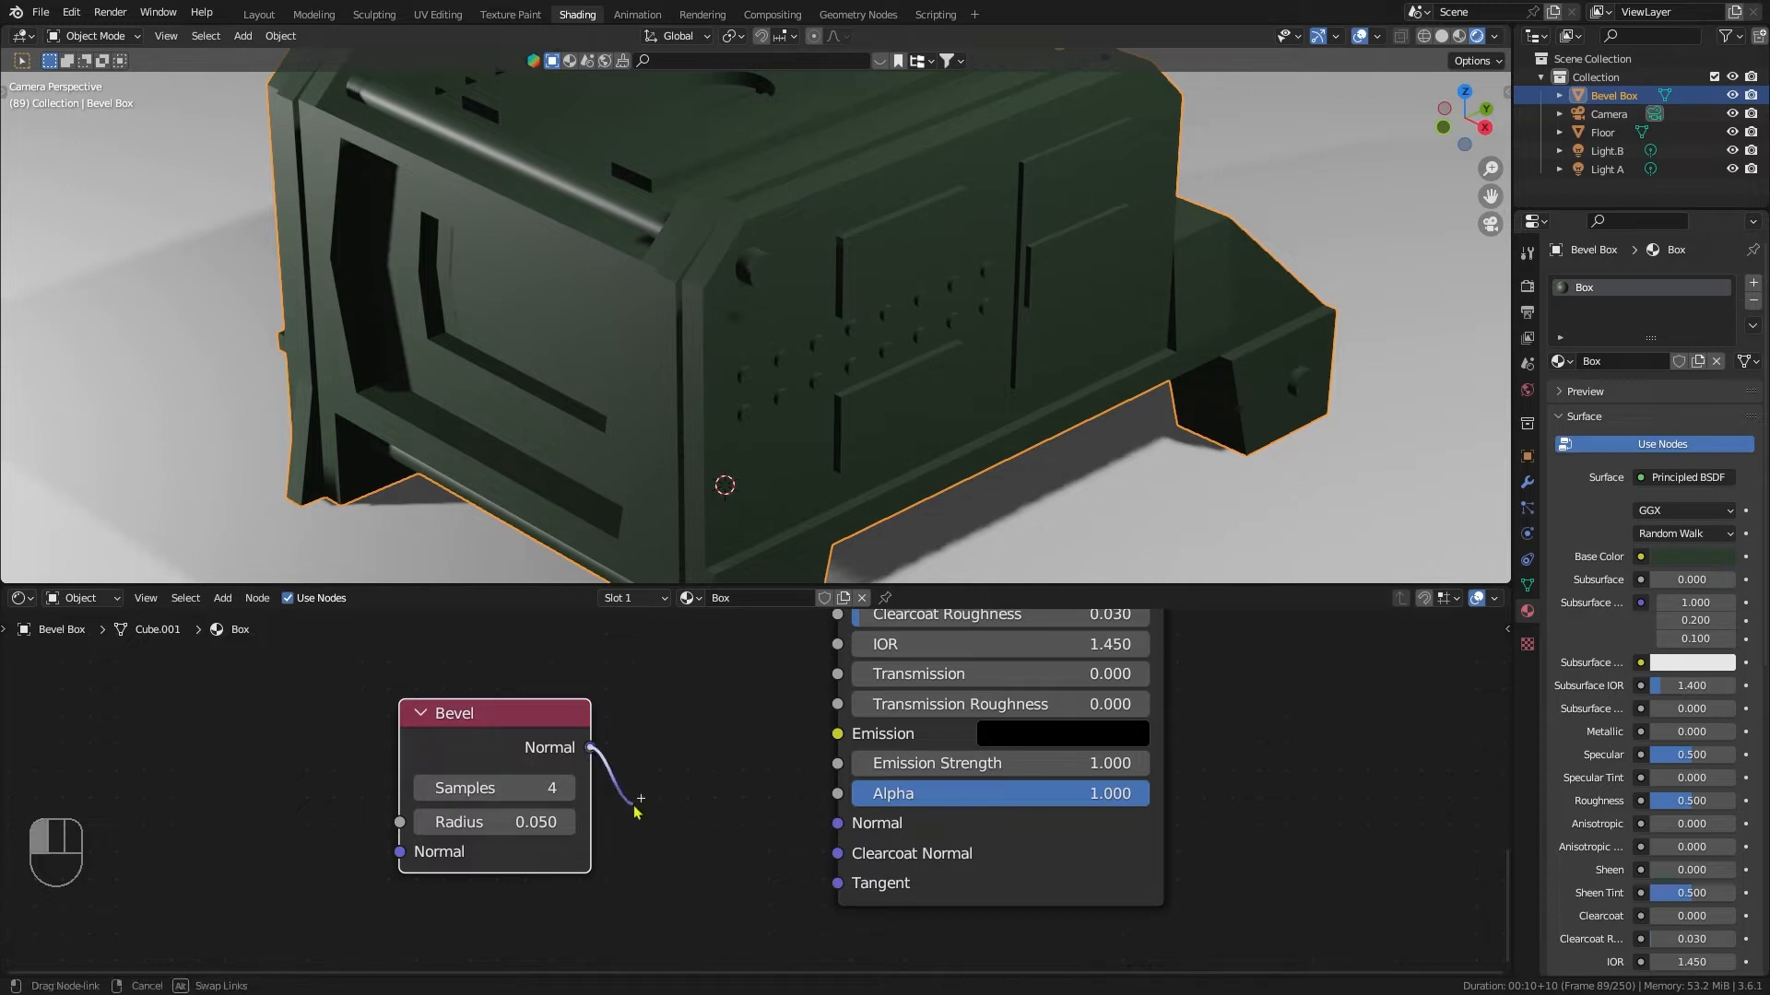
pyautogui.moveTo(587, 746); pyautogui.dragTo(836, 822)
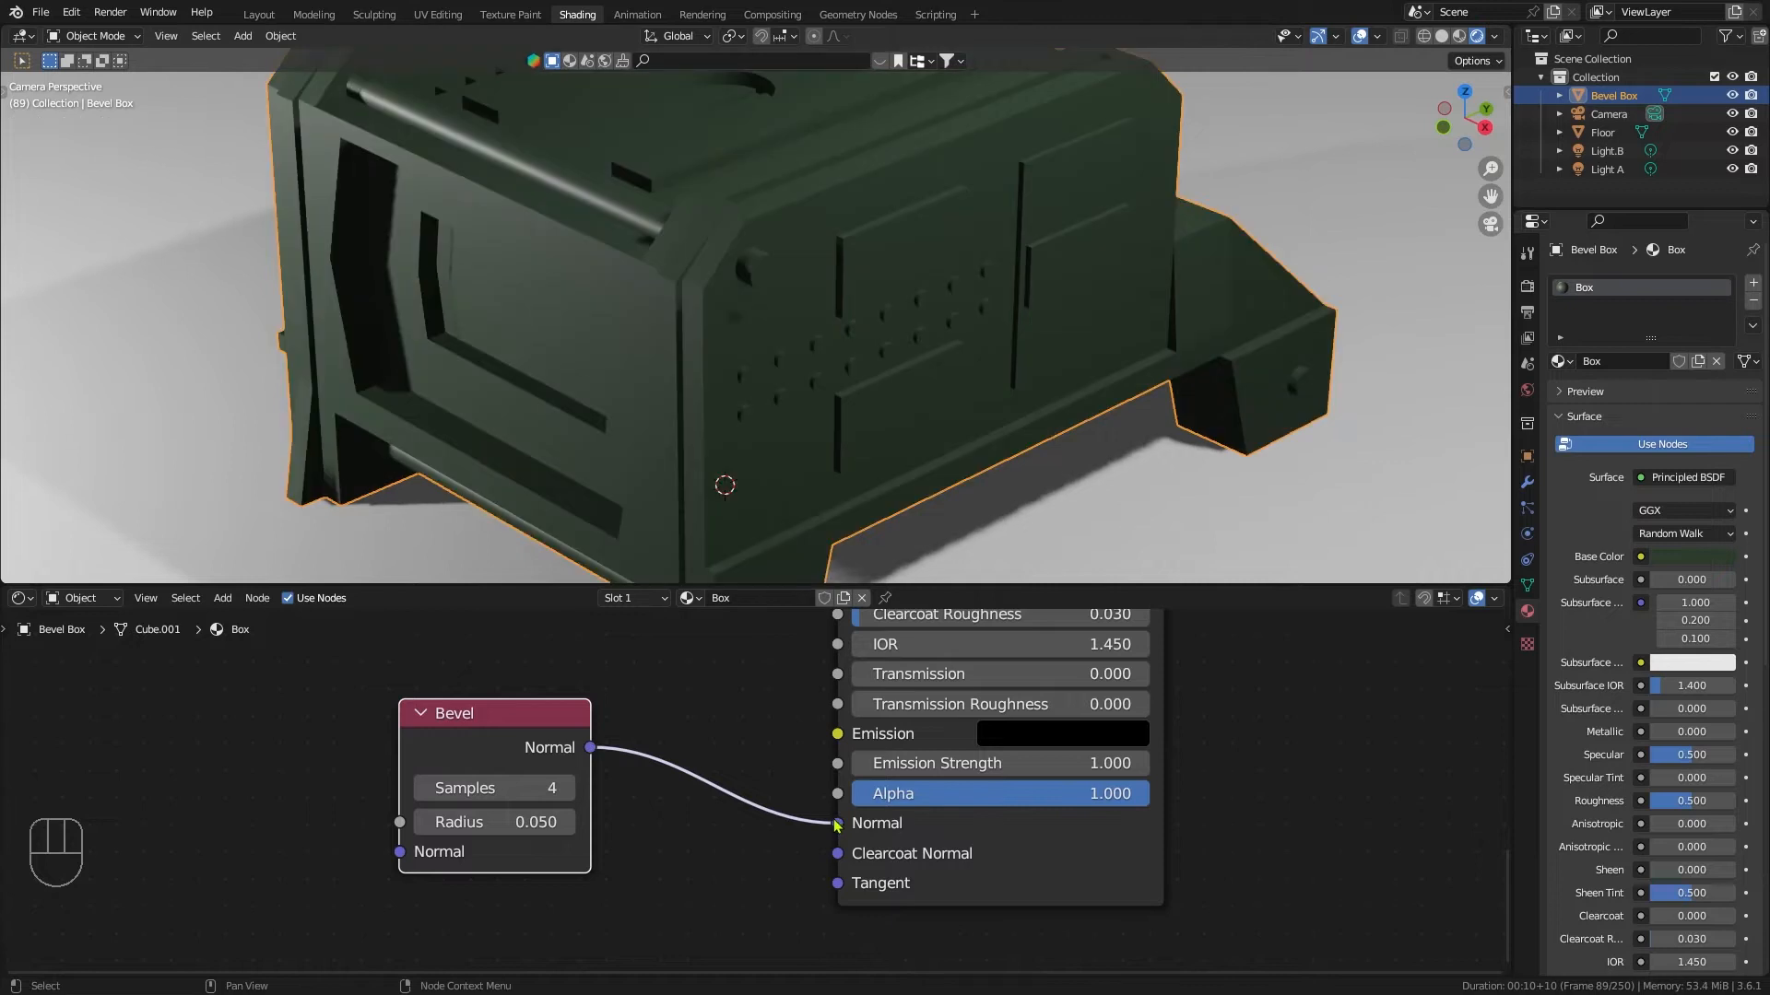
pyautogui.moveTo(1150, 293)
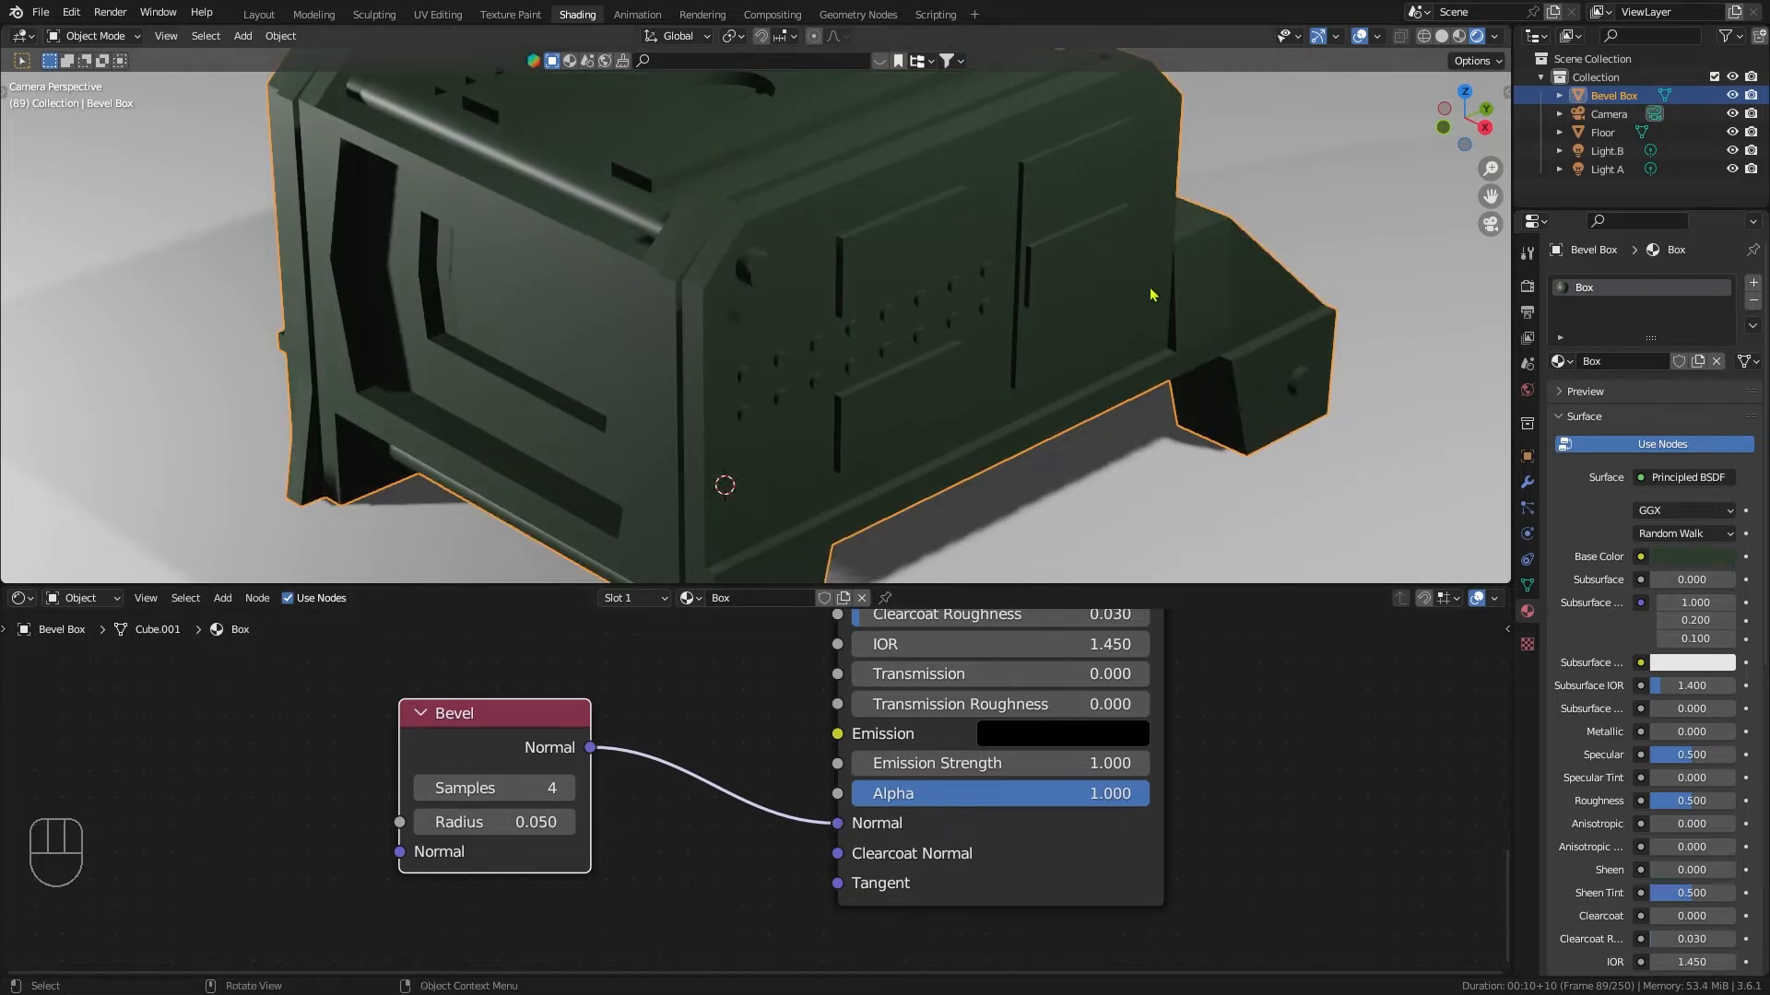
pyautogui.moveTo(1526, 291)
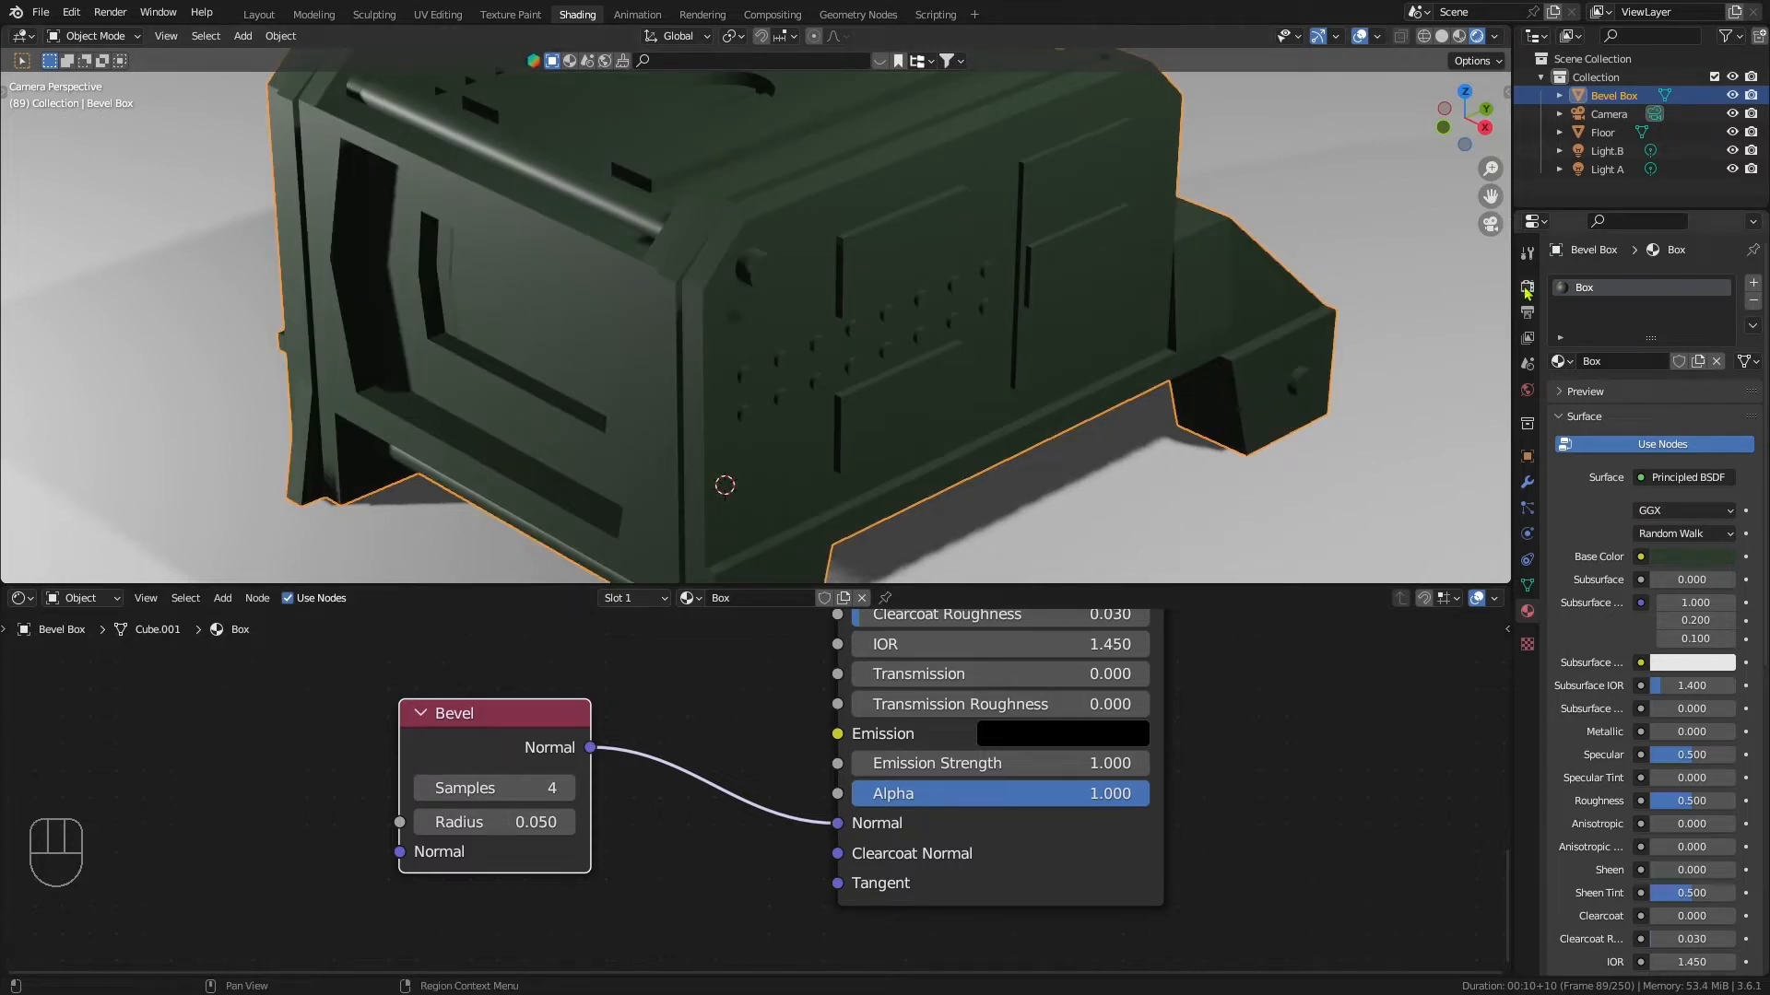
# Step: Switch the render engine to Cycles on GPU Compute and set the Bevel radius to 0.025
pyautogui.click(1526, 286)
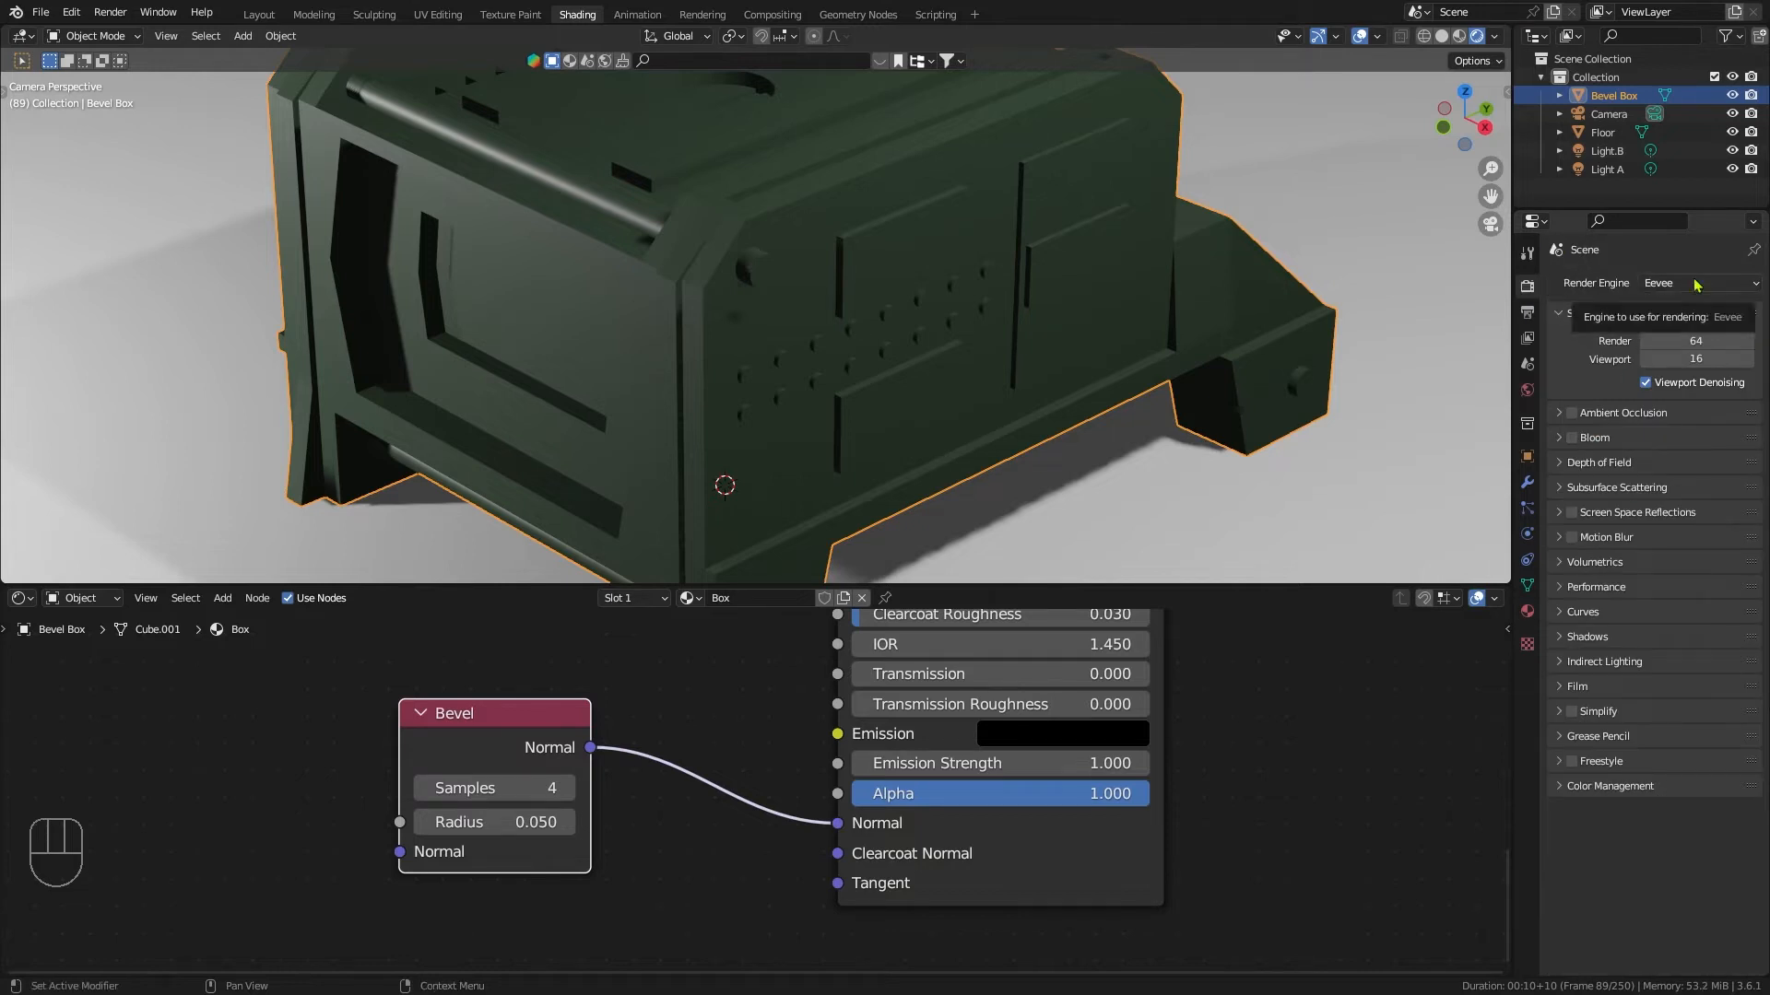
pyautogui.click(1700, 284)
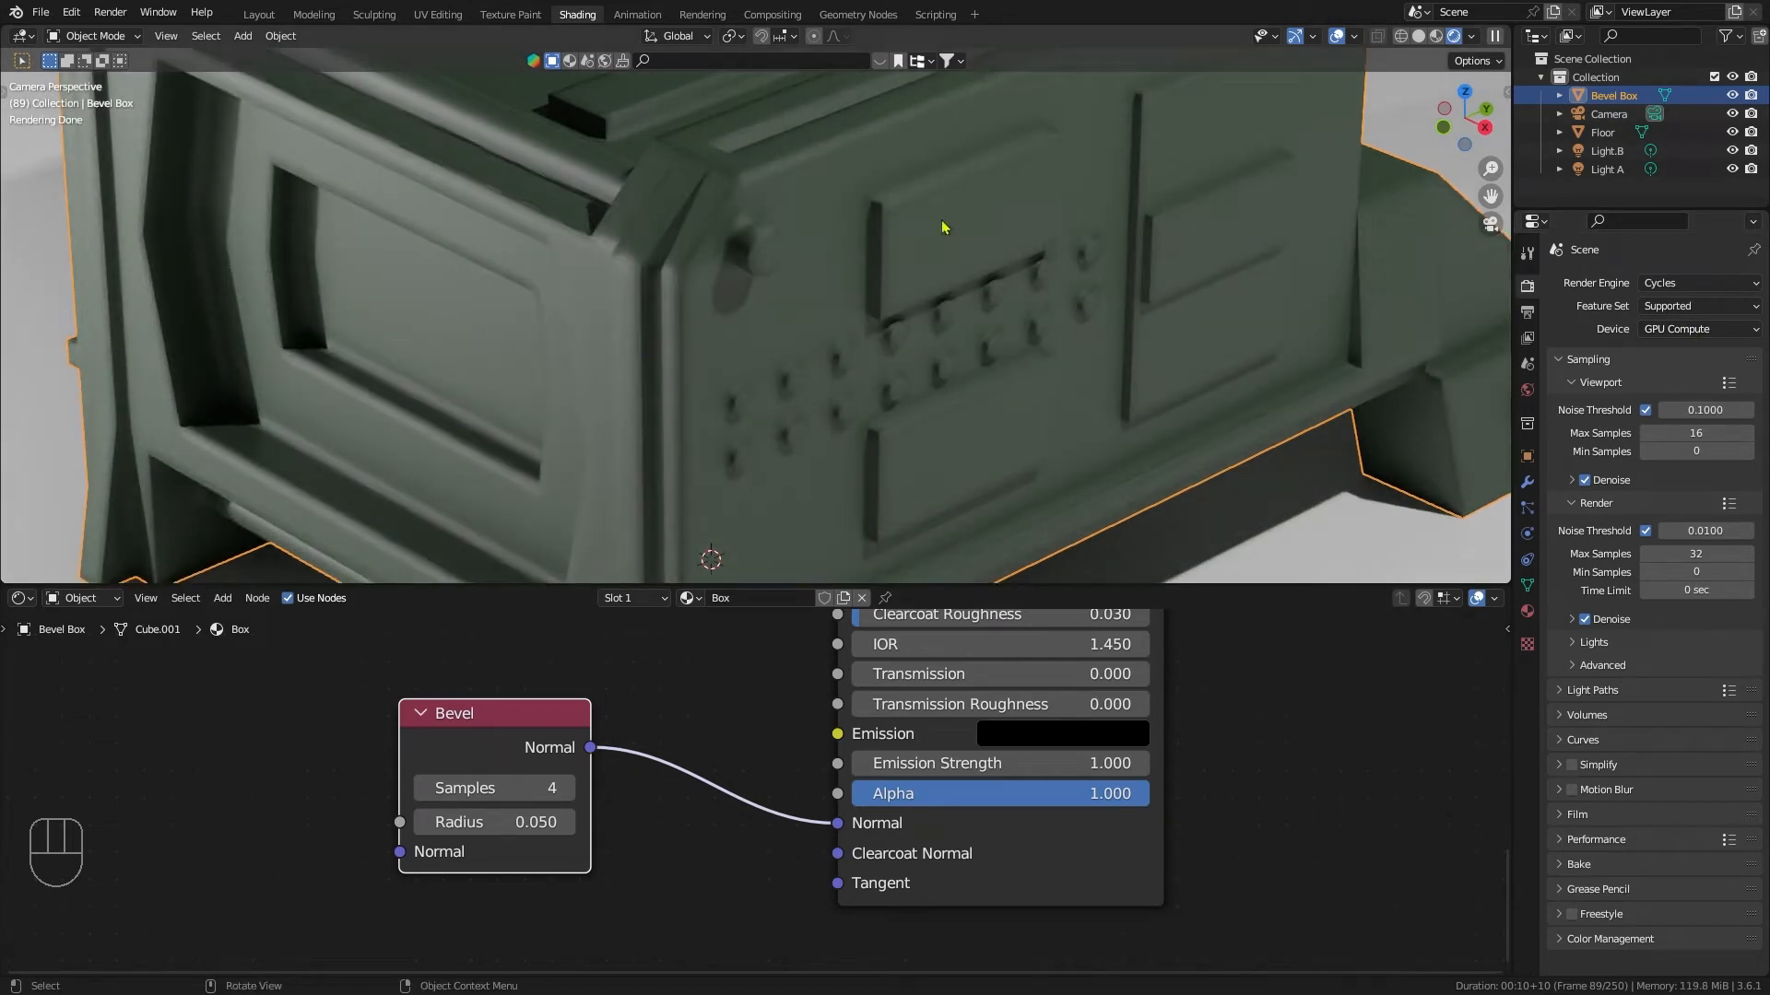
pyautogui.doubleClick(494, 822)
pyautogui.write('0.025')
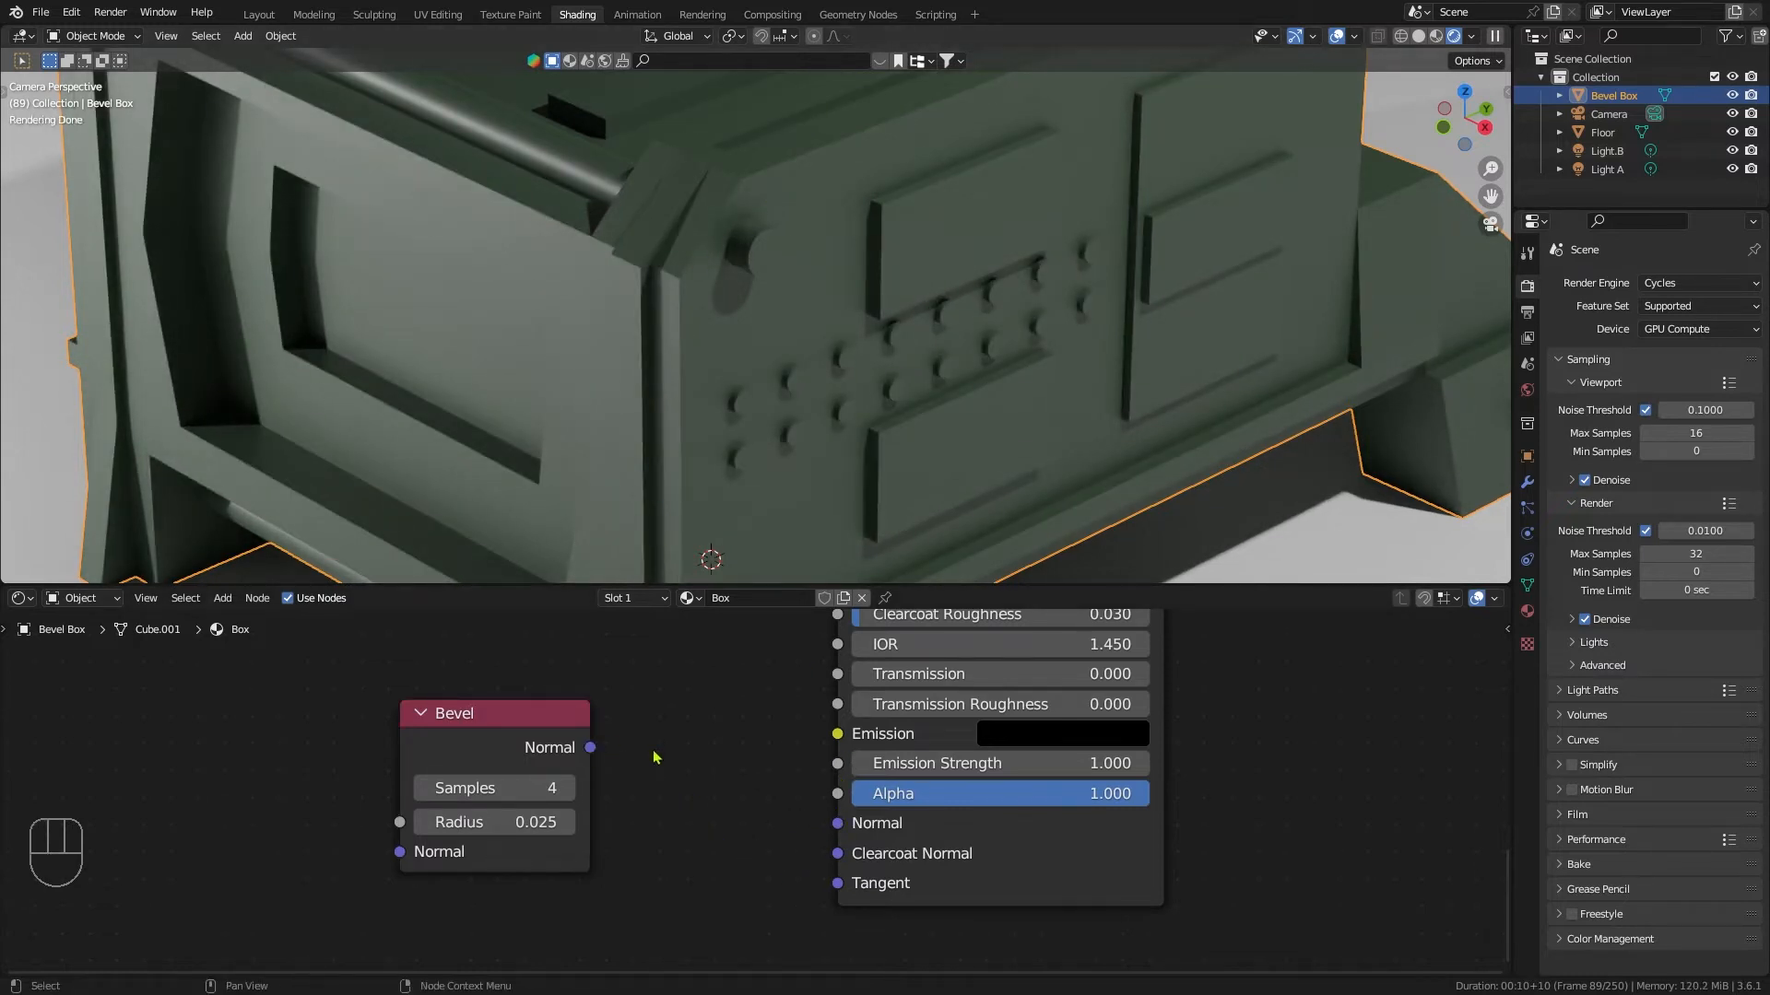
# Step: Unplug and replug the 0.025 Bevel's Normal link to compare the edge rounding
pyautogui.moveTo(590, 747); pyautogui.dragTo(837, 822)
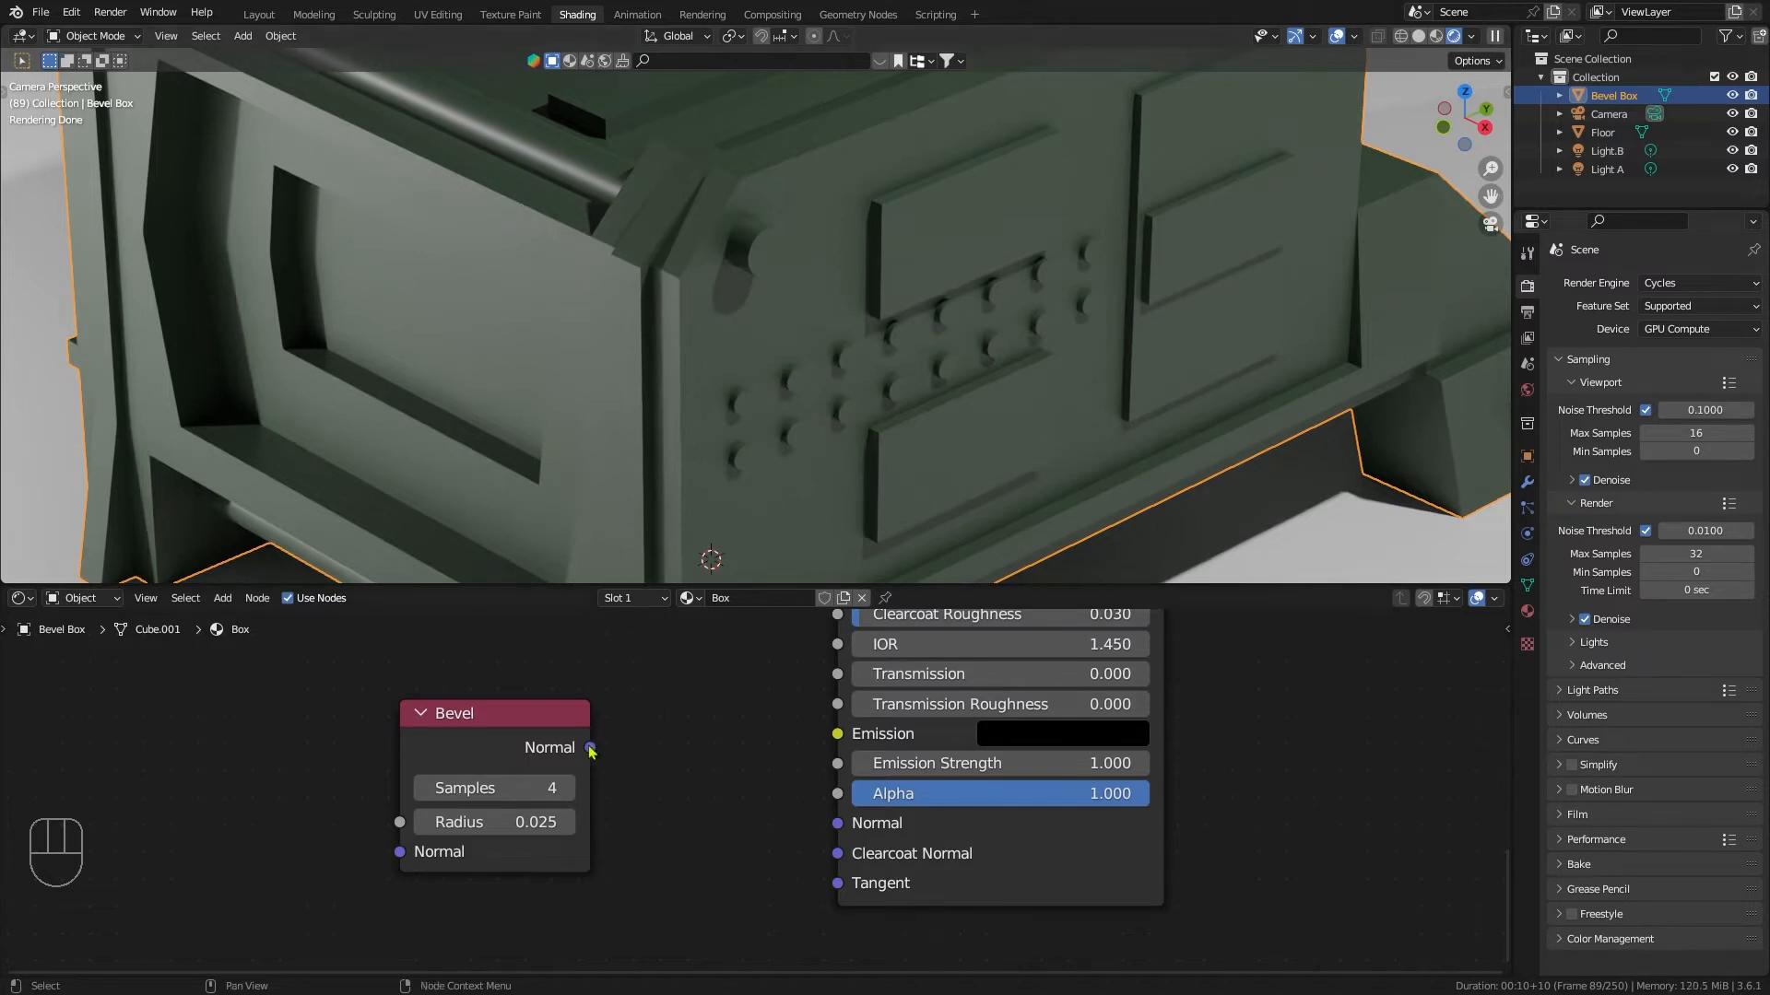
pyautogui.moveTo(590, 747); pyautogui.dragTo(836, 822)
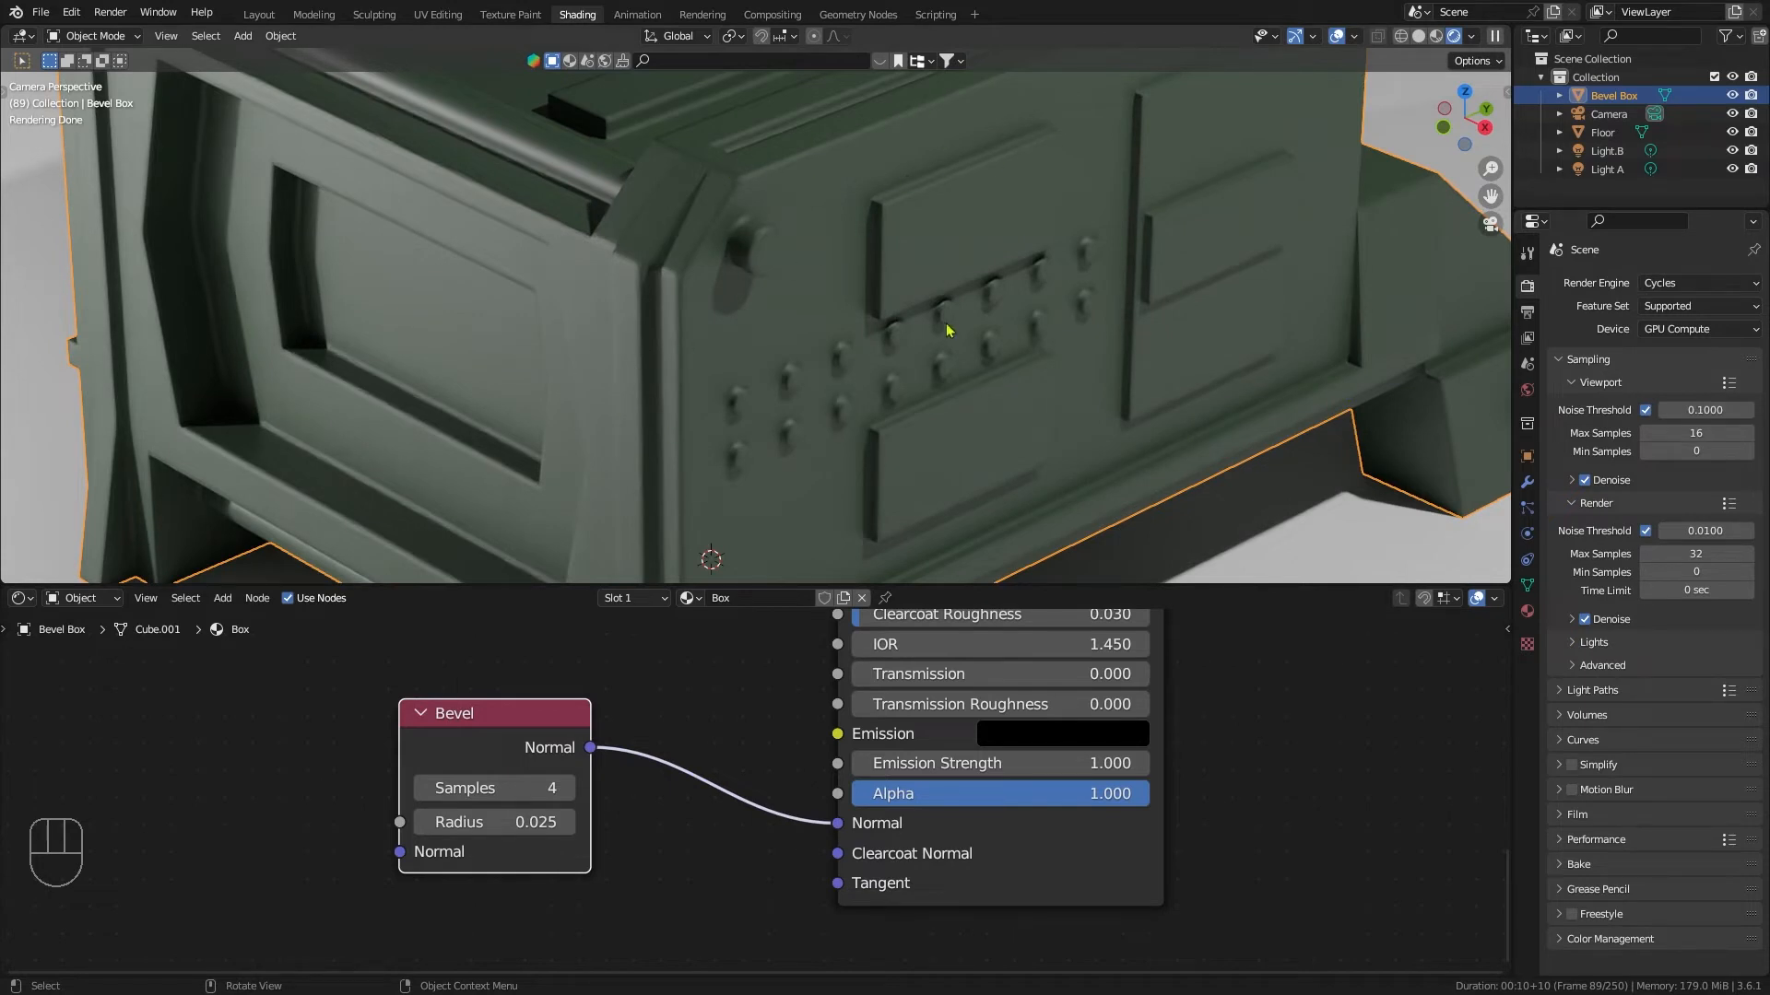
pyautogui.moveTo(284, 223)
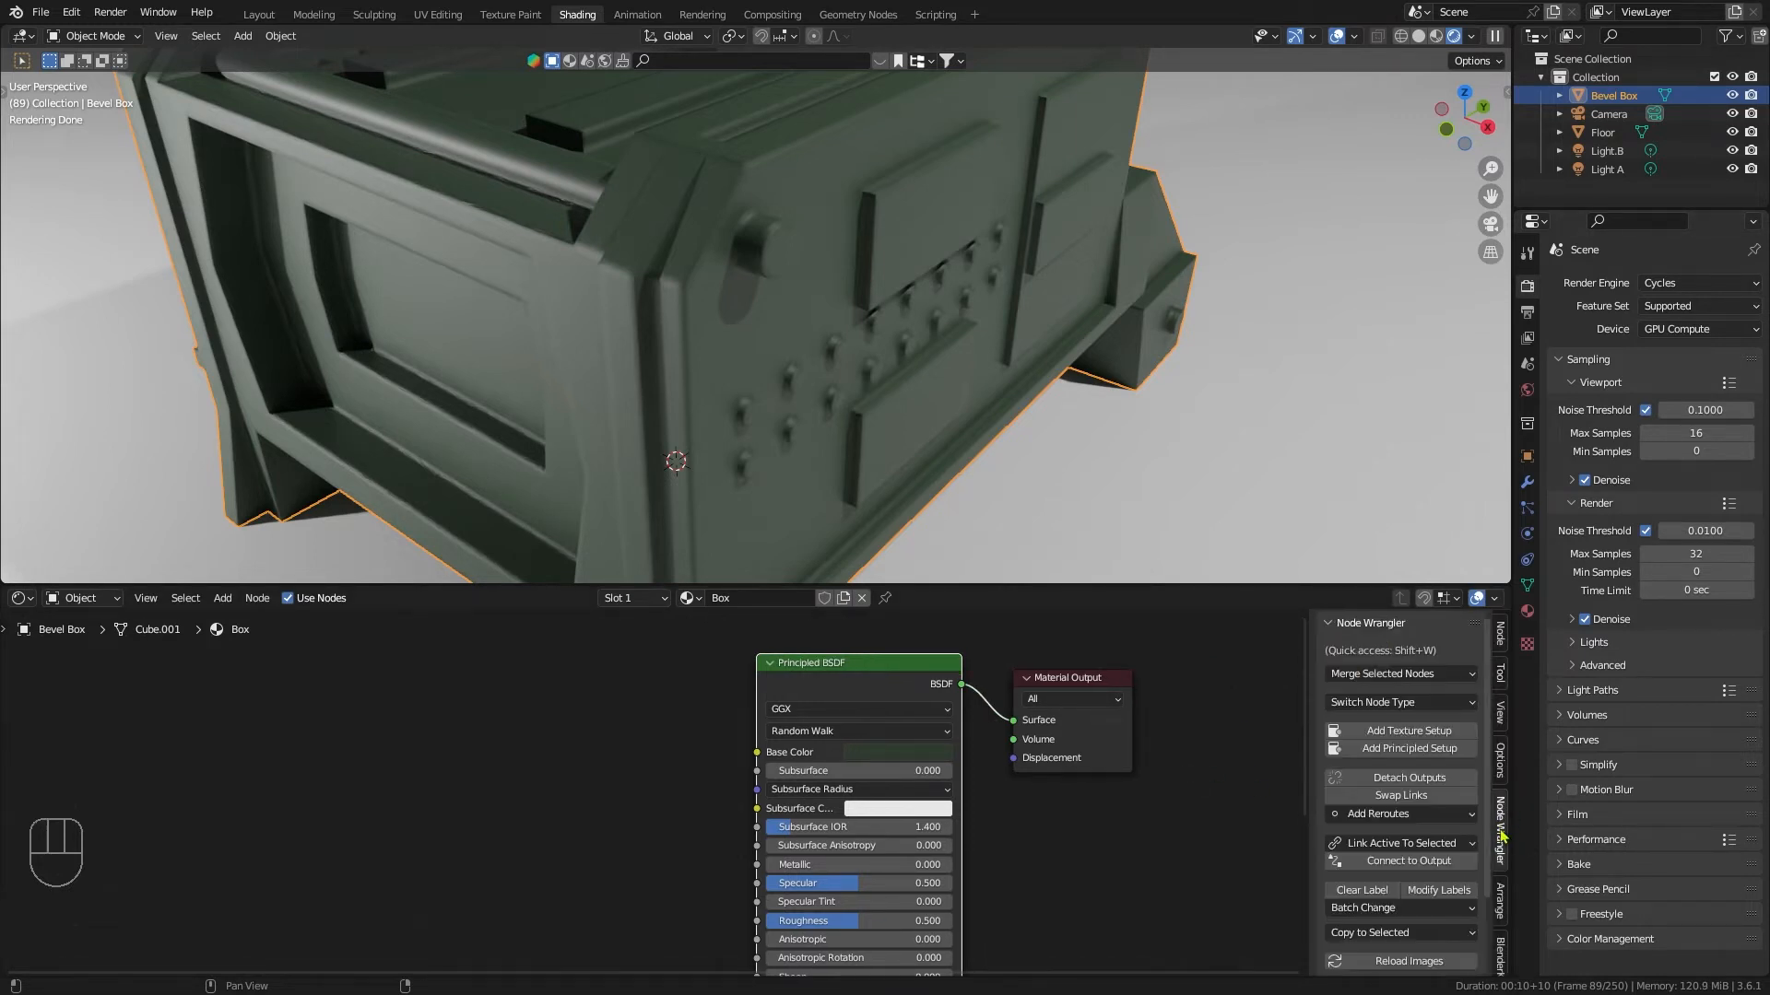
pyautogui.moveTo(1408, 732)
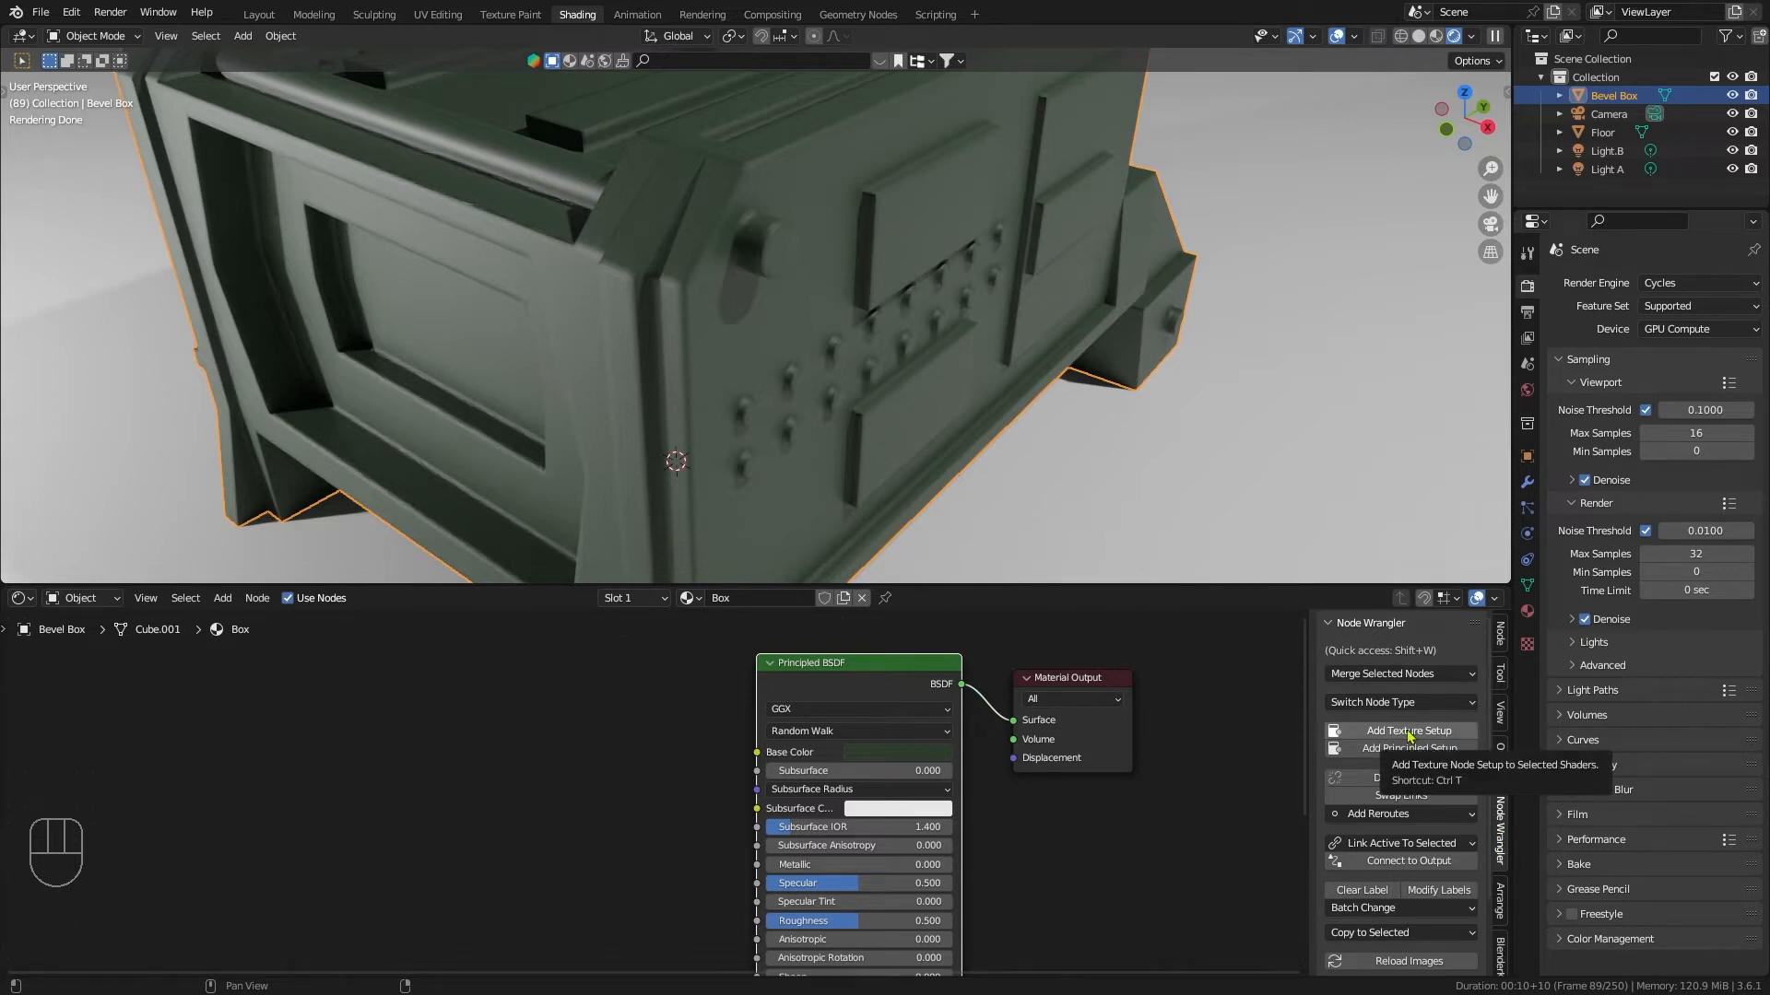
# Step: Add a Node Wrangler texture setup loaded with RoughTexture.jpg driving the shader's Roughness
pyautogui.click(1407, 730)
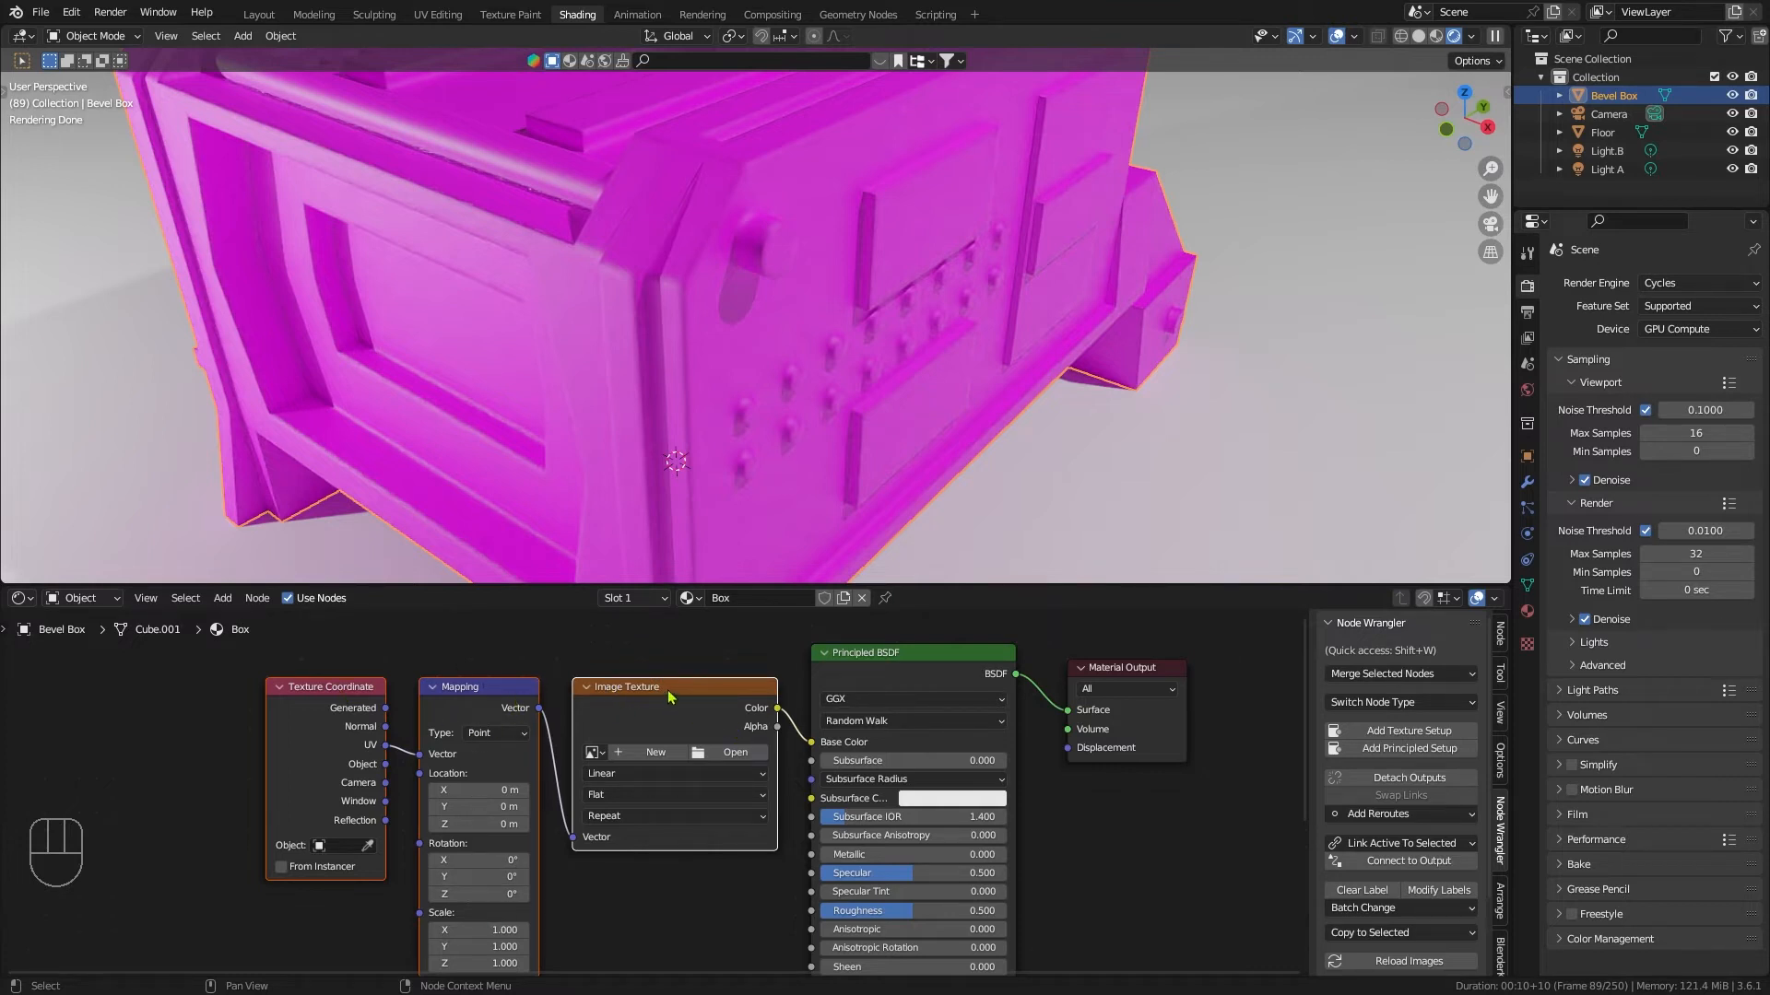
pyautogui.moveTo(702, 925)
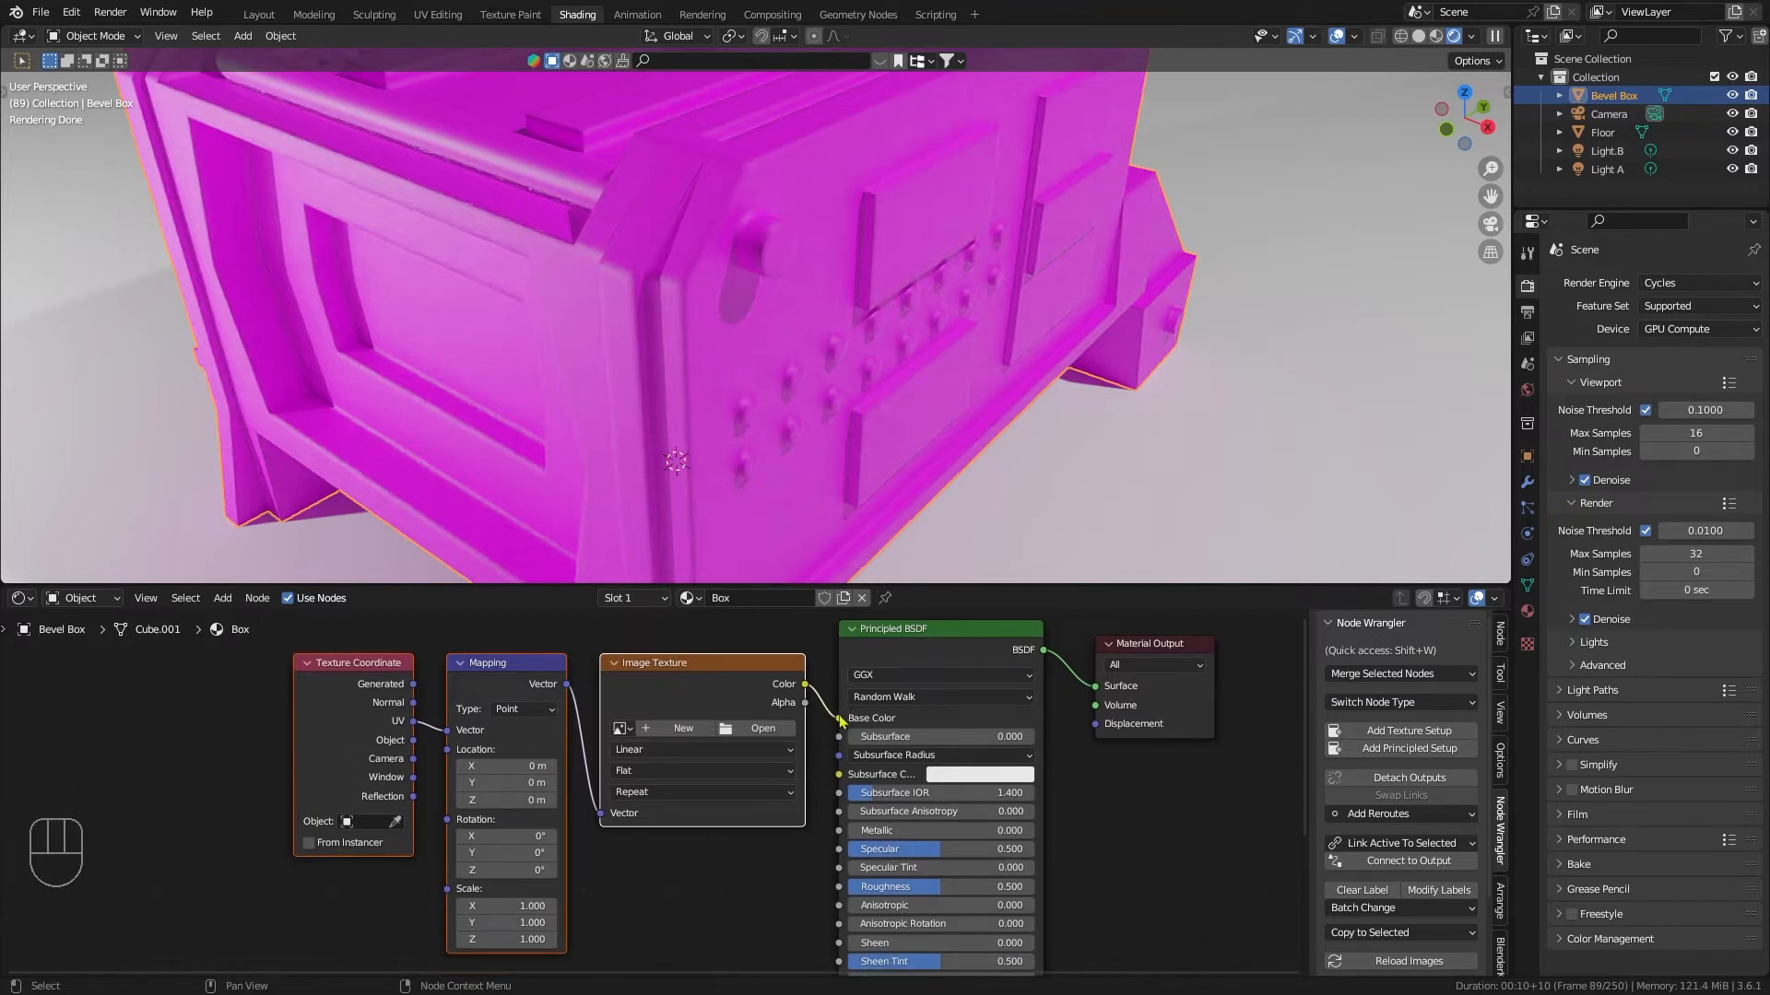
pyautogui.moveTo(838, 717); pyautogui.dragTo(839, 733)
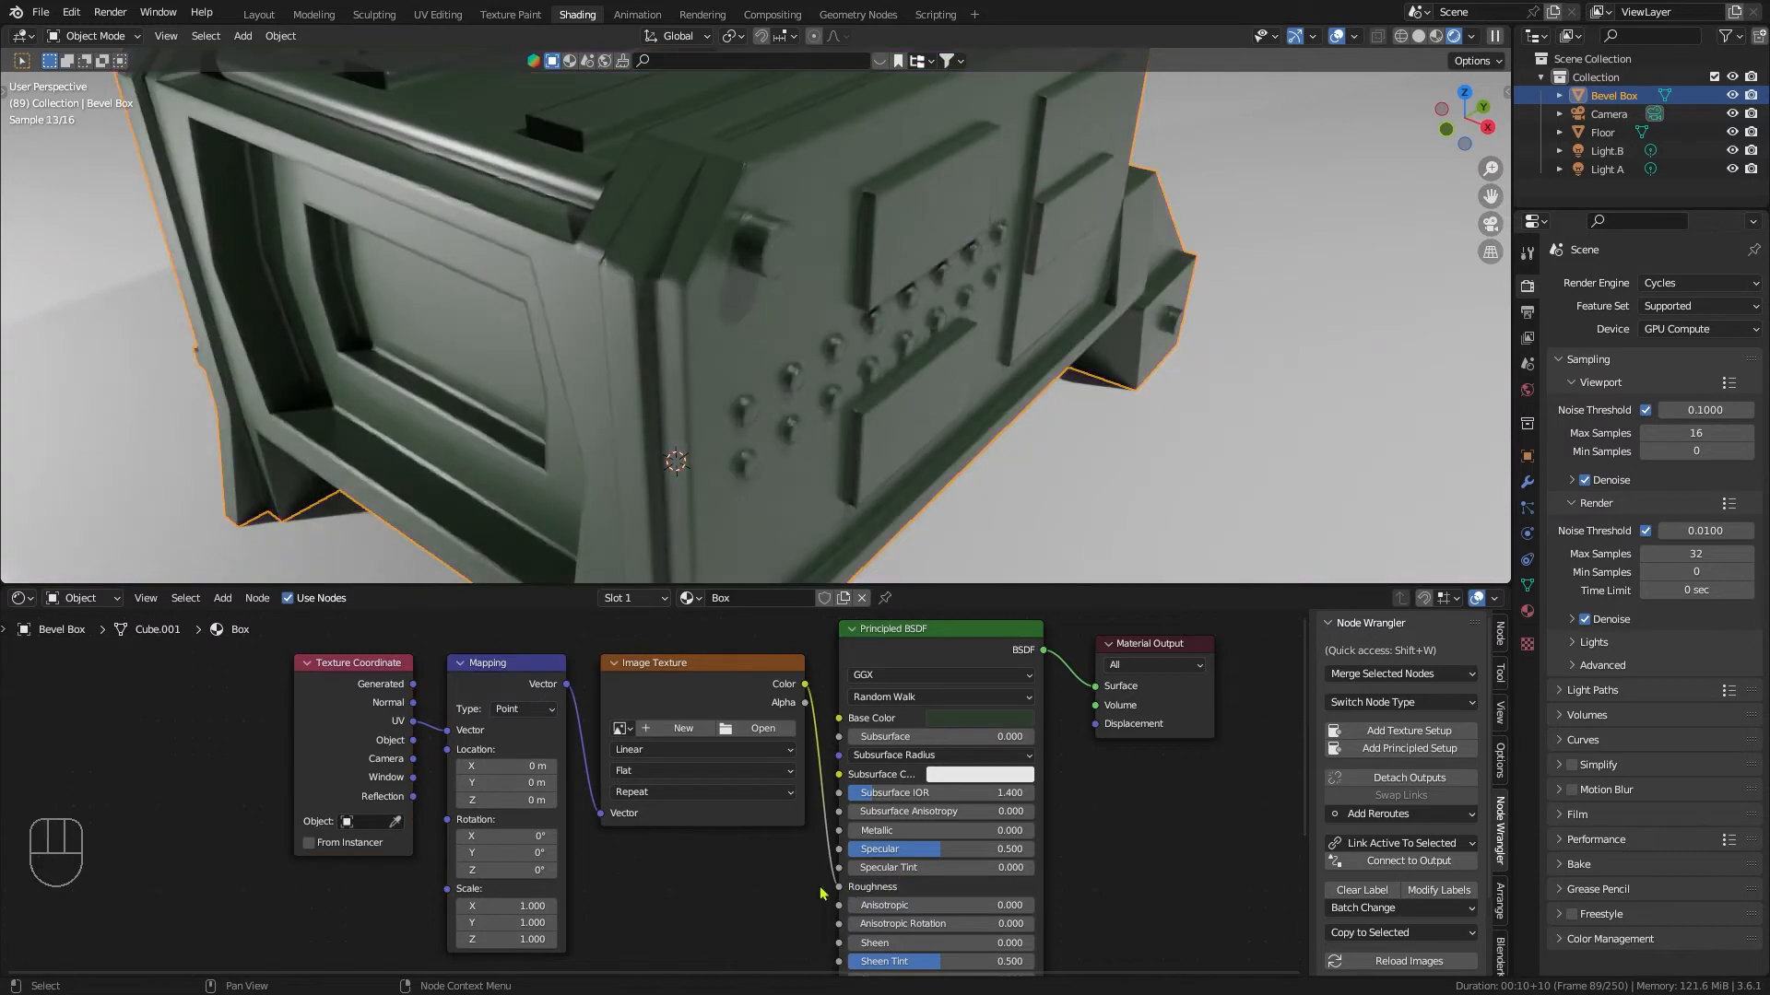
pyautogui.moveTo(756, 732)
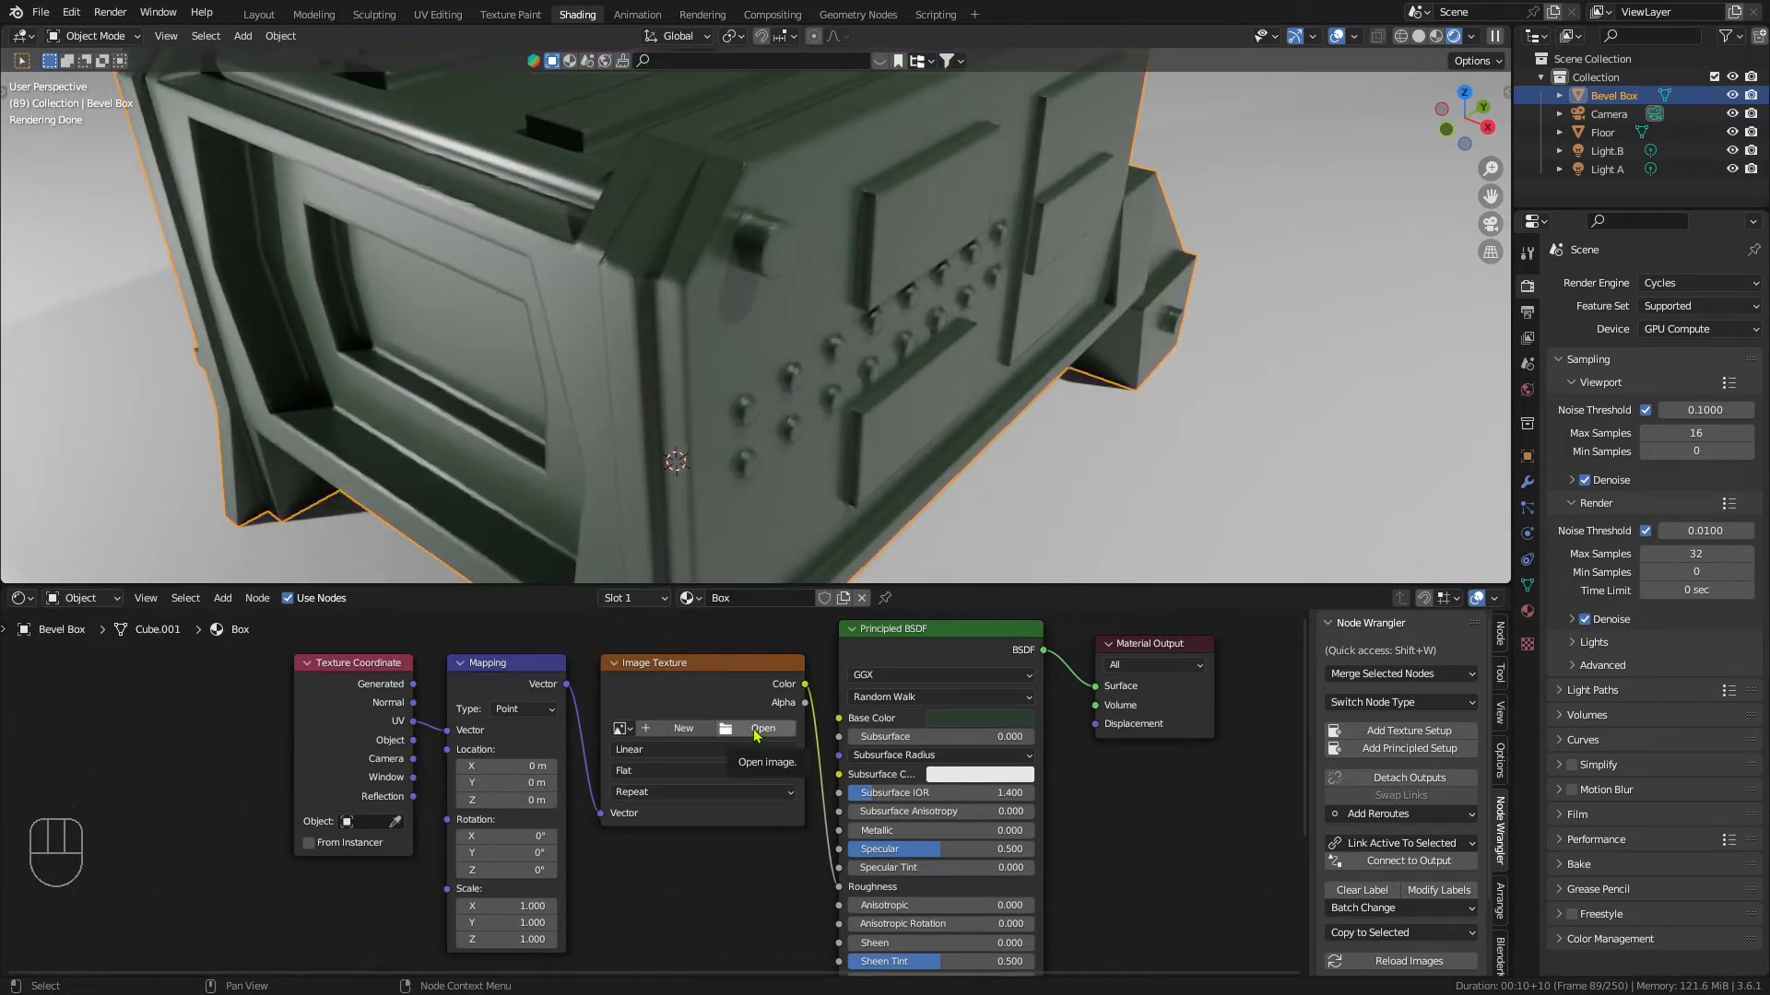
pyautogui.click(763, 728)
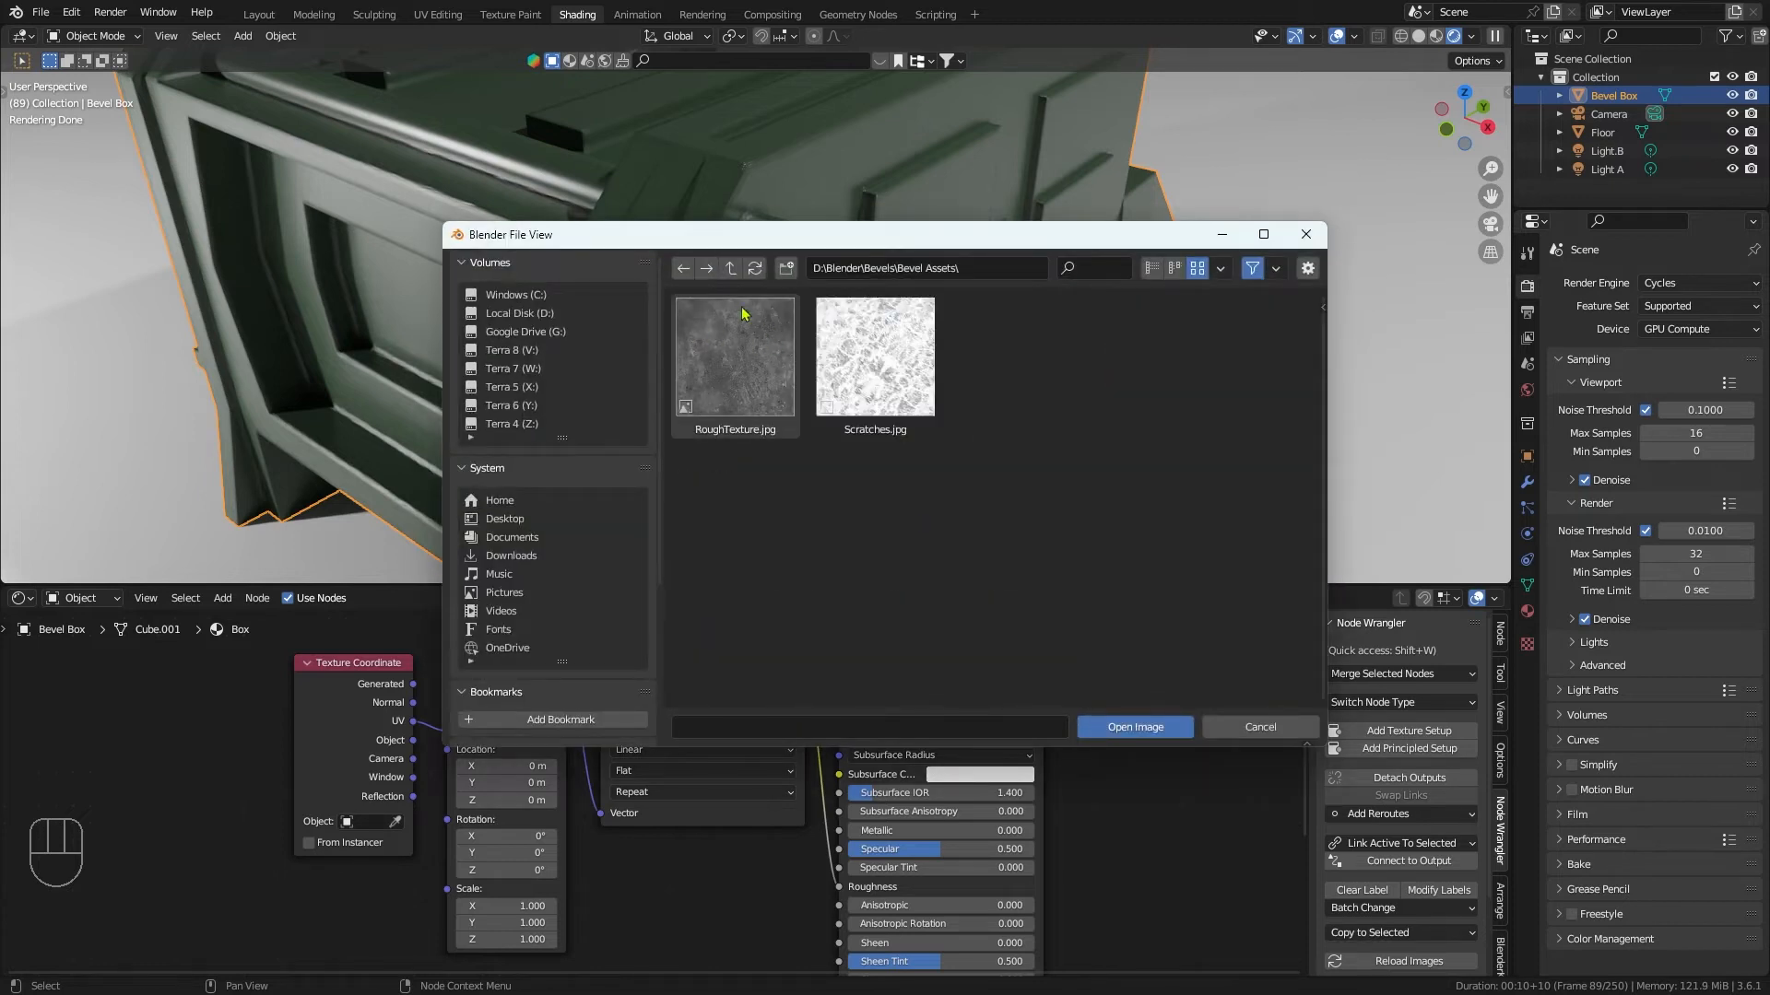
pyautogui.click(734, 357)
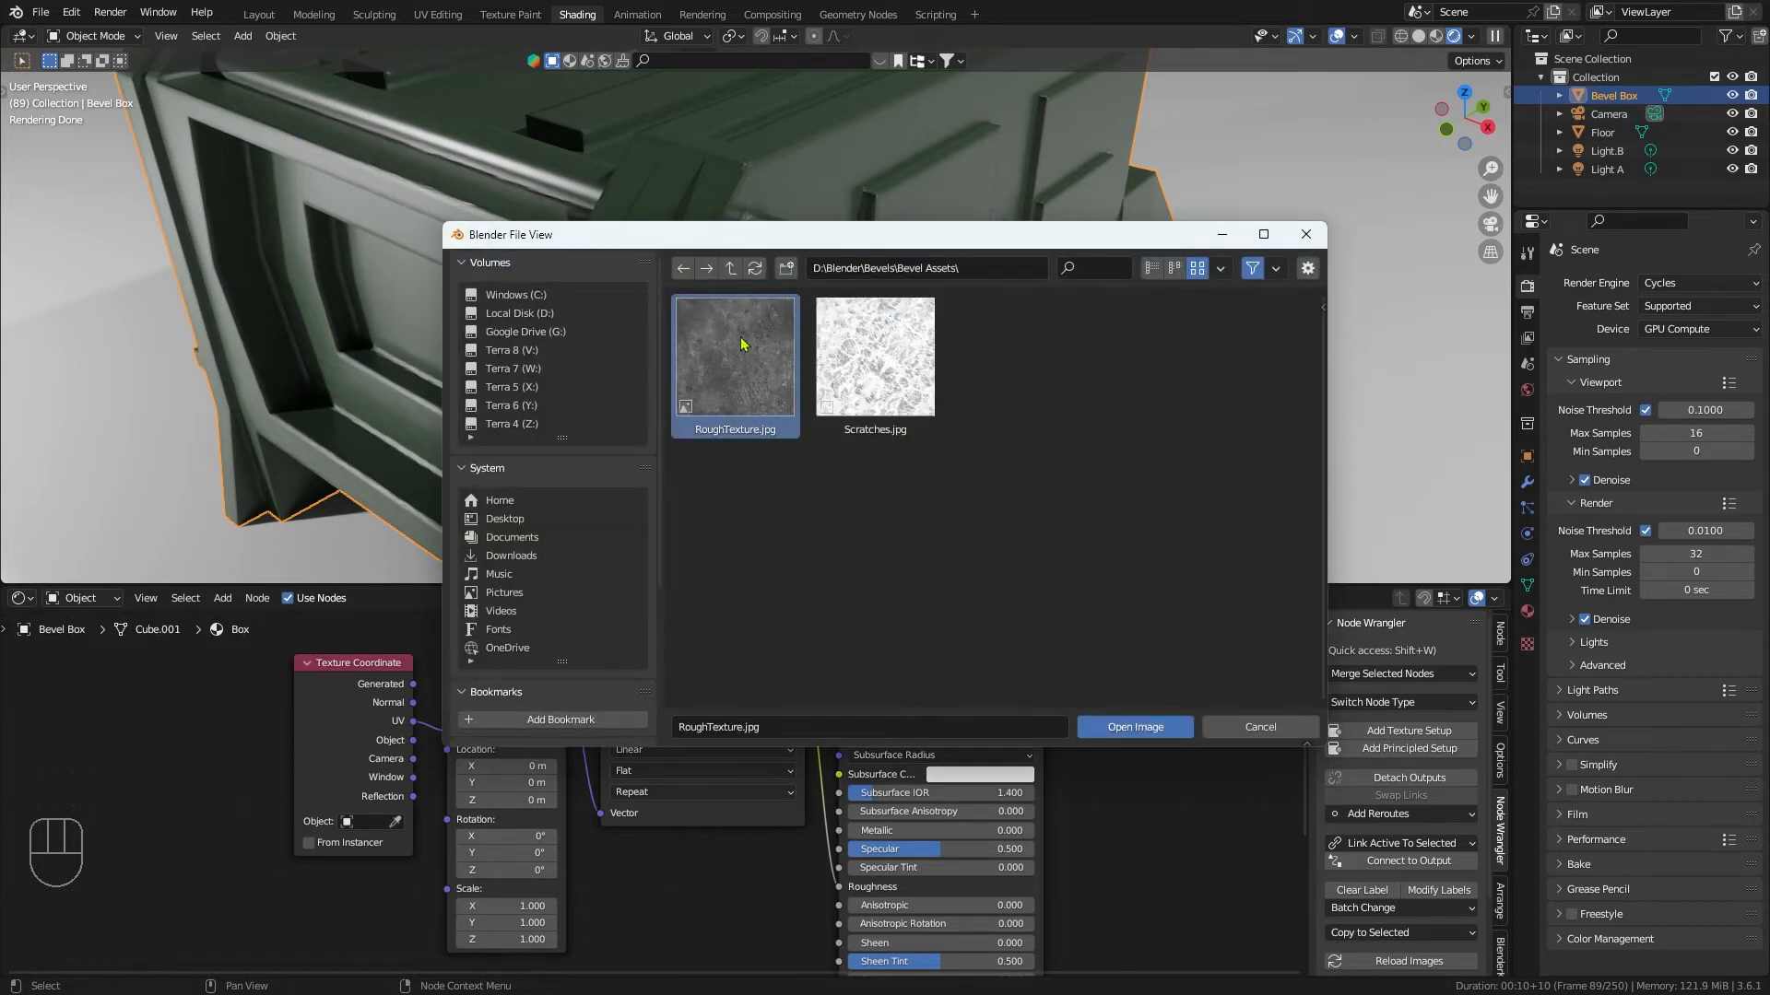
pyautogui.click(1136, 726)
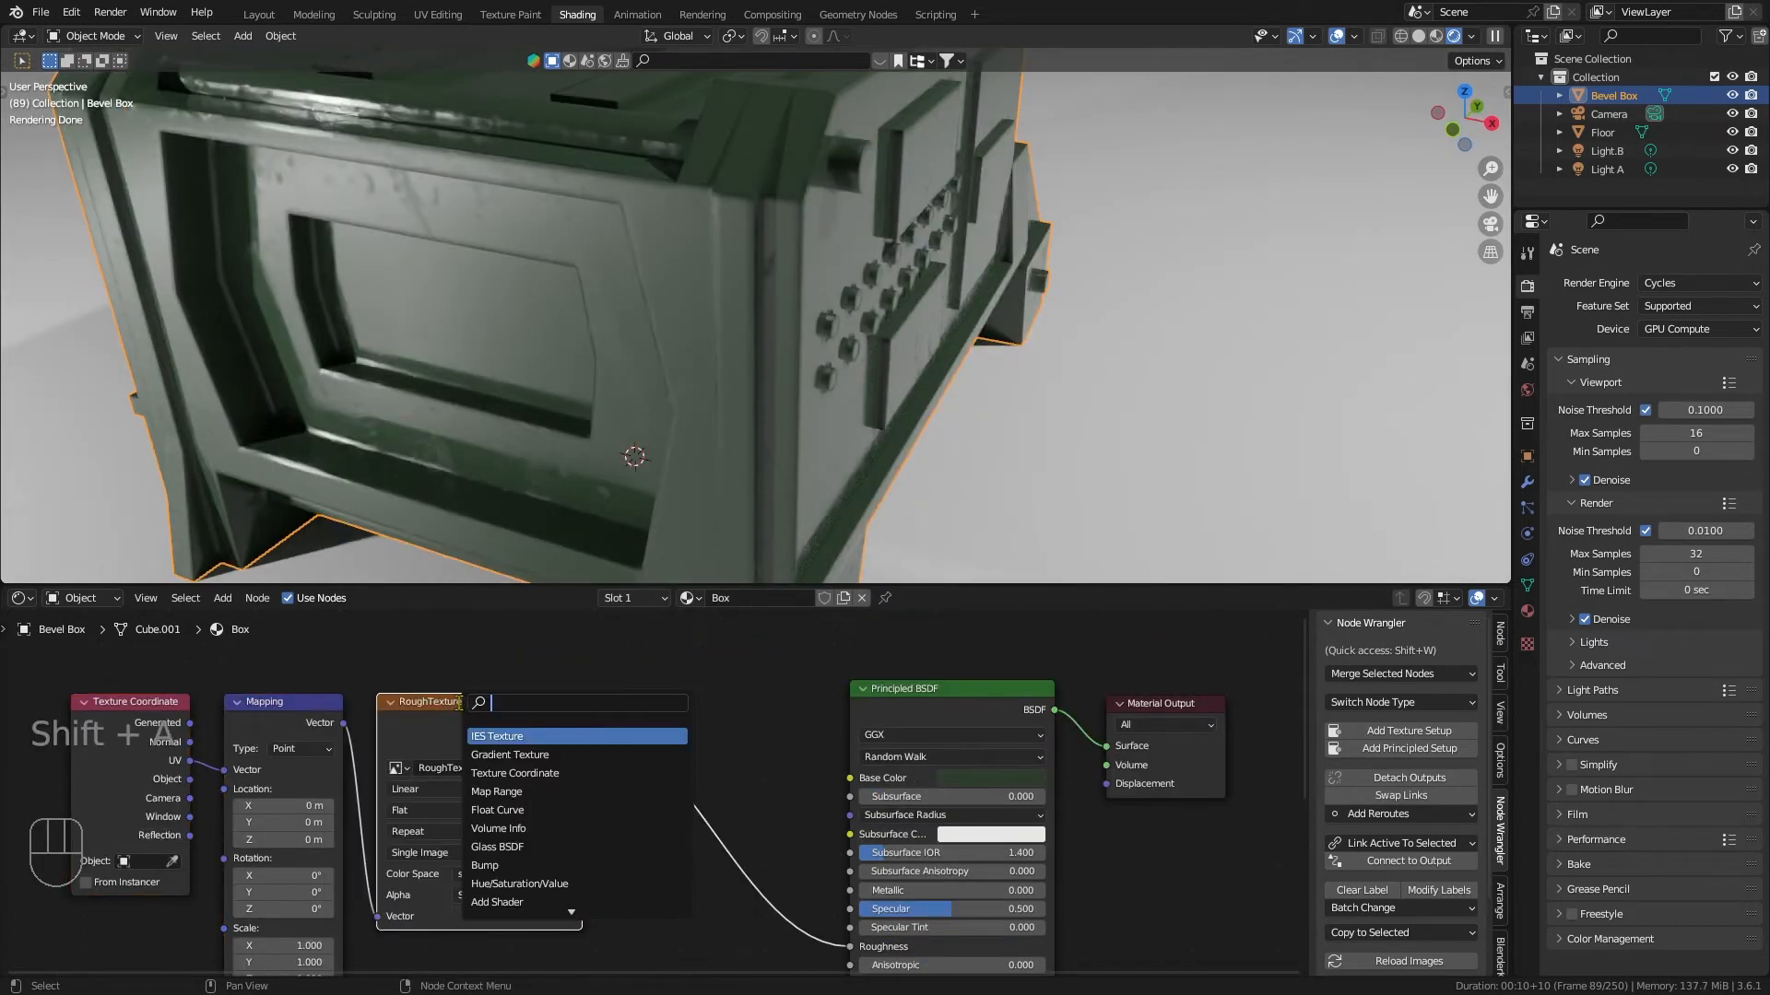
# Step: Insert a Color Ramp on the texture-to-Roughness link and tighten its stops for more contrast
pyautogui.write('col')
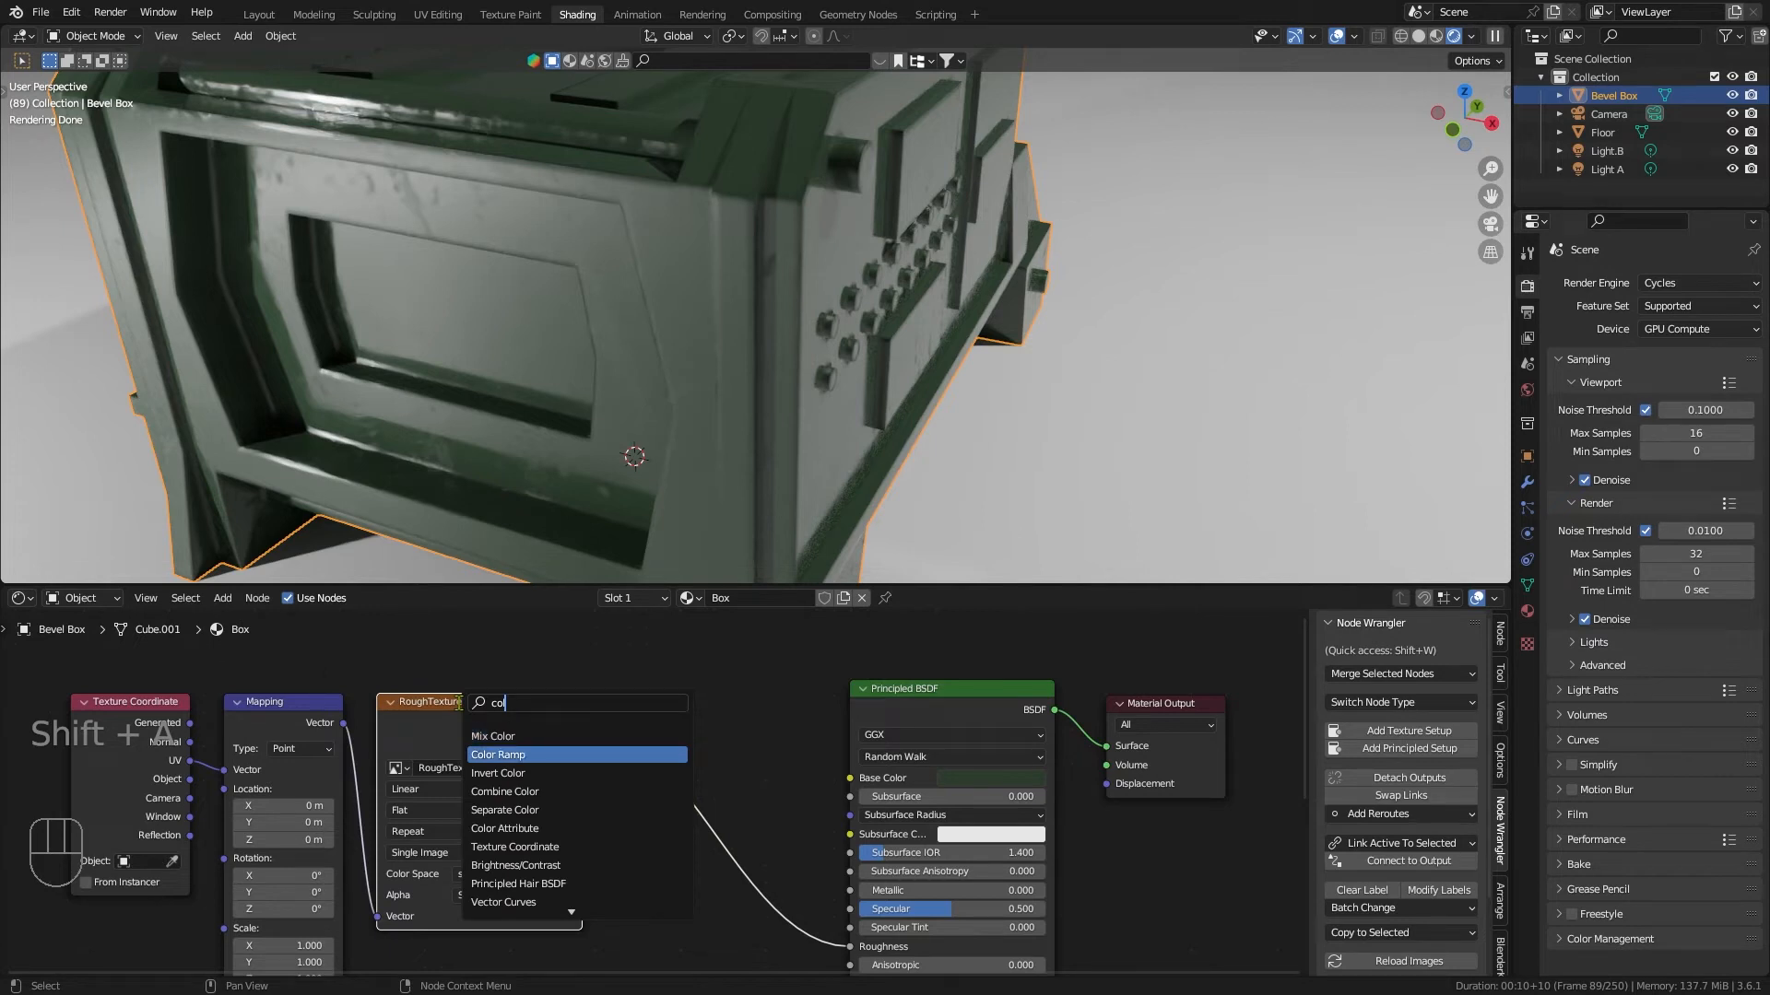
pyautogui.click(497, 755)
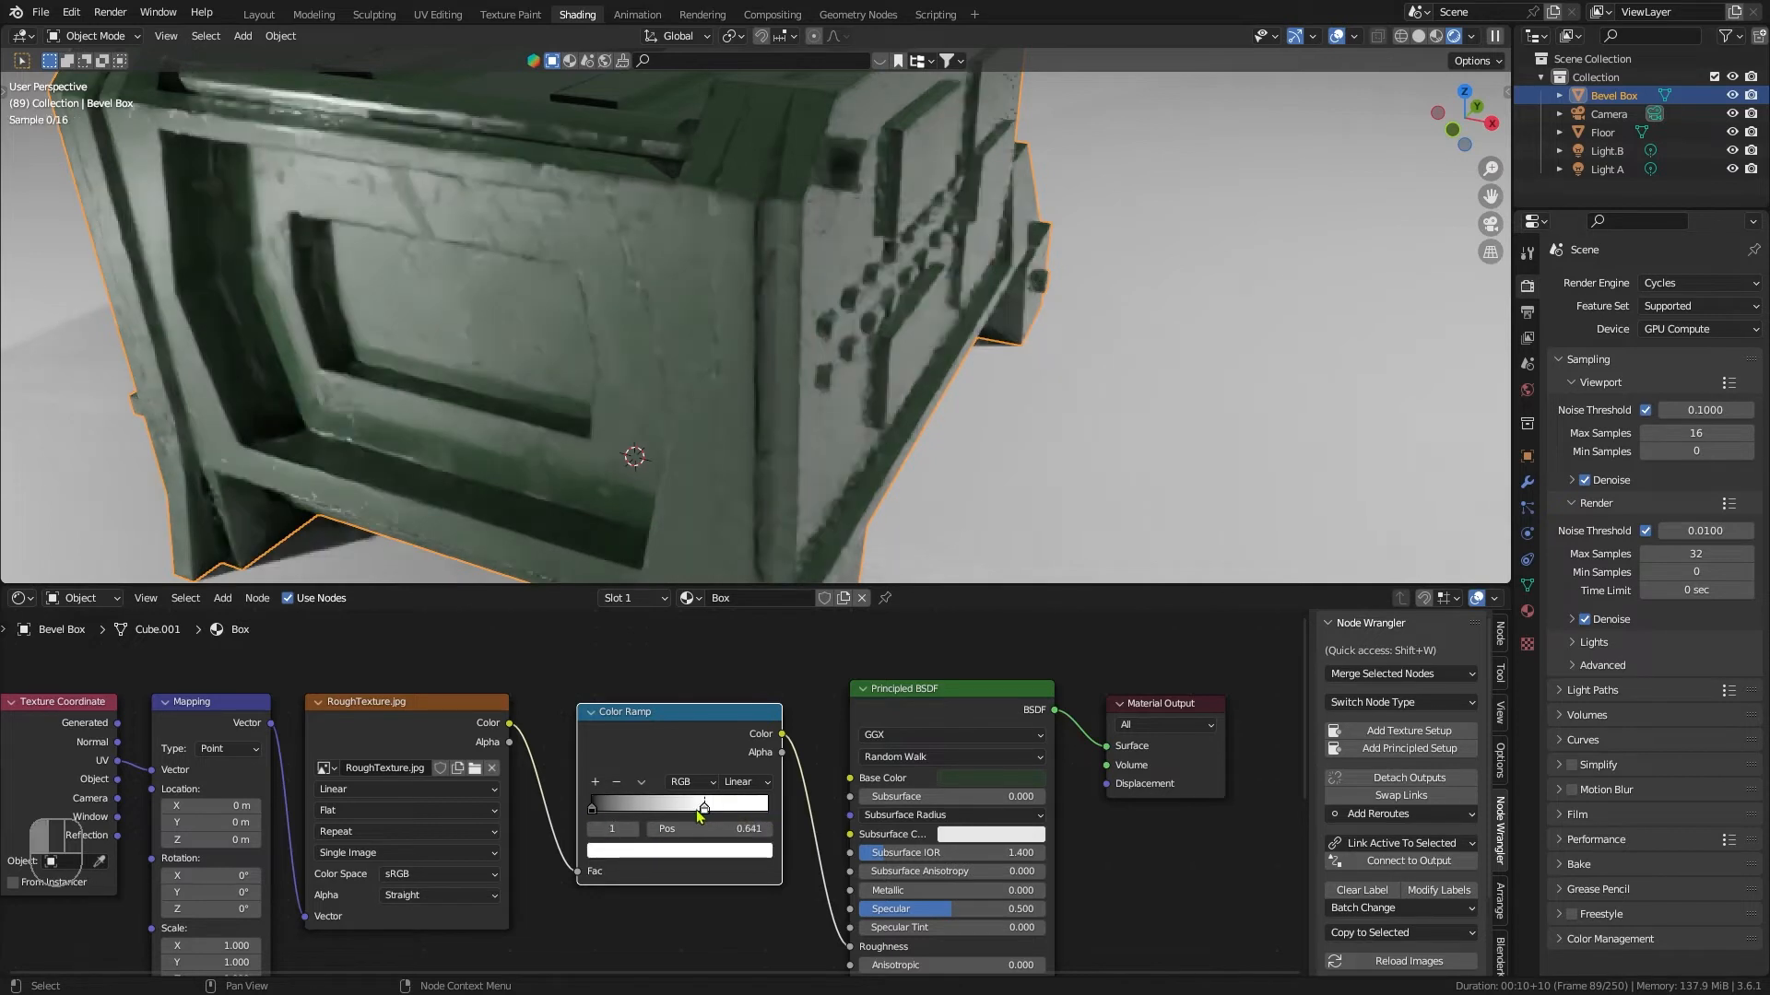
pyautogui.moveTo(702, 806); pyautogui.dragTo(618, 805)
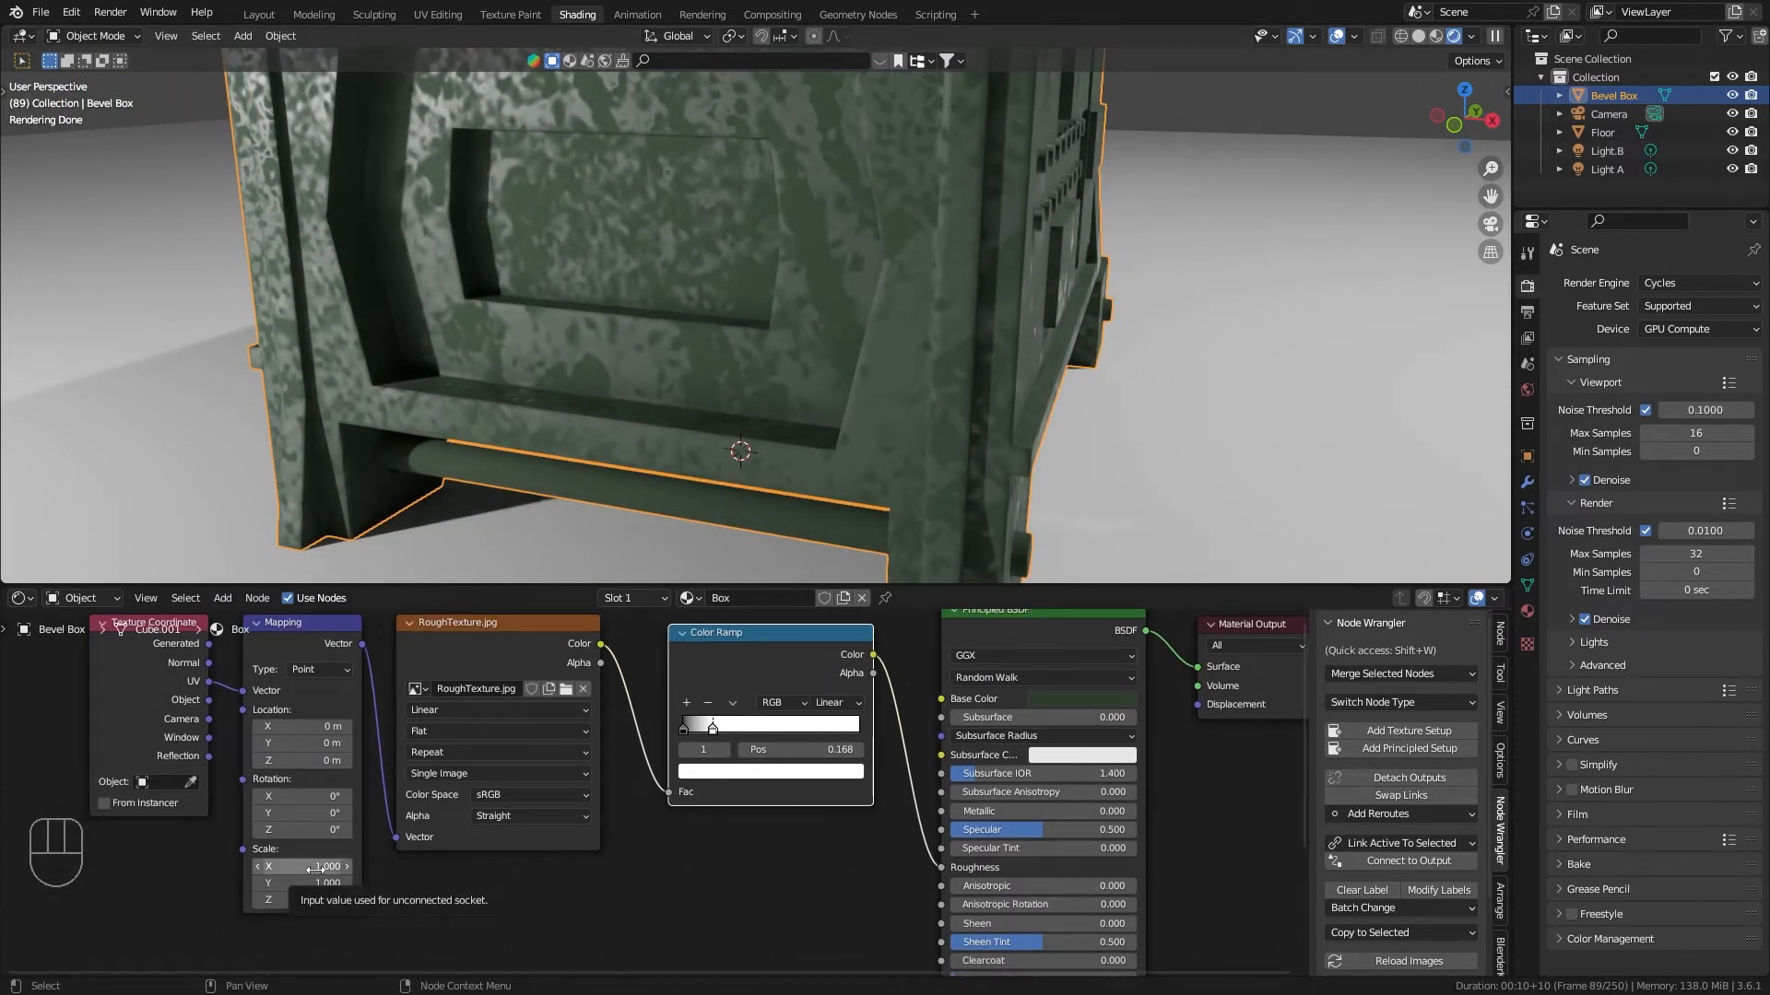
# Step: Set the rough texture's Mapping scale to 11 on all three axes
pyautogui.click(303, 866)
pyautogui.write('11')
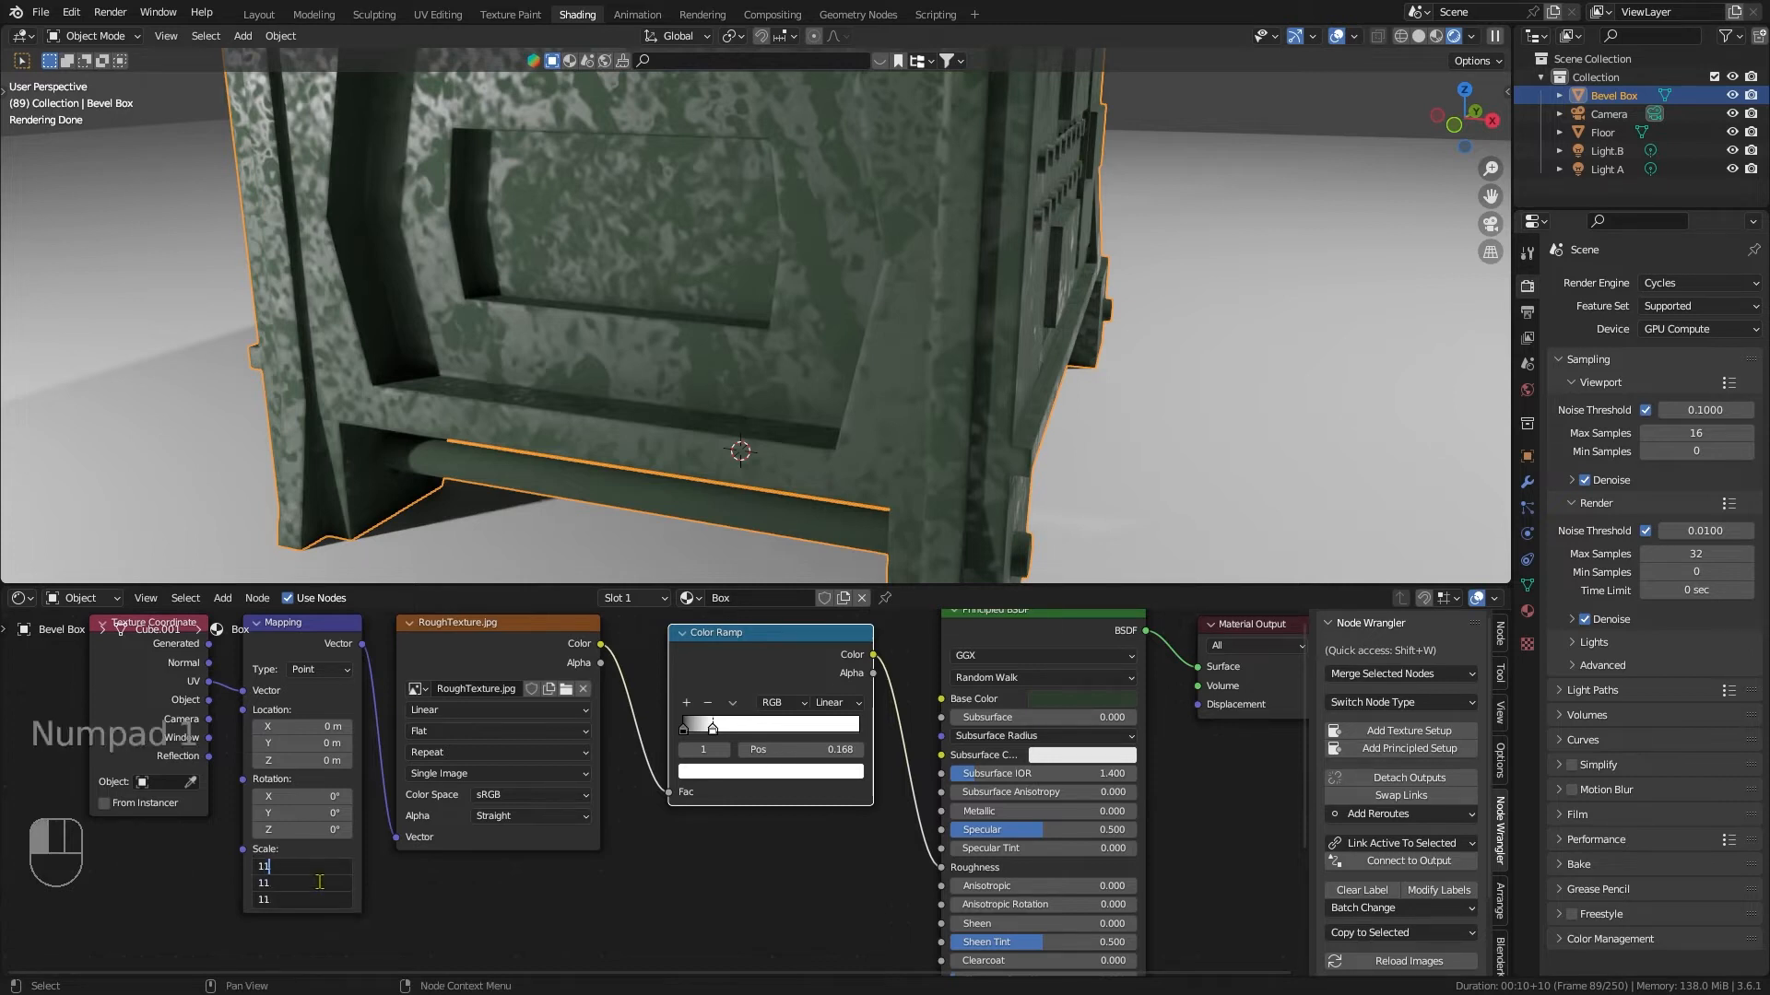
pyautogui.press('Return')
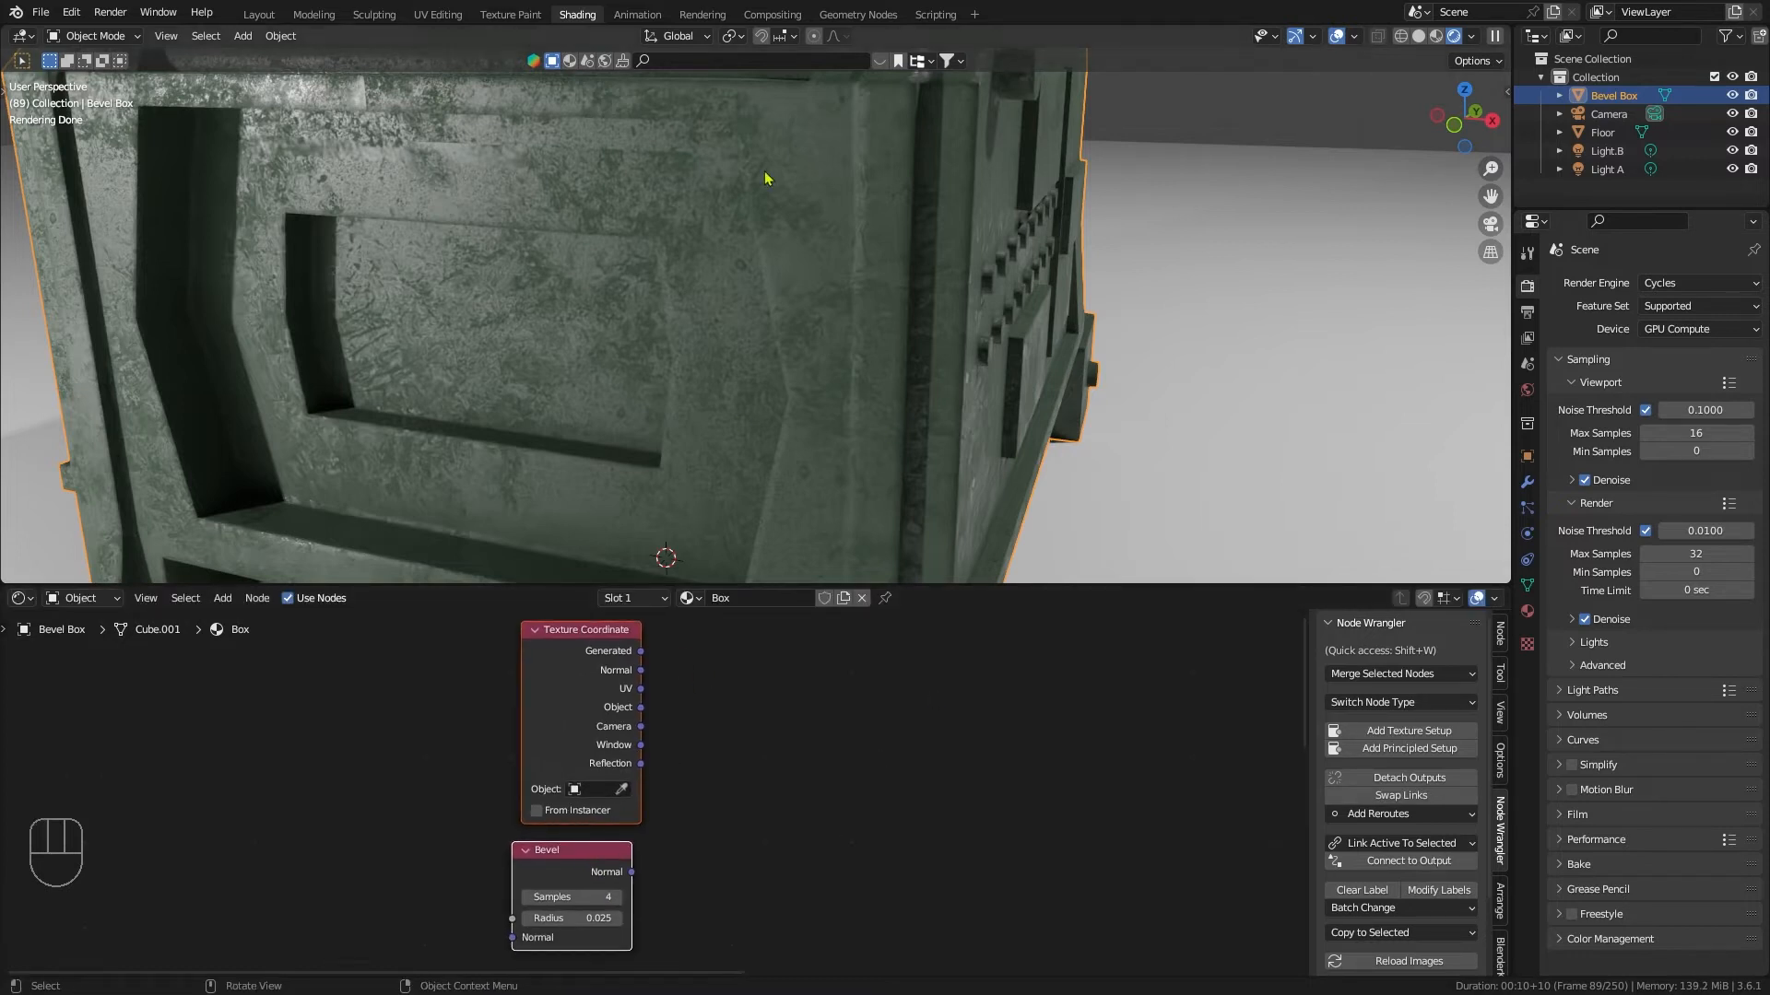
pyautogui.moveTo(715, 856)
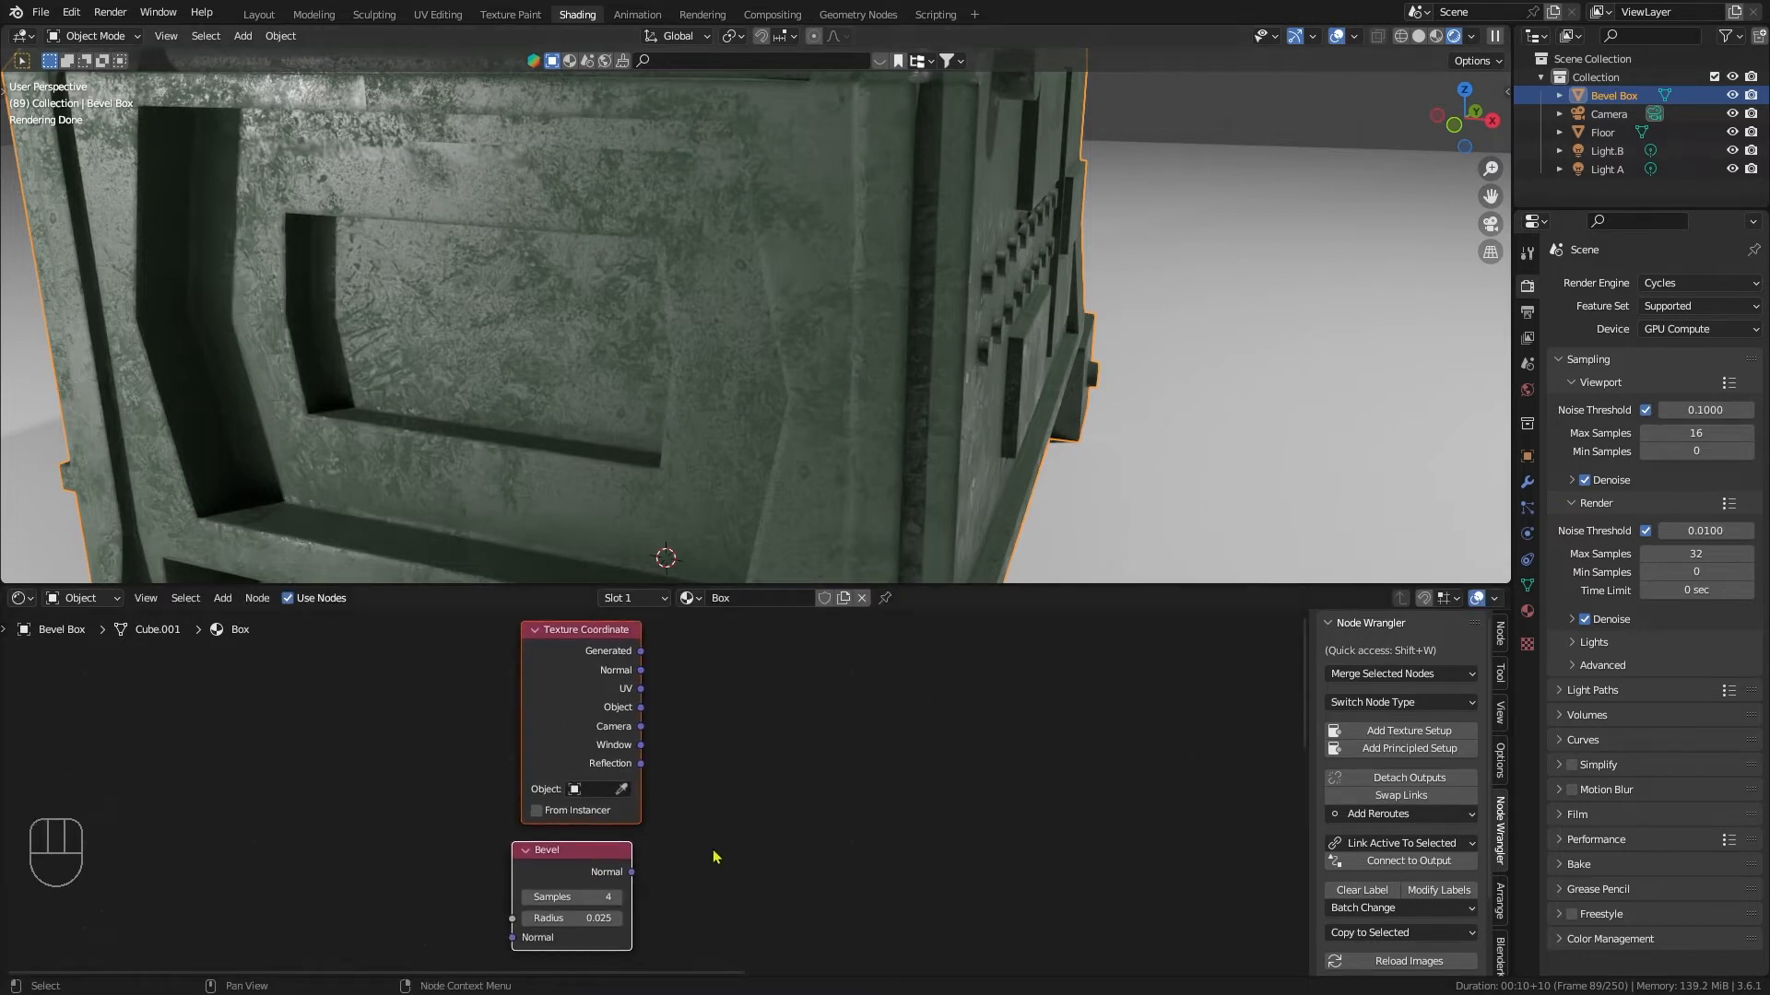
# Step: Add a Vector Math node set to Cross Product fed by the coordinate Normal and Bevel normal
pyautogui.moveTo(569, 850); pyautogui.dragTo(587, 849)
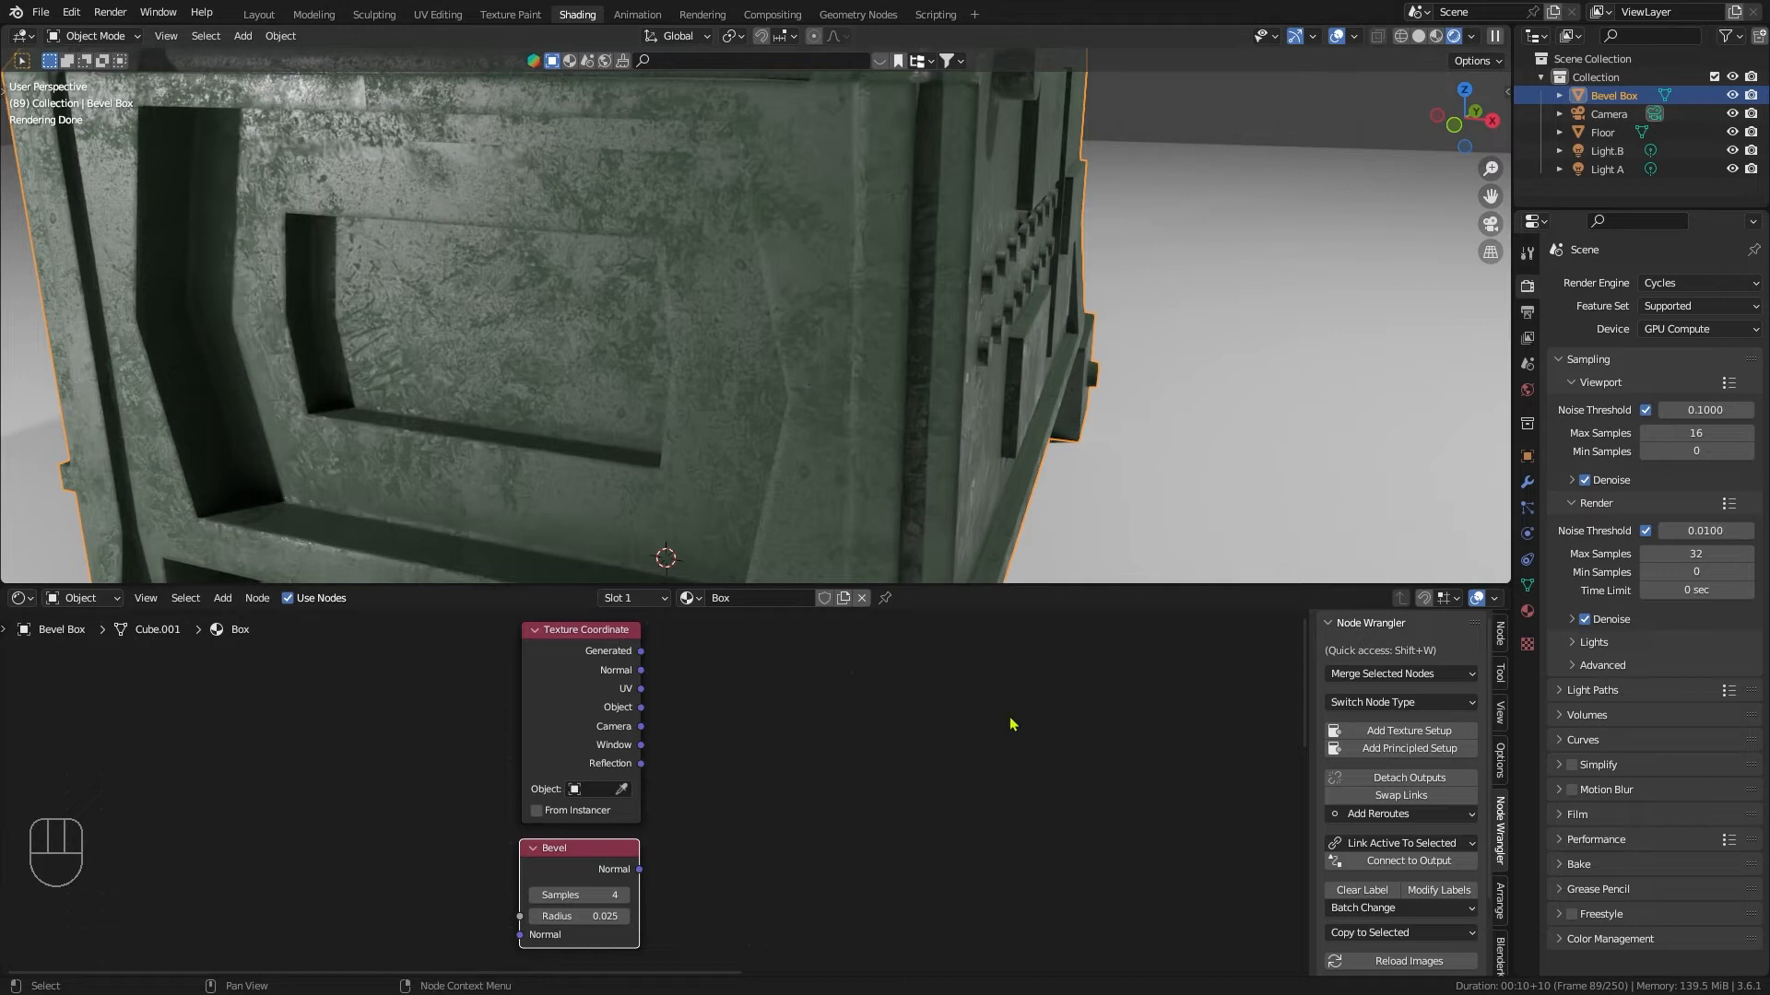
pyautogui.scroll(-3)
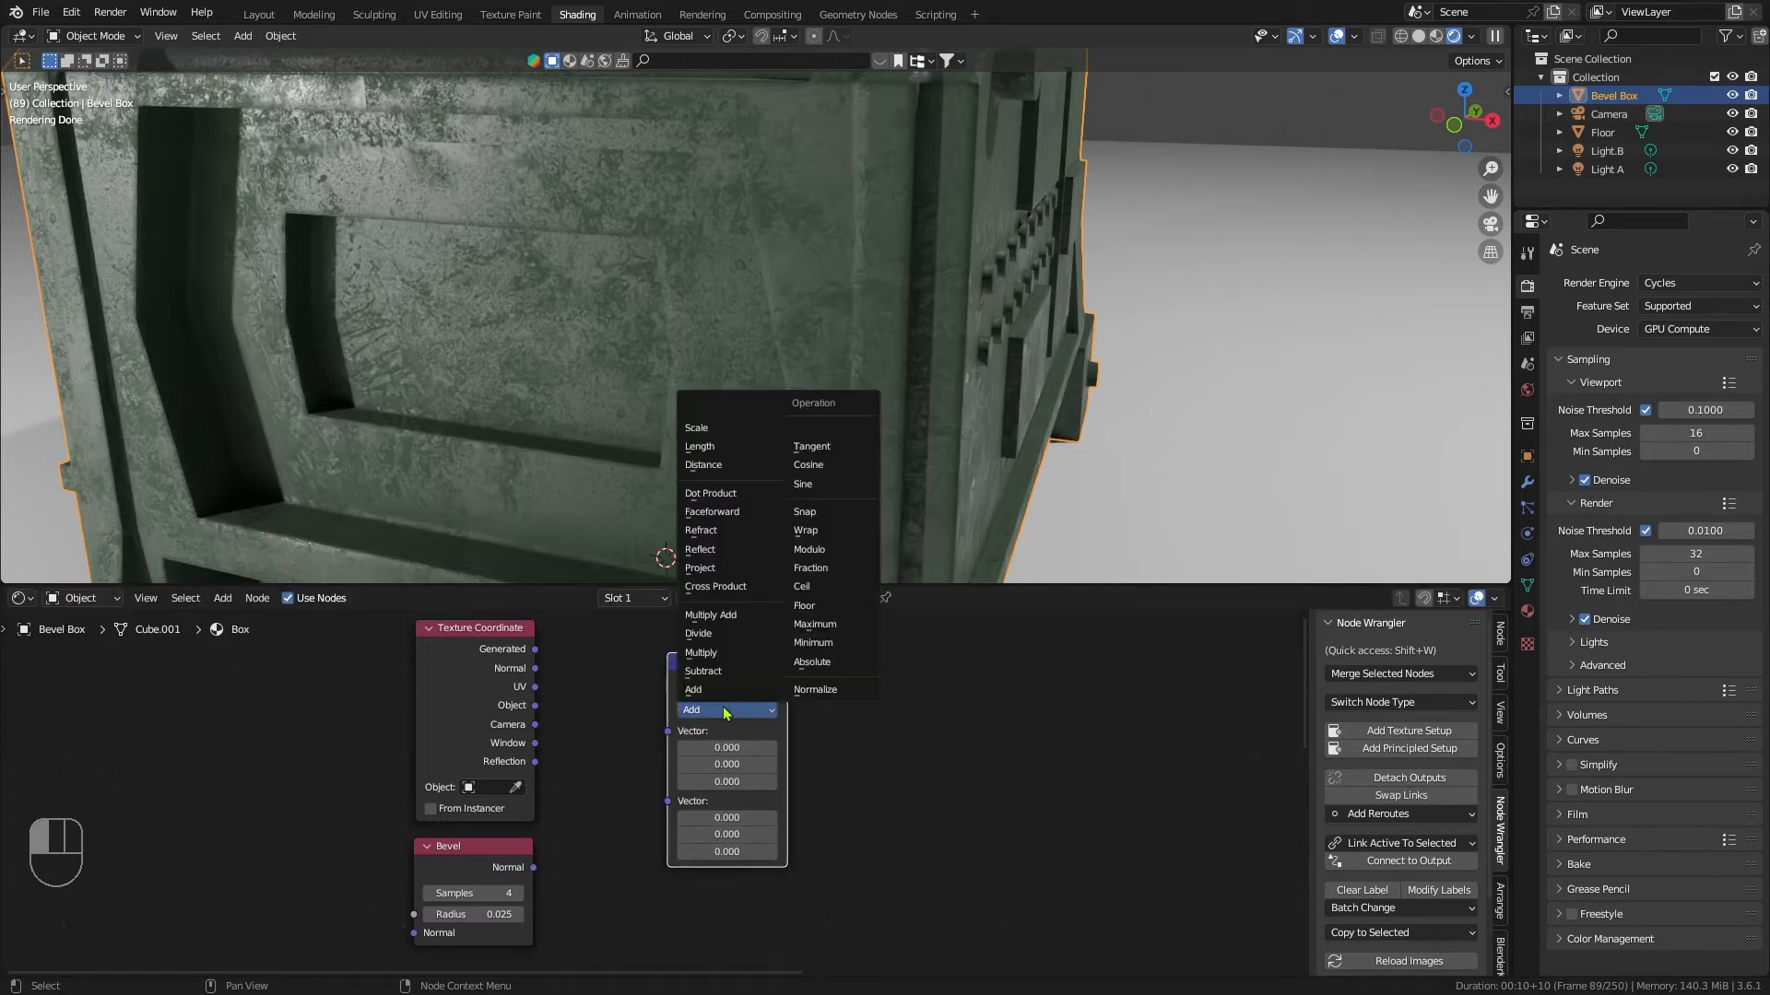
pyautogui.click(715, 587)
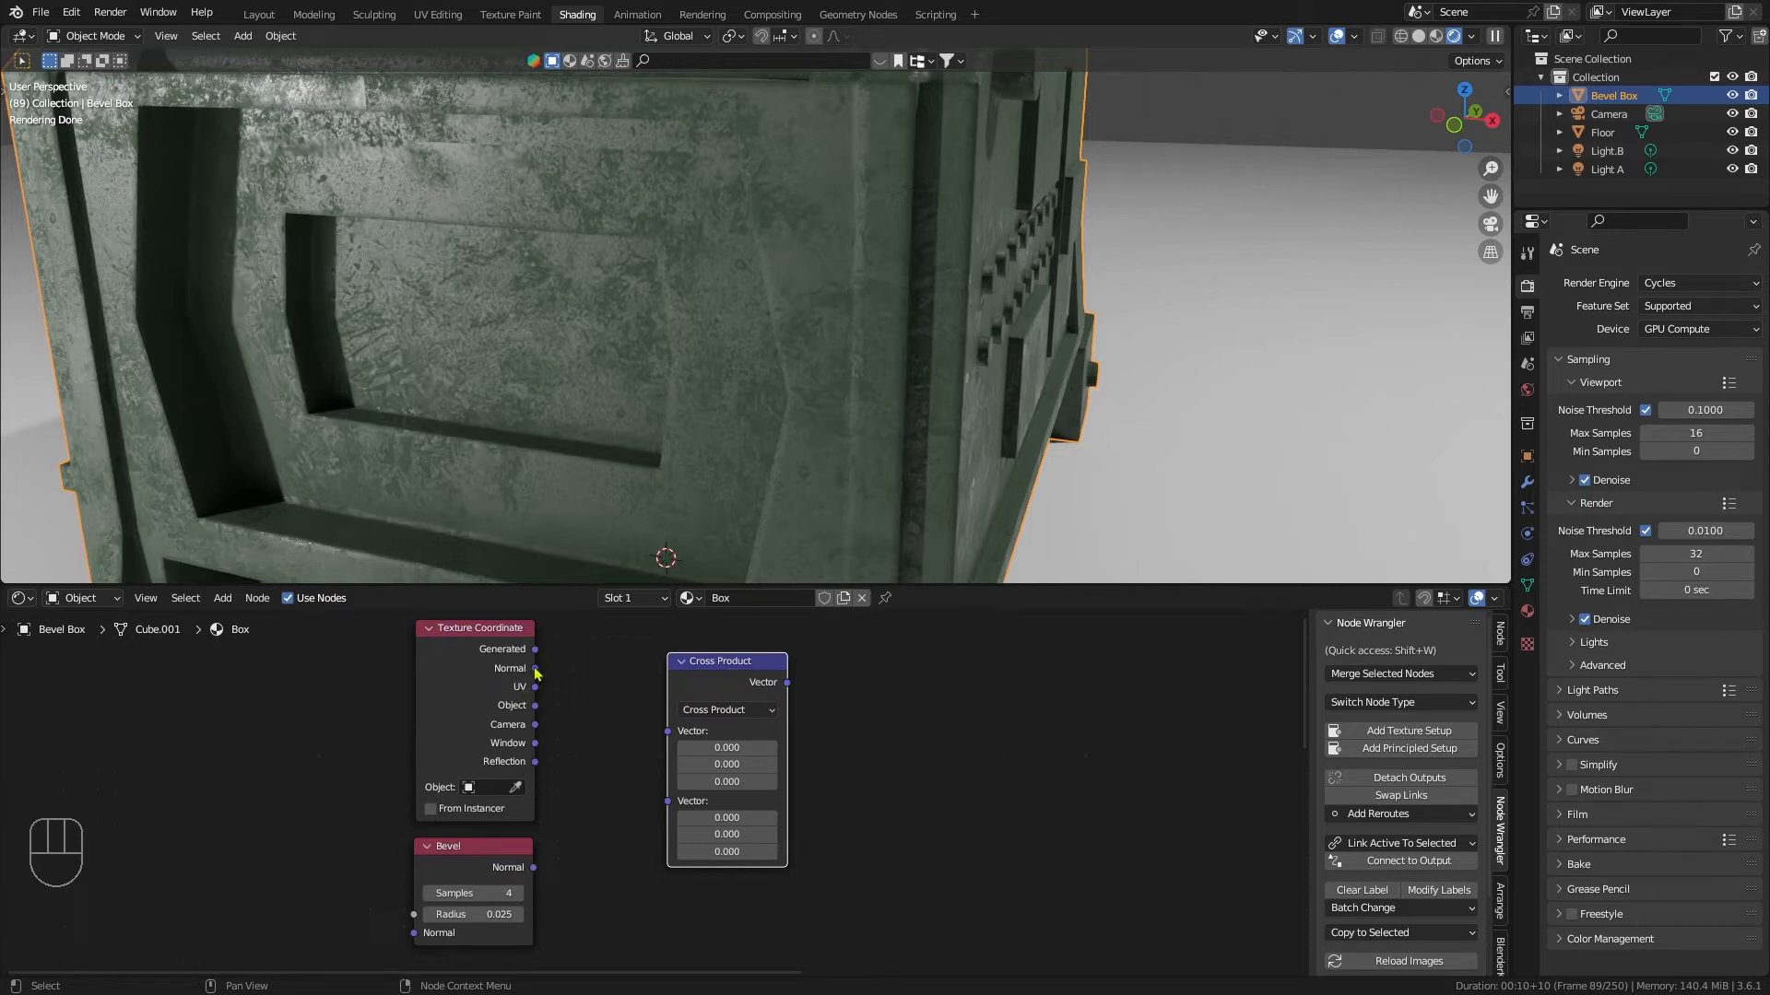
pyautogui.moveTo(534, 667); pyautogui.dragTo(607, 791)
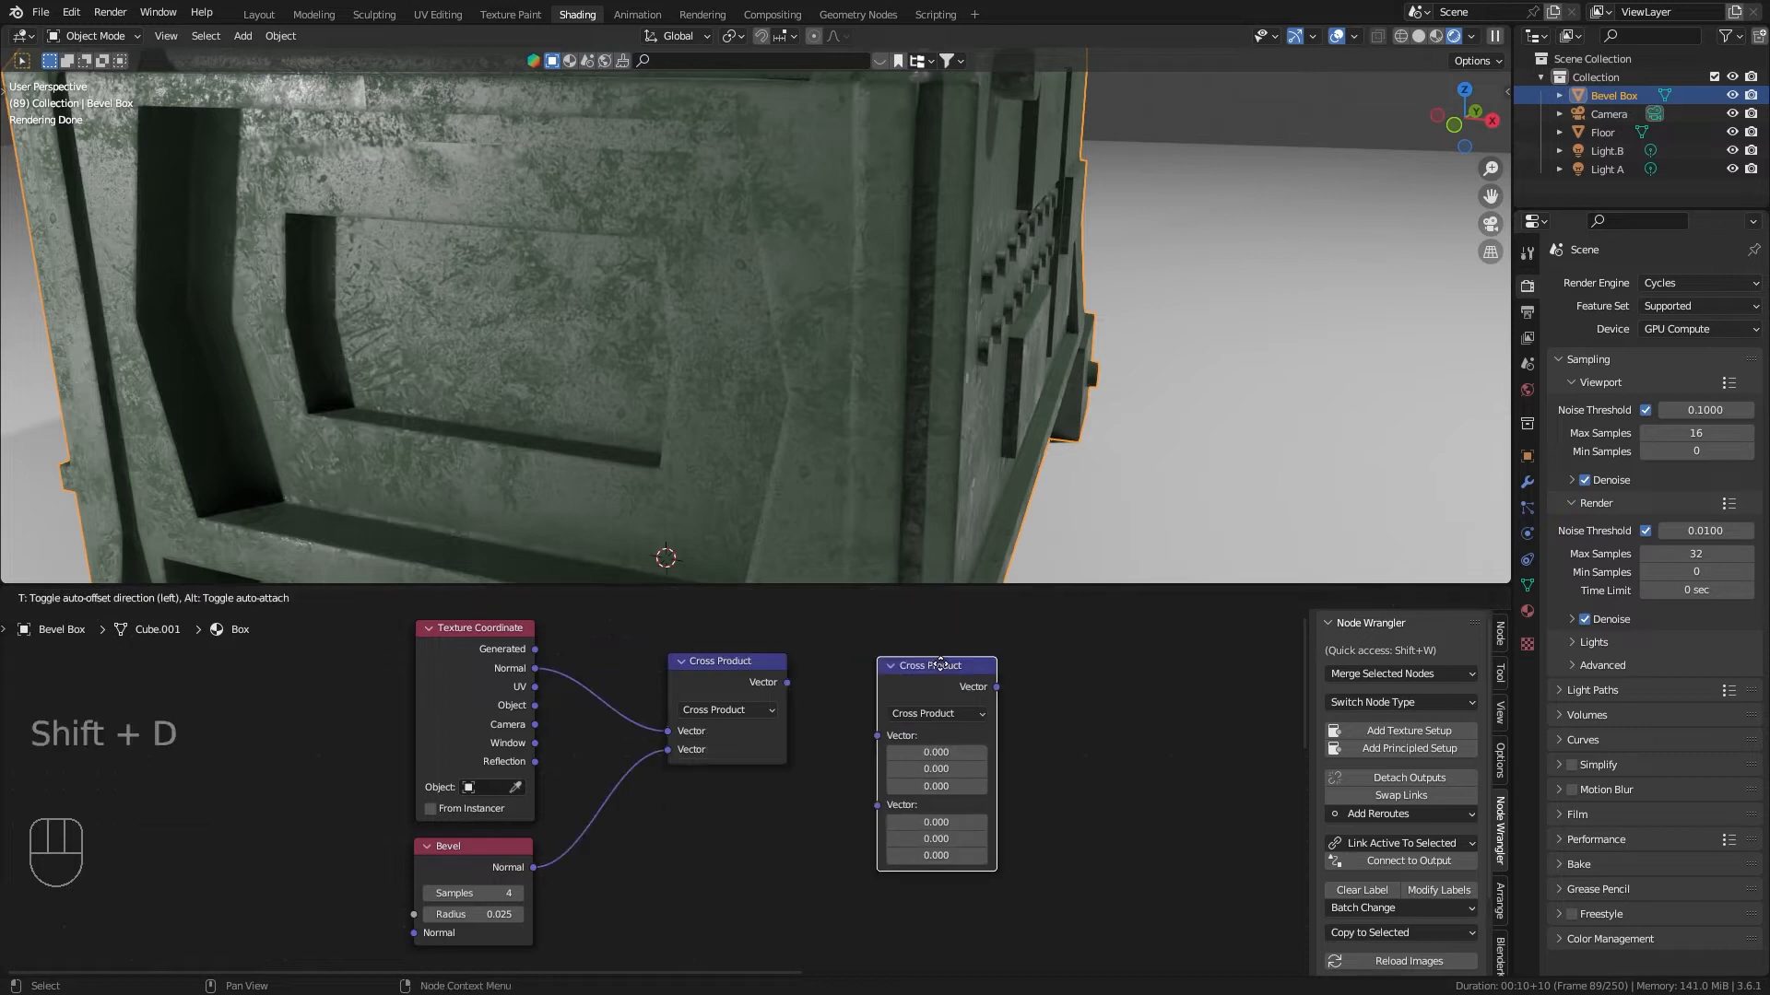
# Step: Duplicate the vector node as a Length operation and feed the Cross Product into it
pyautogui.click(936, 716)
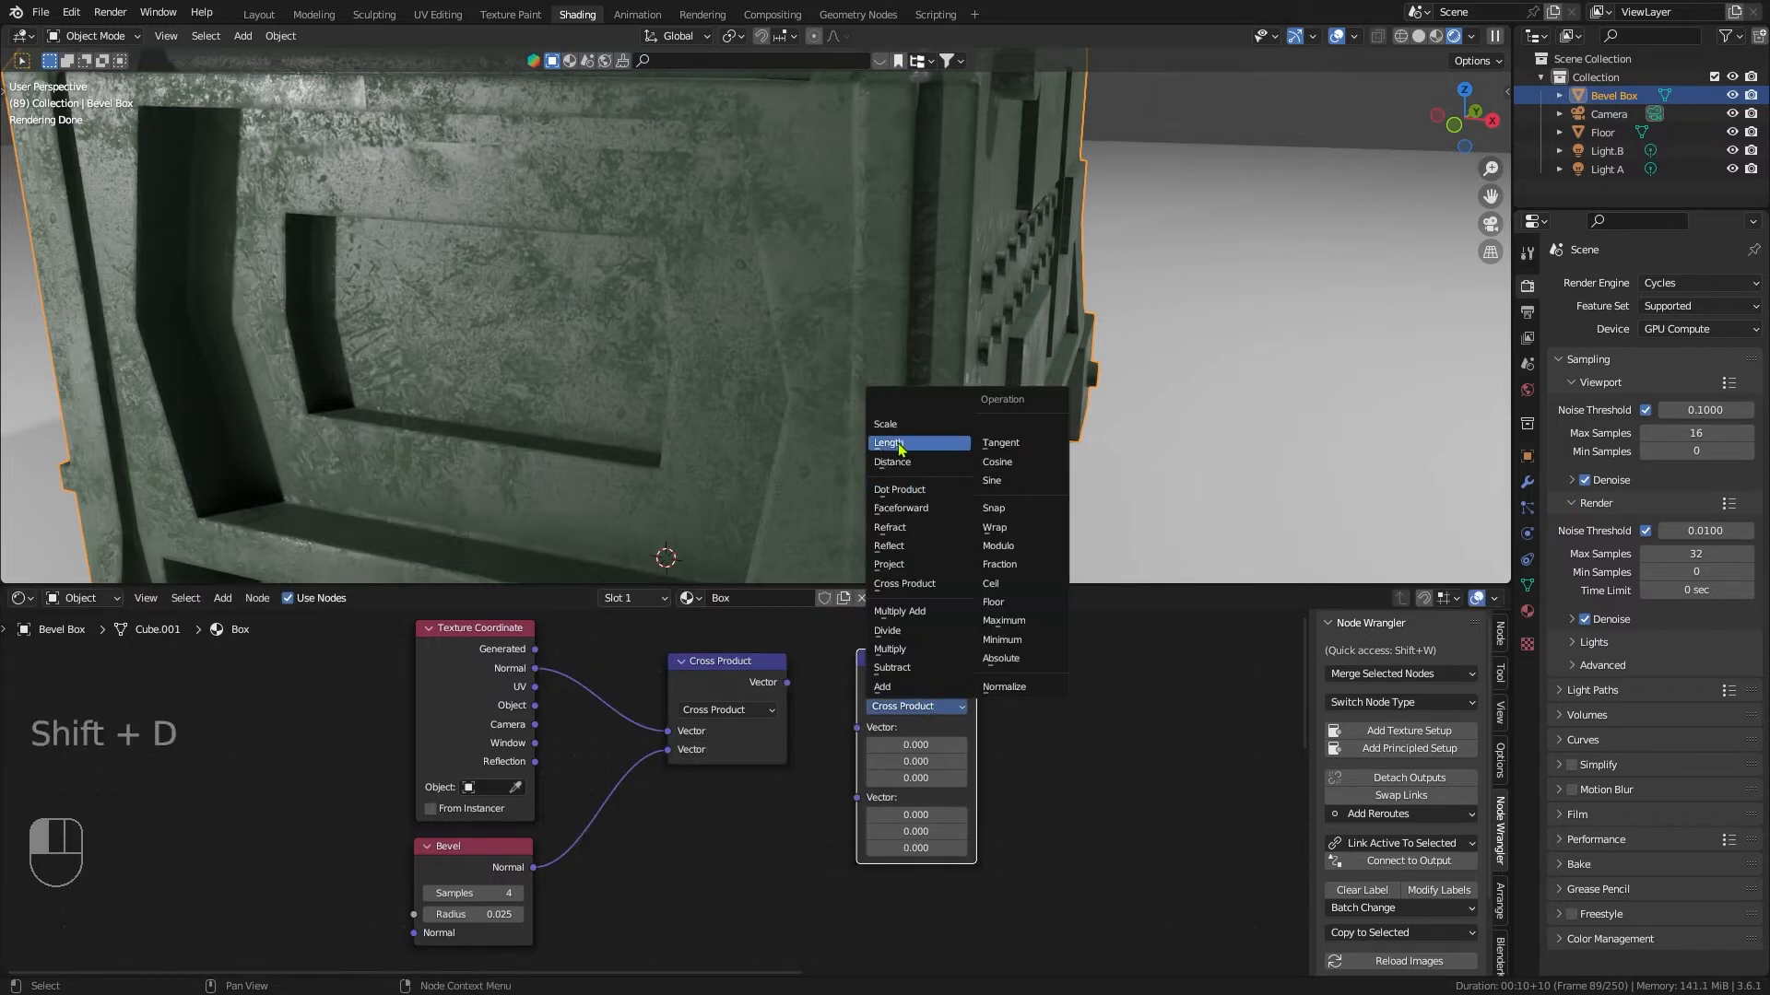
pyautogui.click(890, 443)
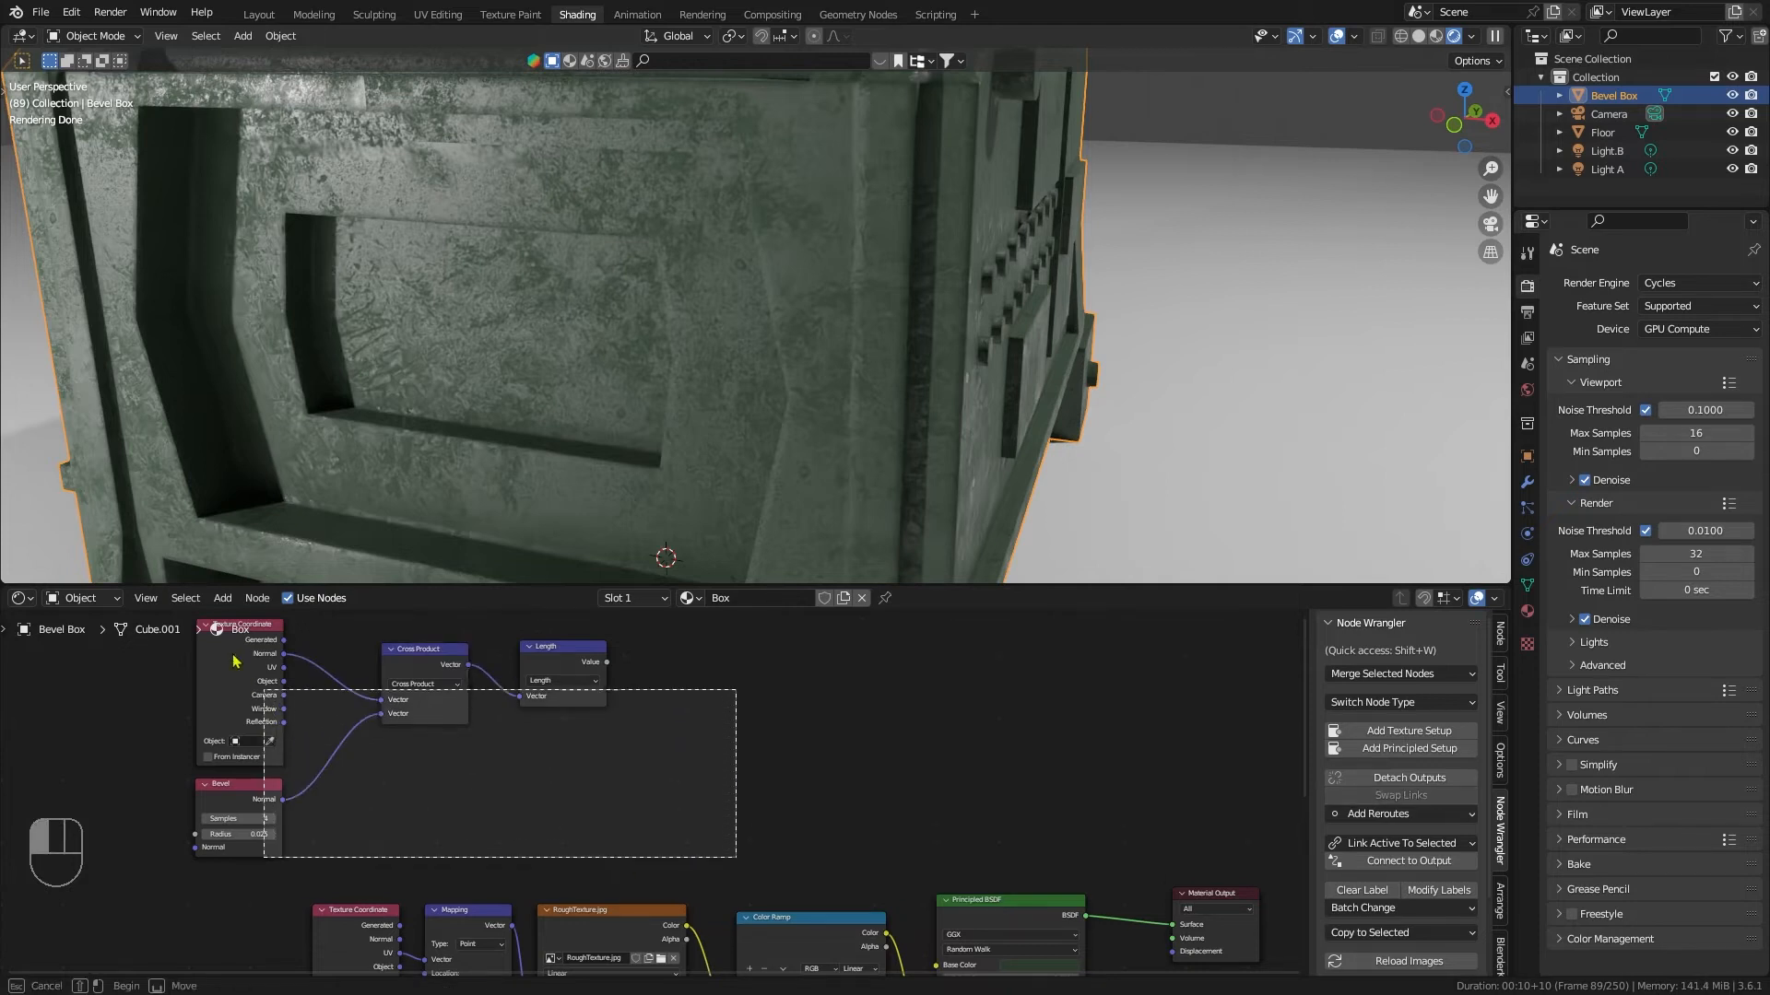
pyautogui.moveTo(237, 660); pyautogui.dragTo(756, 666)
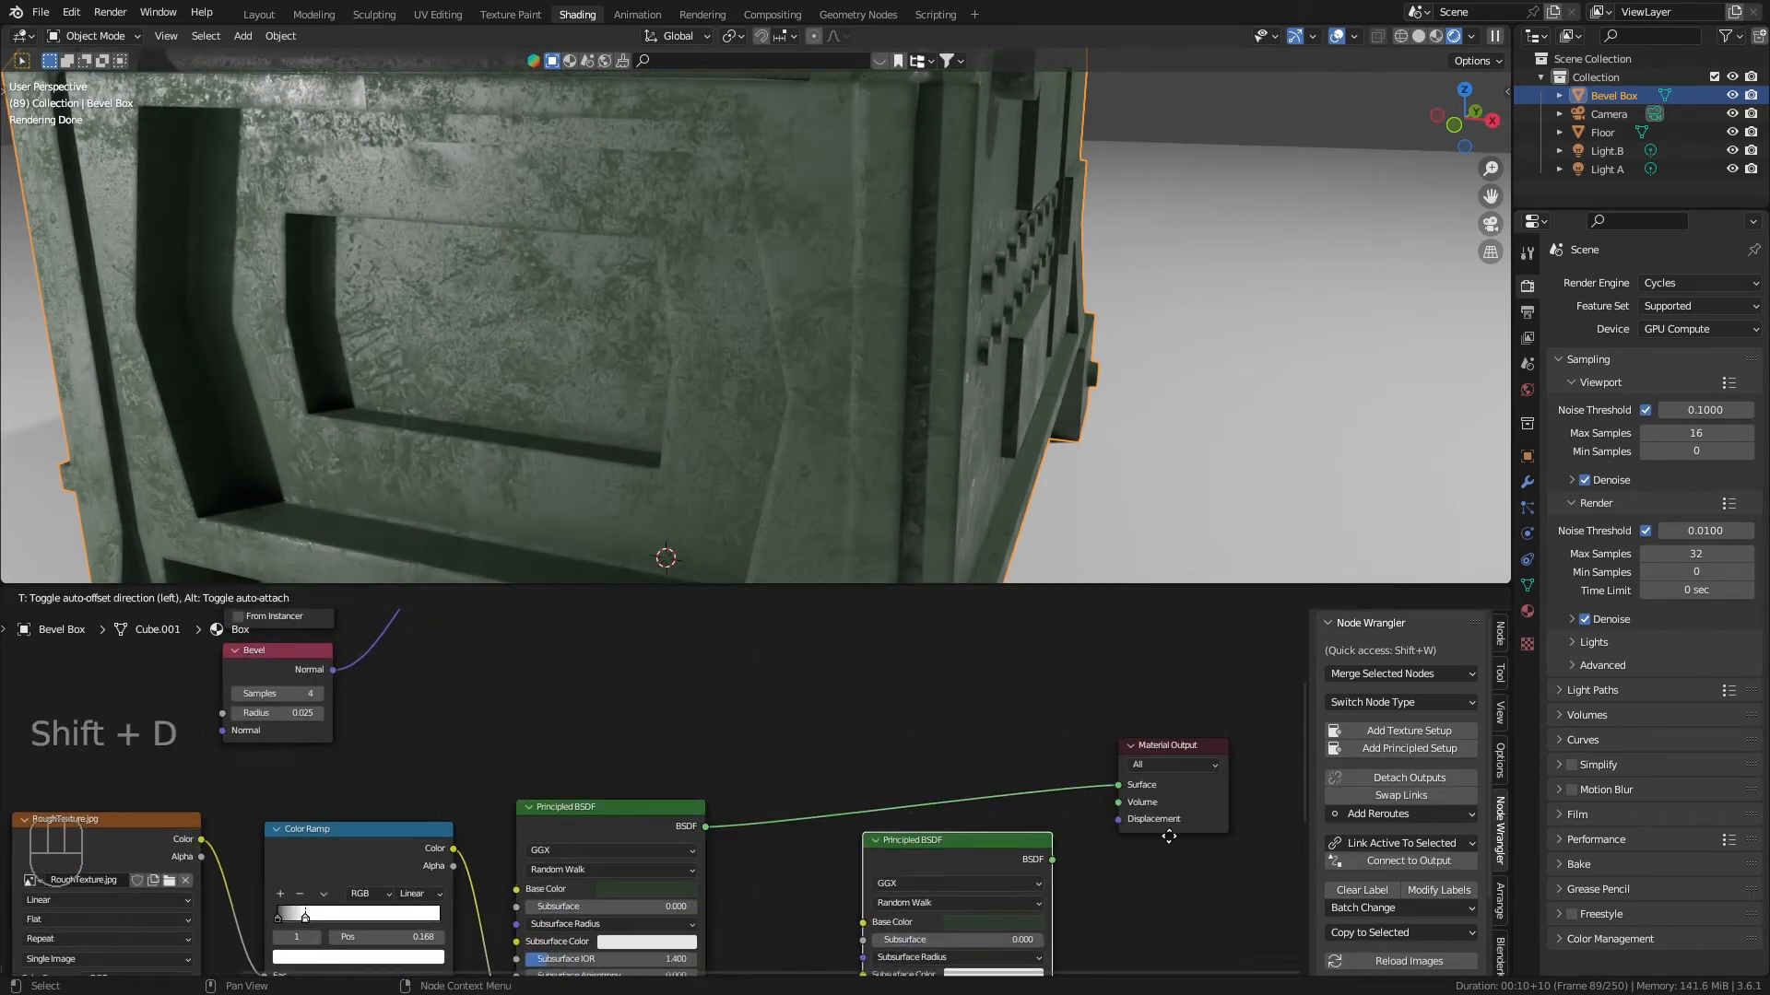
# Step: Insert a Mix Shader between the BSDF and output, with the Length value as its factor
pyautogui.write('mix')
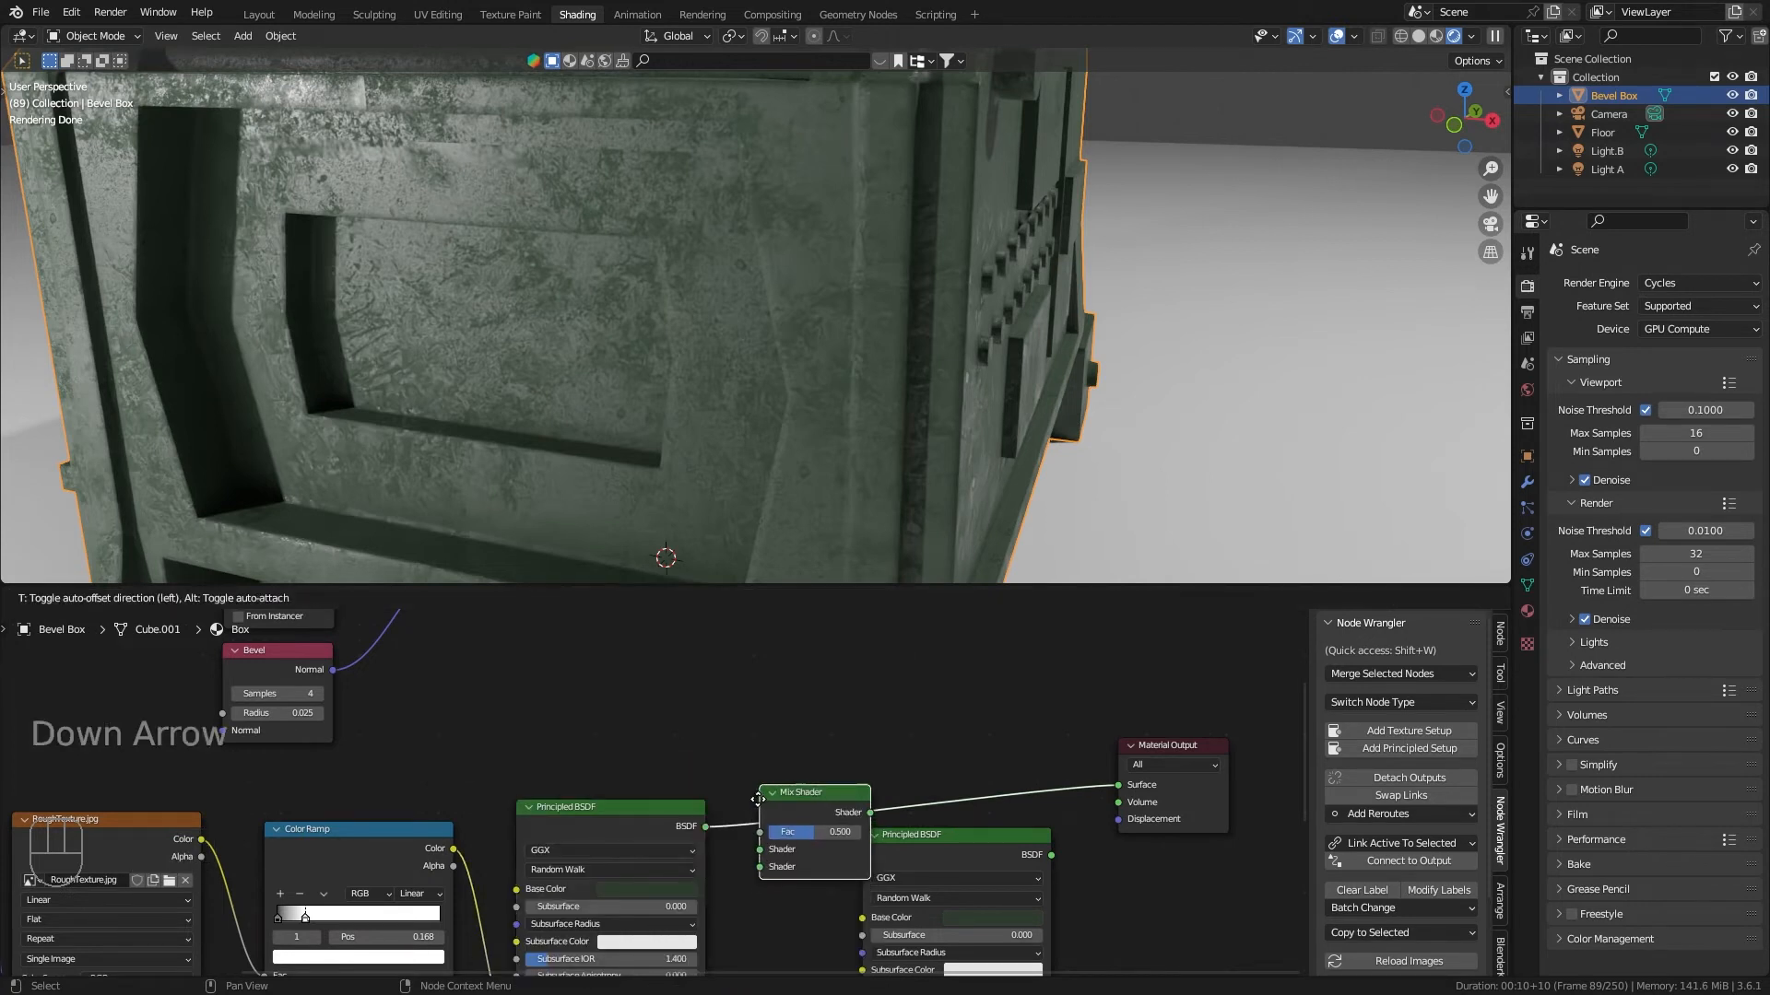
pyautogui.moveTo(914, 834); pyautogui.dragTo(955, 899)
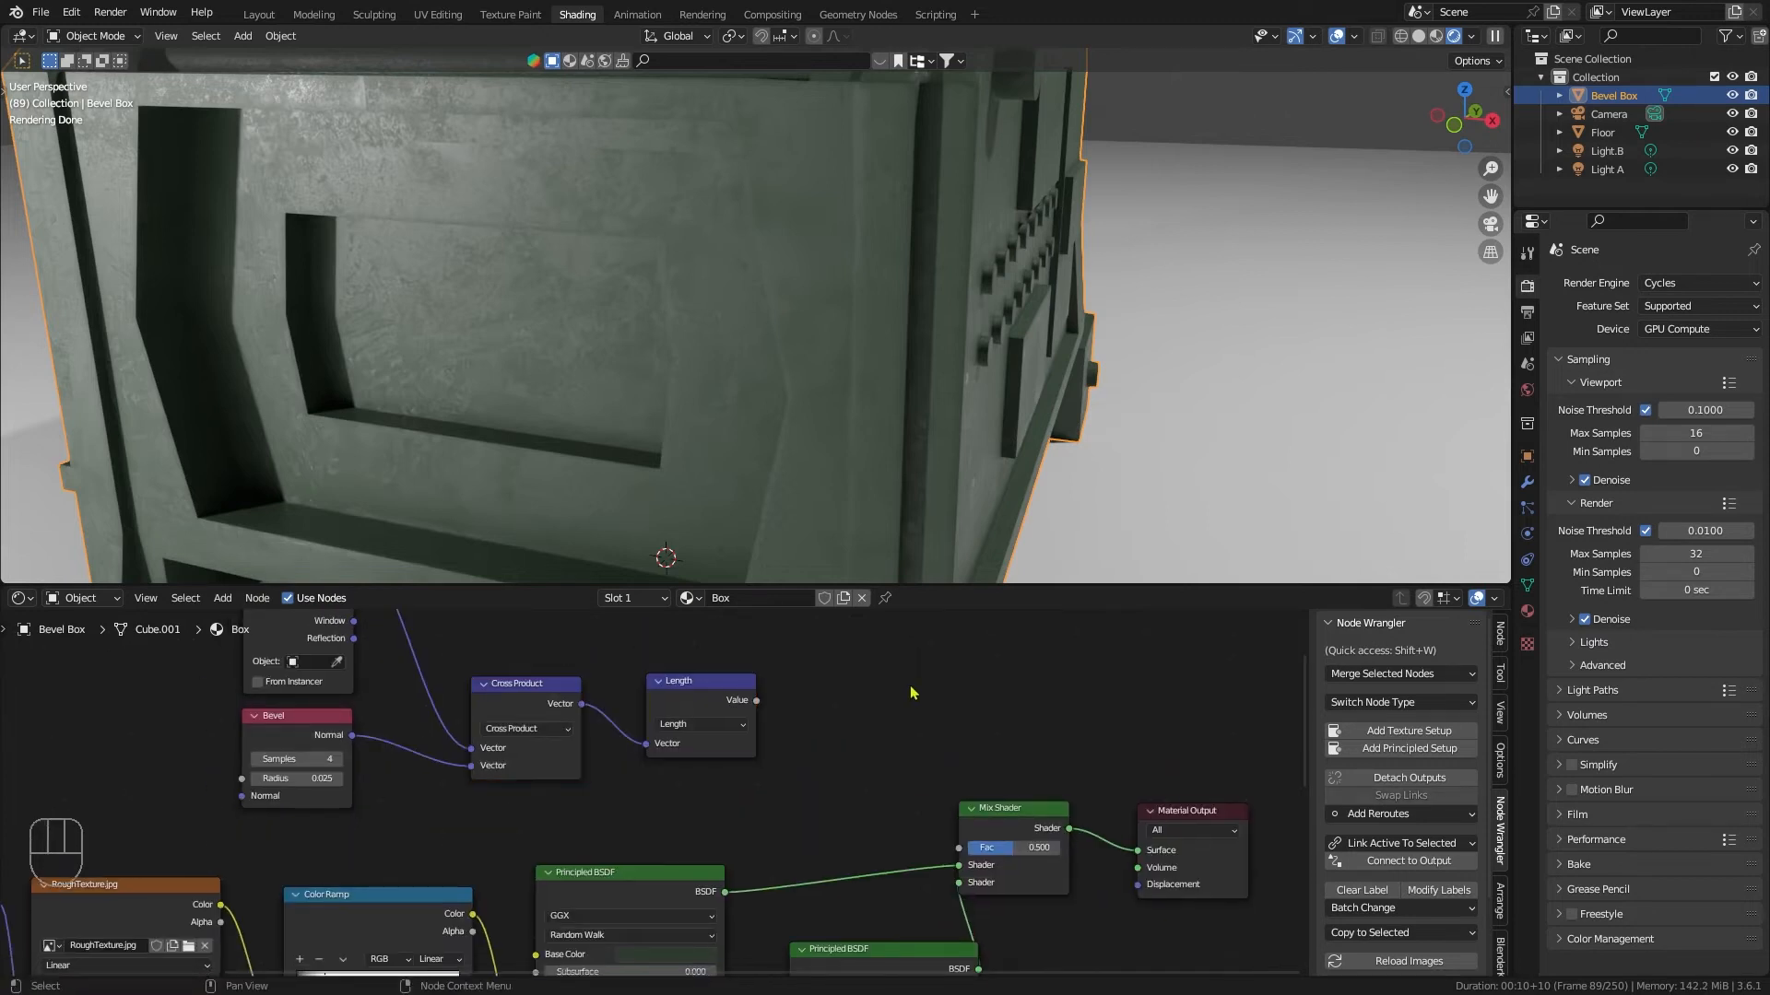
pyautogui.moveTo(756, 704)
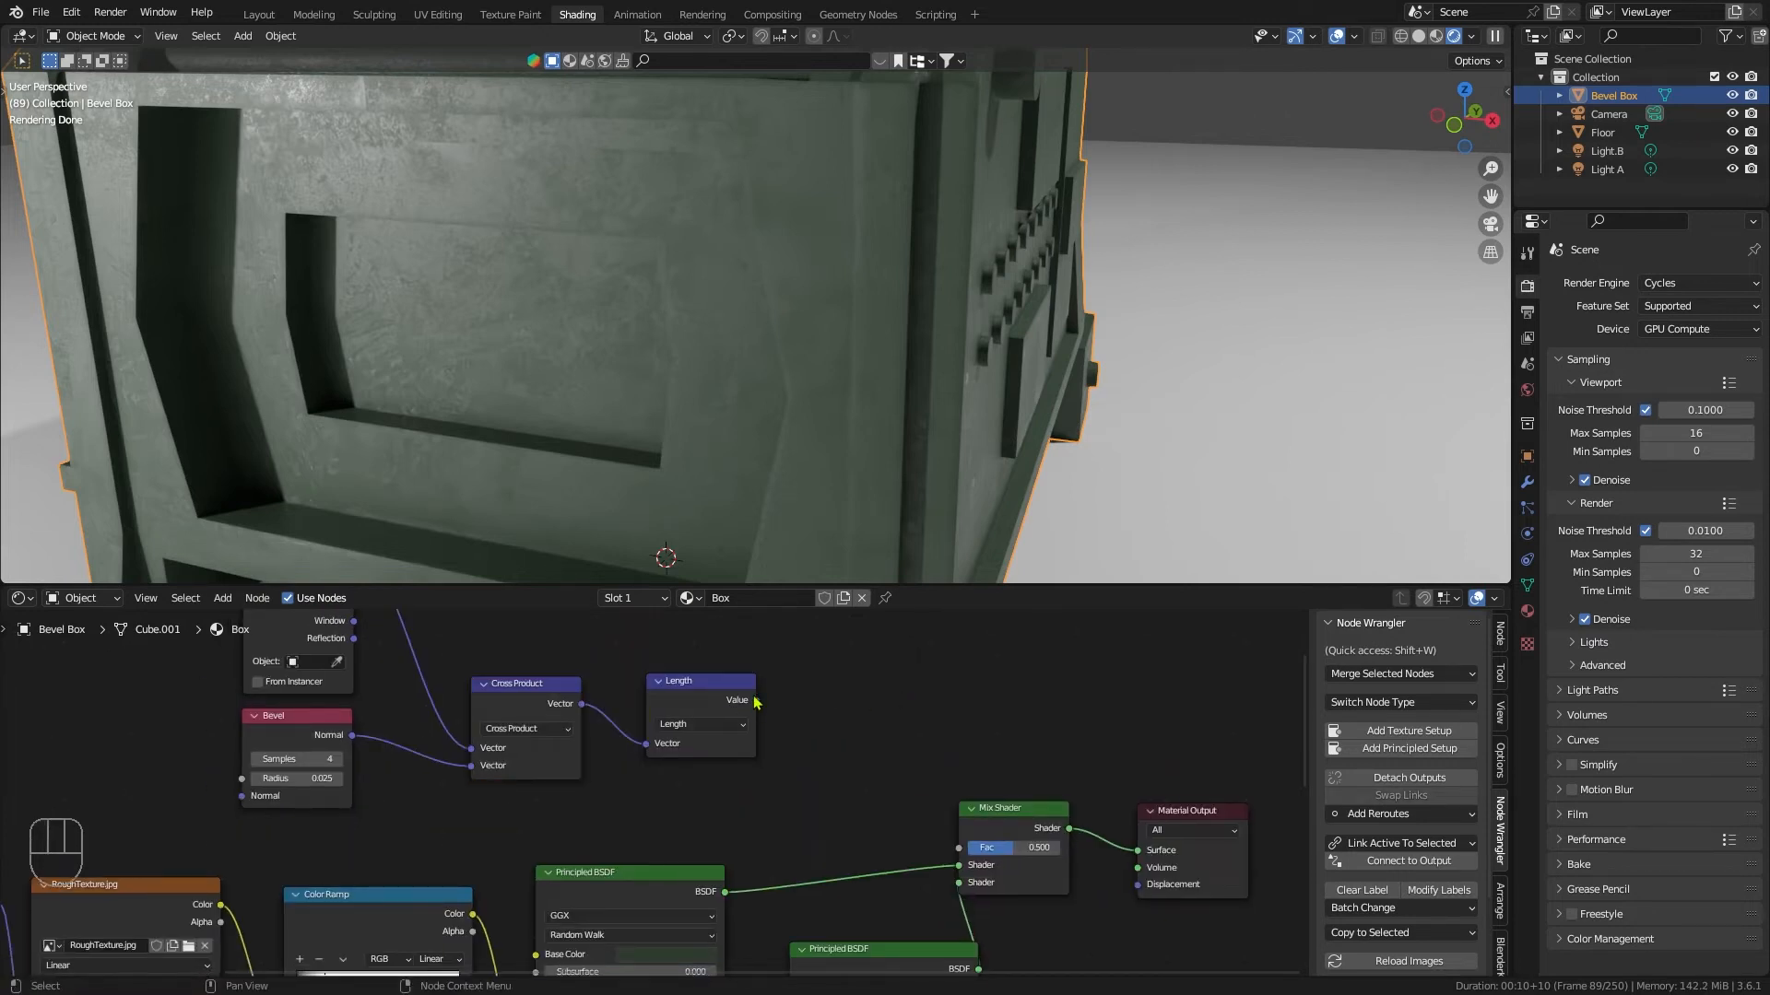
pyautogui.moveTo(754, 700); pyautogui.dragTo(968, 848)
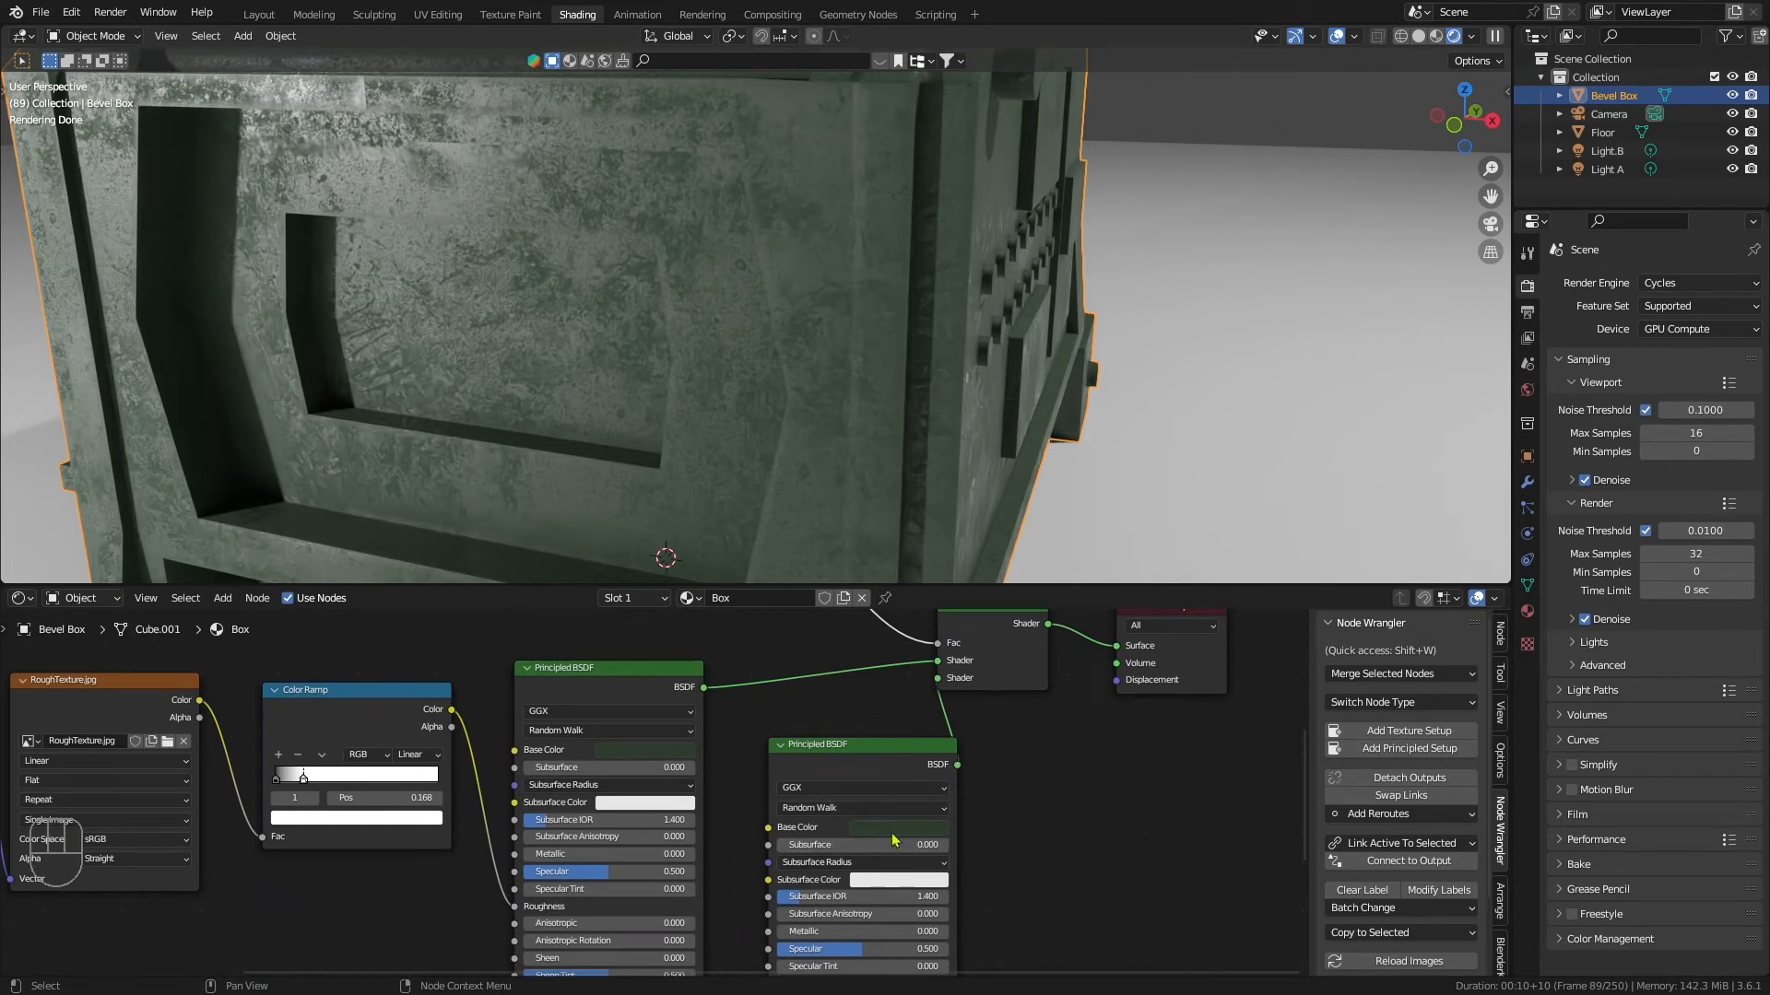
# Step: Give the second Principled BSDF a pale green base colour and inspect the lighter edges
pyautogui.click(899, 826)
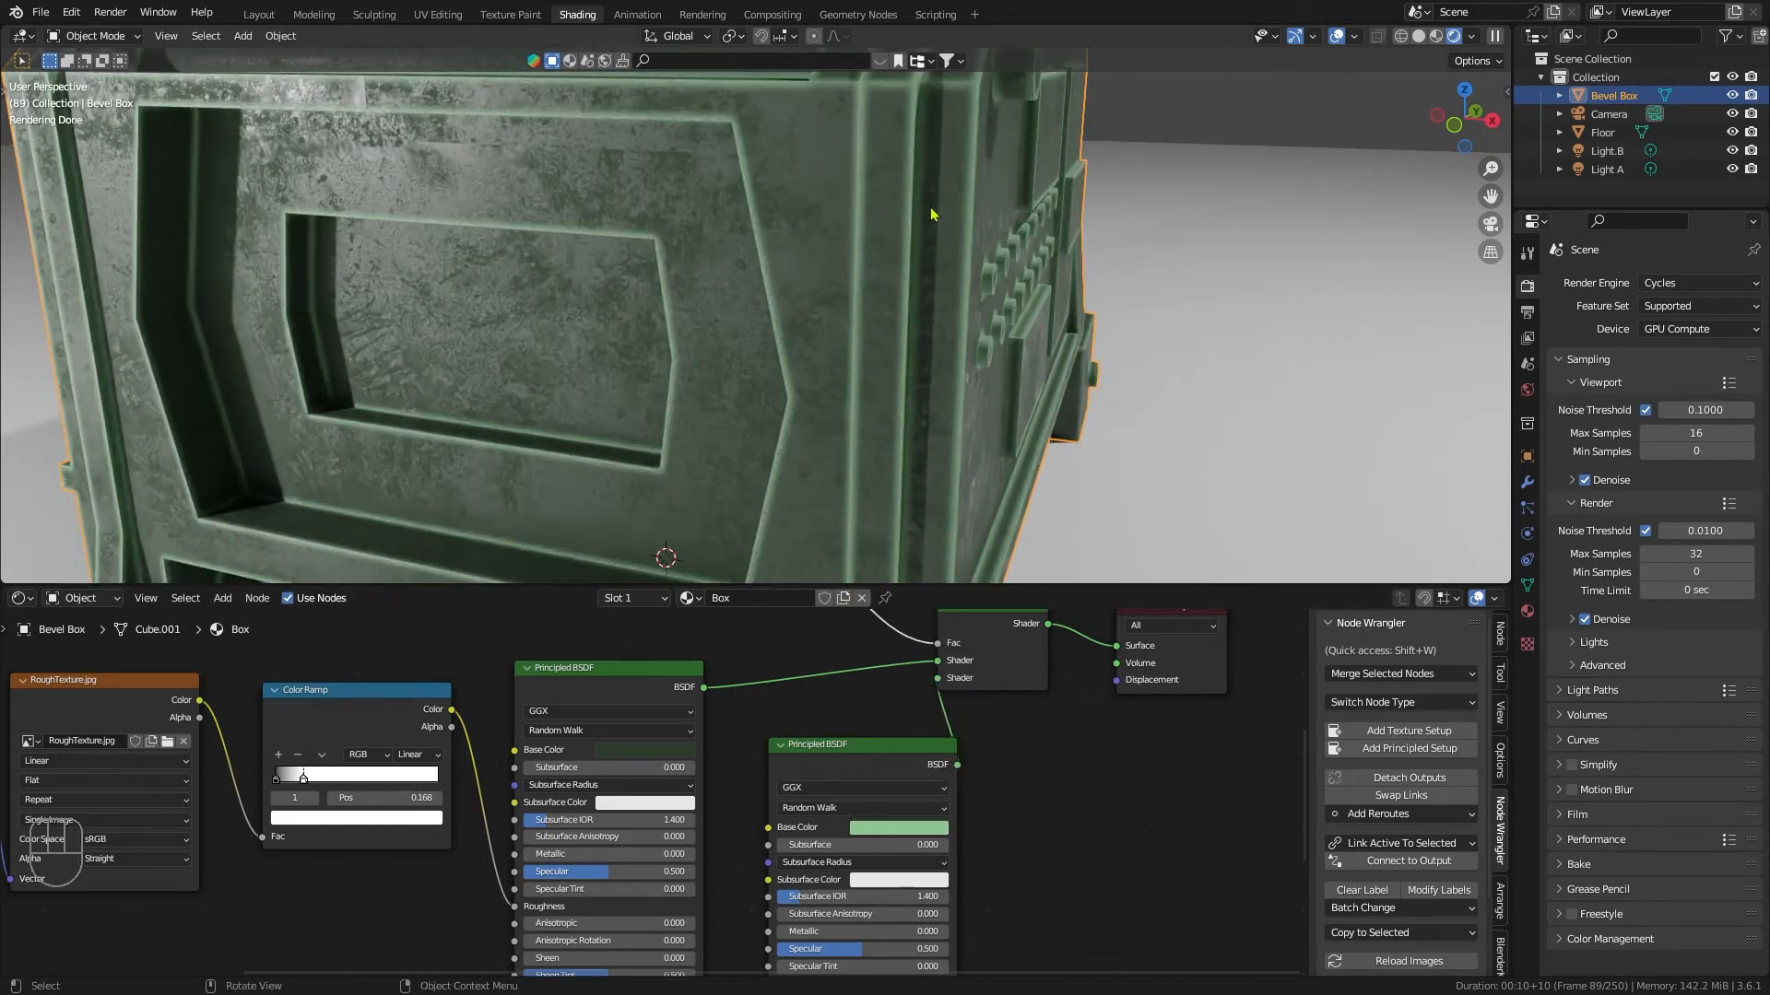
pyautogui.moveTo(931, 213); pyautogui.dragTo(873, 234)
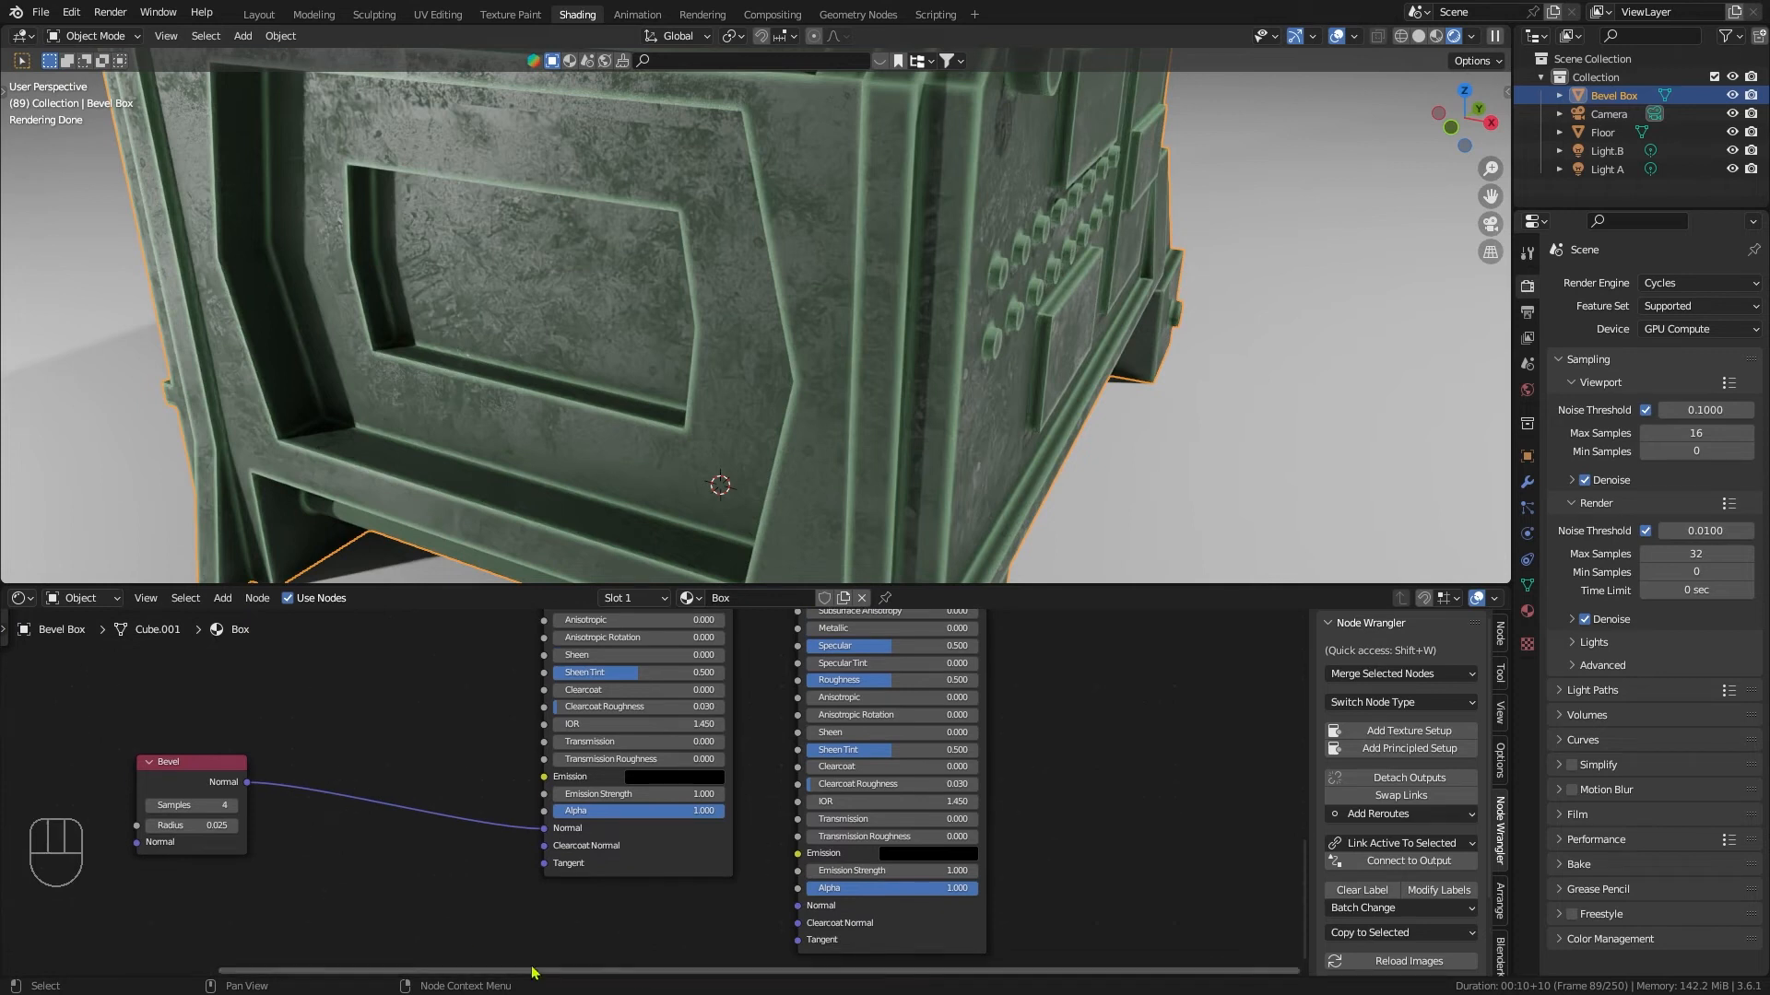
# Step: Connect the Bevel node's Normal output to the second Principled BSDF and check the rounded edges
pyautogui.moveTo(166, 762); pyautogui.dragTo(325, 868)
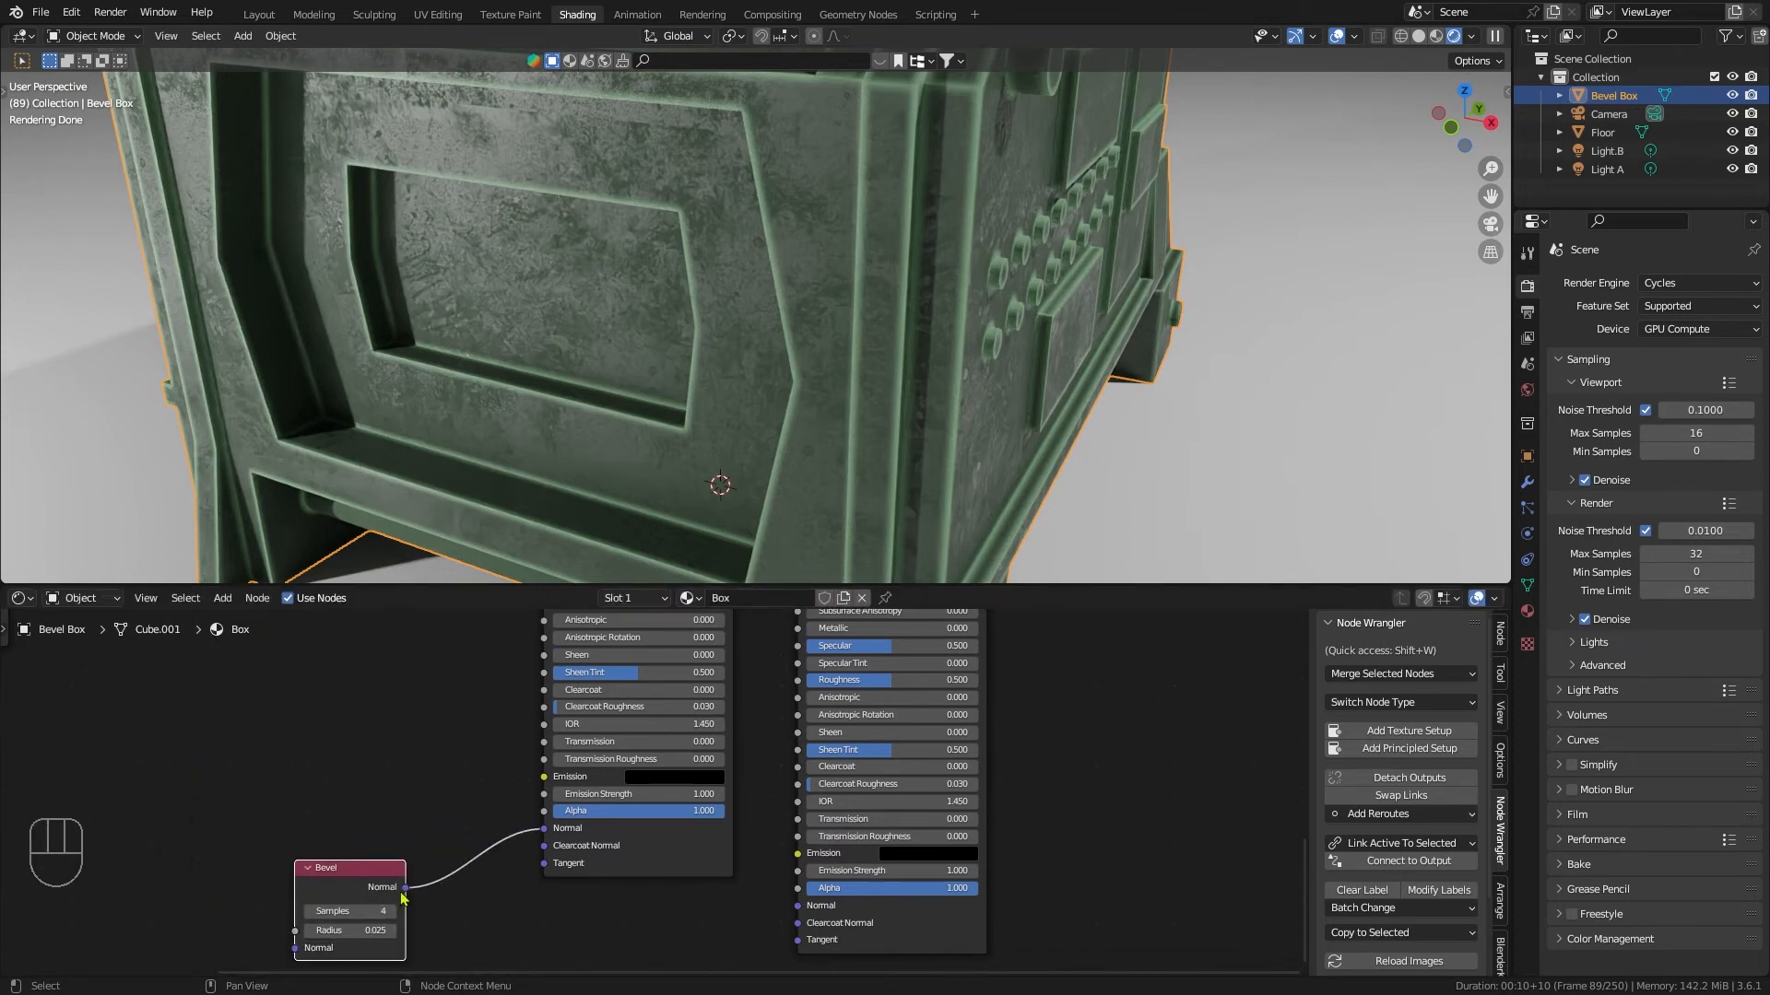
pyautogui.moveTo(404, 887); pyautogui.dragTo(456, 902)
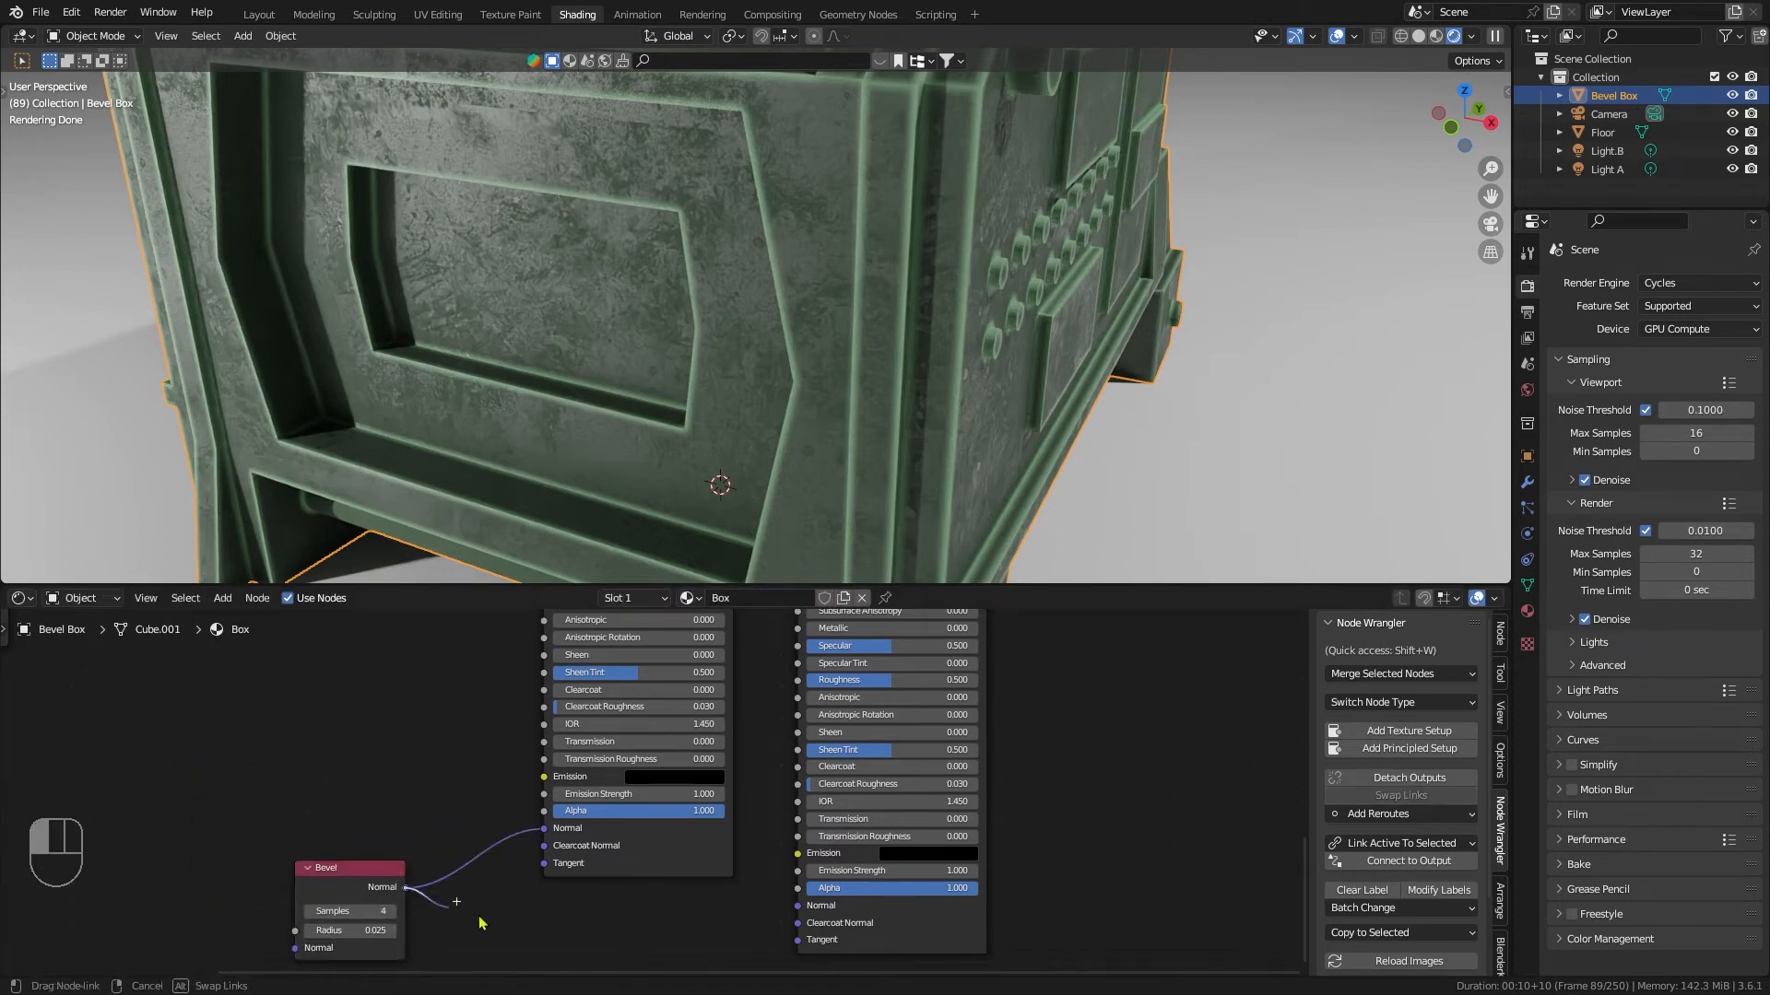
pyautogui.moveTo(405, 887); pyautogui.dragTo(798, 905)
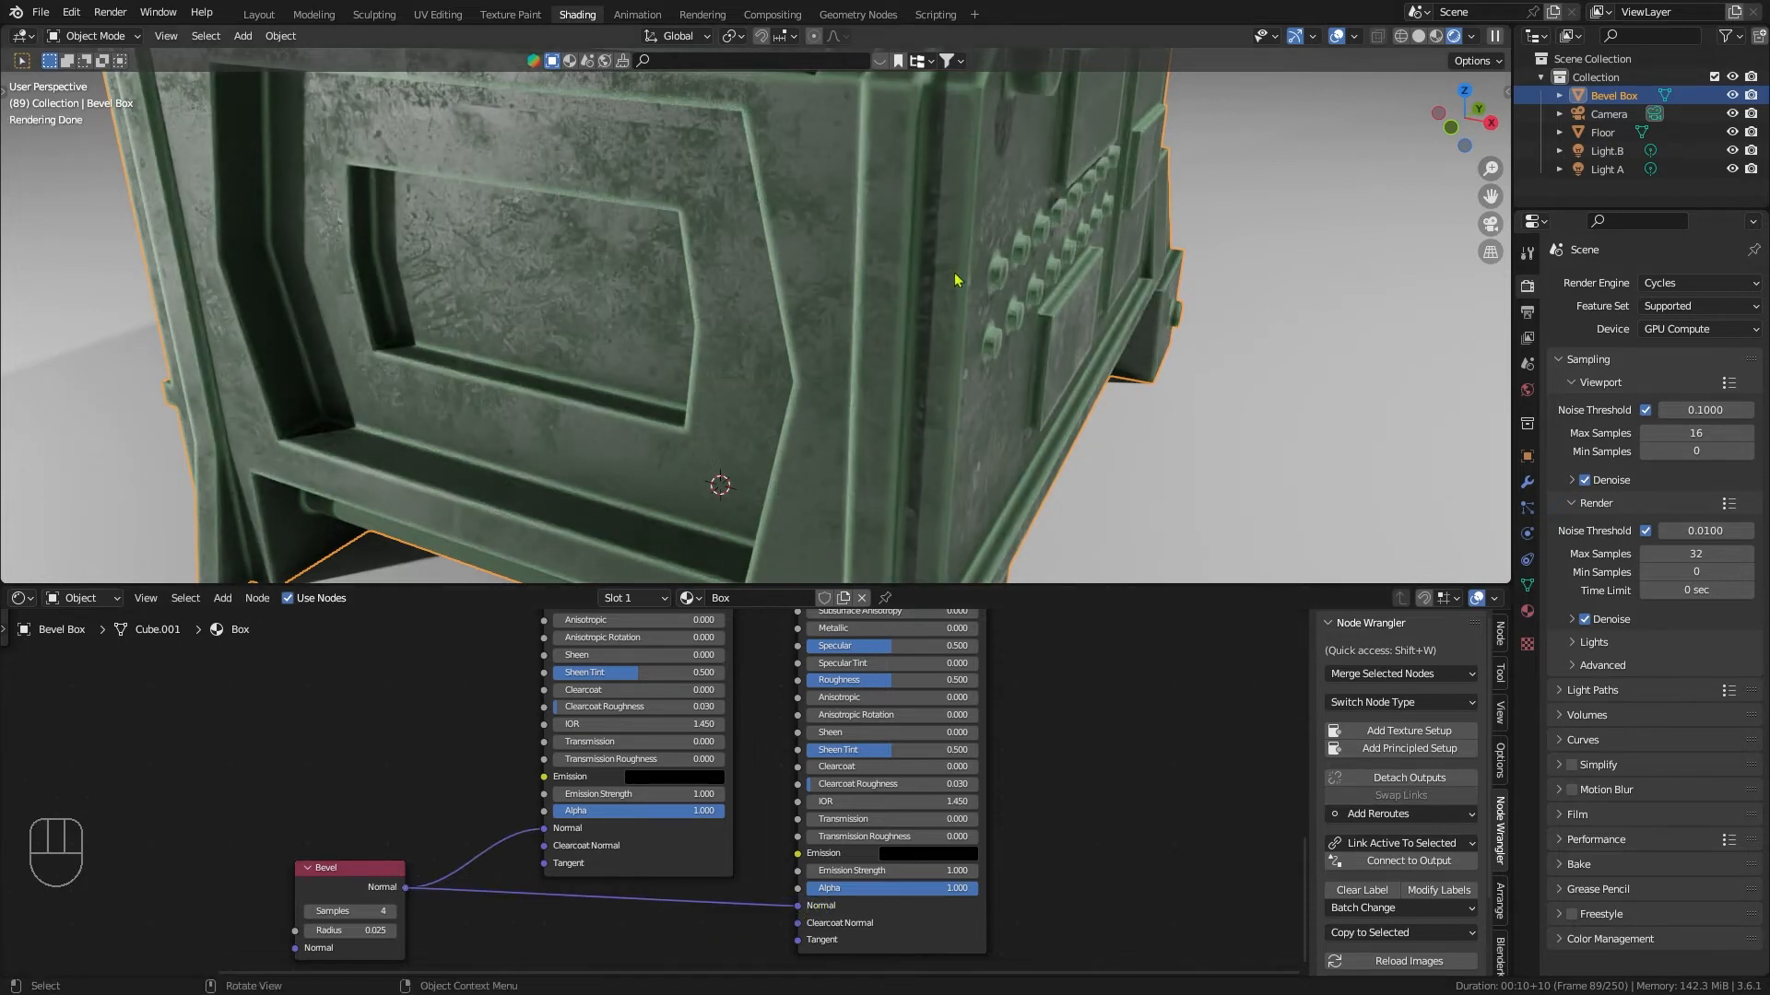
pyautogui.moveTo(953, 278); pyautogui.dragTo(977, 179)
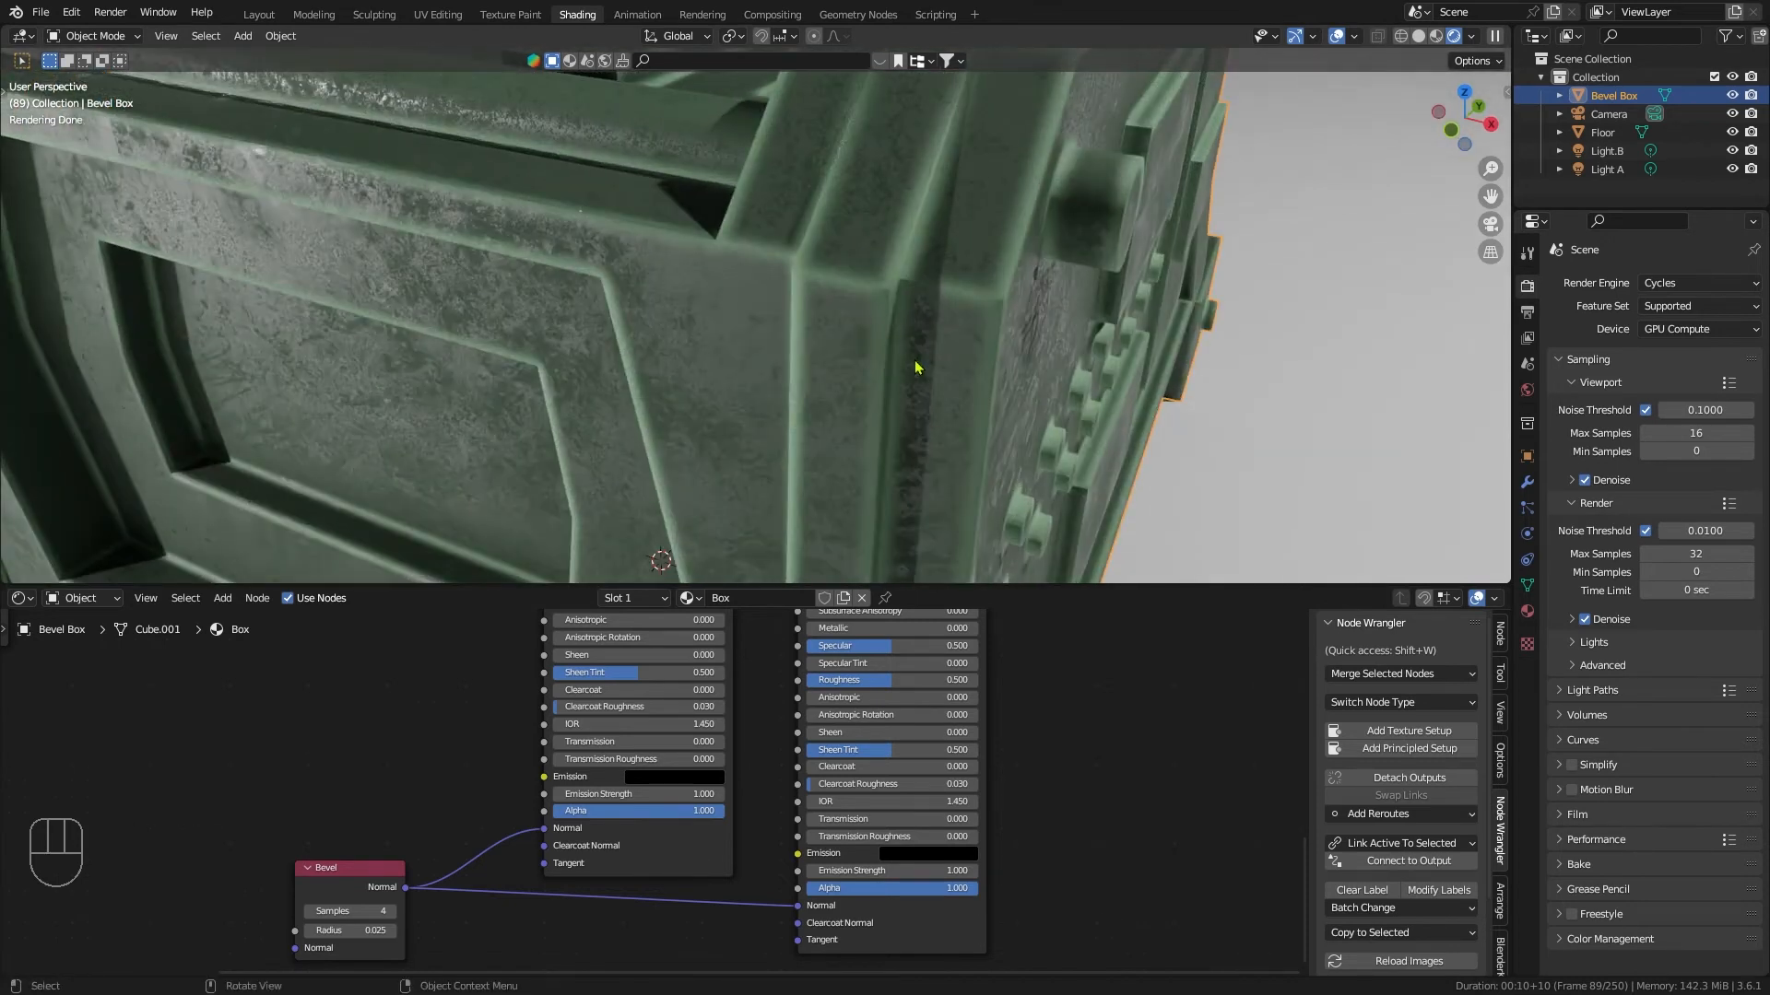
pyautogui.moveTo(914, 367); pyautogui.dragTo(1129, 734)
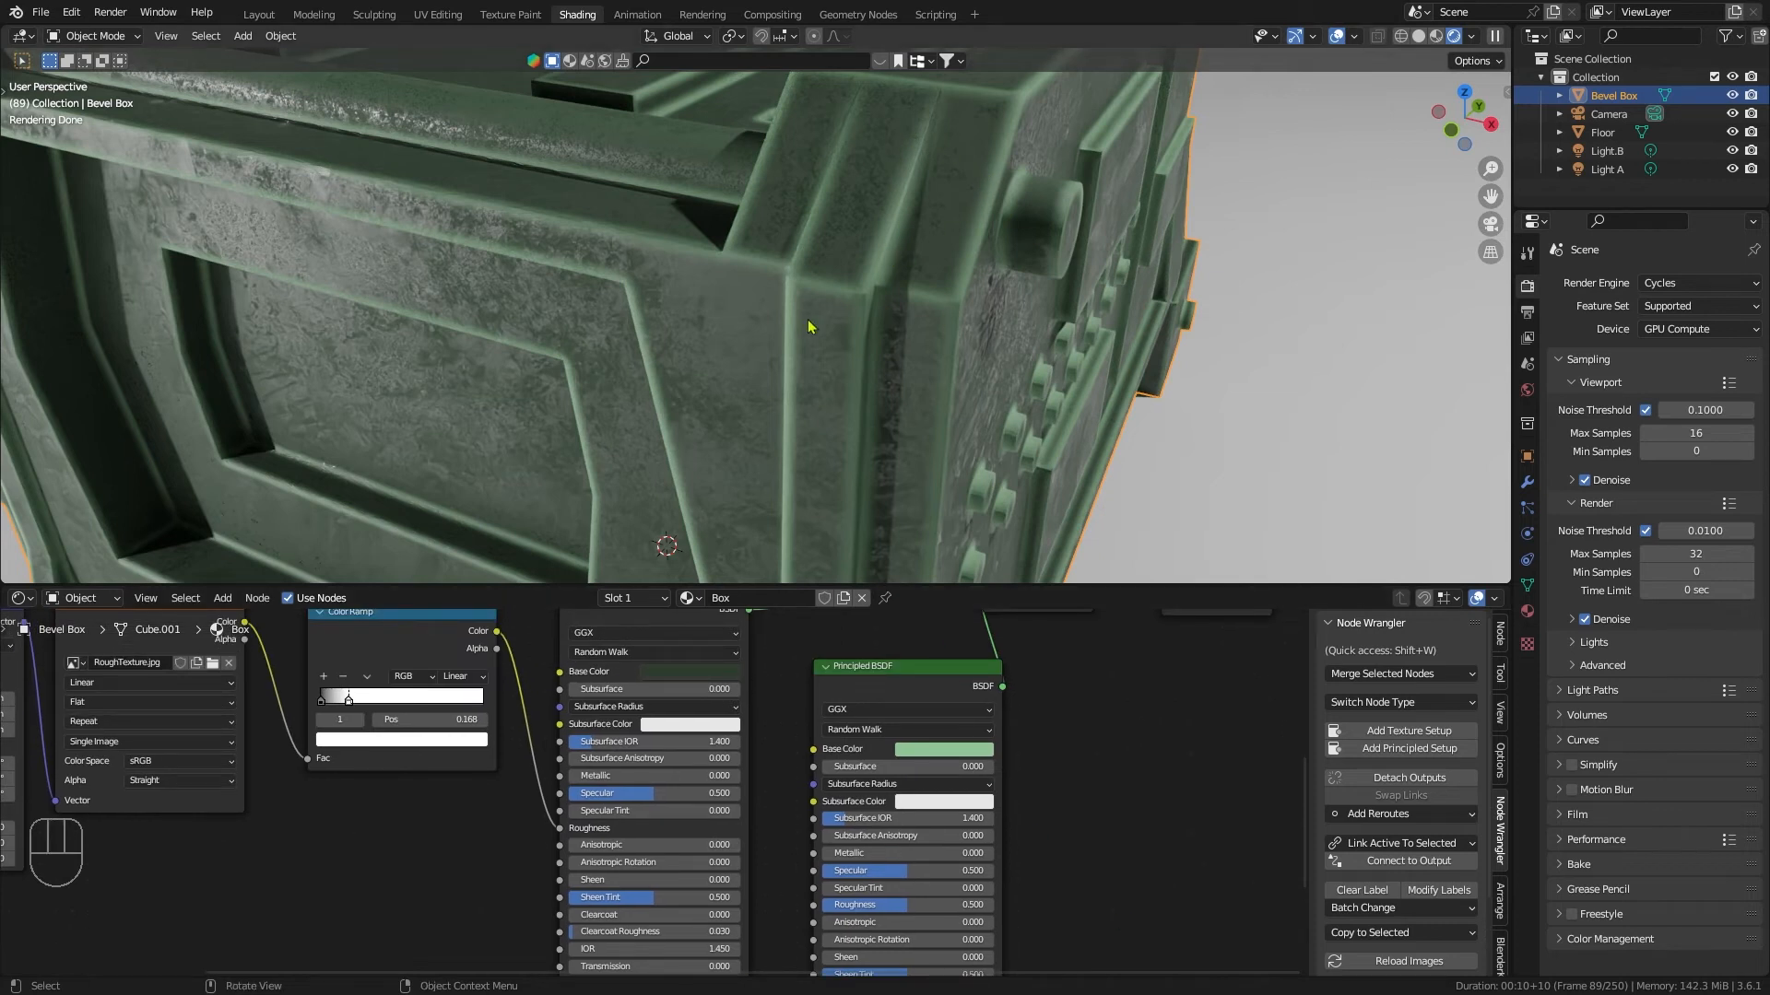
pyautogui.moveTo(737, 344)
pyautogui.write('m')
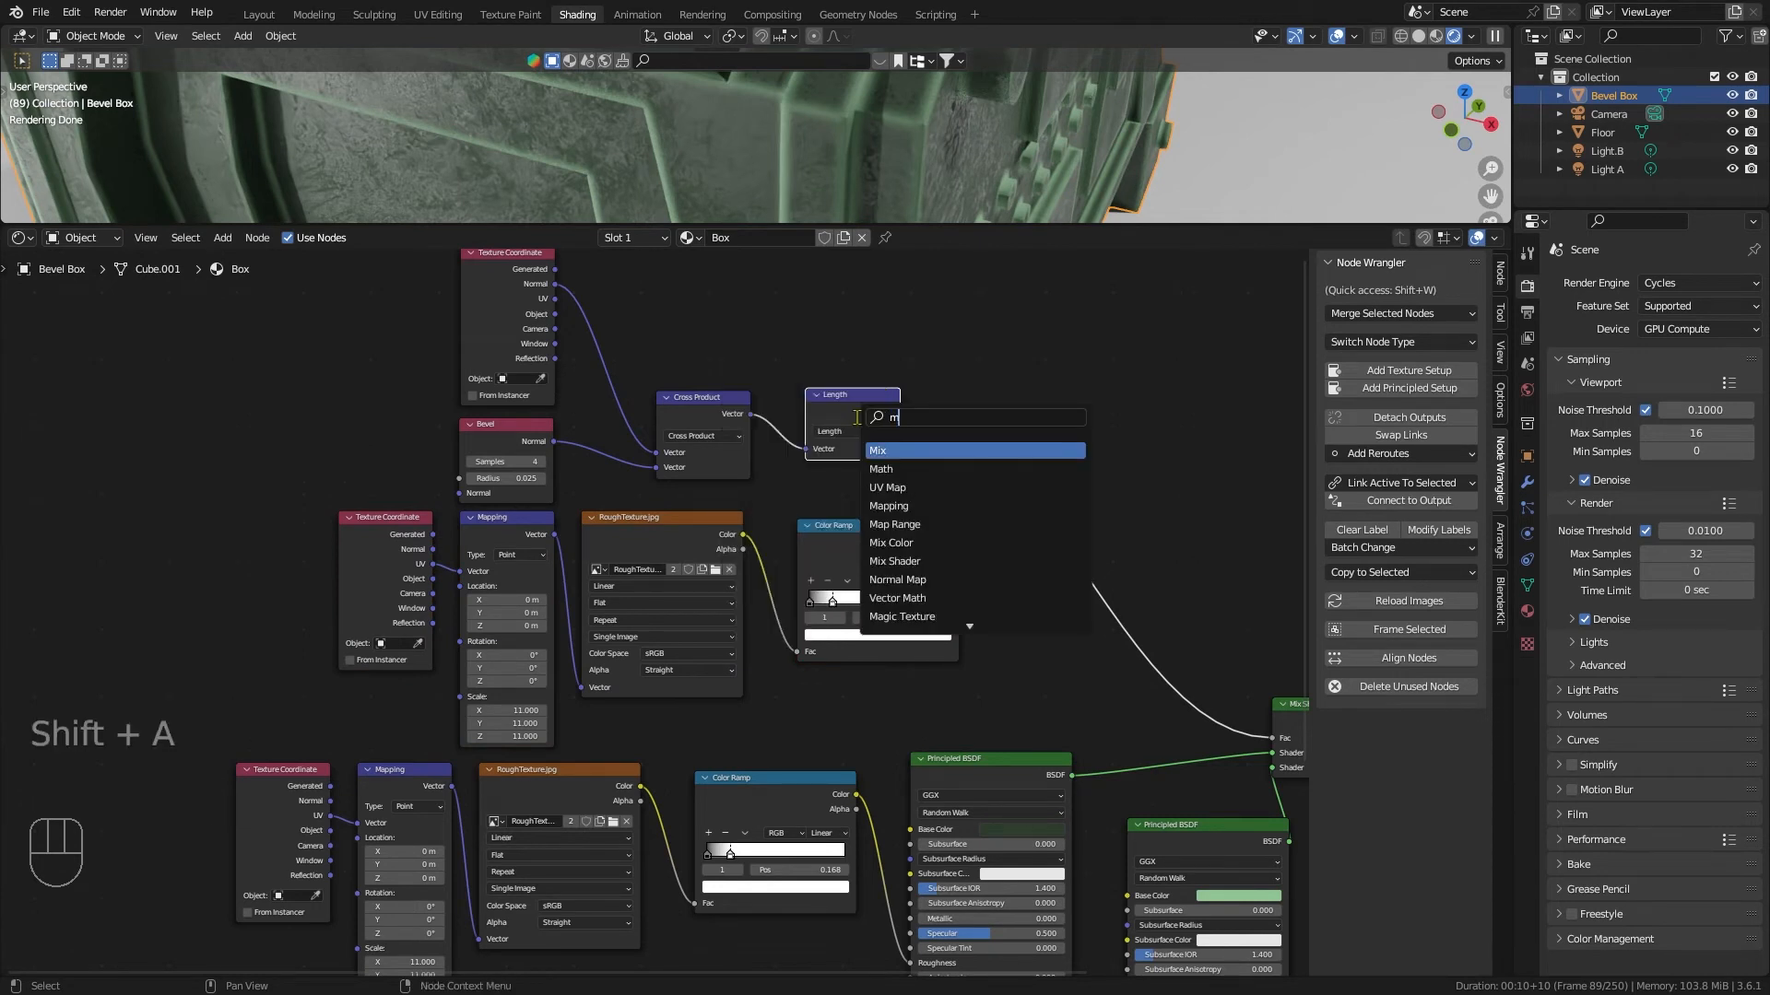
# Step: Add a Mix node on the Length link and set its blending to Overlay
pyautogui.click(877, 450)
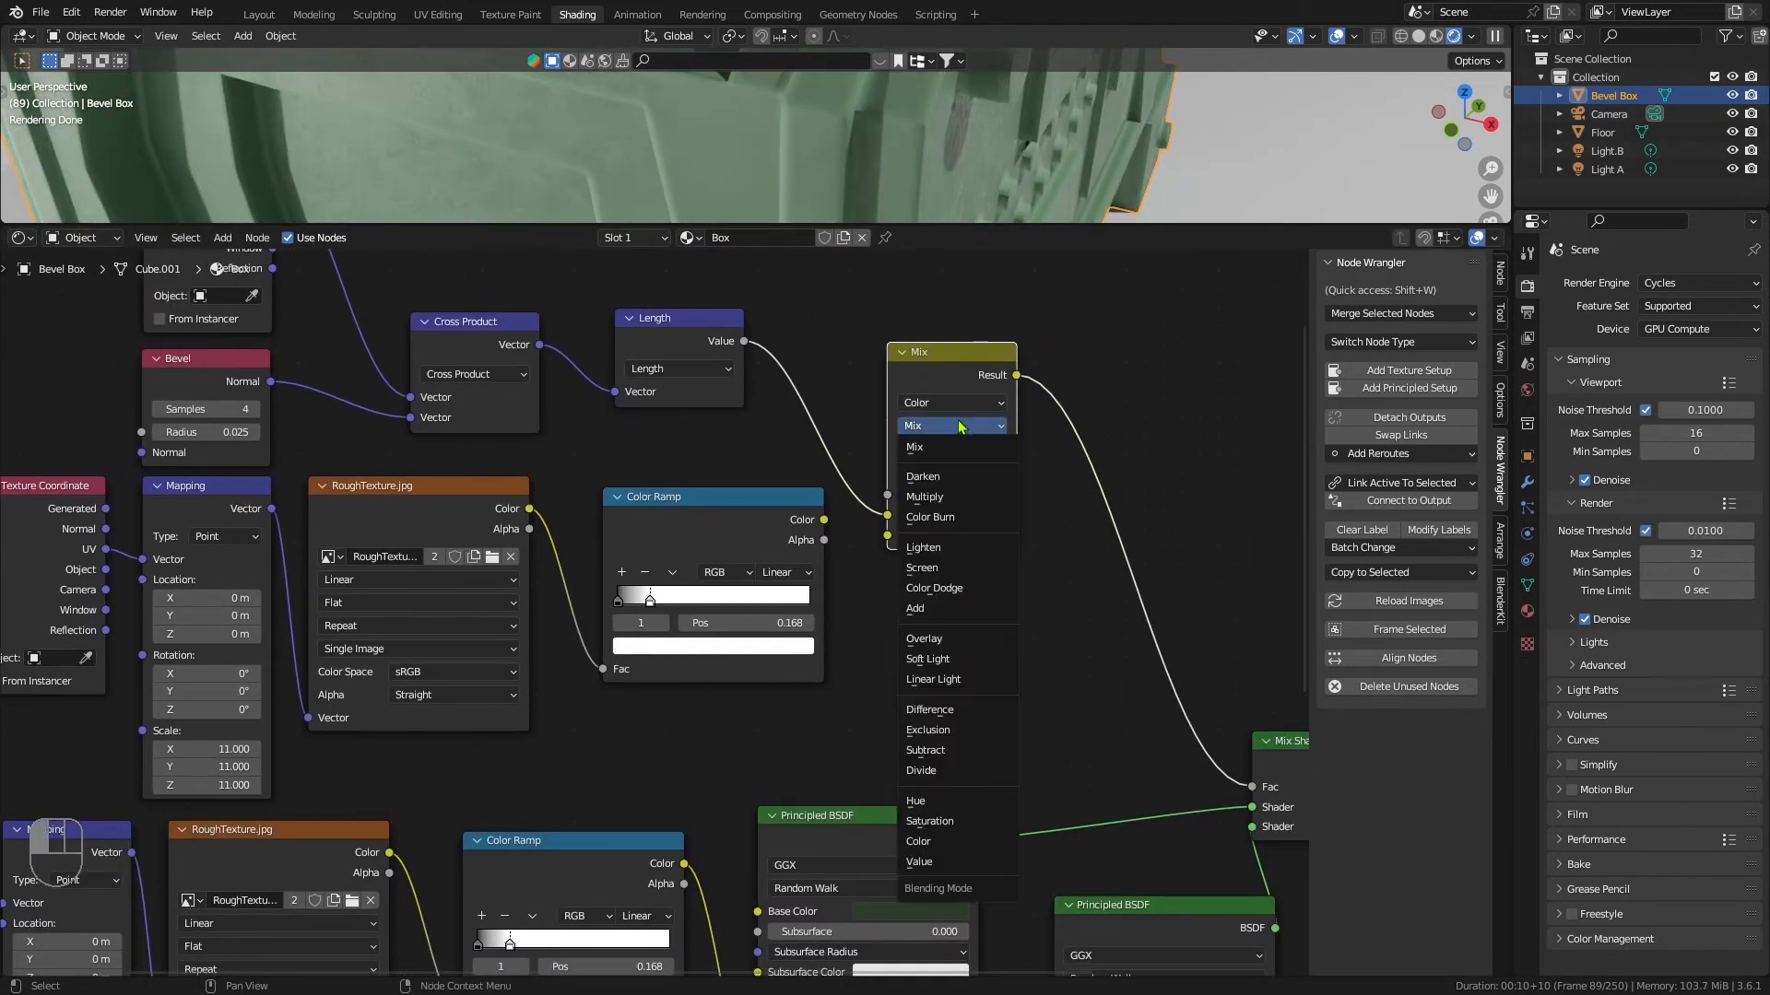
pyautogui.click(923, 638)
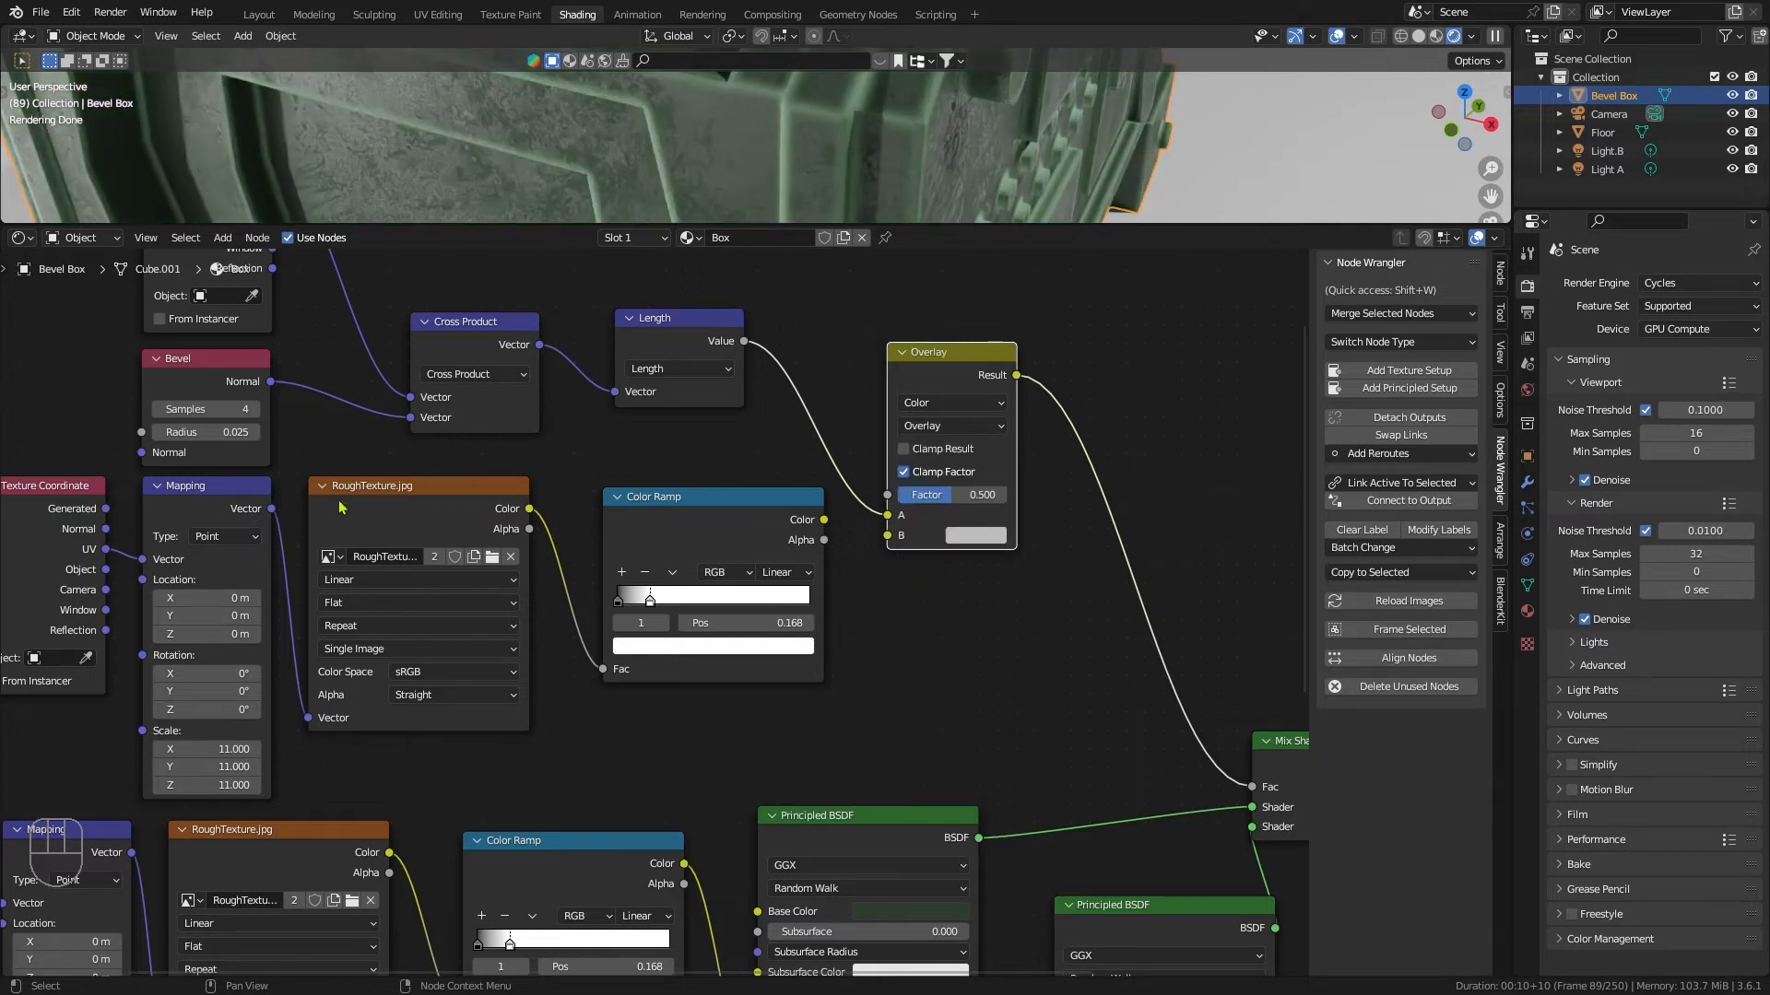
pyautogui.moveTo(690, 516)
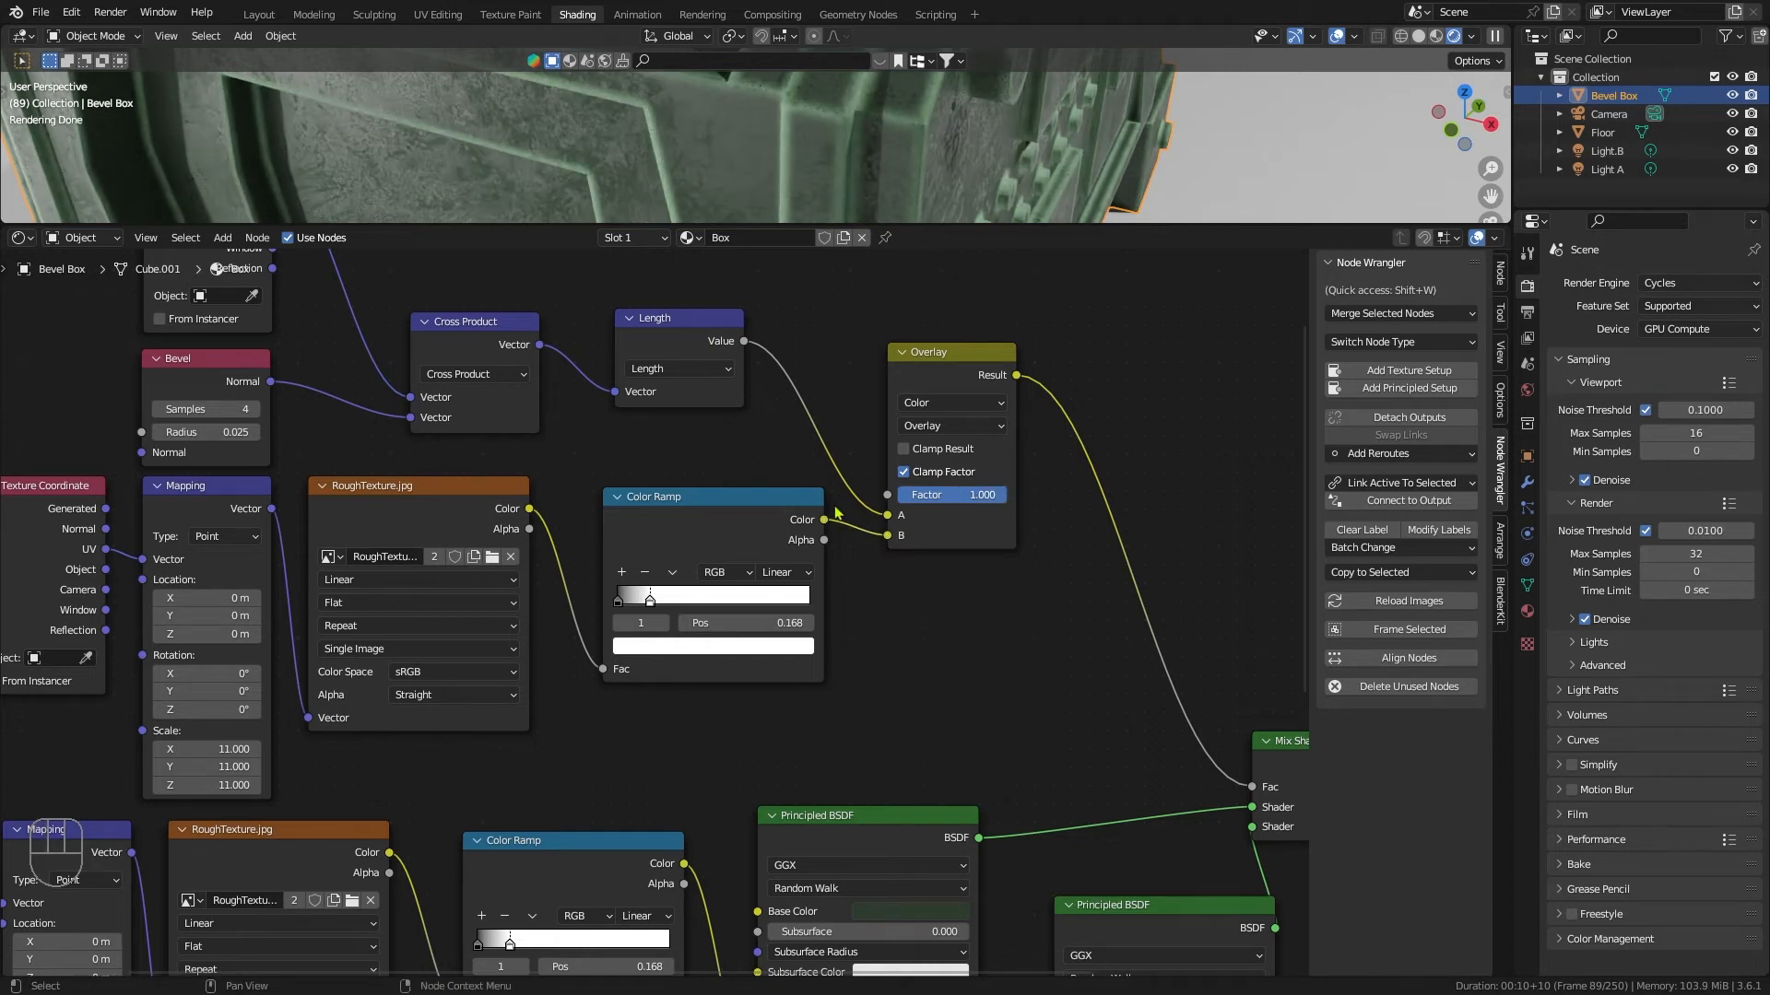
# Step: Set the Overlay node's factor to 1.000
pyautogui.click(671, 571)
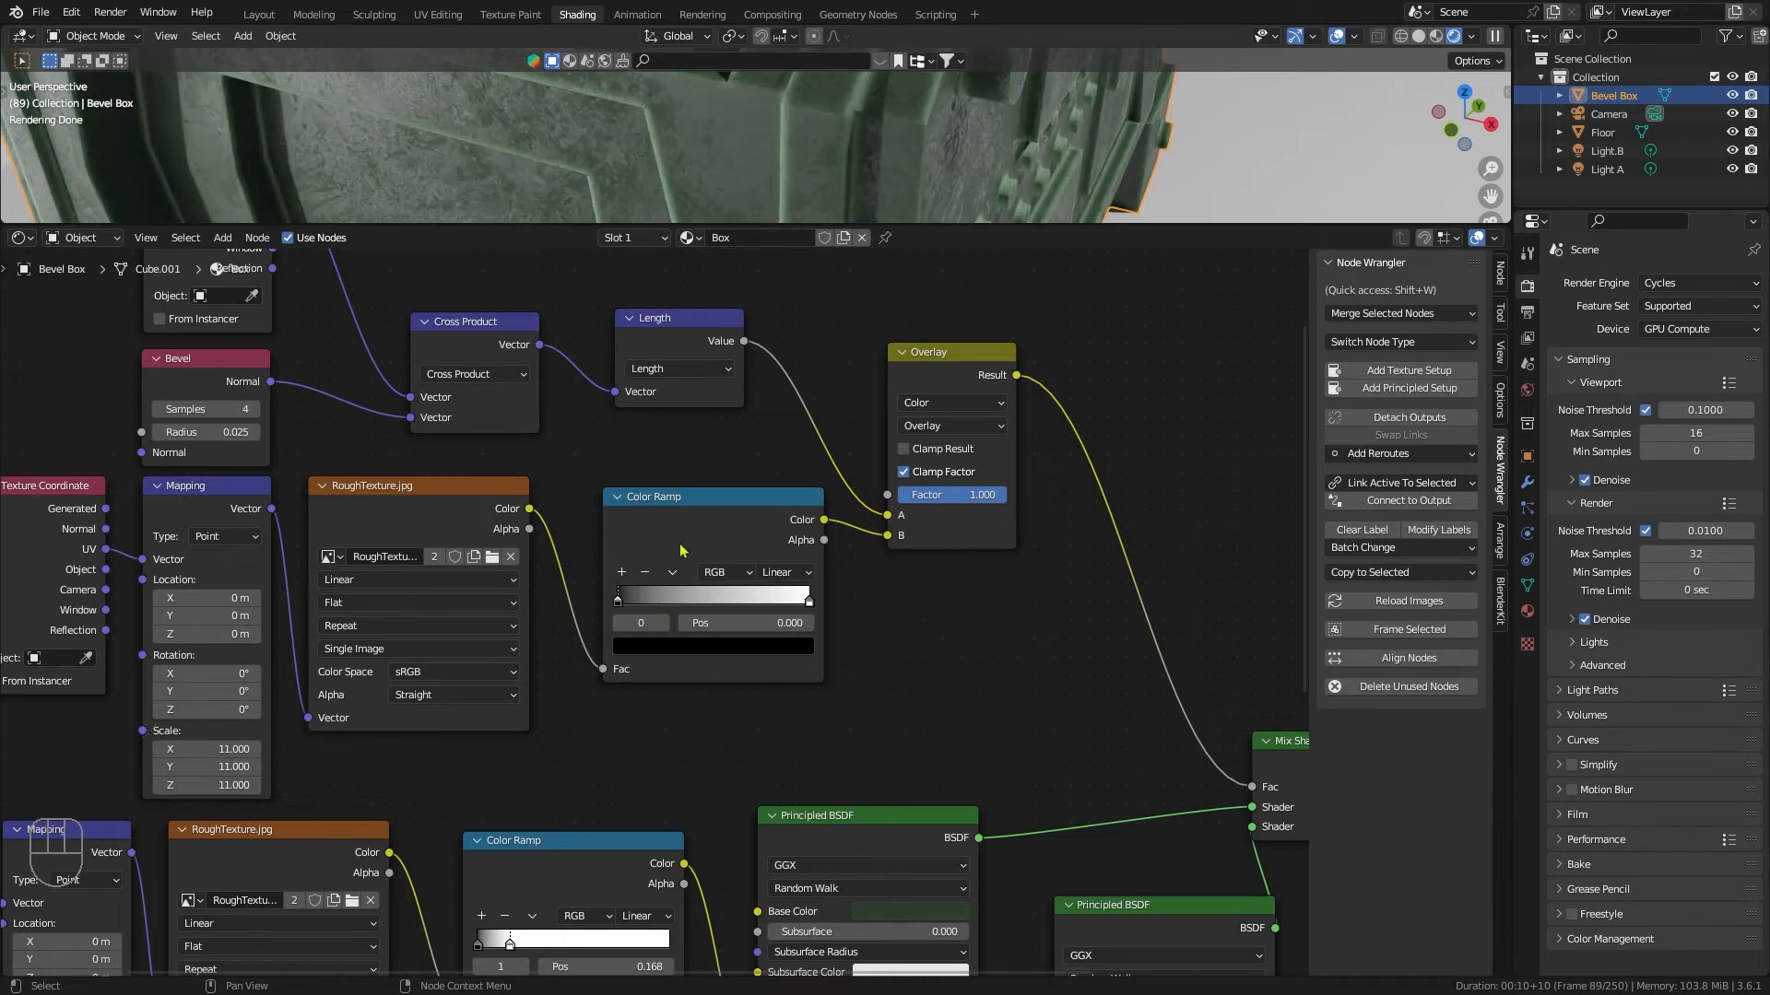
pyautogui.moveTo(778, 598)
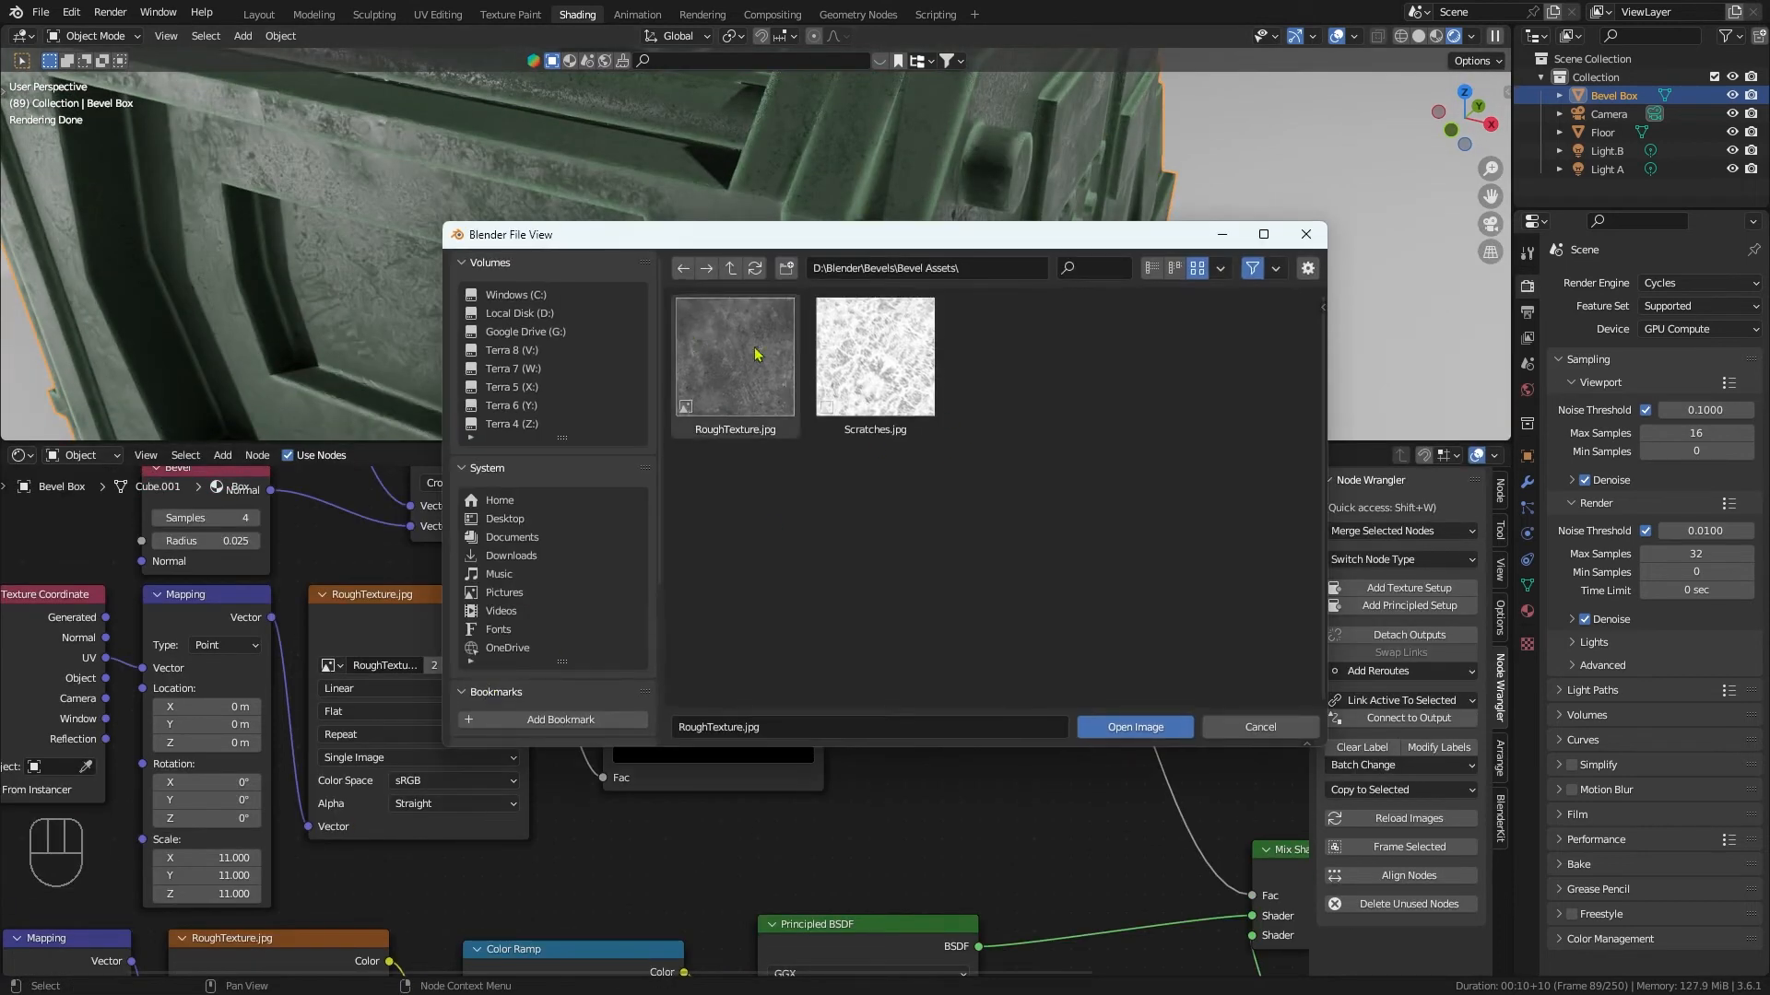
# Step: Load Scratches.jpg into the copied image texture node
pyautogui.click(874, 358)
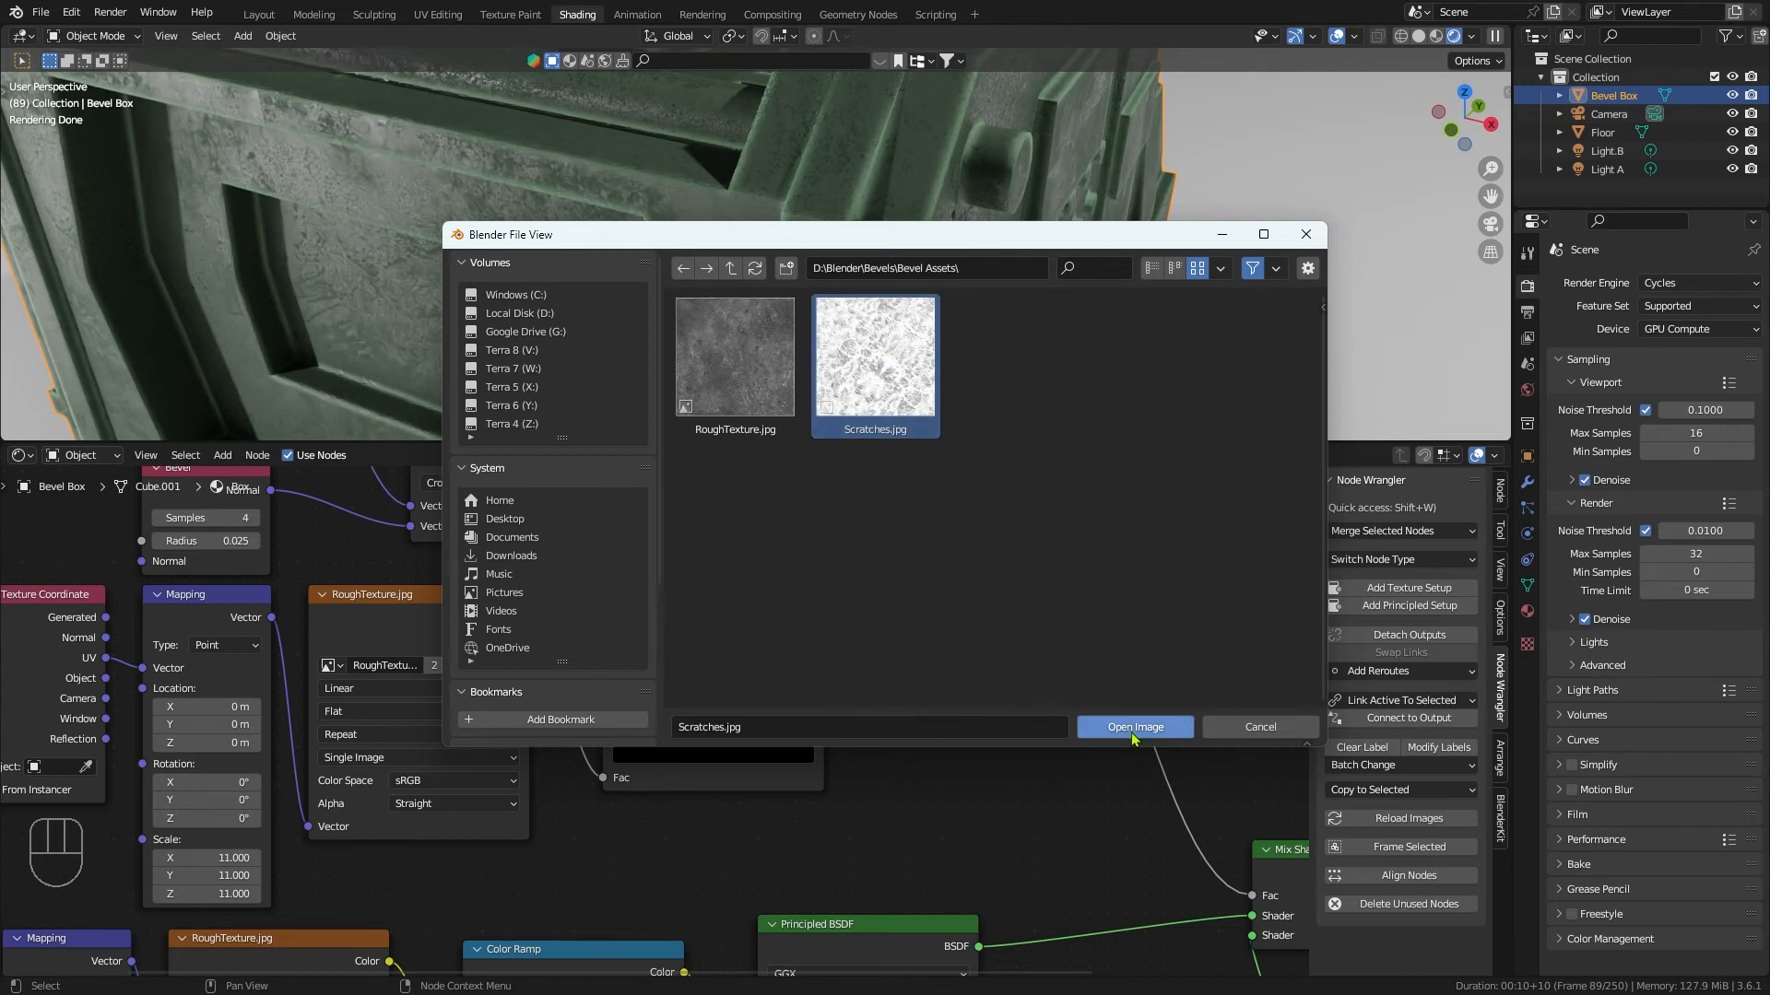
pyautogui.click(1136, 726)
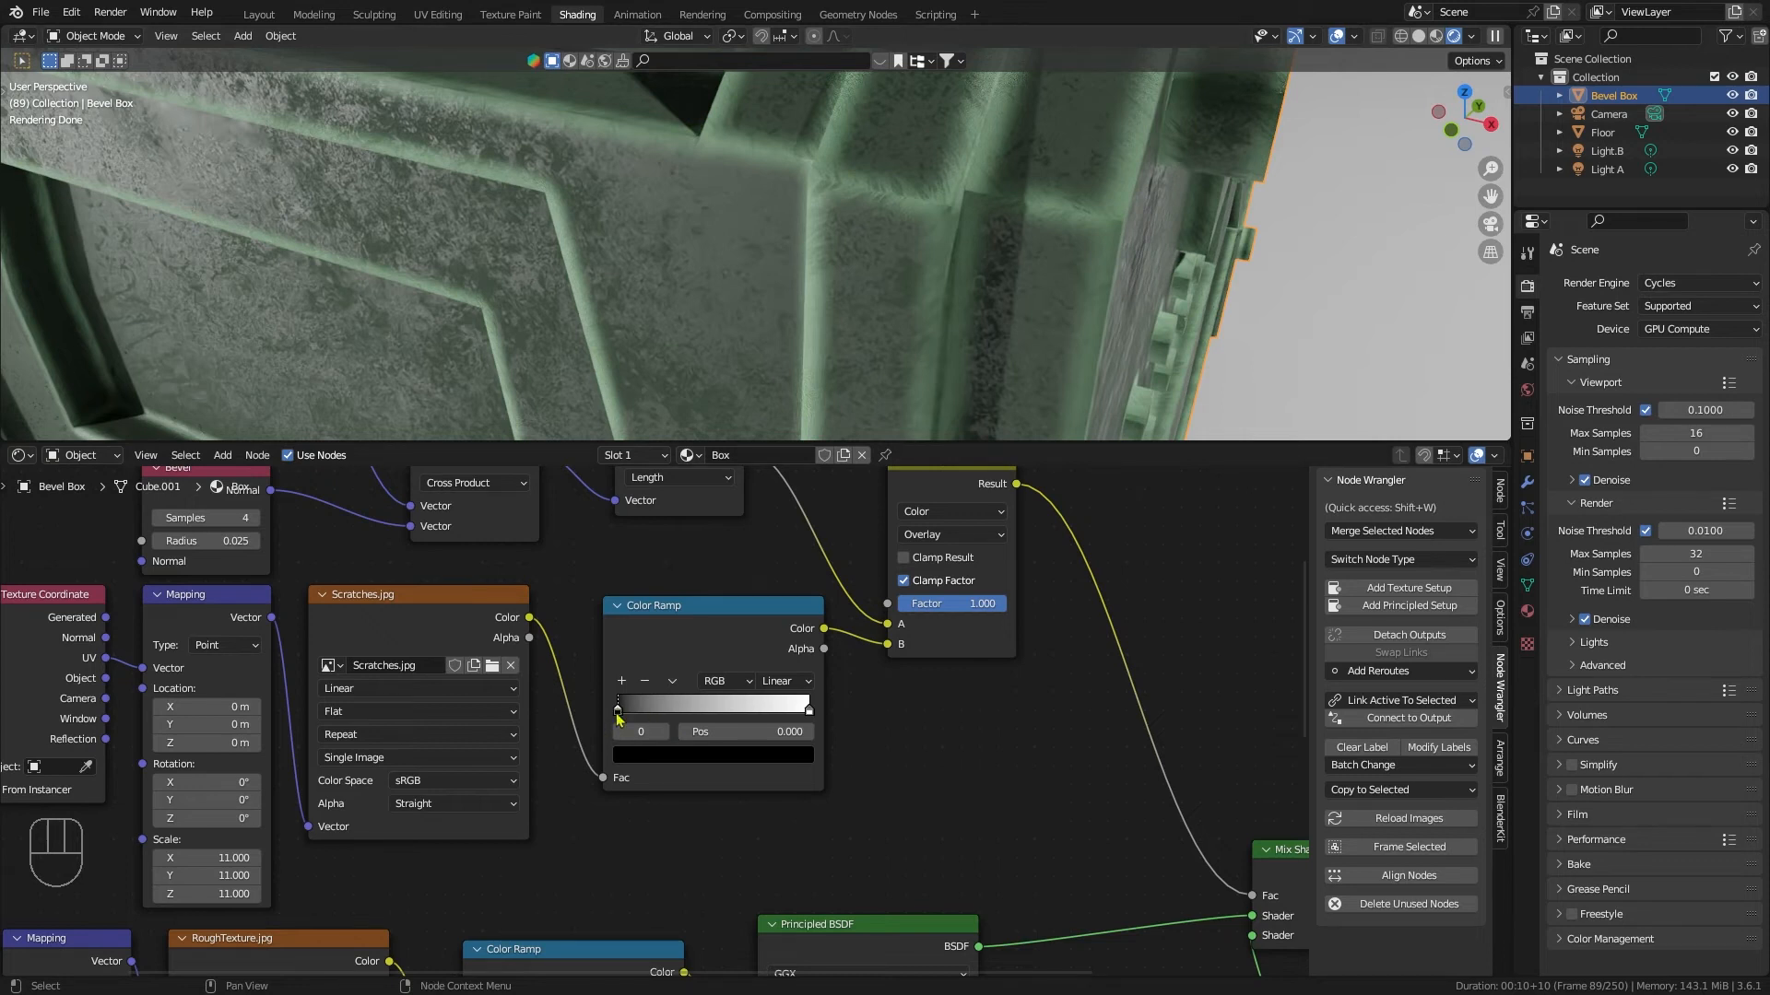
# Step: Tighten the scratches colour ramp so the white stop sits near 0.800
pyautogui.moveTo(617, 704); pyautogui.dragTo(632, 704)
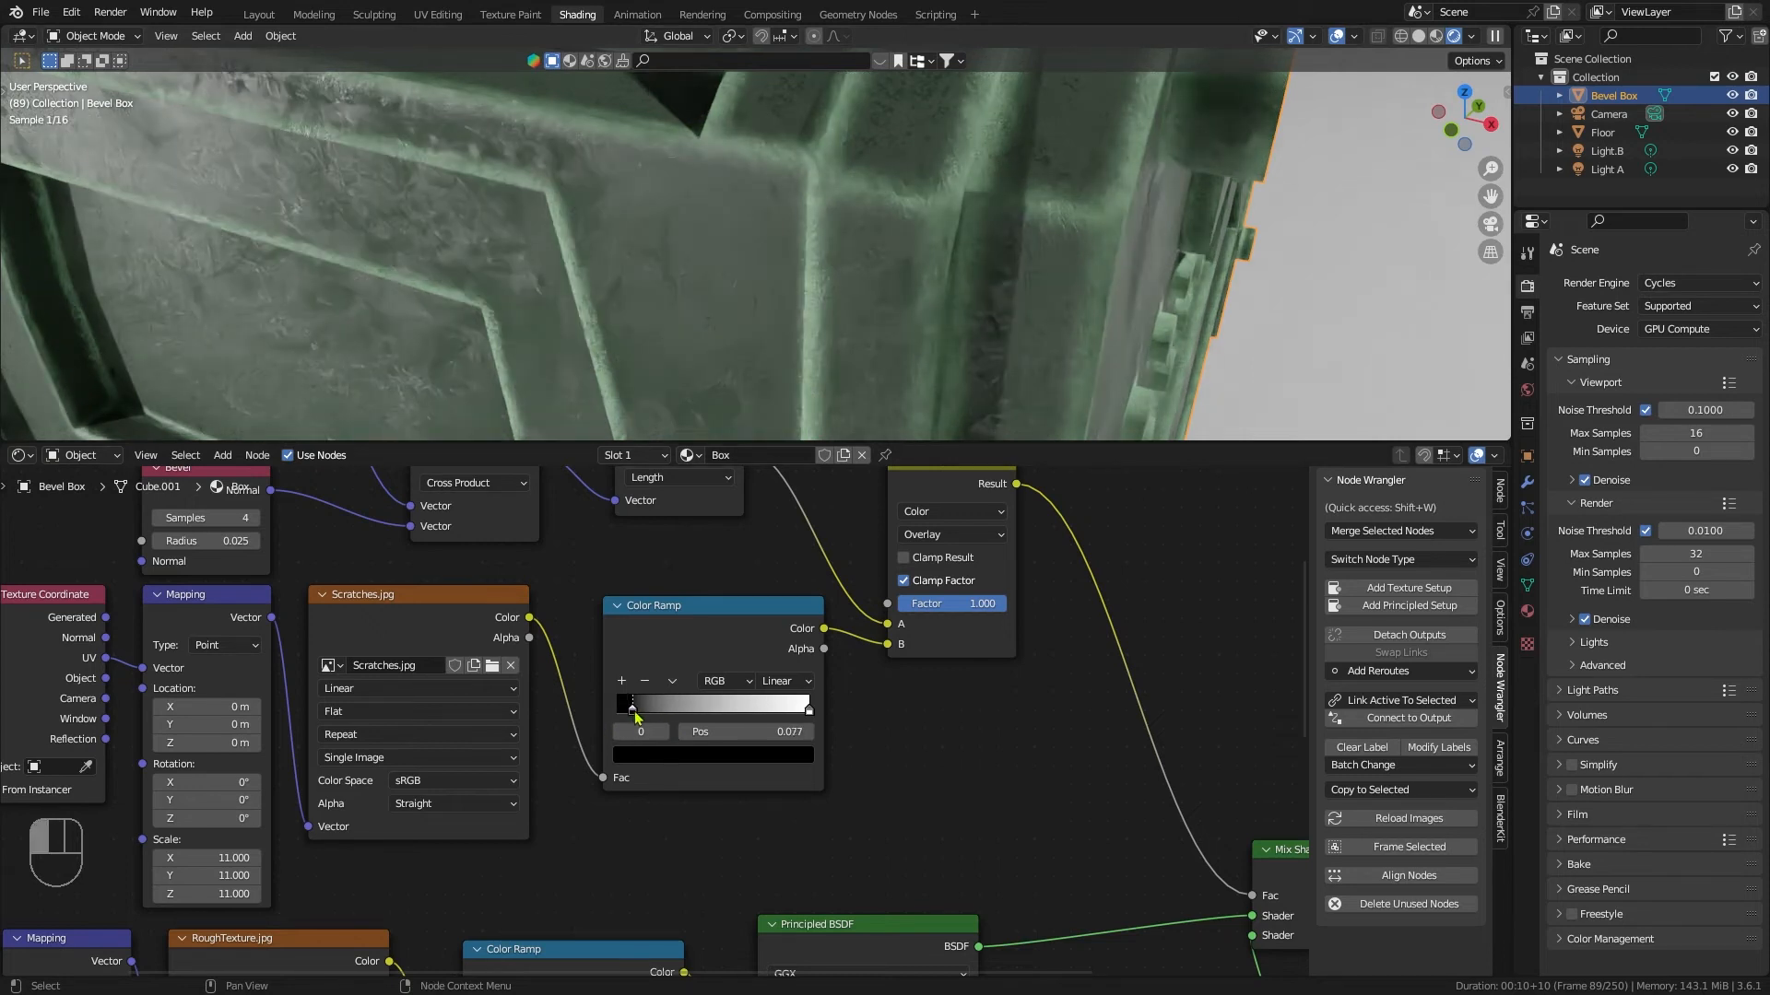
pyautogui.moveTo(632, 704); pyautogui.dragTo(770, 705)
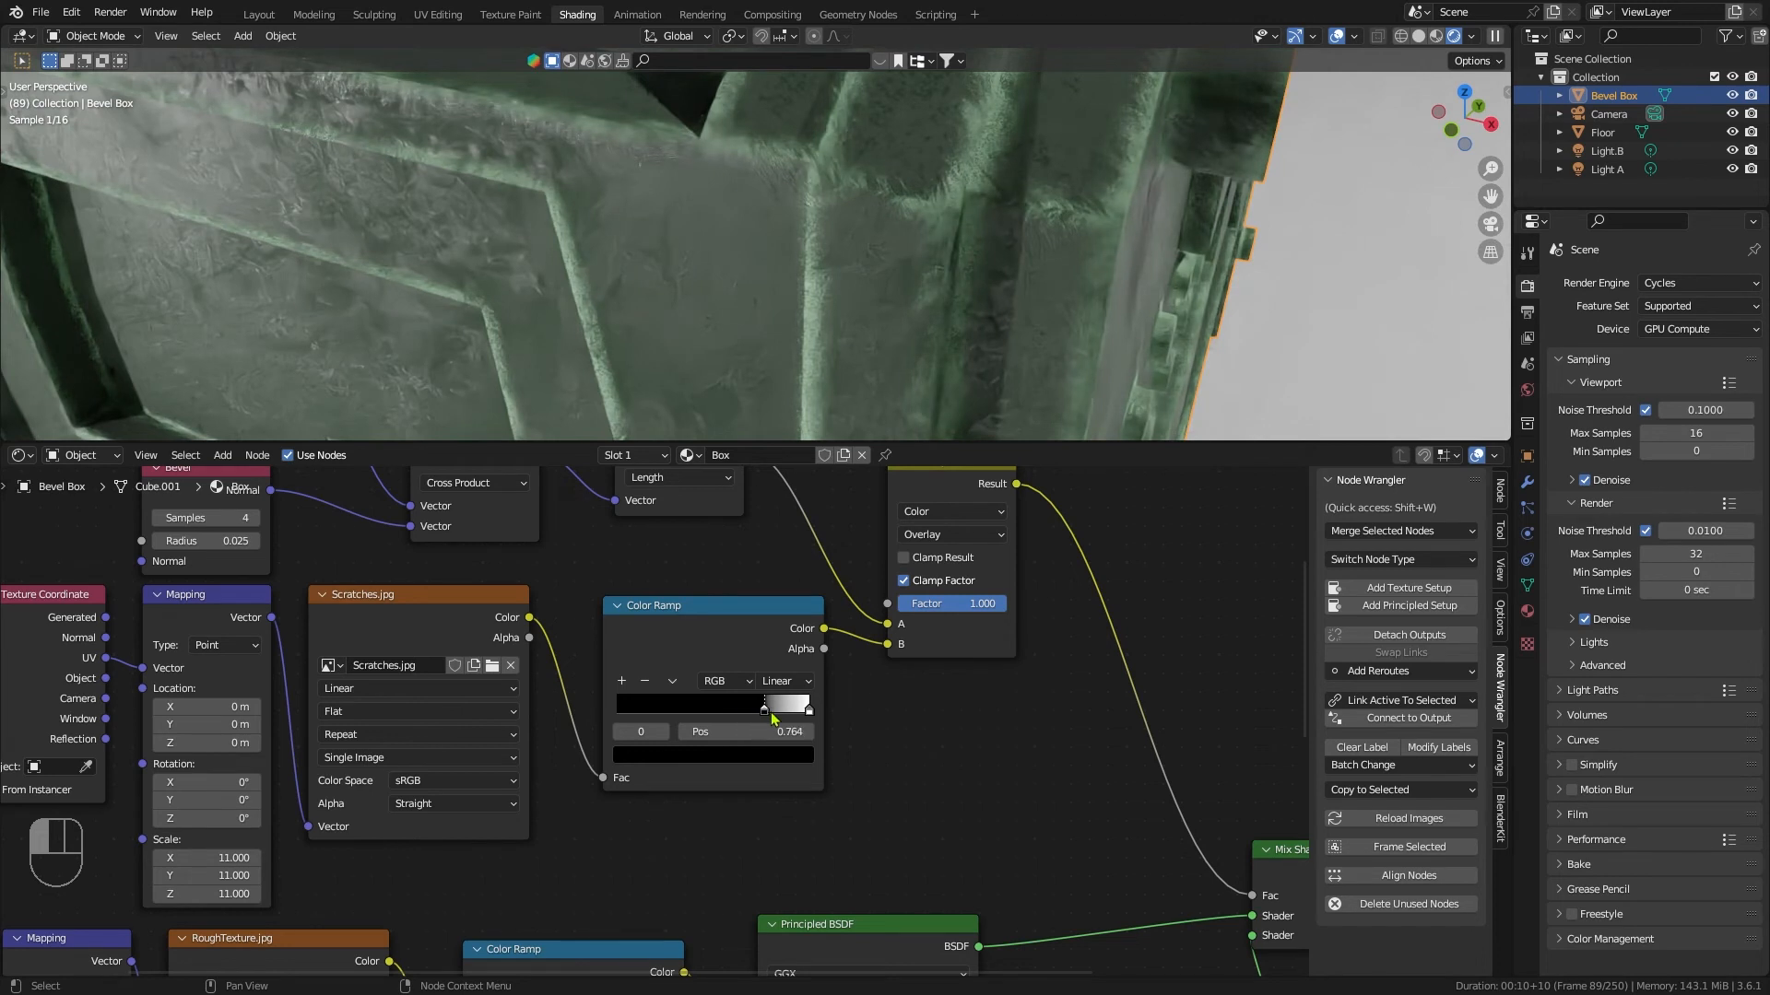
pyautogui.moveTo(767, 706); pyautogui.dragTo(804, 706)
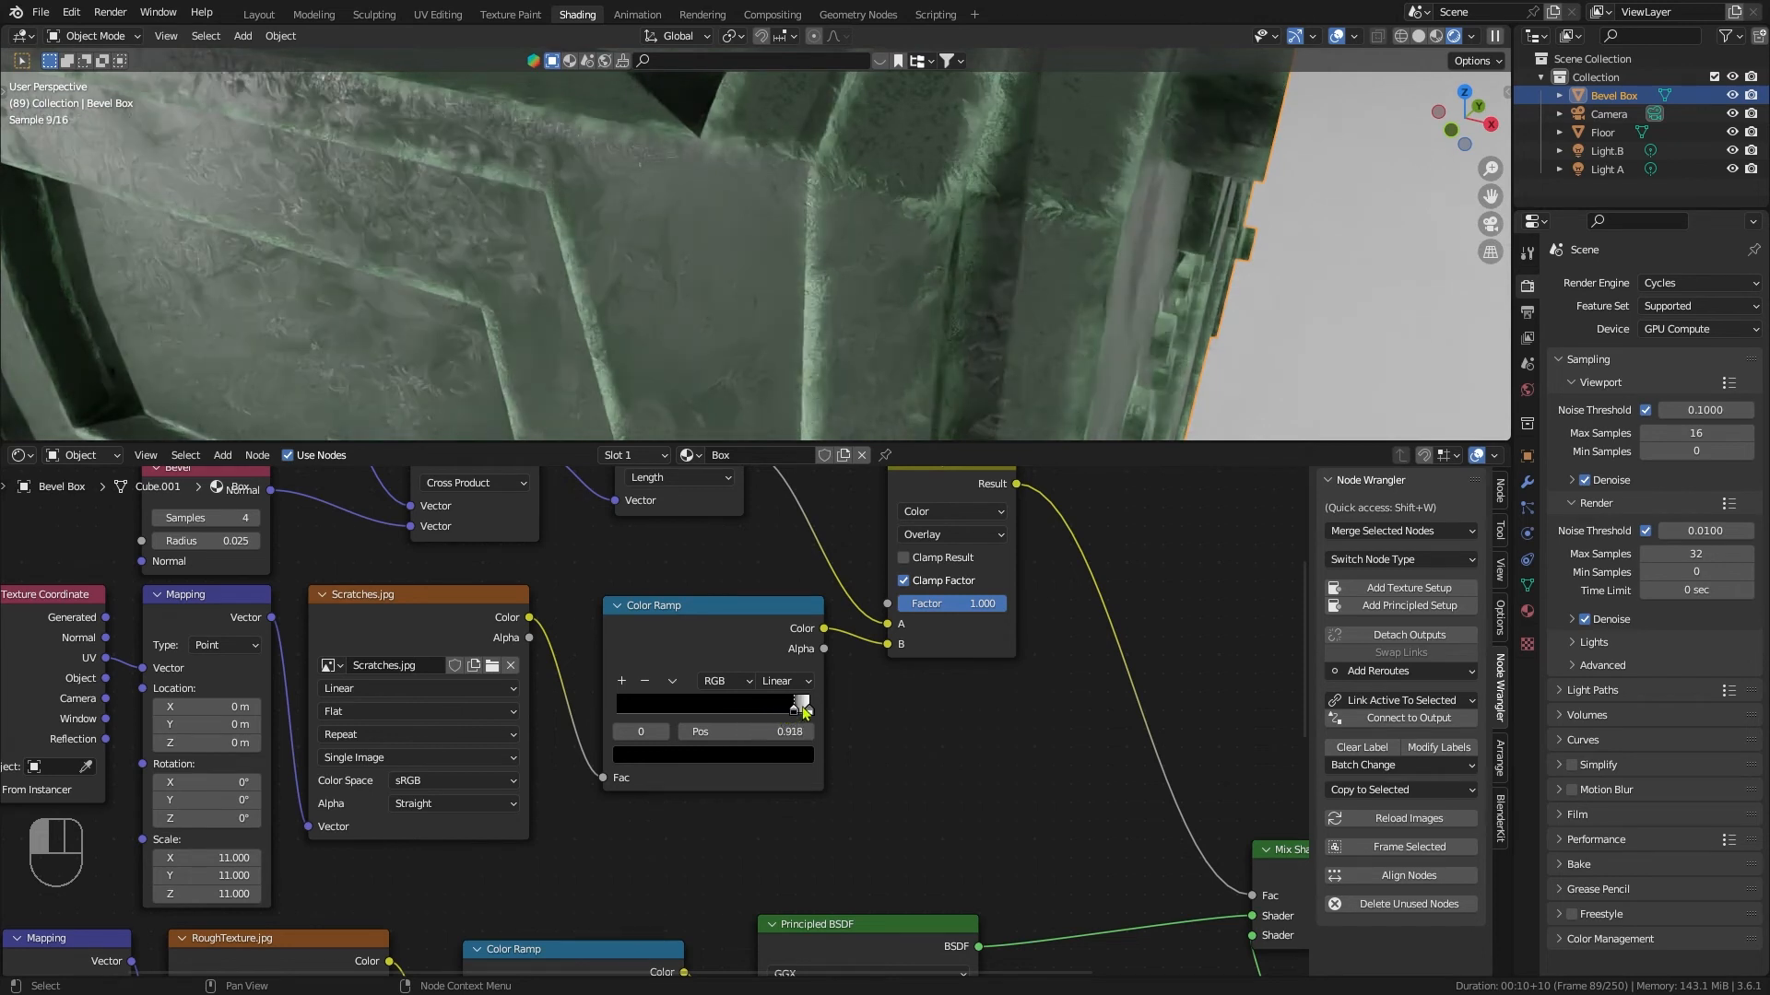
pyautogui.moveTo(801, 706); pyautogui.dragTo(776, 719)
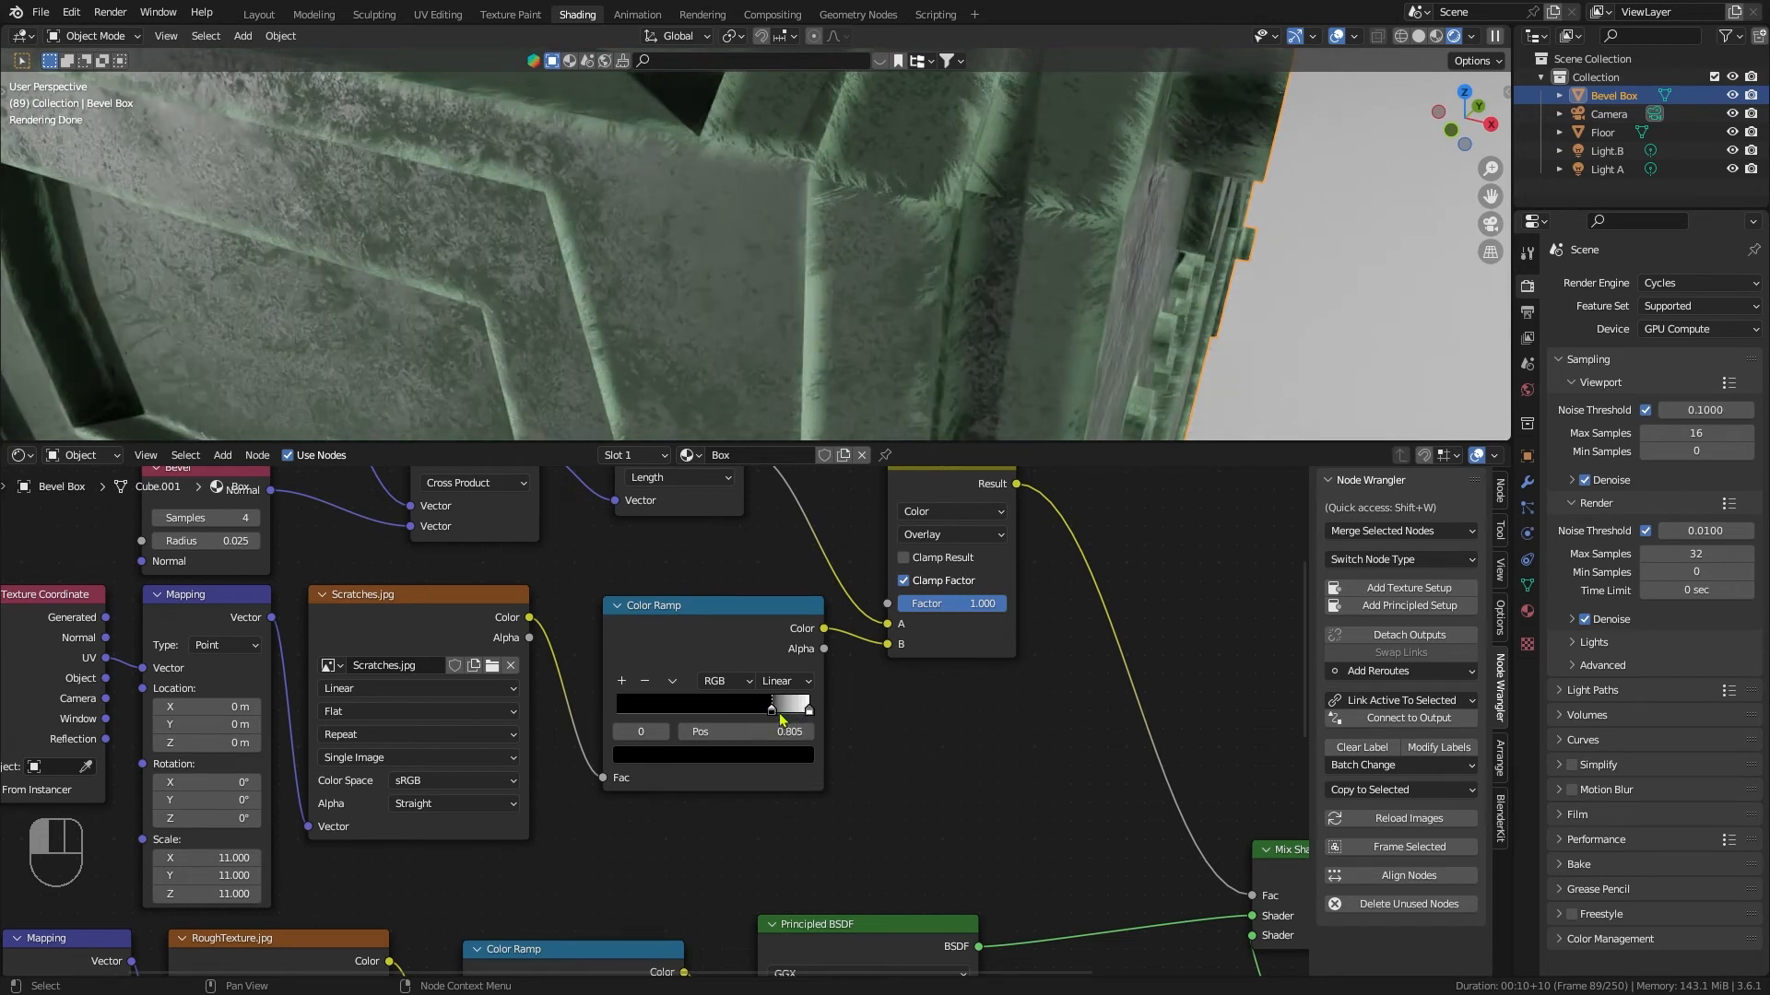
pyautogui.moveTo(791, 706); pyautogui.dragTo(778, 706)
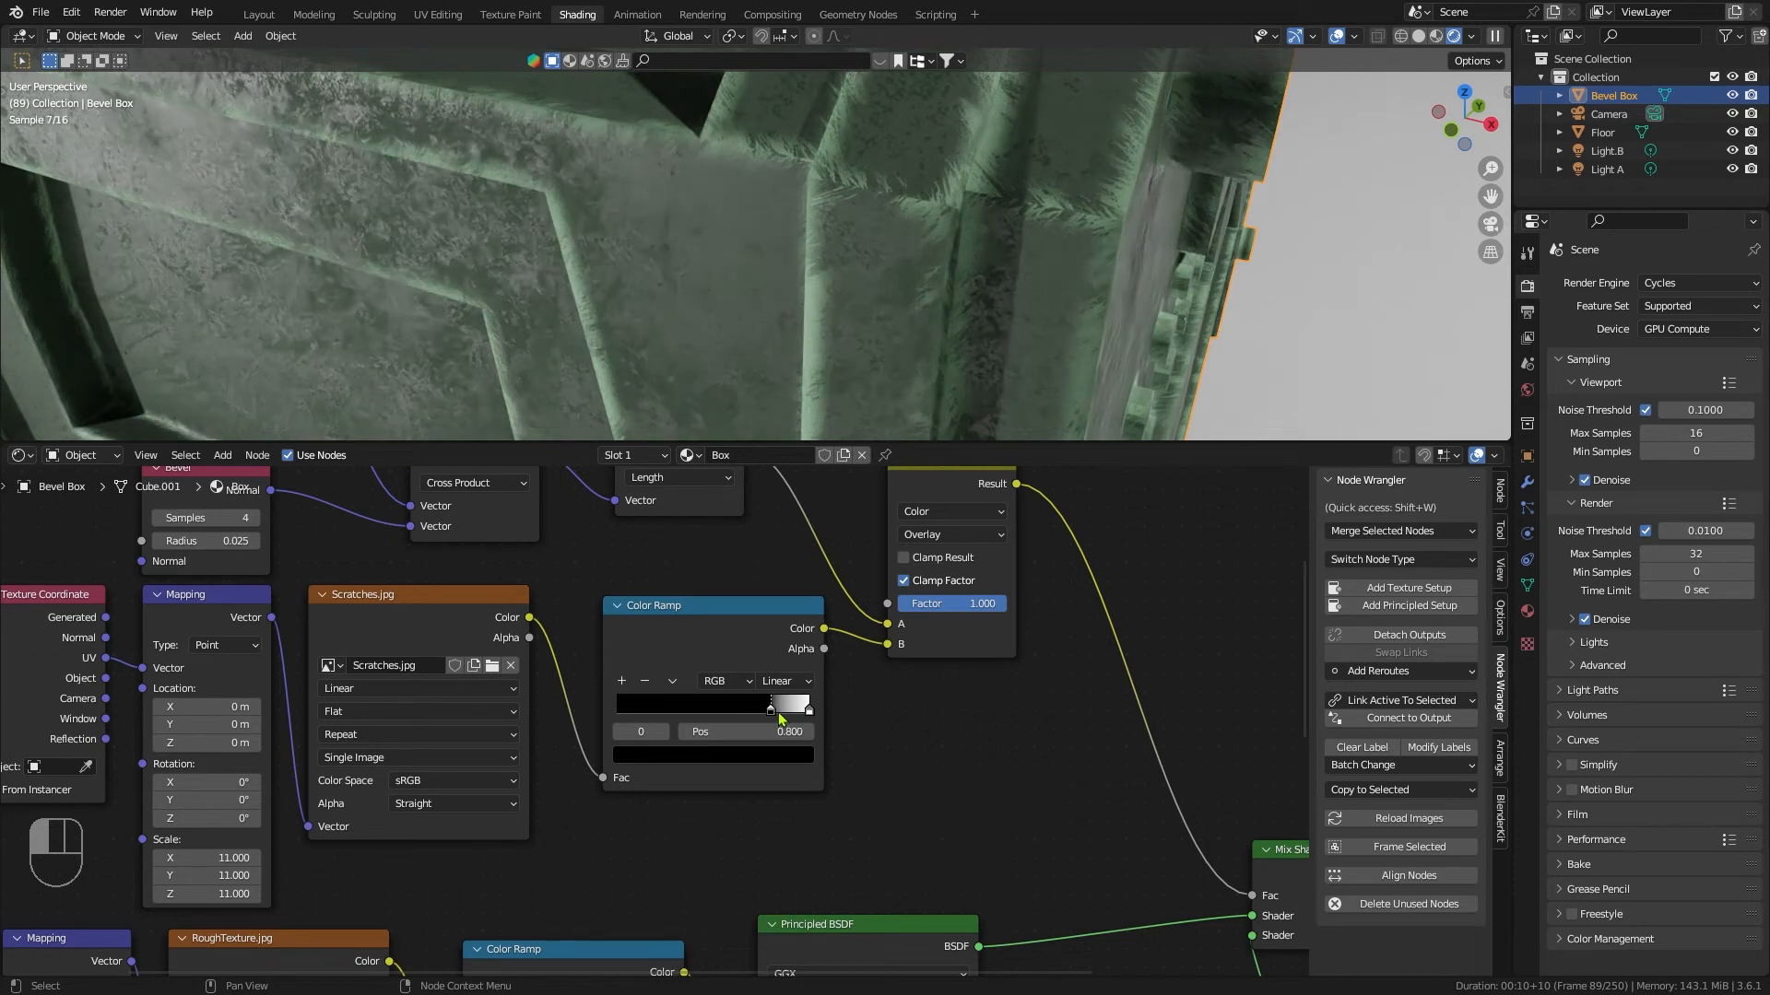
pyautogui.moveTo(770, 706); pyautogui.dragTo(700, 706)
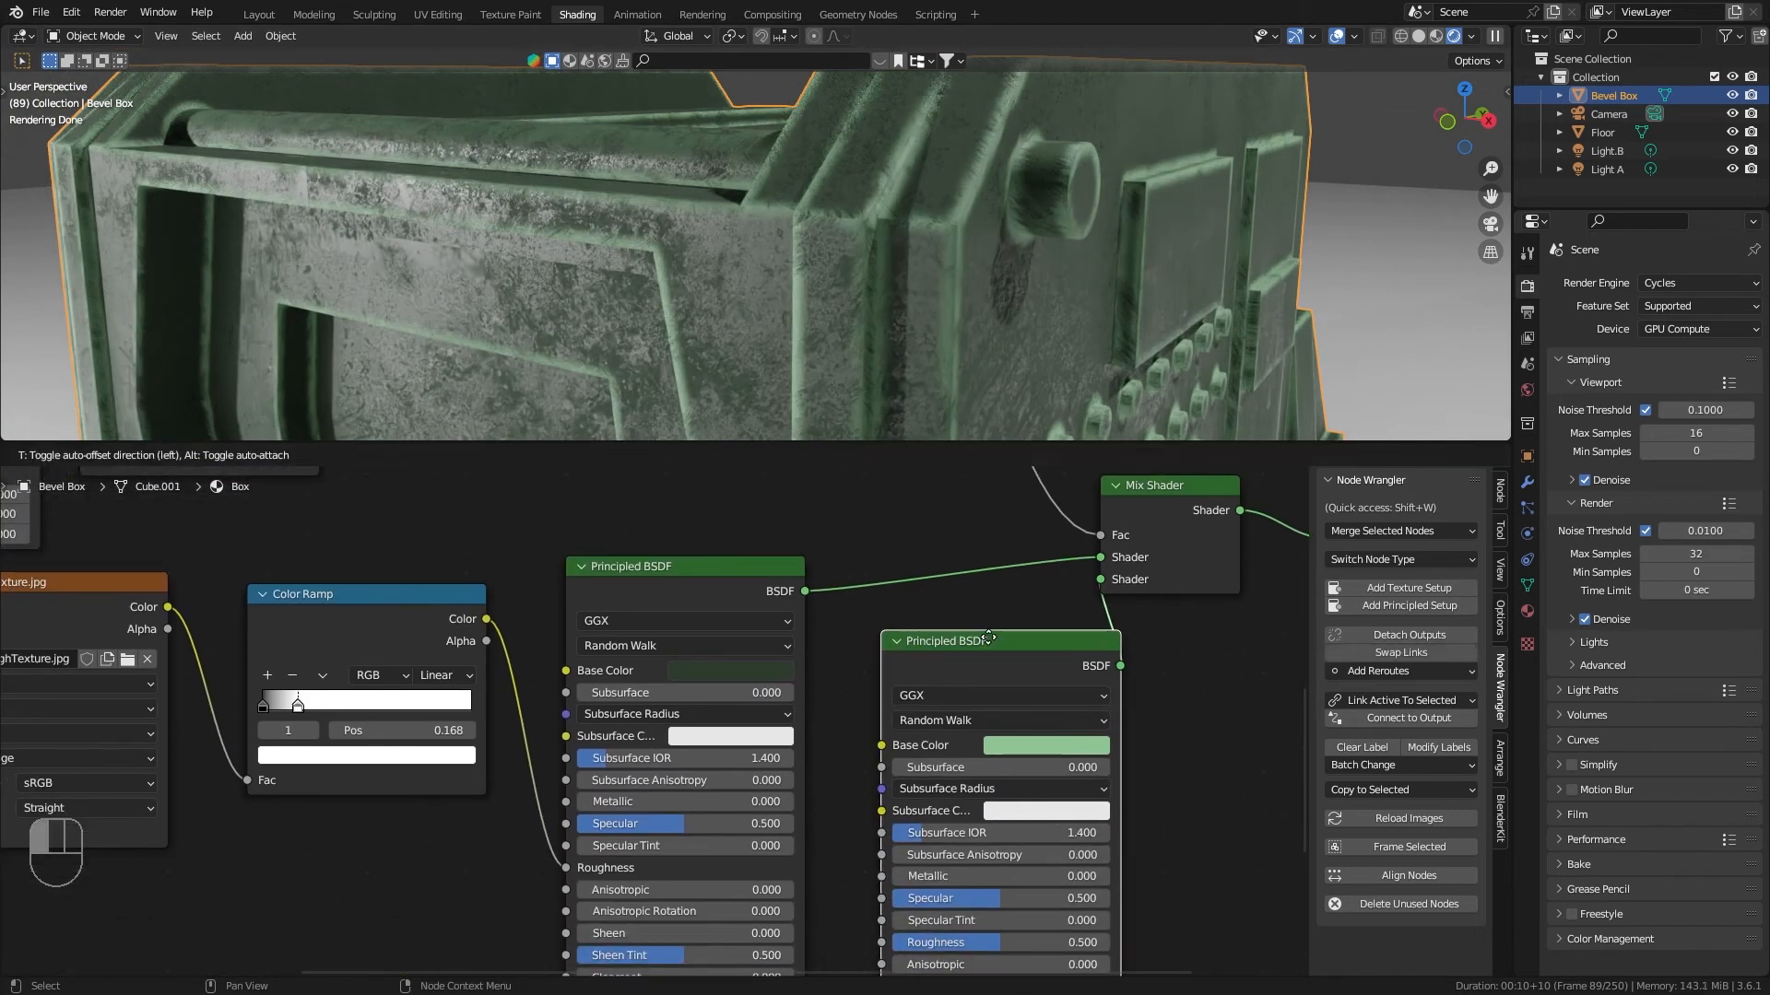
# Step: Desaturate the edge shader's base colour to a pale grey-green and inspect the edges
pyautogui.click(1045, 745)
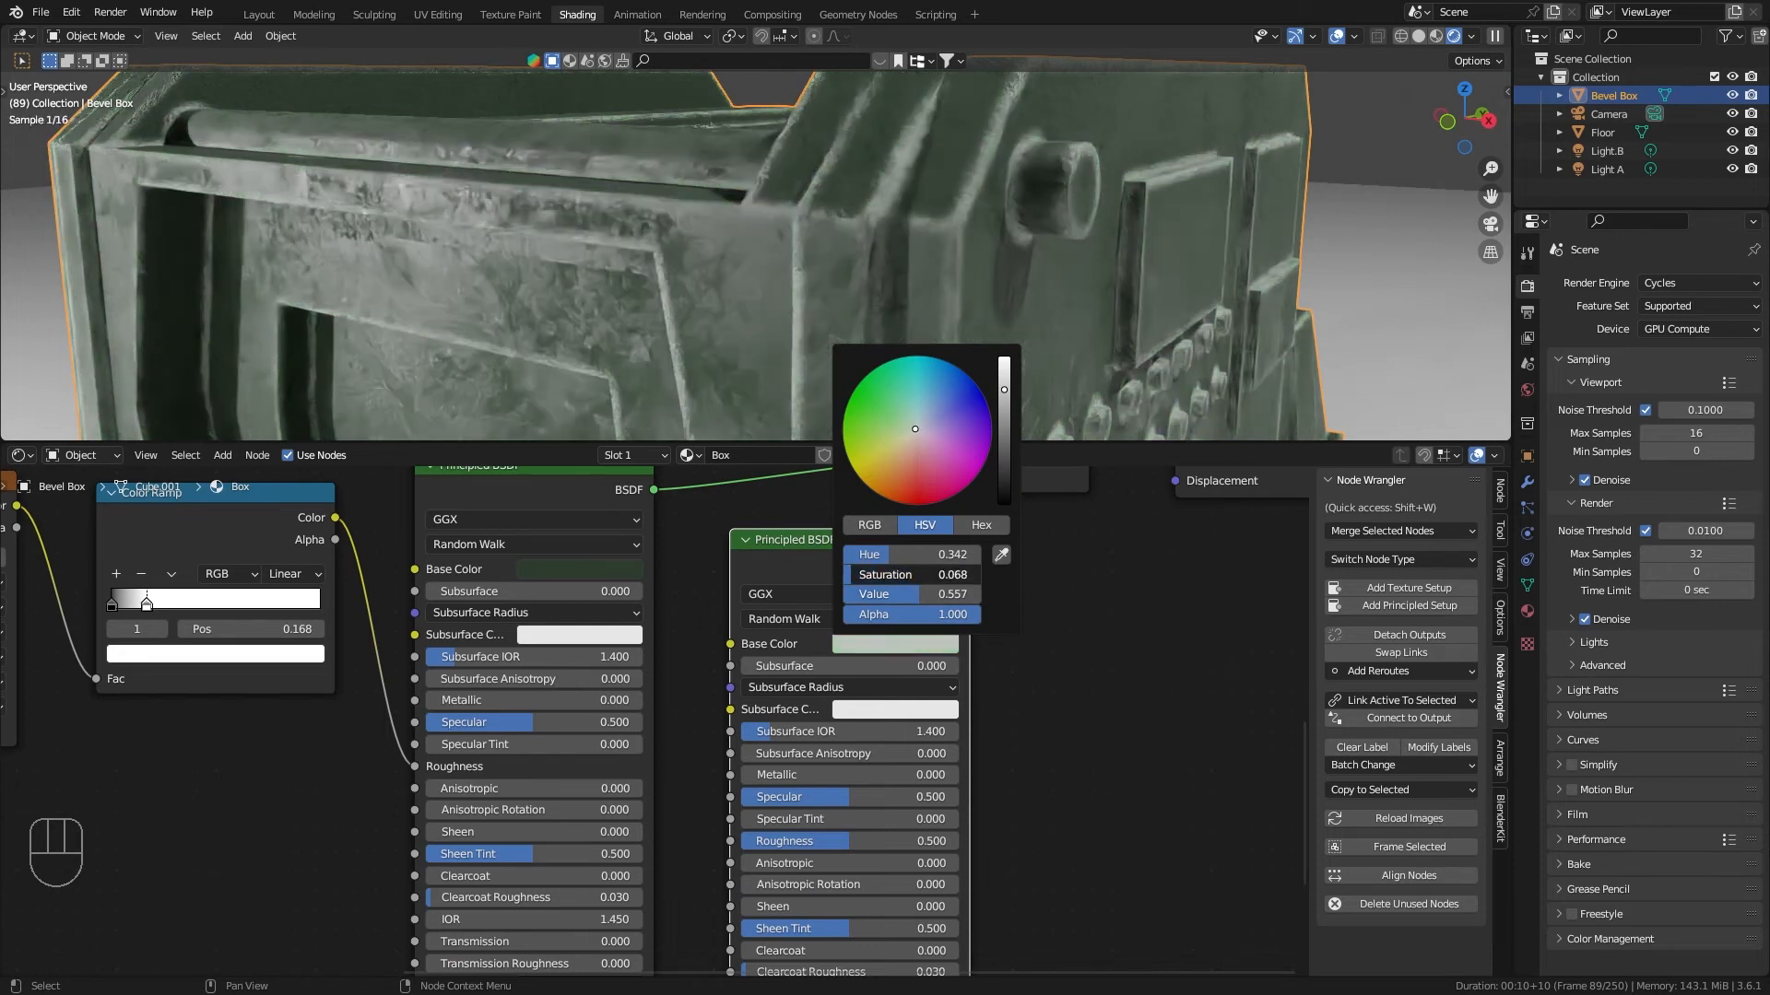
pyautogui.moveTo(914, 430); pyautogui.dragTo(903, 423)
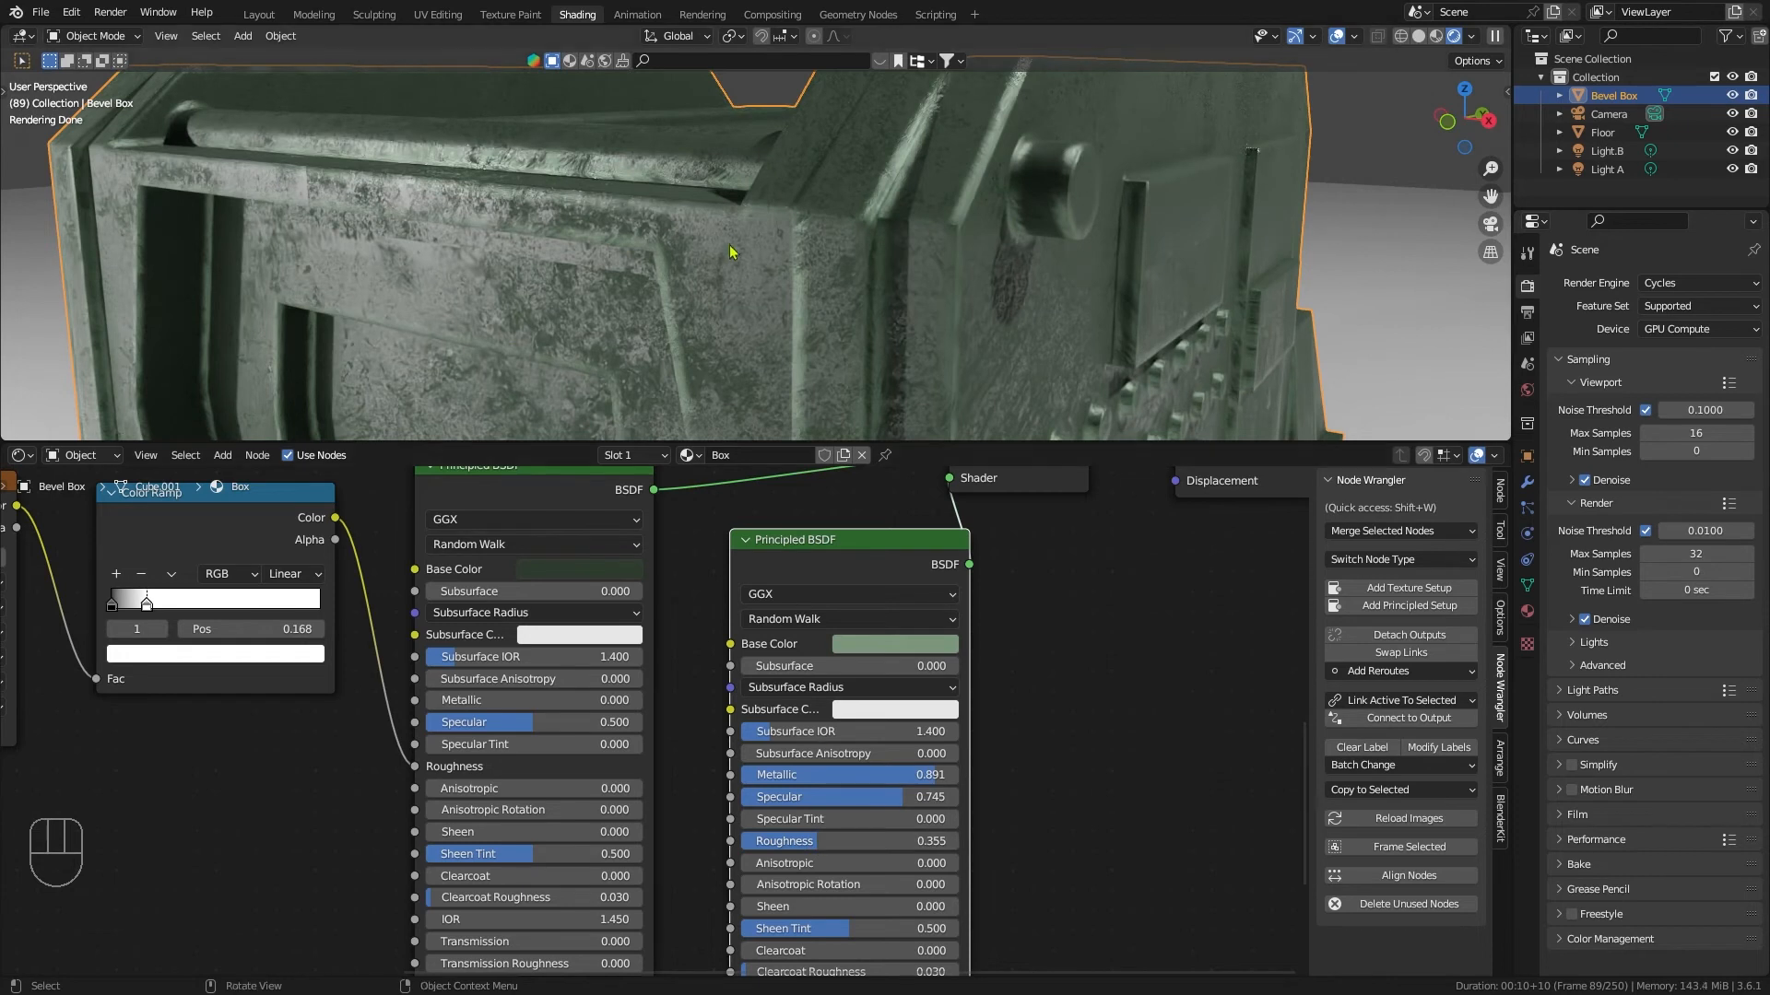
pyautogui.moveTo(730, 253); pyautogui.dragTo(751, 278)
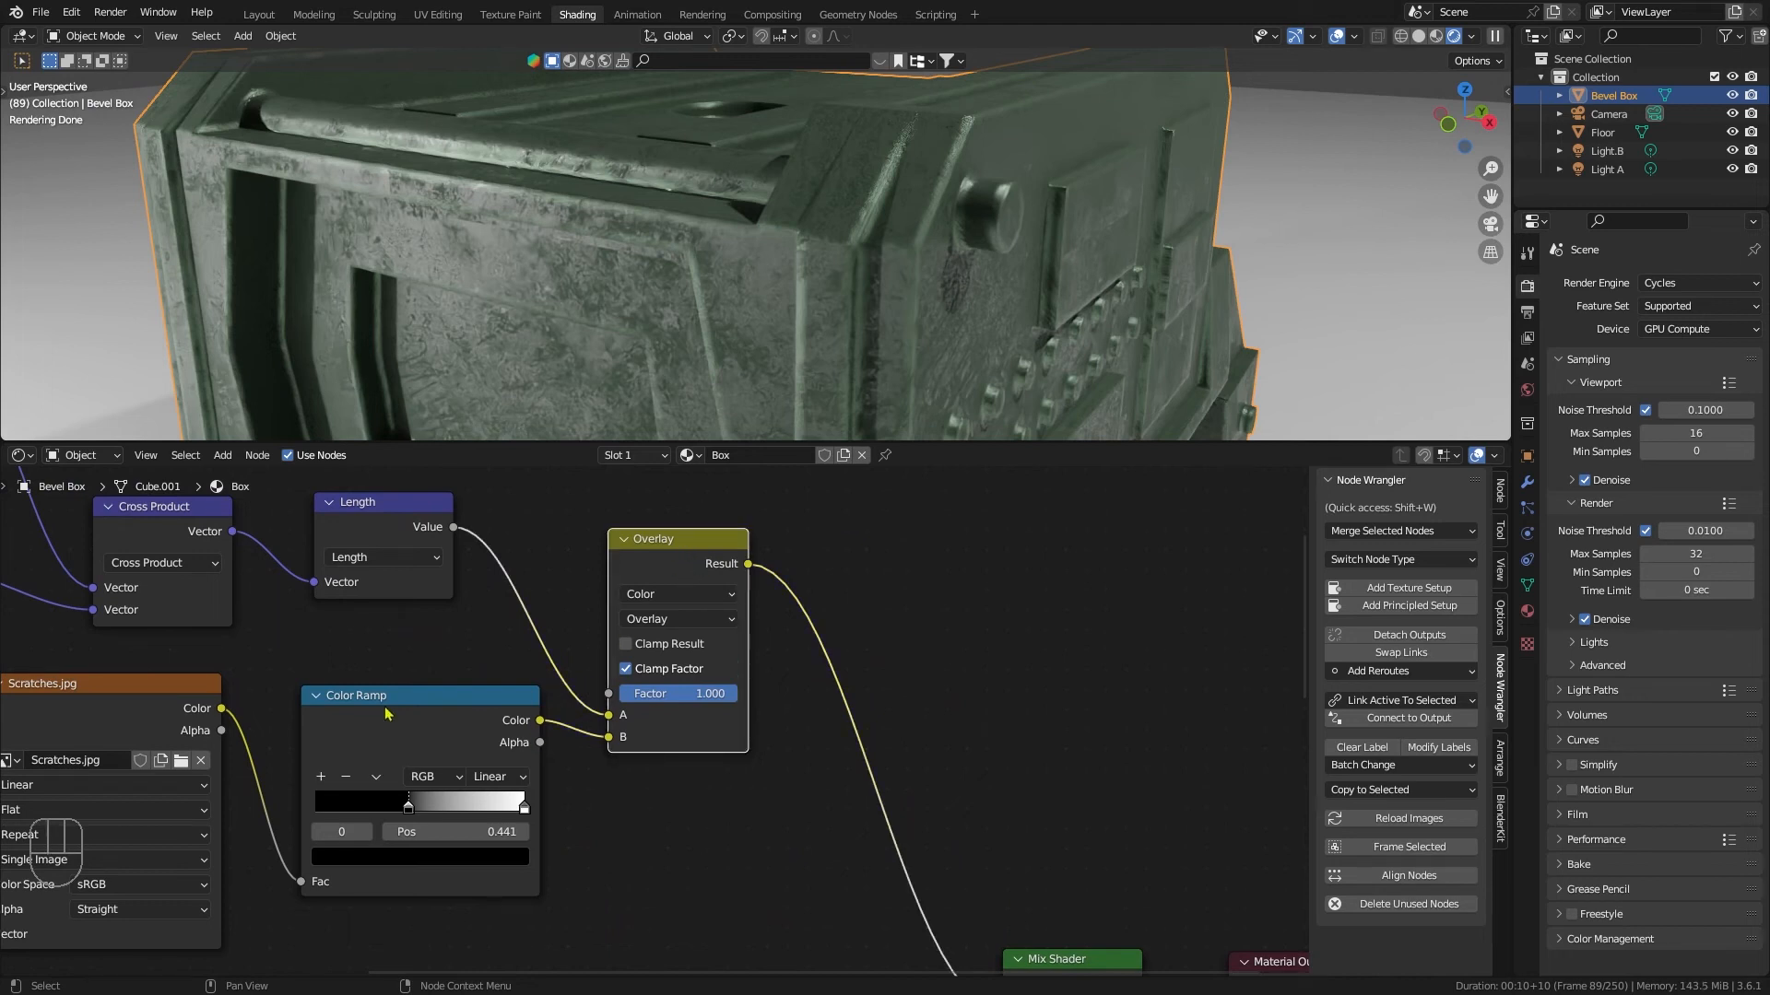
pyautogui.moveTo(671, 545)
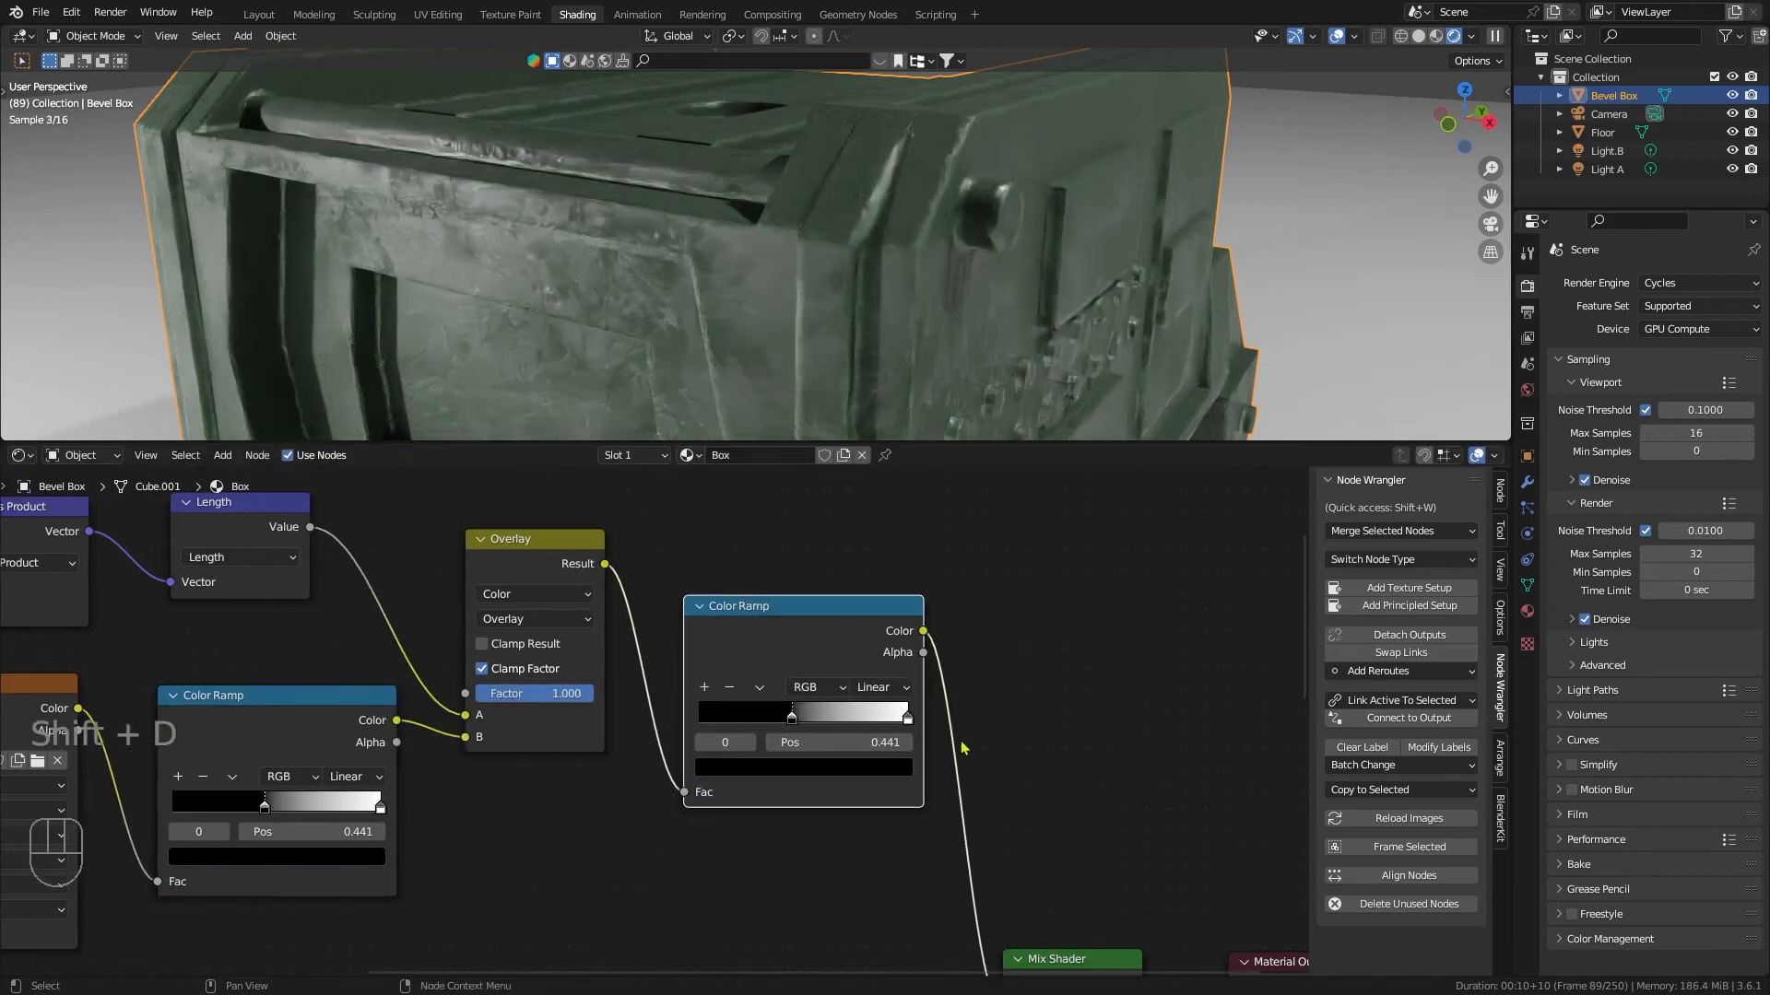
# Step: Place a copied Color Ramp after the Overlay node and tune its black and white stops
pyautogui.click(760, 687)
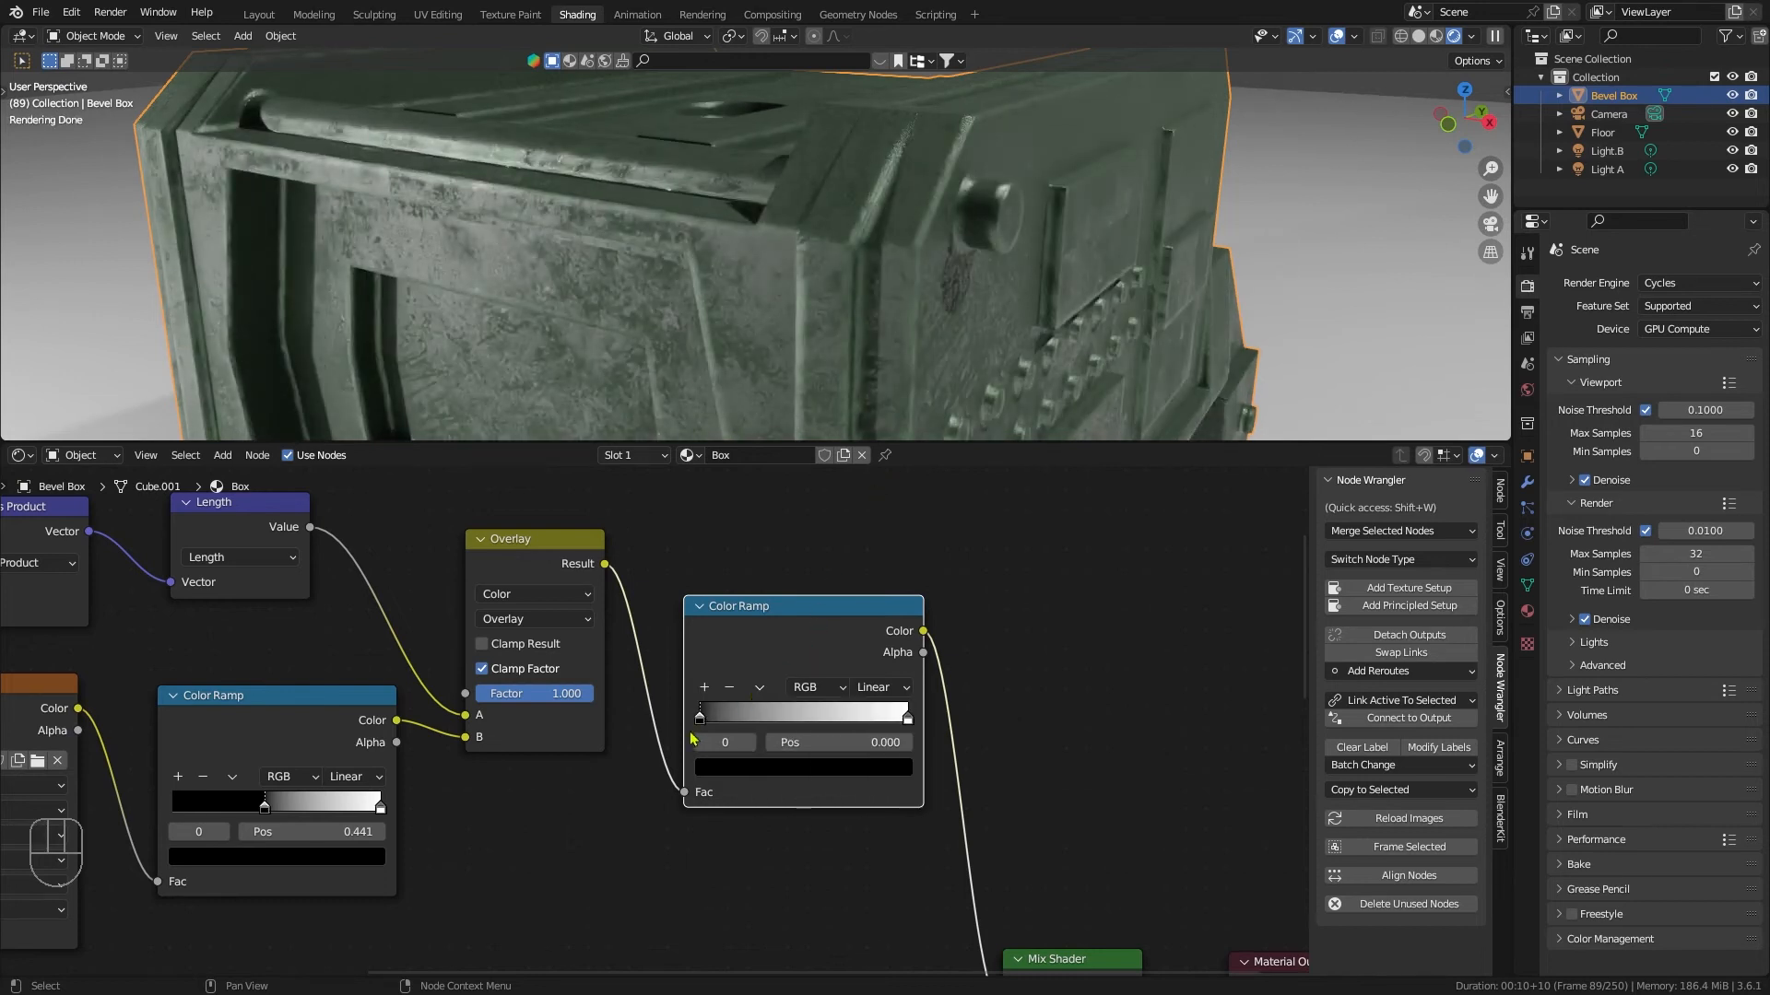
pyautogui.moveTo(701, 711); pyautogui.dragTo(778, 711)
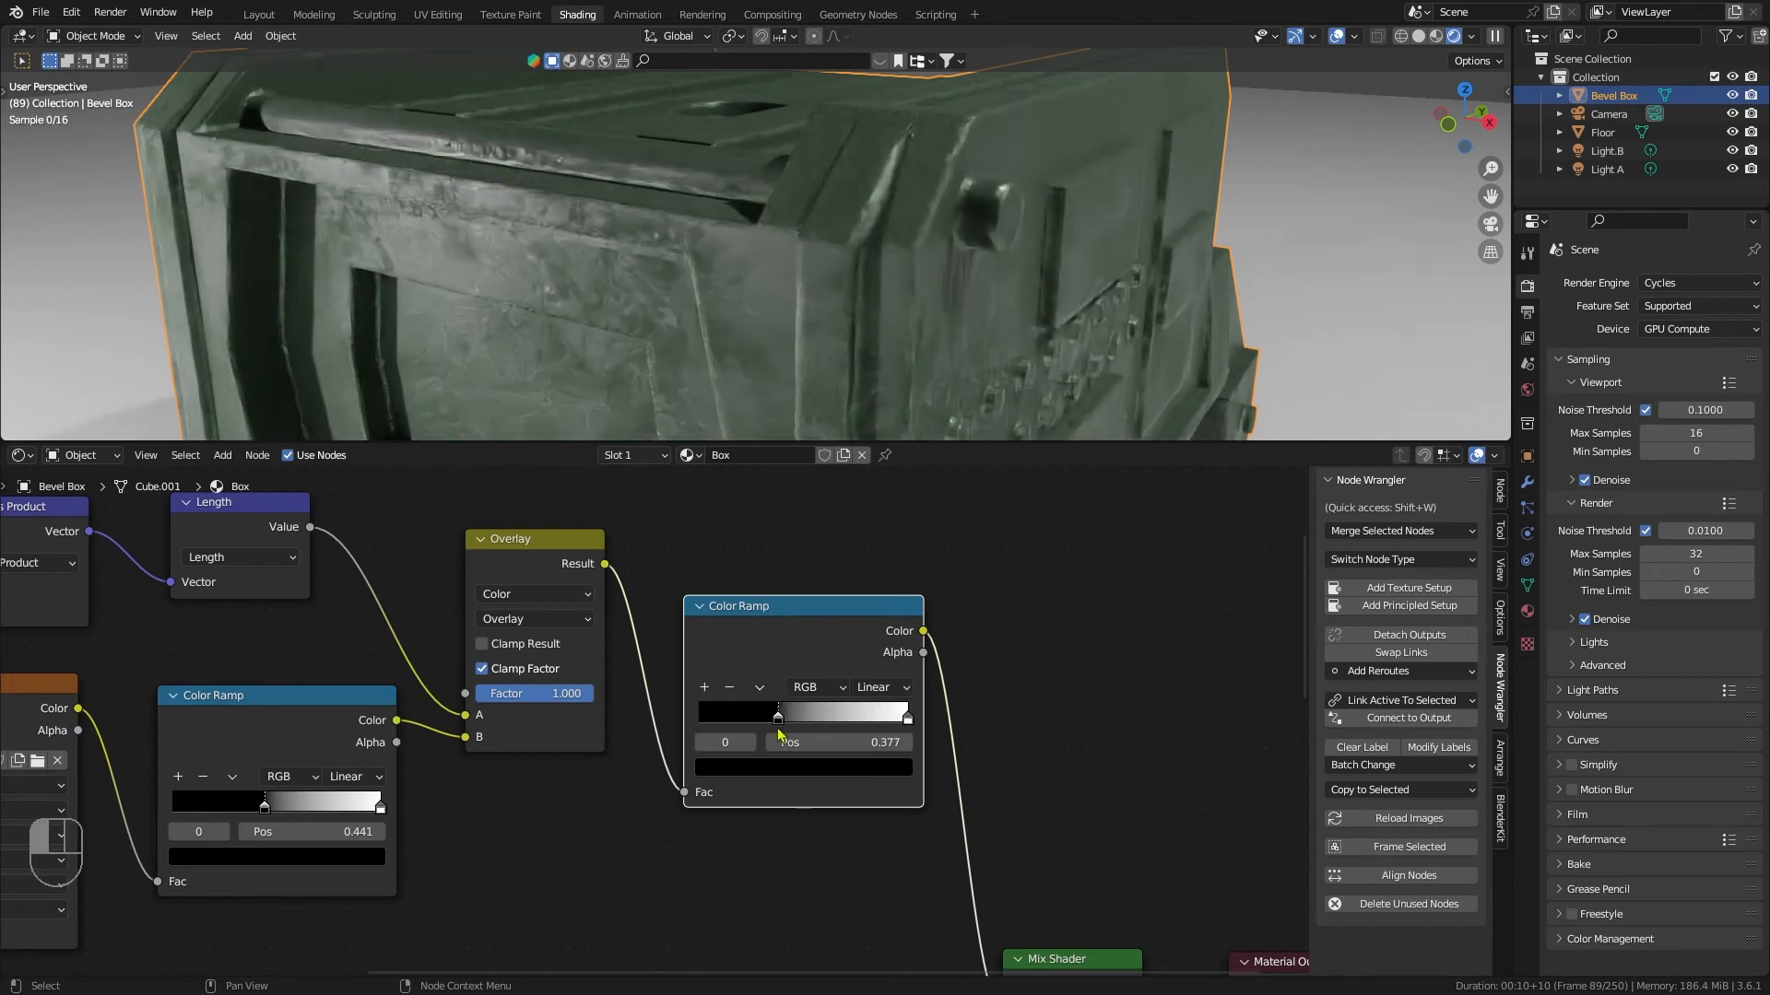
pyautogui.moveTo(777, 711); pyautogui.dragTo(874, 711)
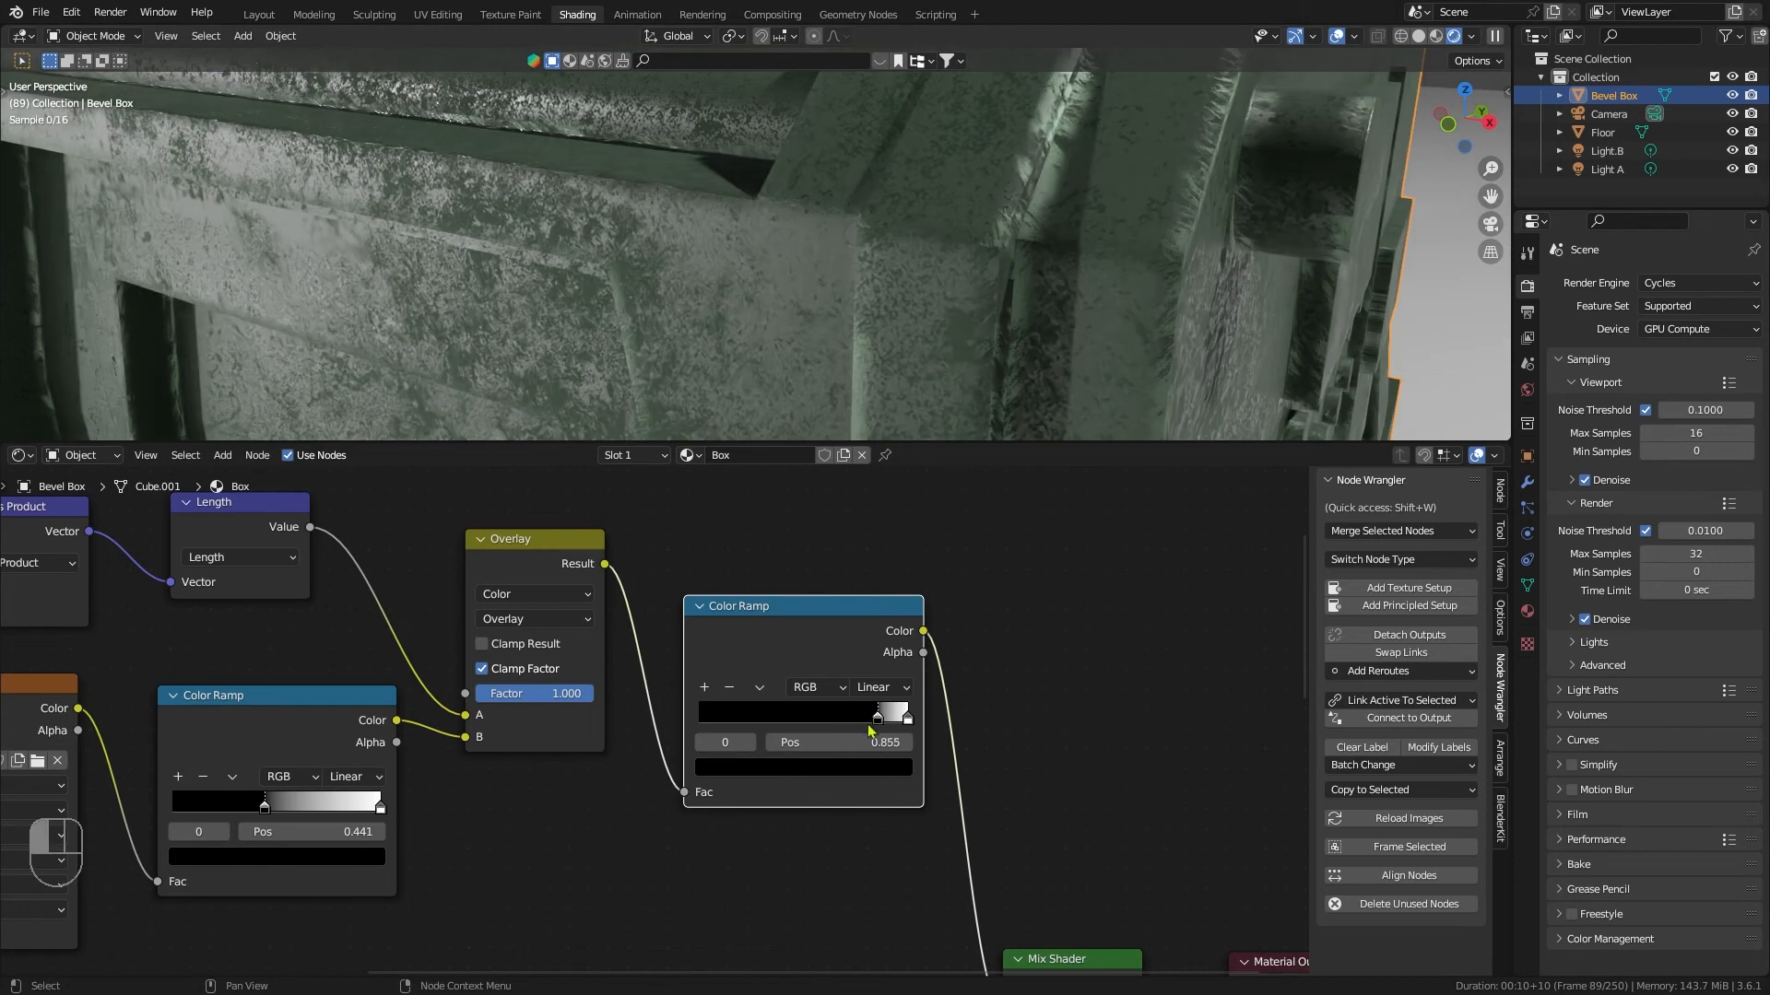
pyautogui.moveTo(896, 711); pyautogui.dragTo(885, 715)
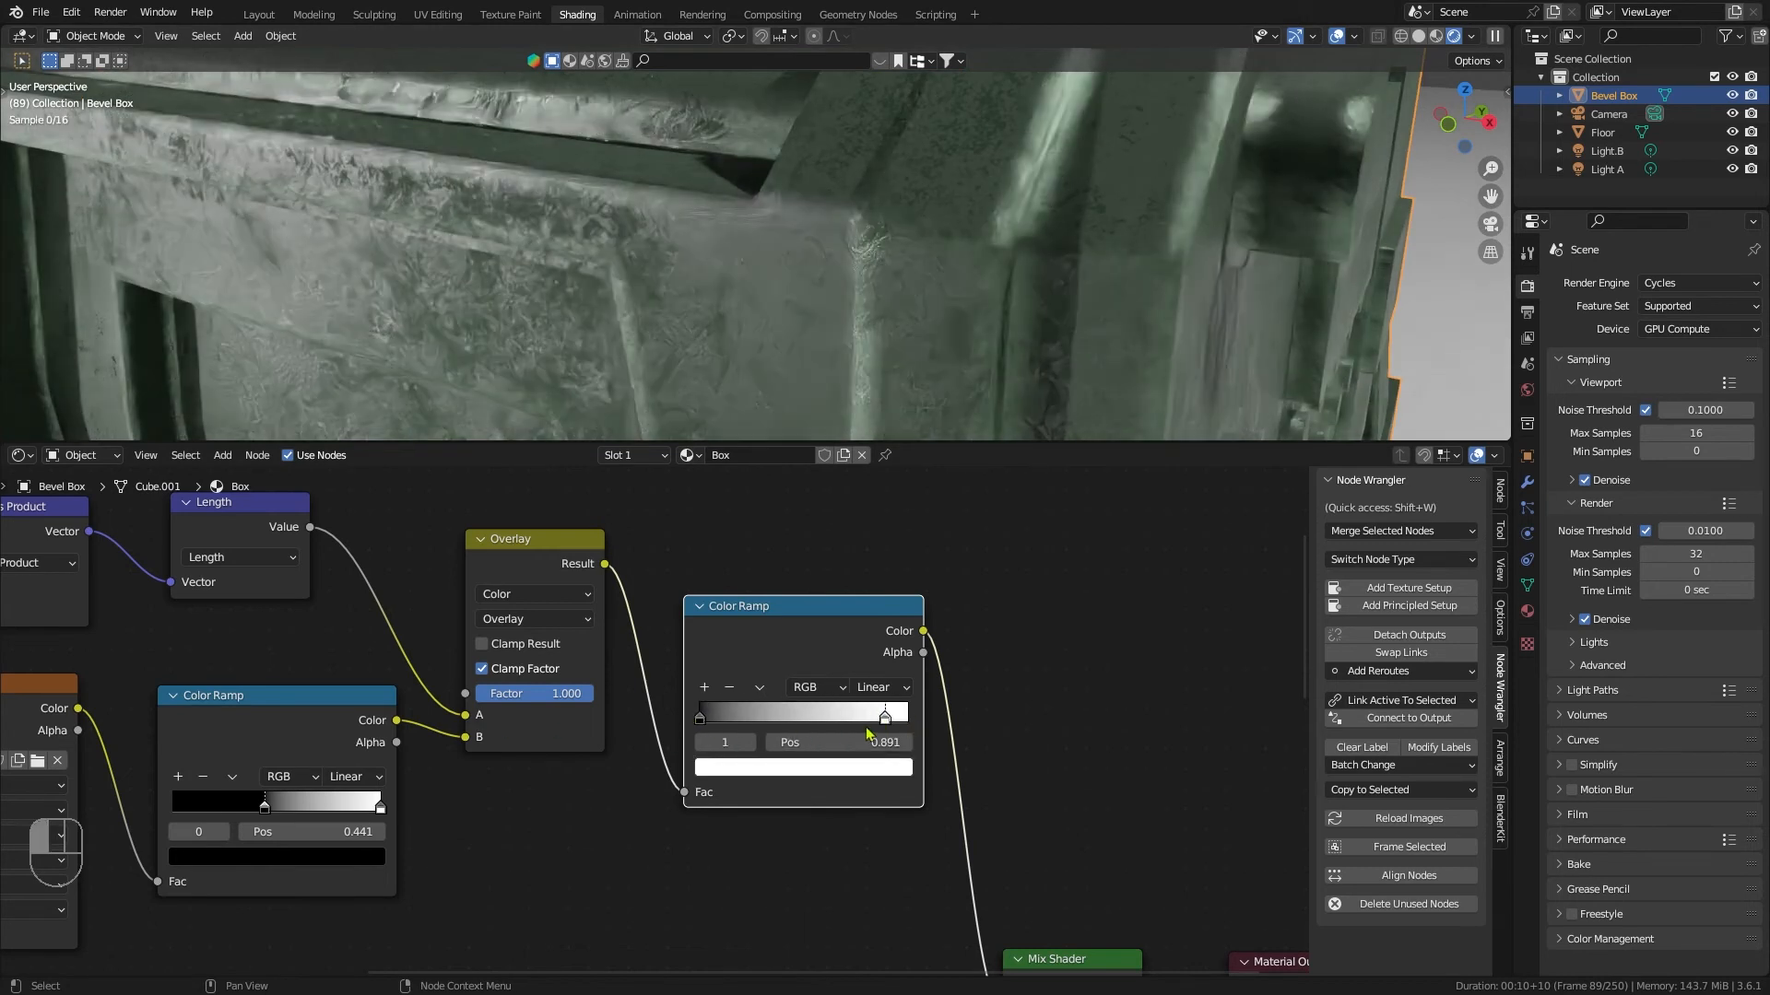
pyautogui.moveTo(885, 714); pyautogui.dragTo(727, 713)
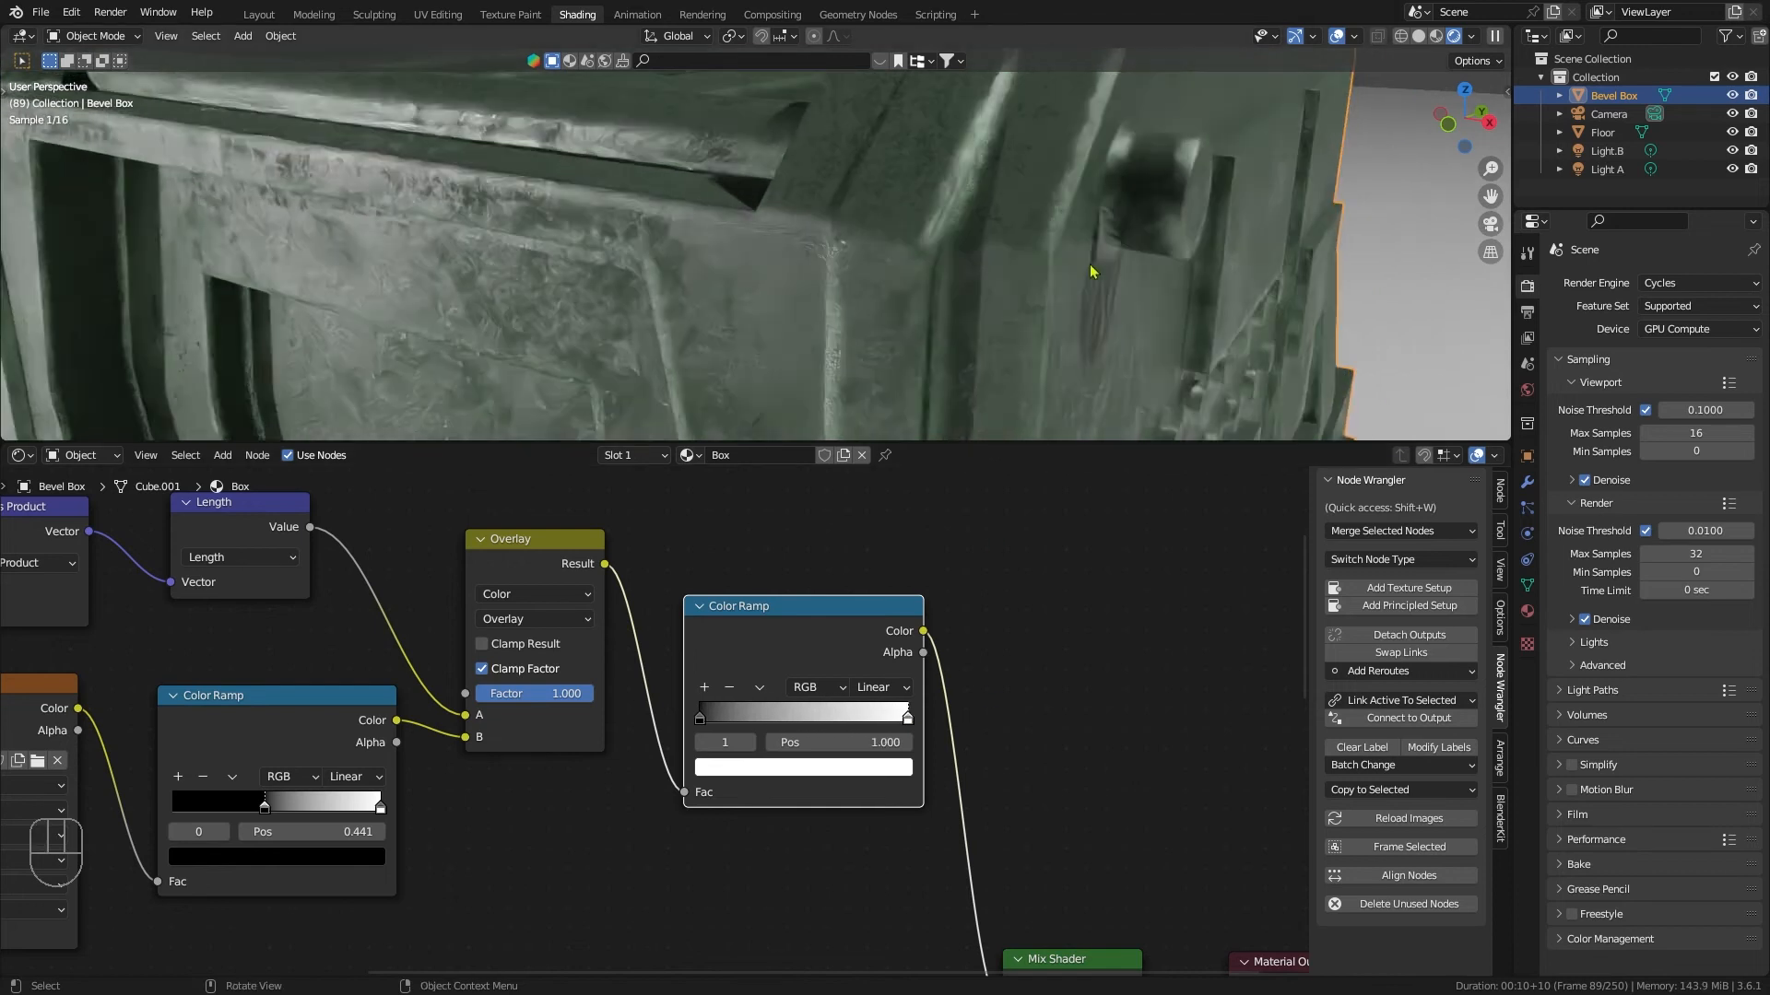
pyautogui.moveTo(1090, 271); pyautogui.dragTo(1137, 295)
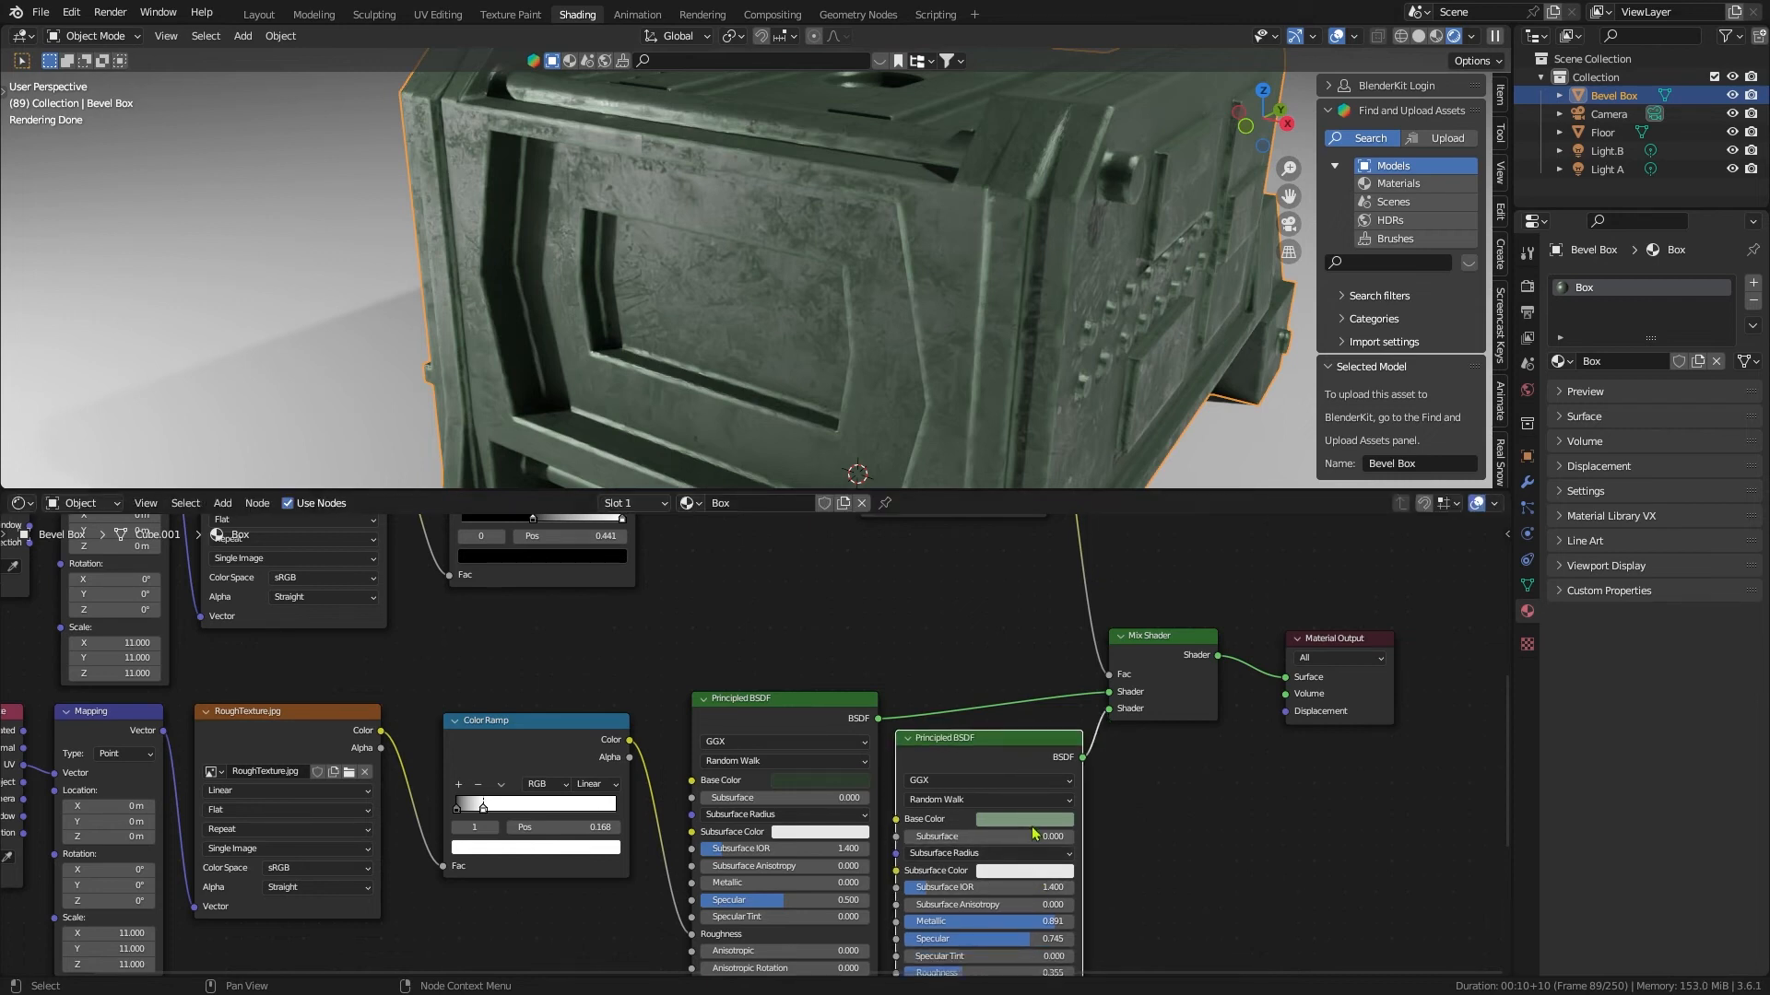
# Step: Raise the edge shader's base colour toward a near-white green
pyautogui.click(1025, 819)
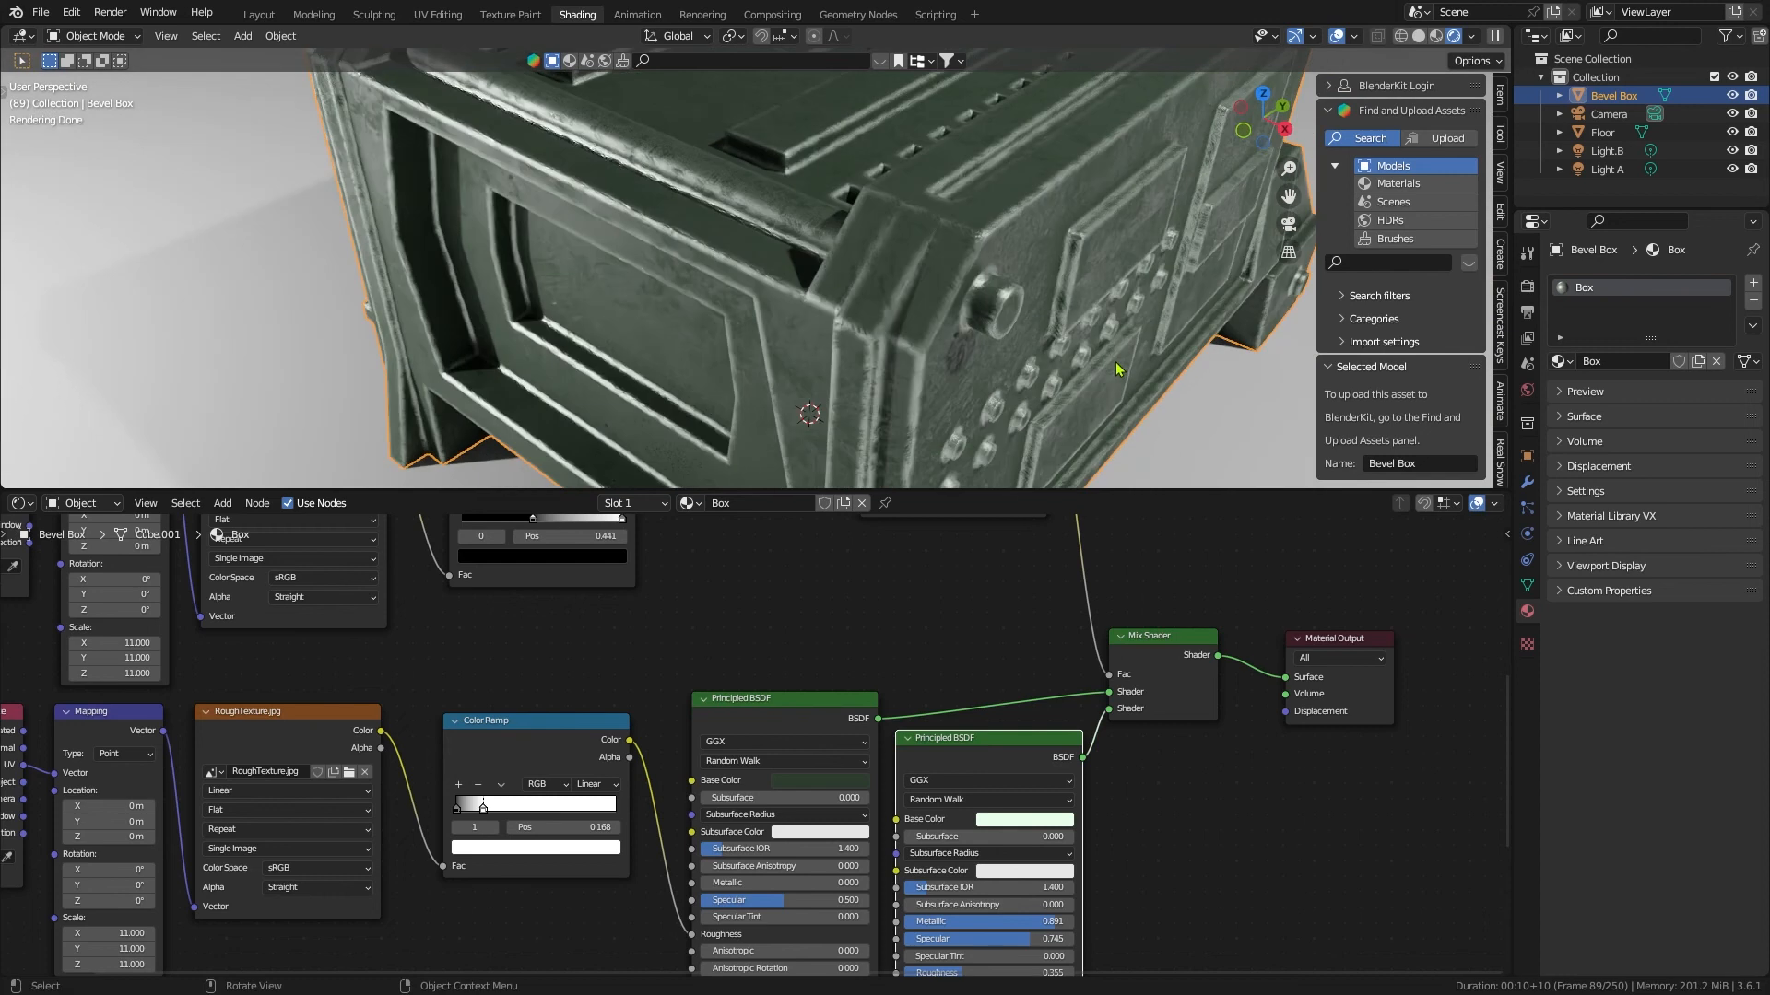
pyautogui.moveTo(1123, 358)
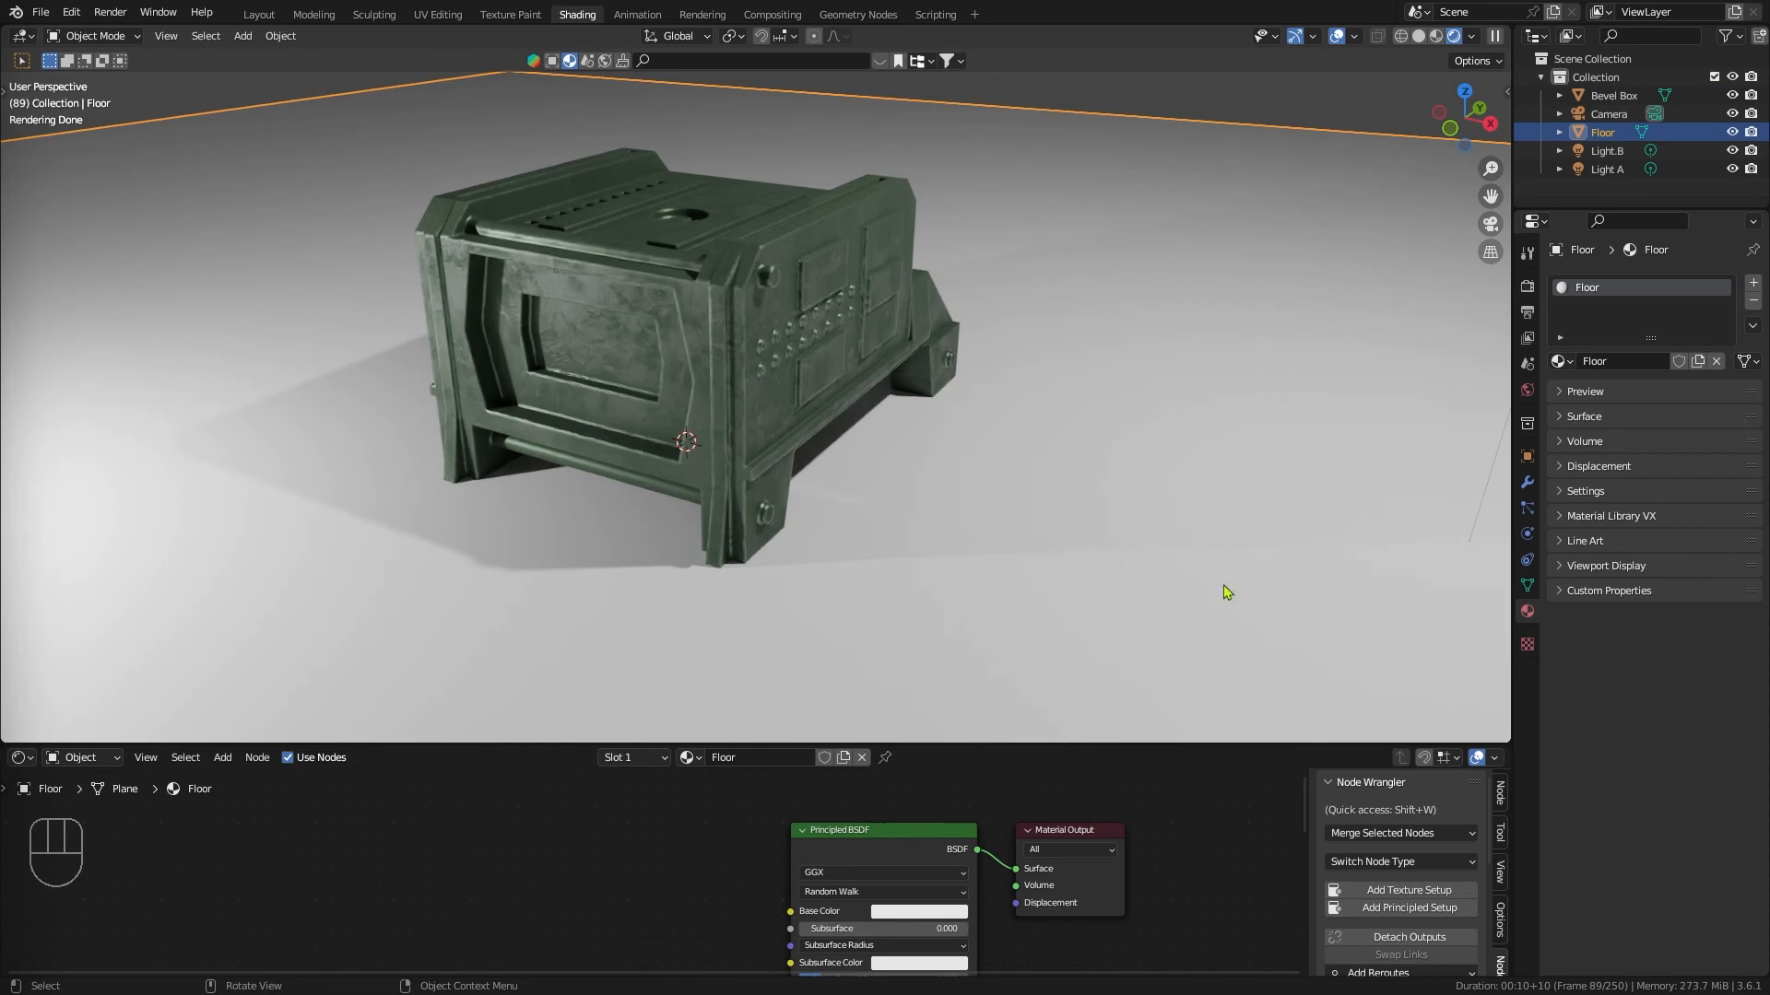
pyautogui.moveTo(1279, 79)
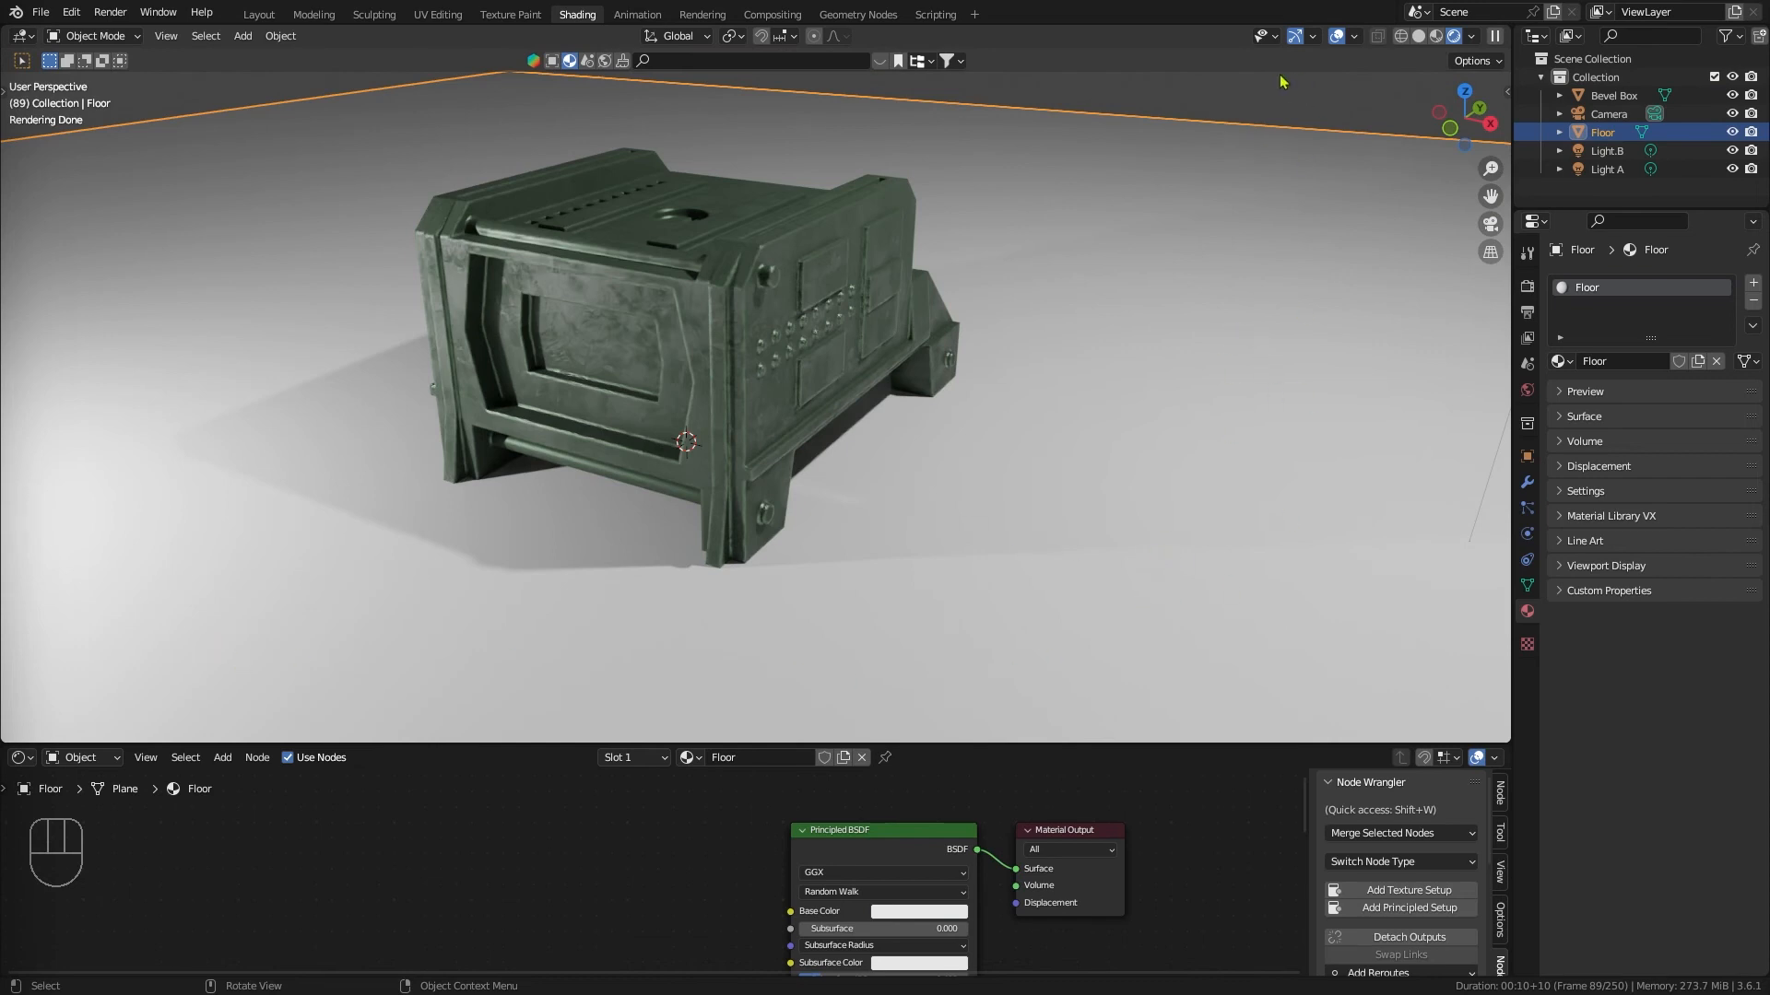
pyautogui.moveTo(1292, 512)
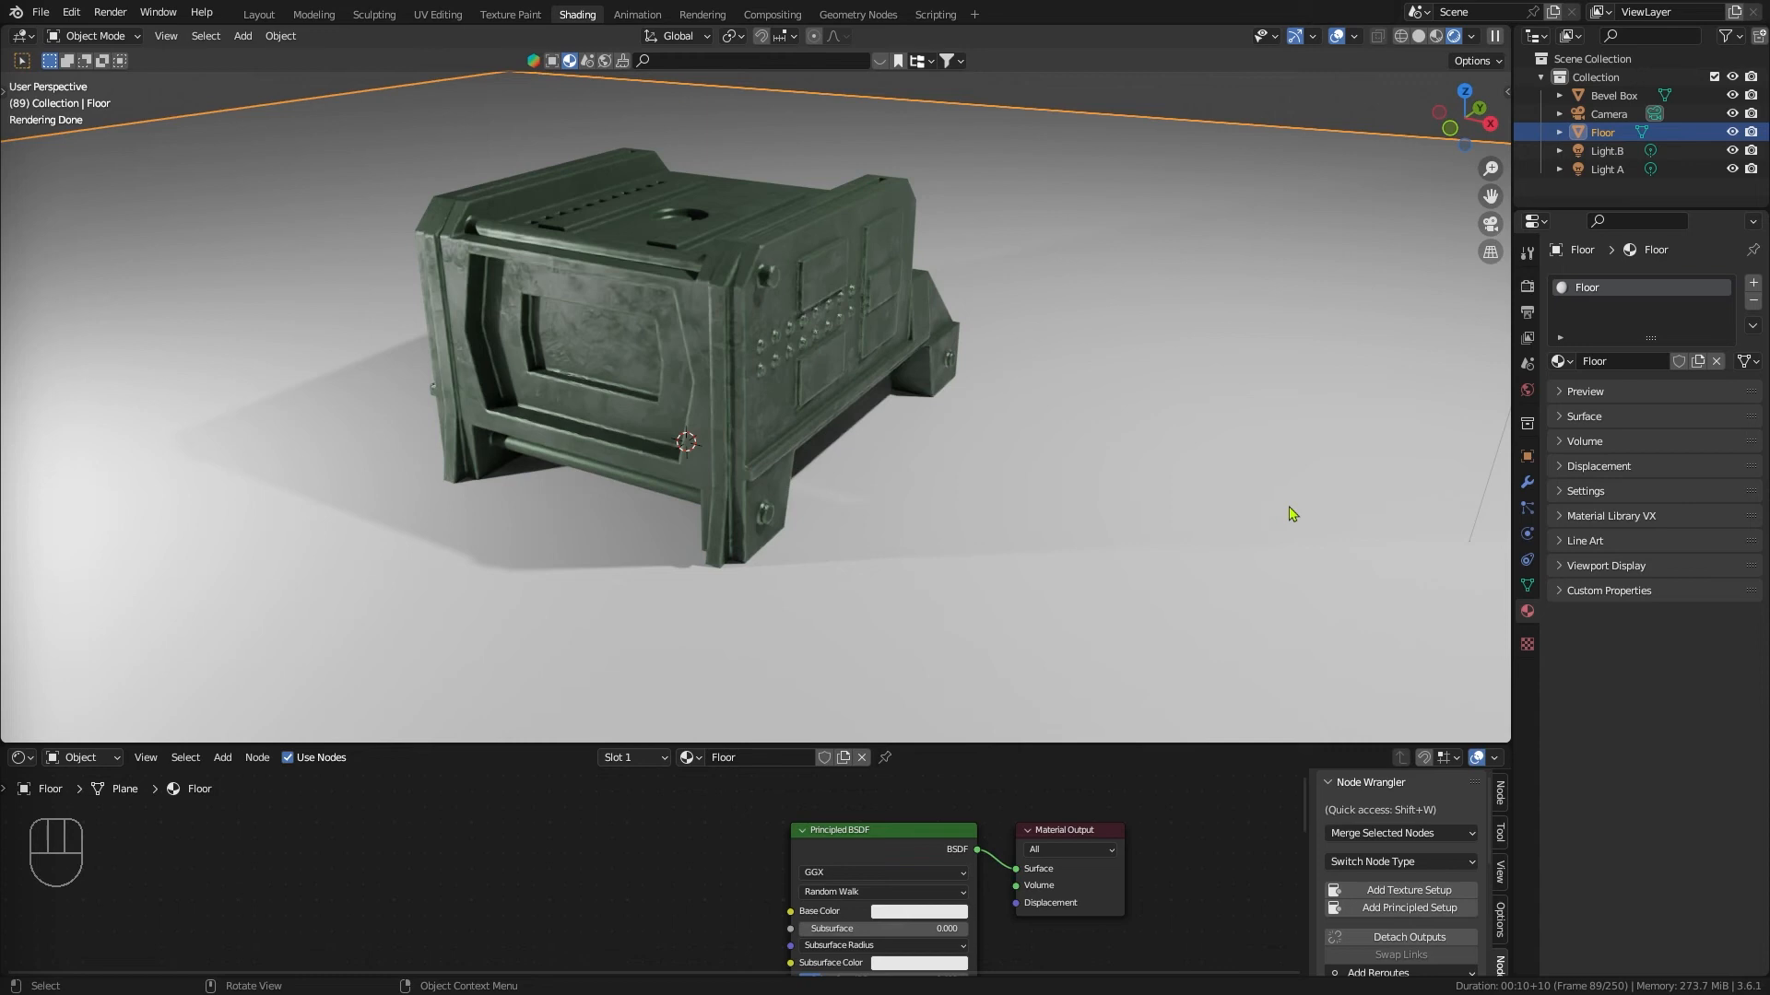
pyautogui.moveTo(1321, 428)
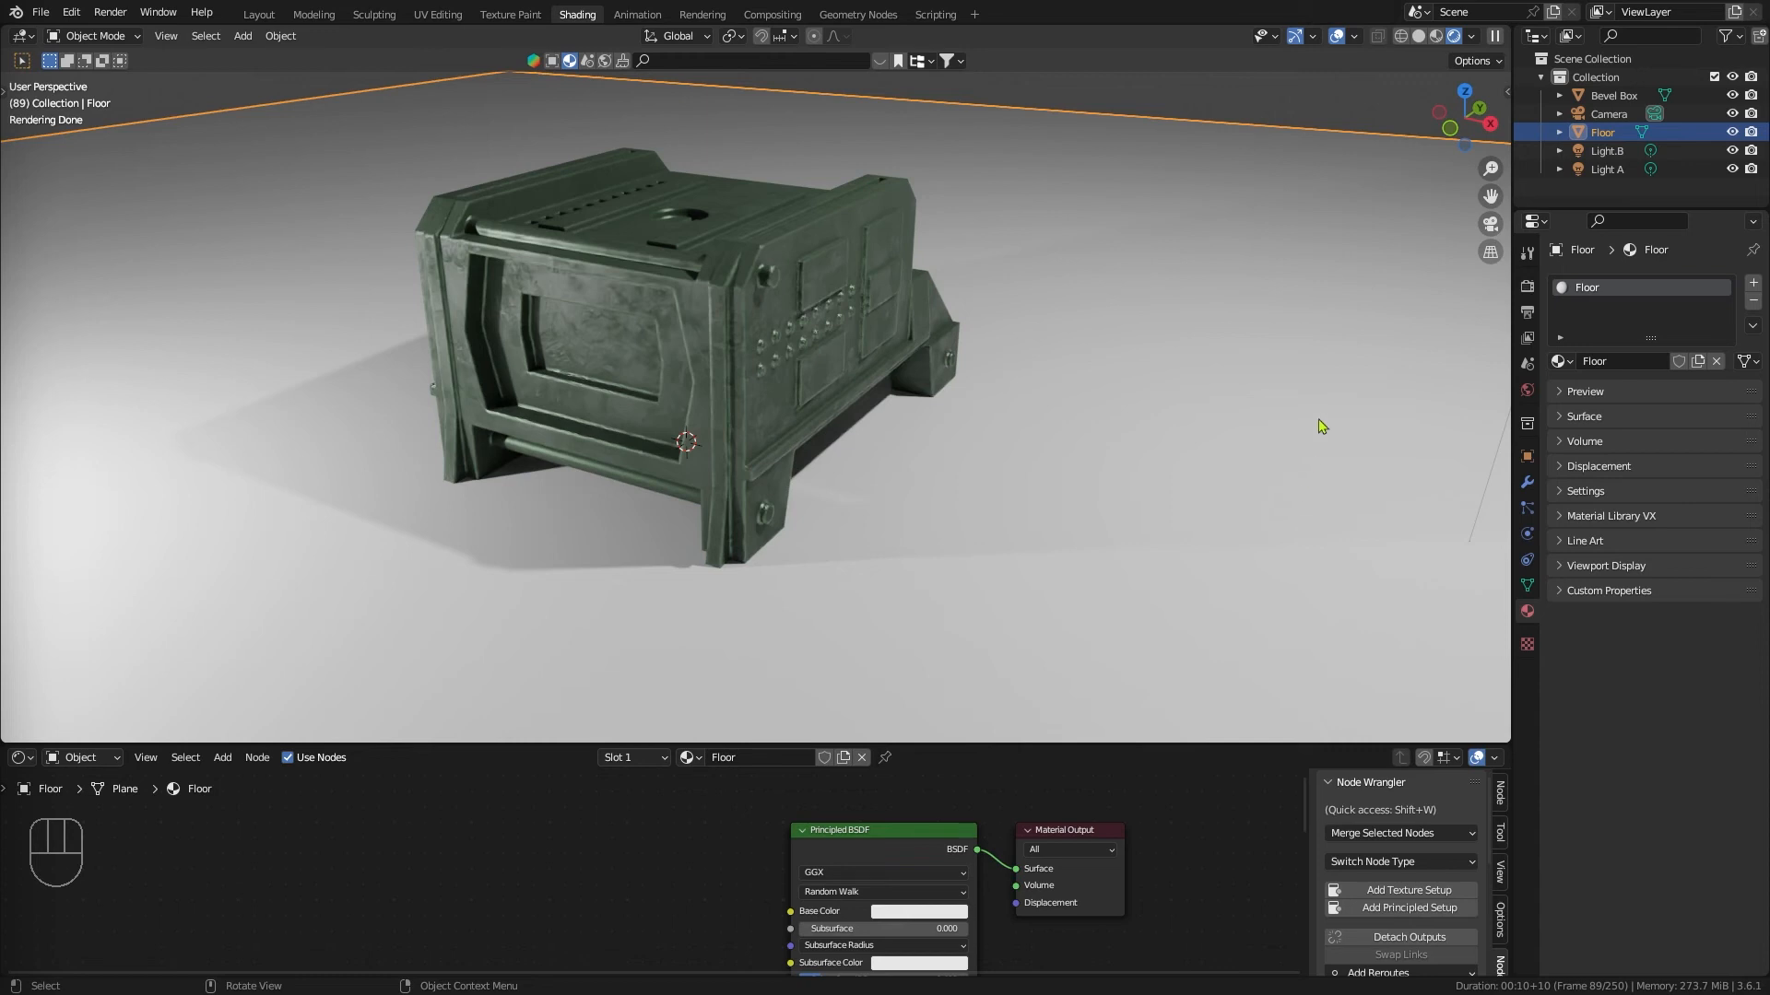
pyautogui.moveTo(1321, 420)
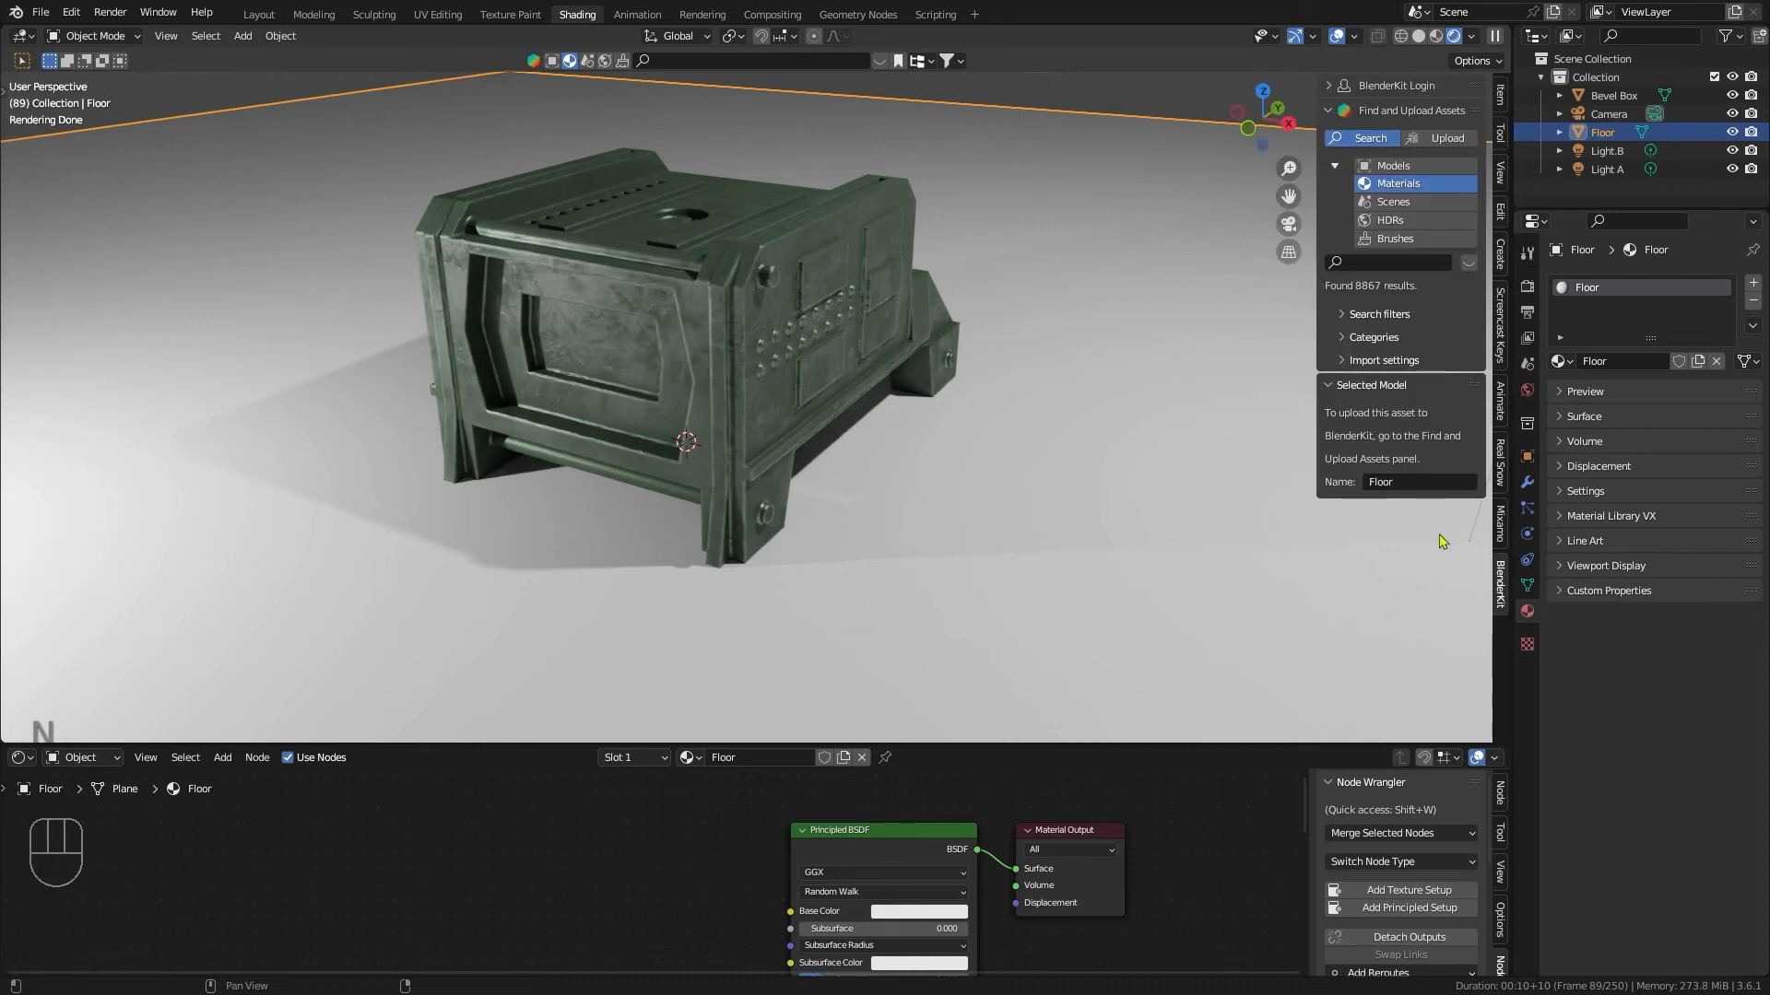
pyautogui.moveTo(1500, 525)
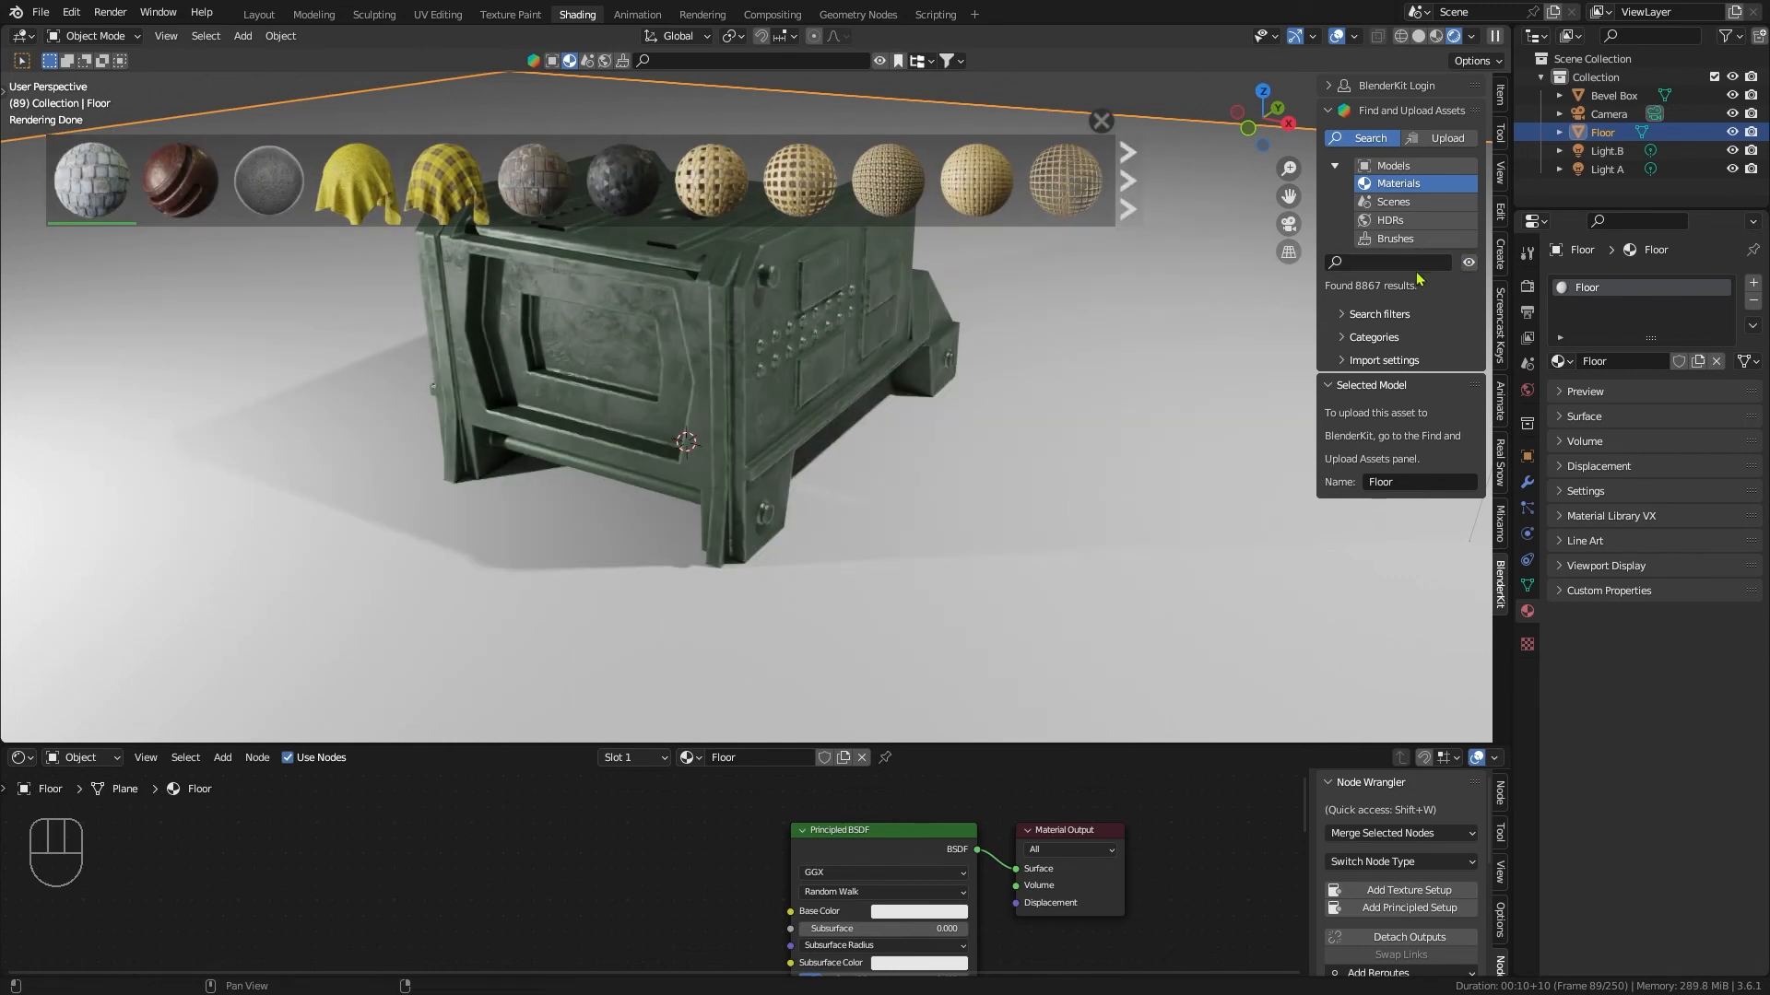
# Step: Search BlenderKit materials for 'dark steel' to apply to the floor
pyautogui.write('dark')
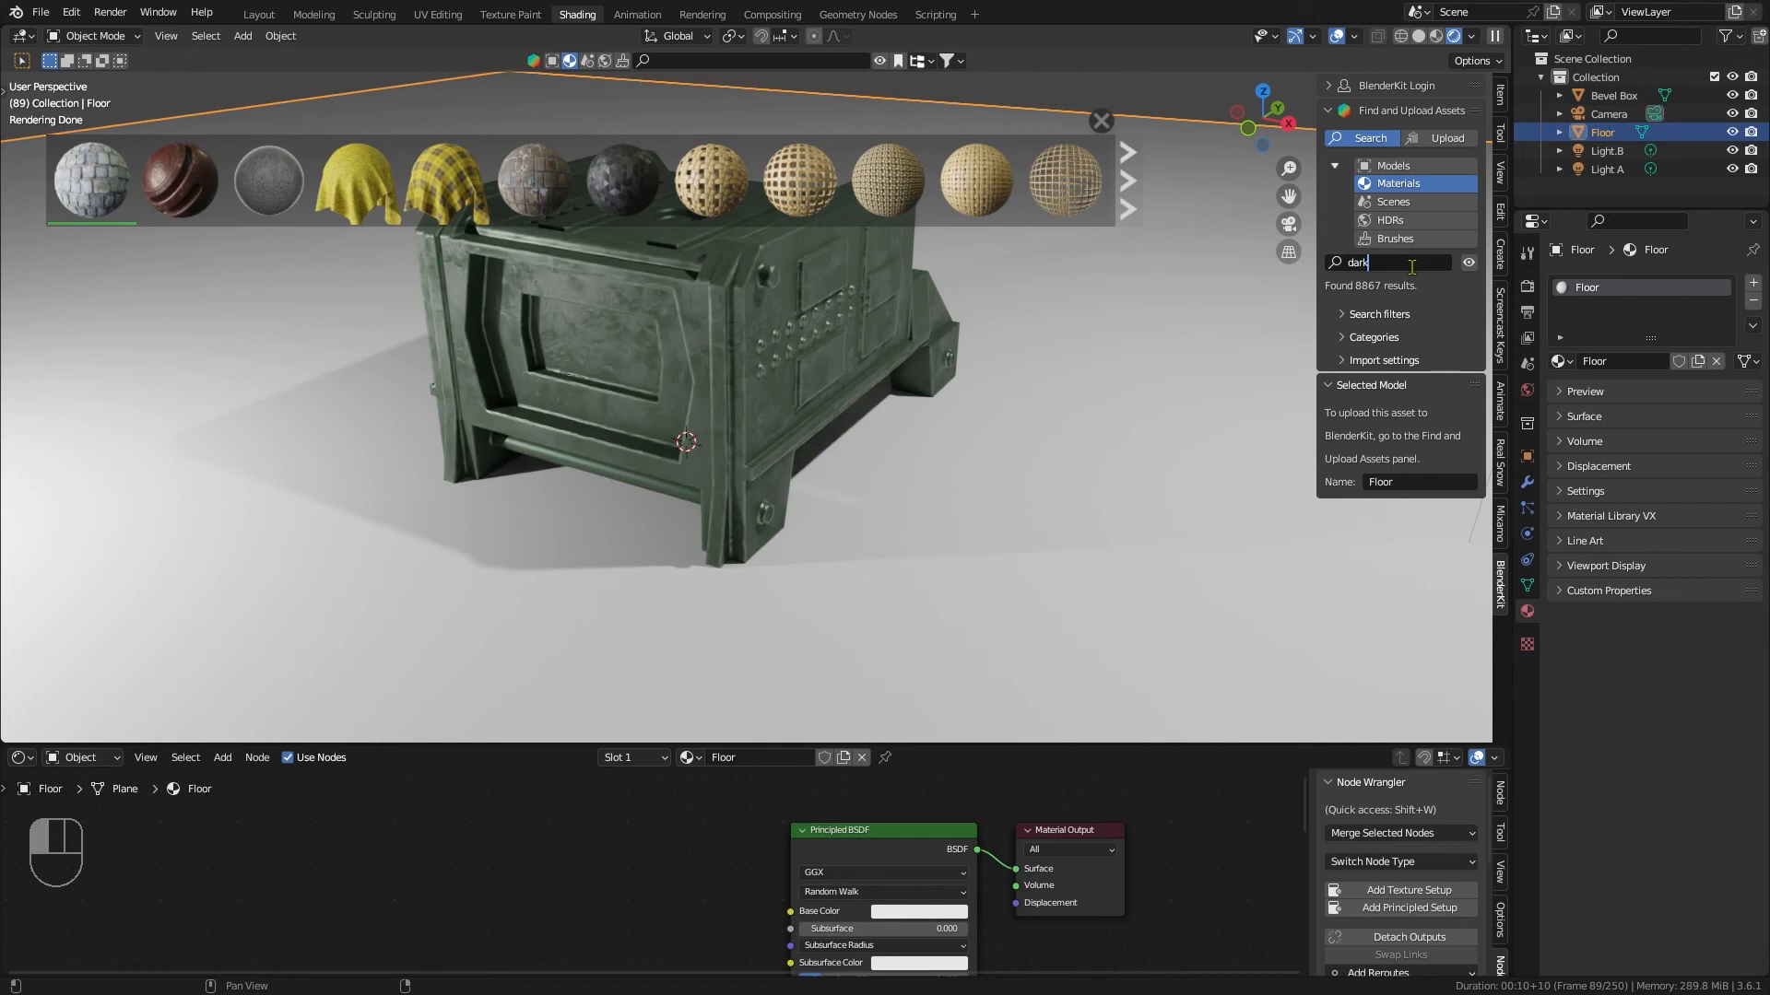
pyautogui.write('steel')
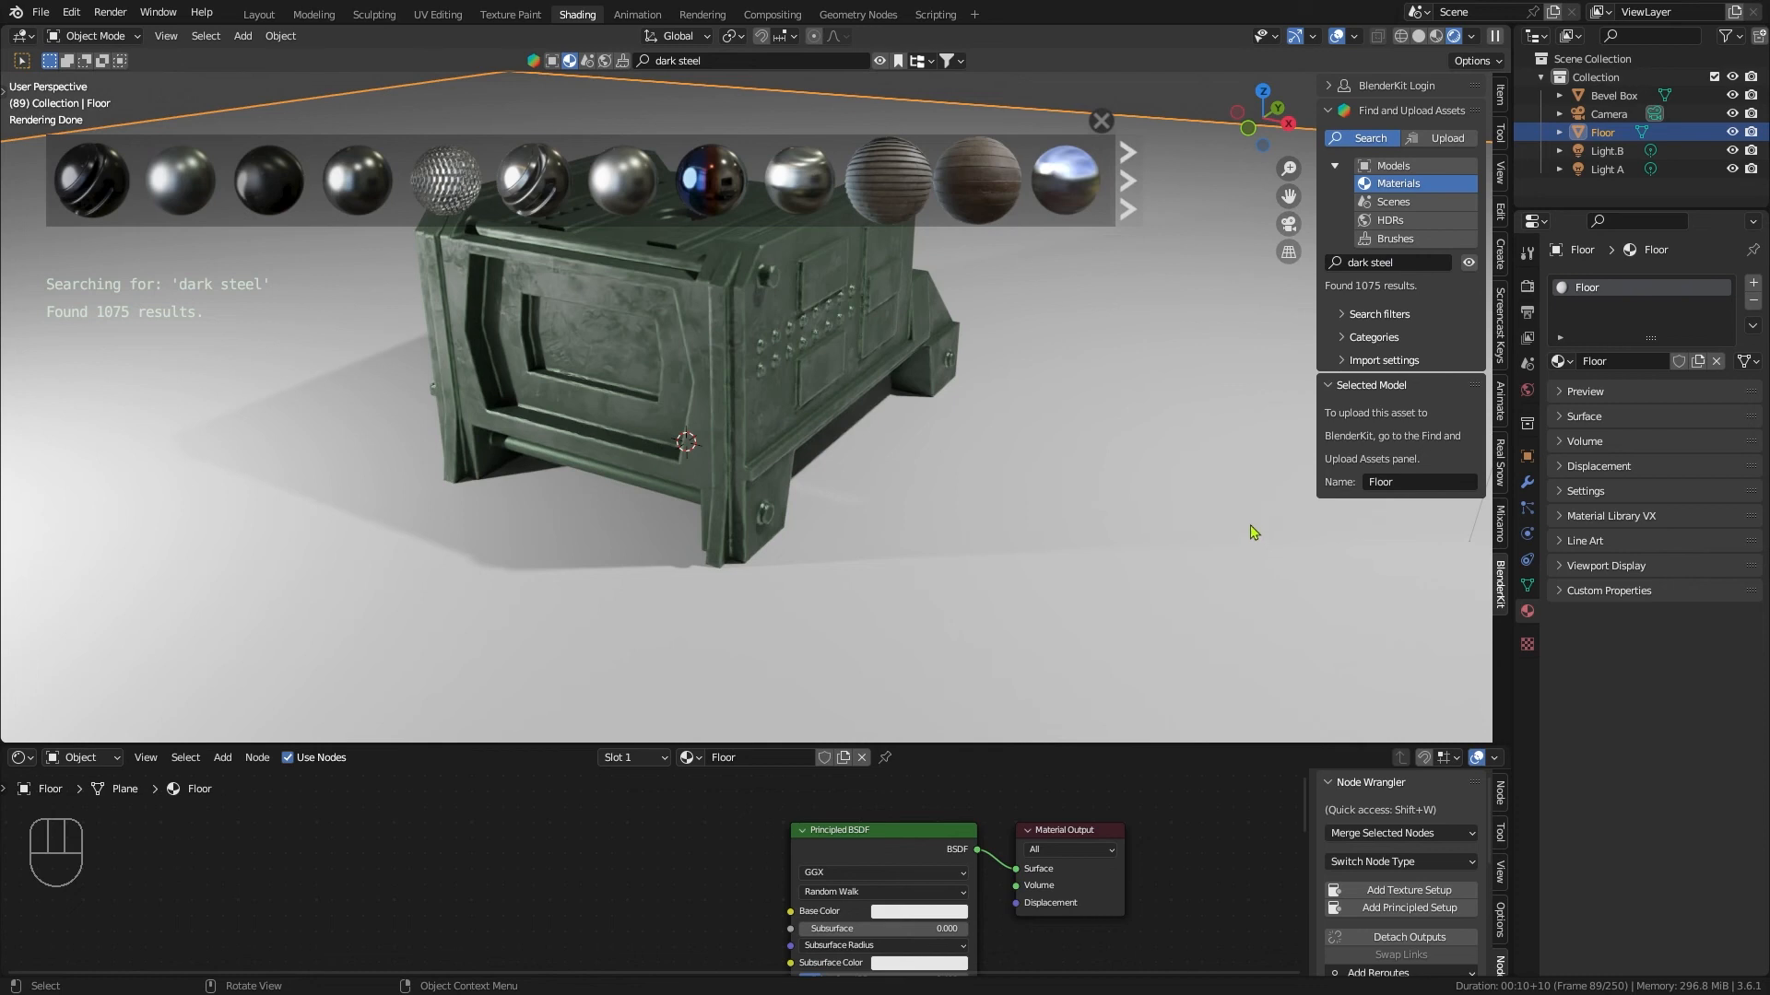
pyautogui.moveTo(90, 181)
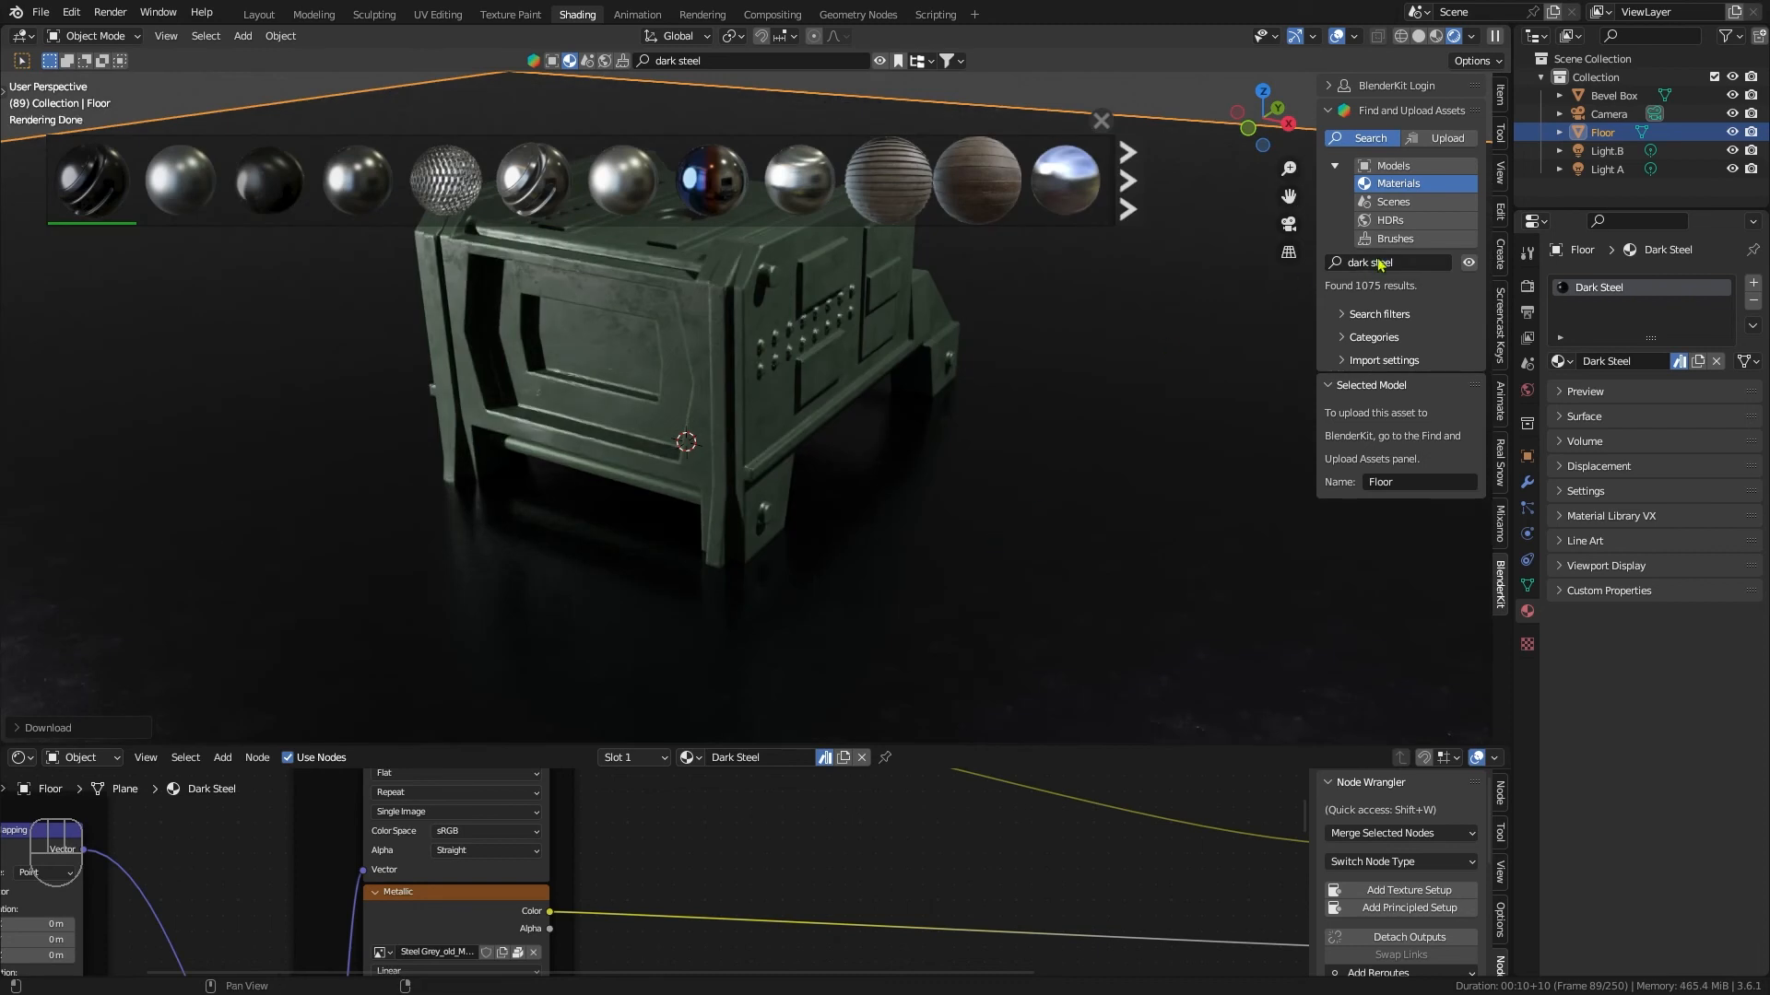
# Step: Download the BlenderKit 'old train' HDRI at 1024 resolution to light the scene
pyautogui.click(1390, 220)
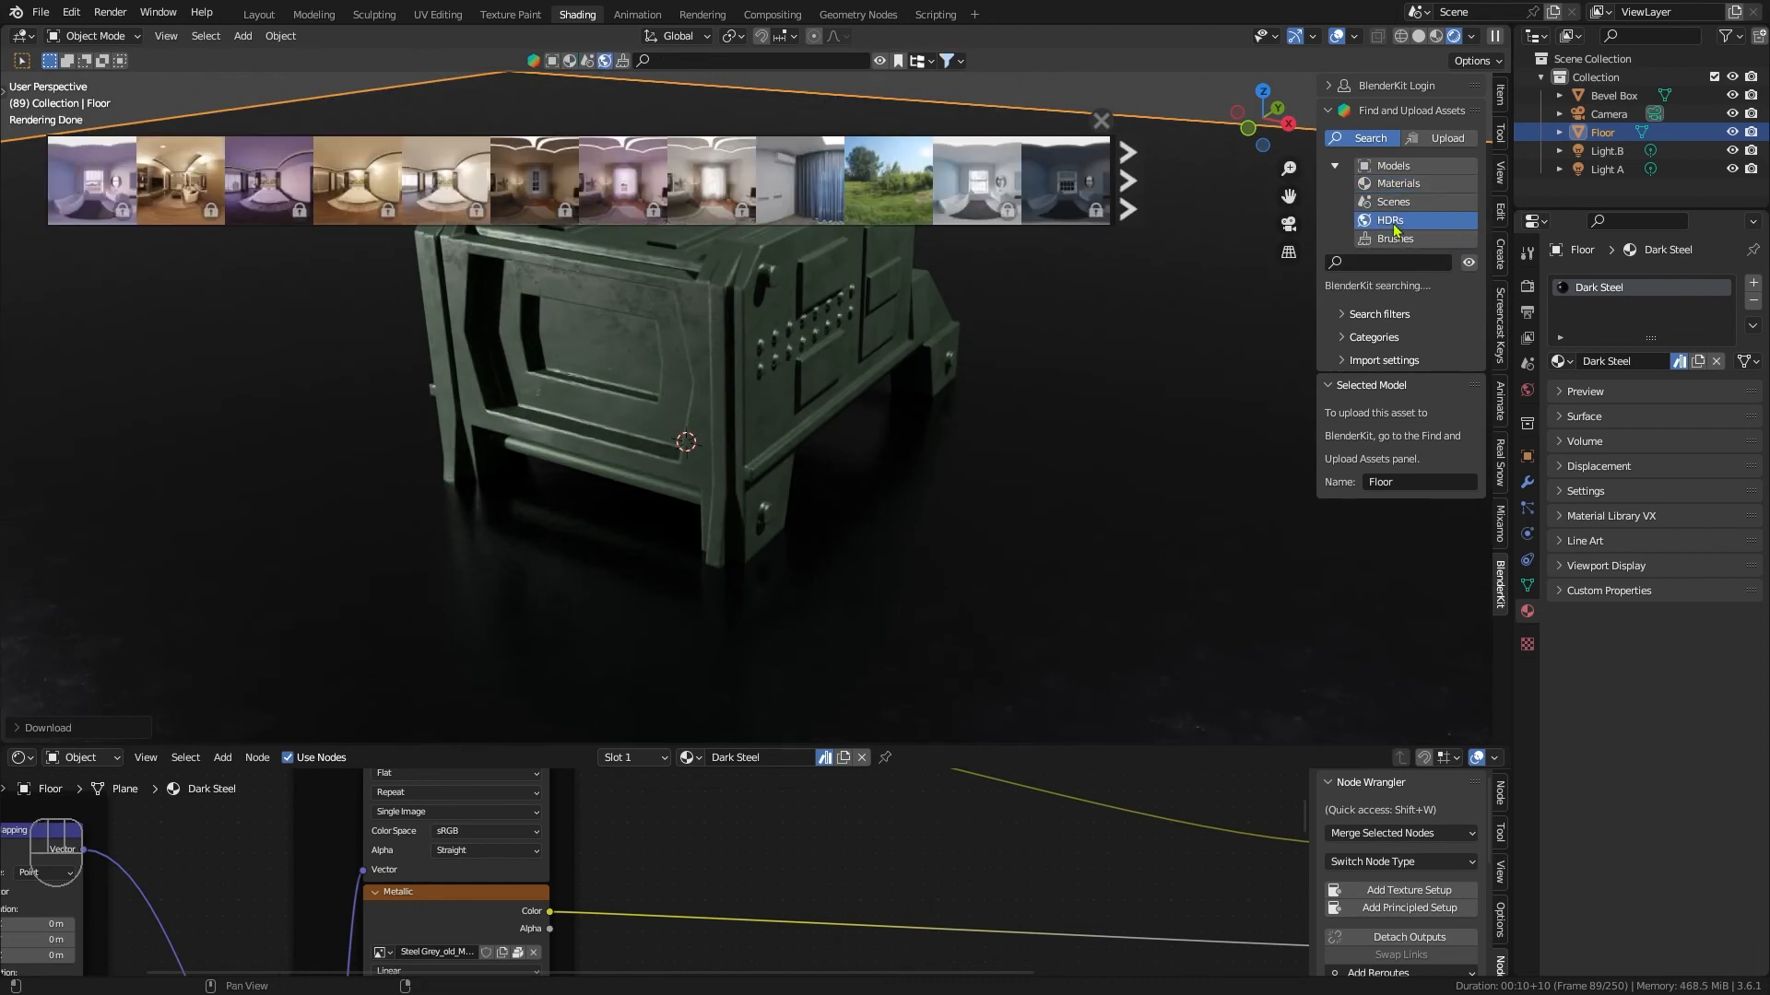
pyautogui.click(1399, 262)
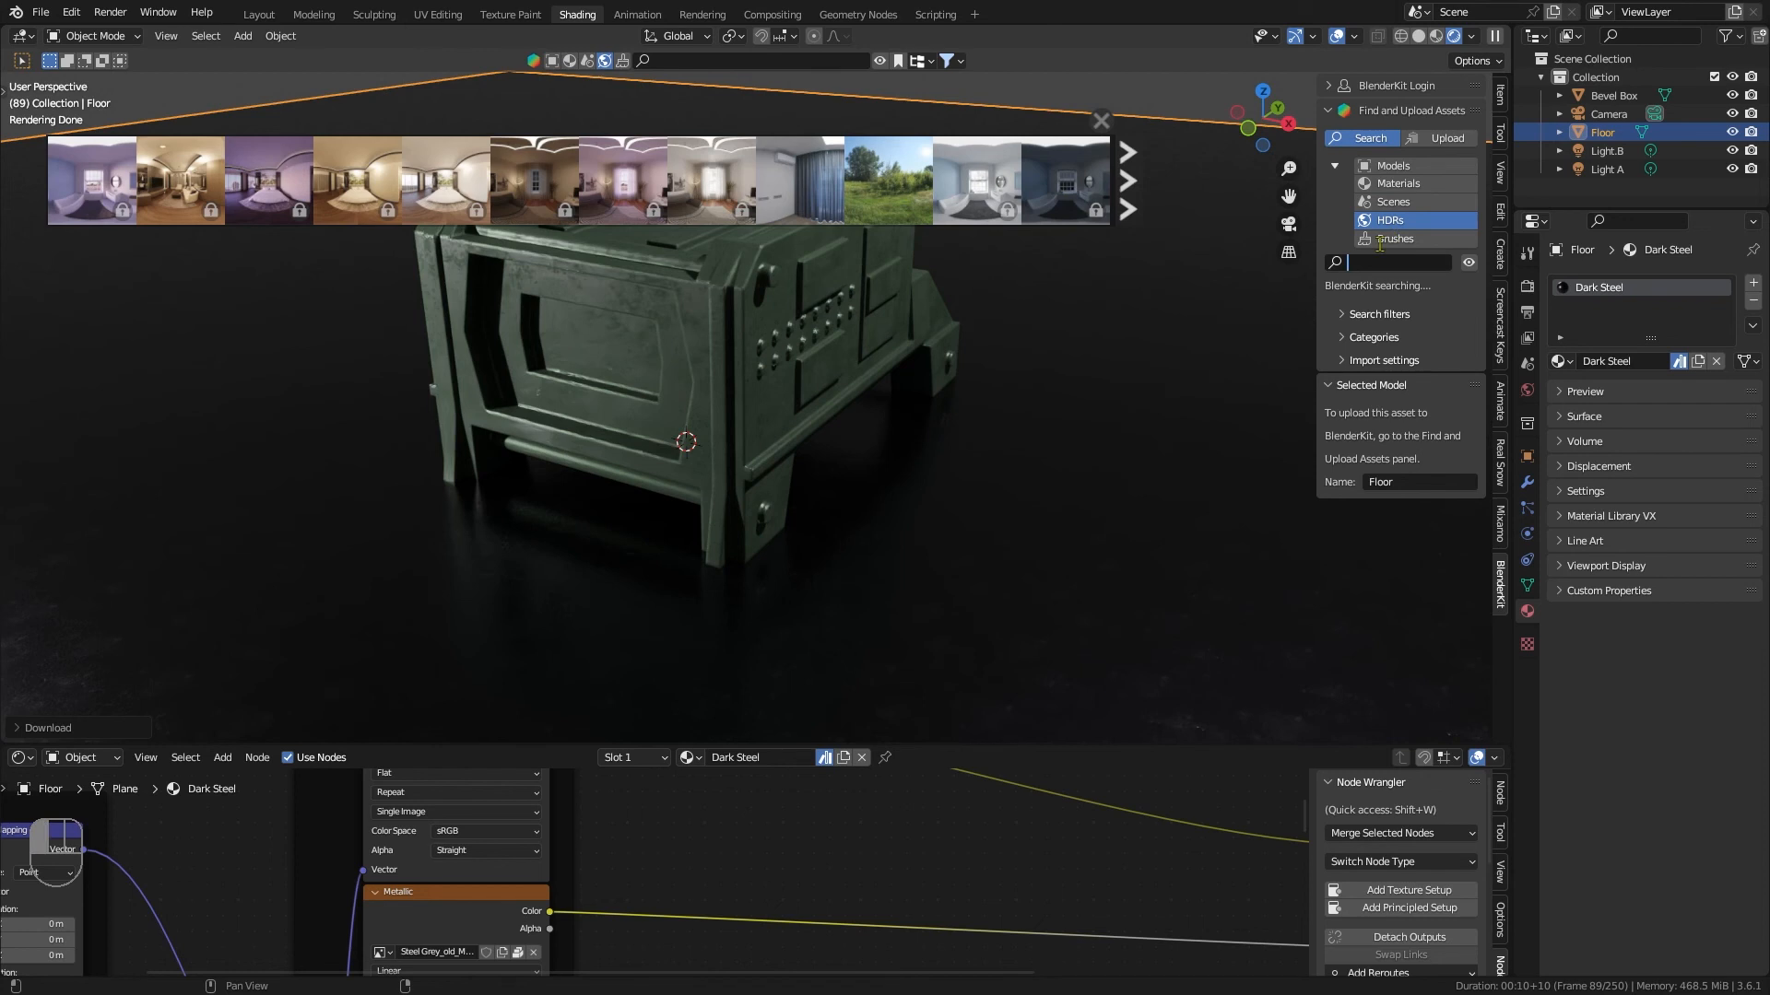
pyautogui.write('old train')
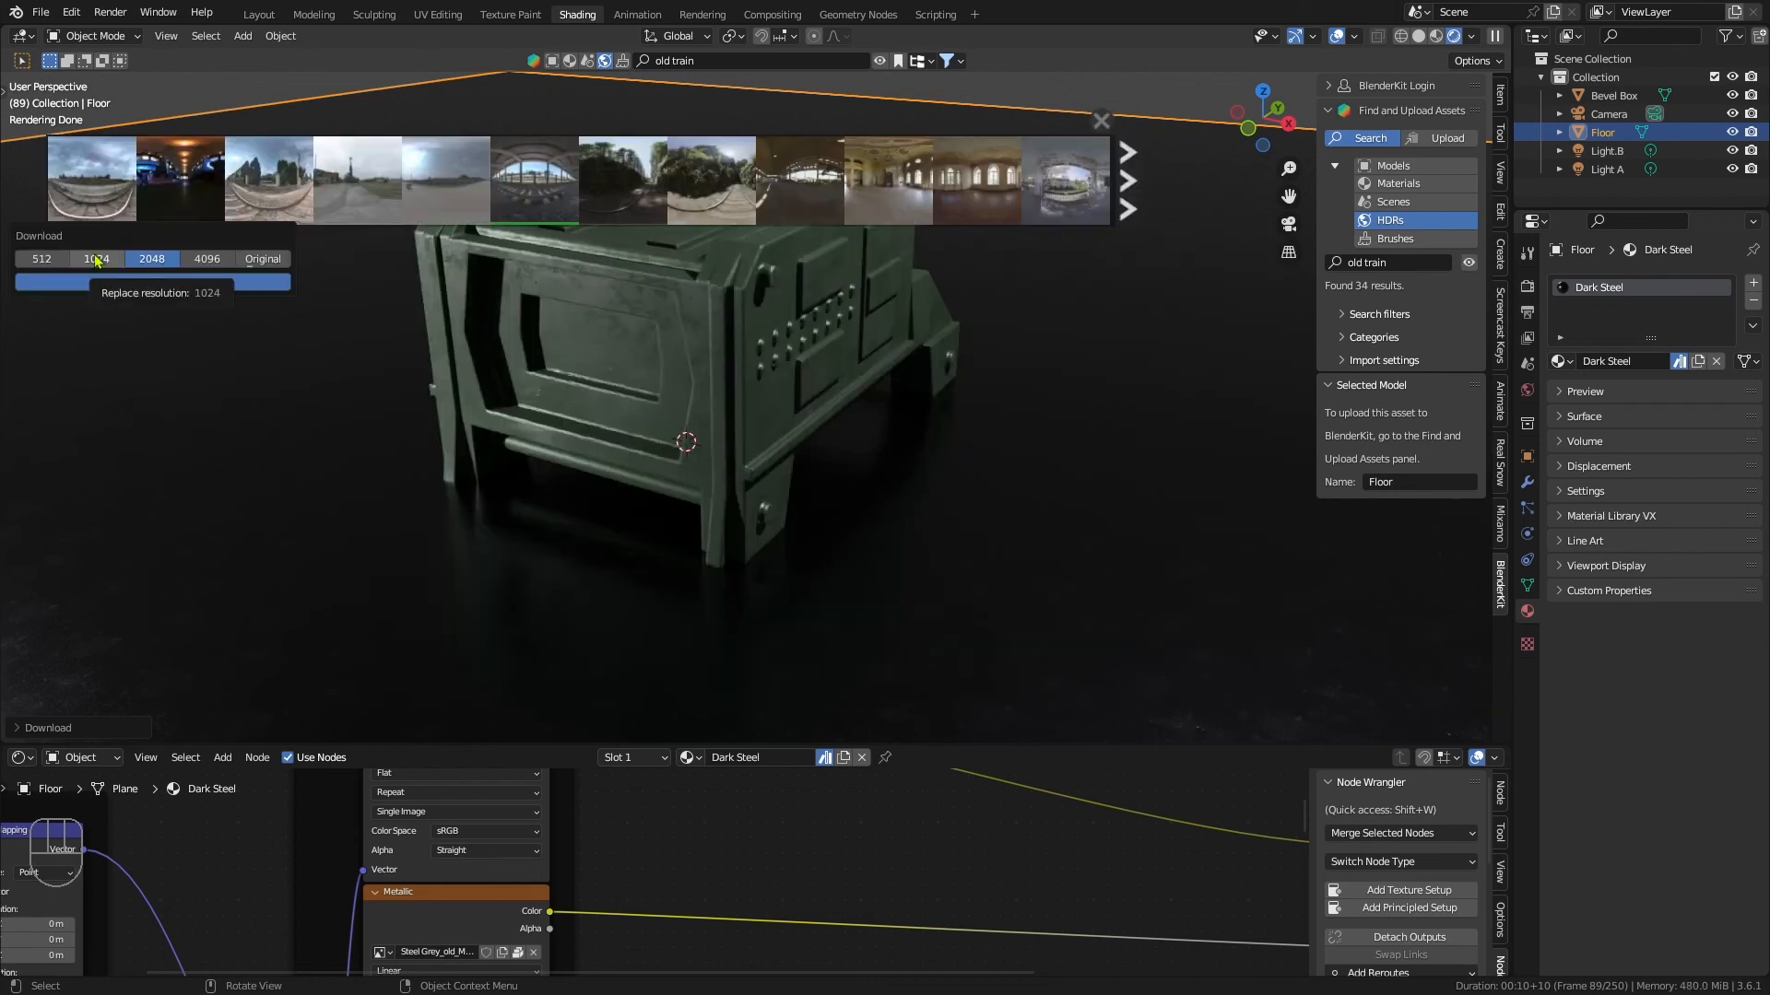
pyautogui.click(95, 258)
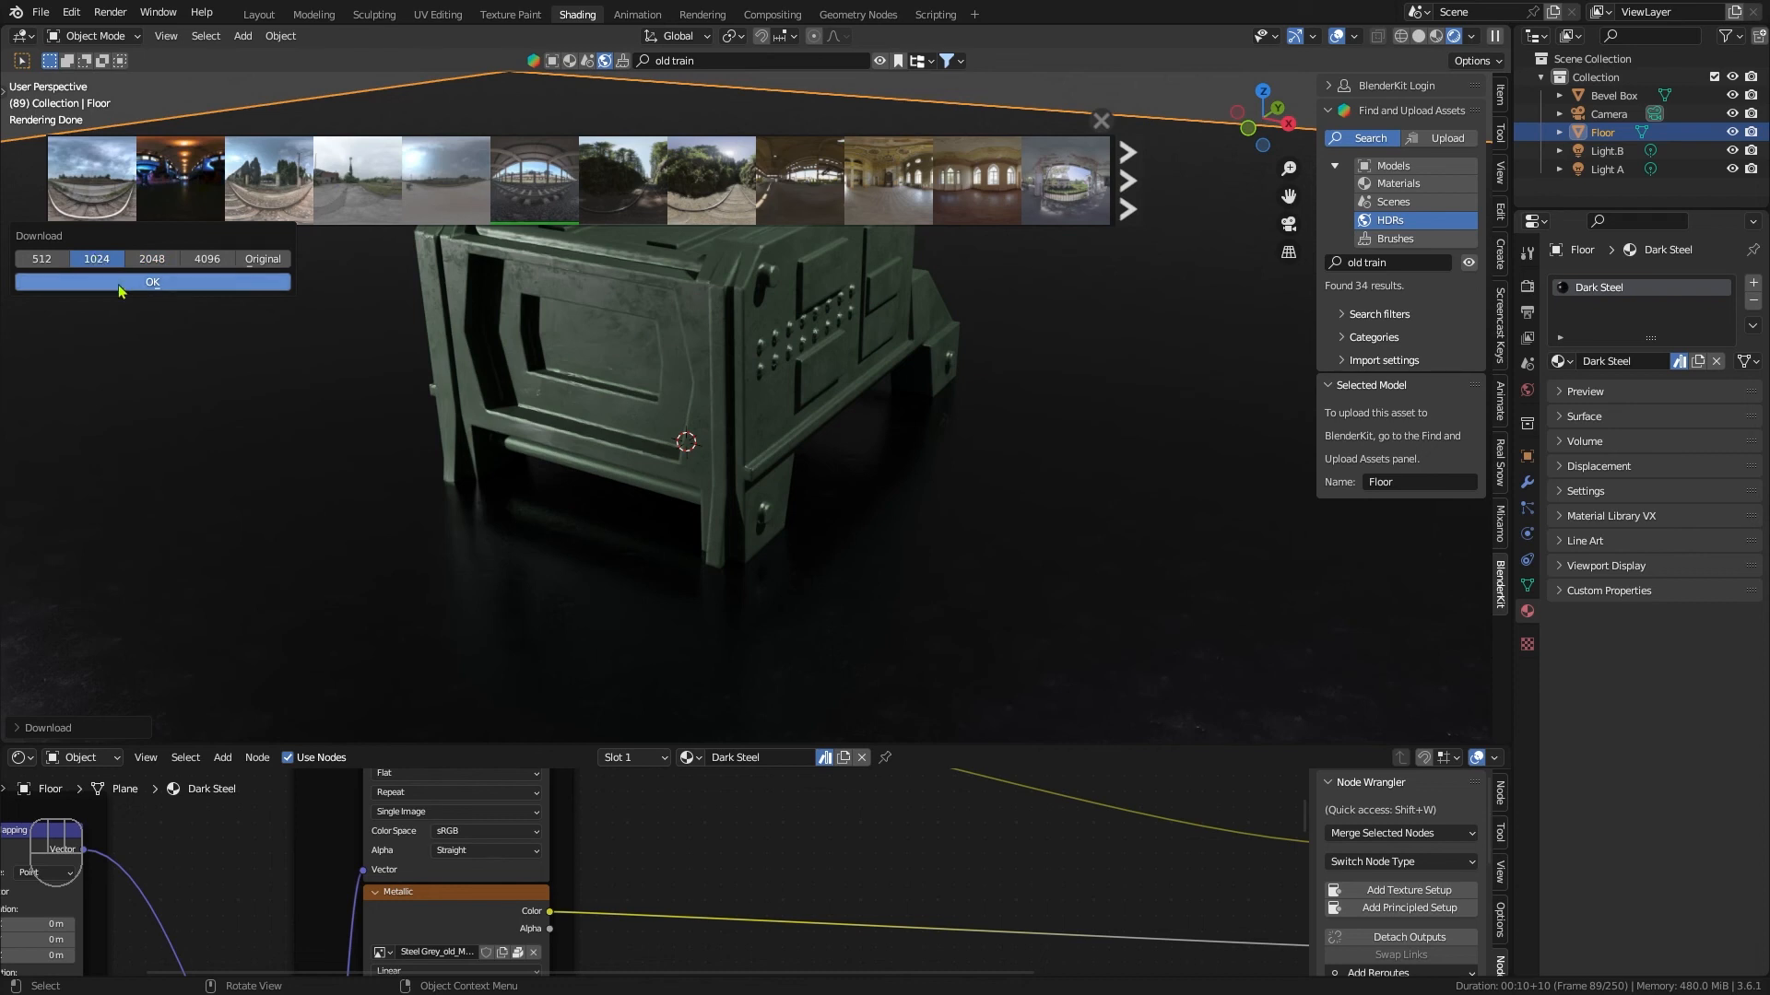
pyautogui.click(151, 282)
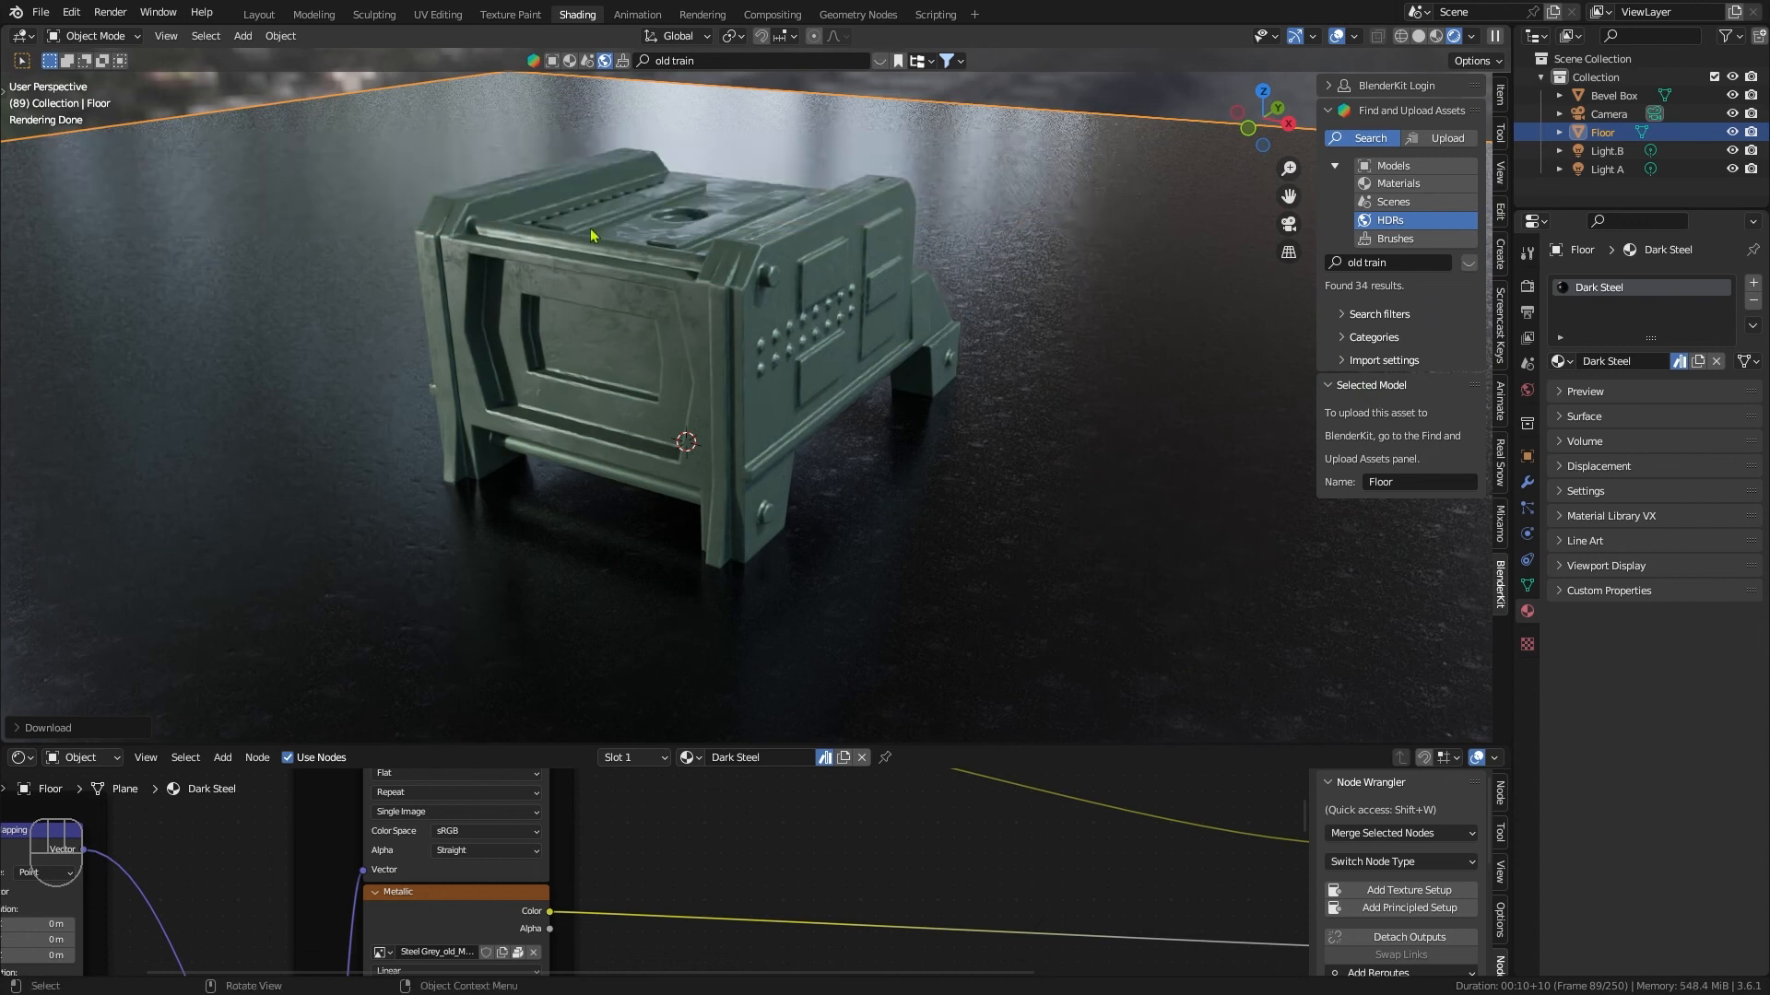
# Step: Render a test frame of the box on the dark steel floor
pyautogui.press('F12')
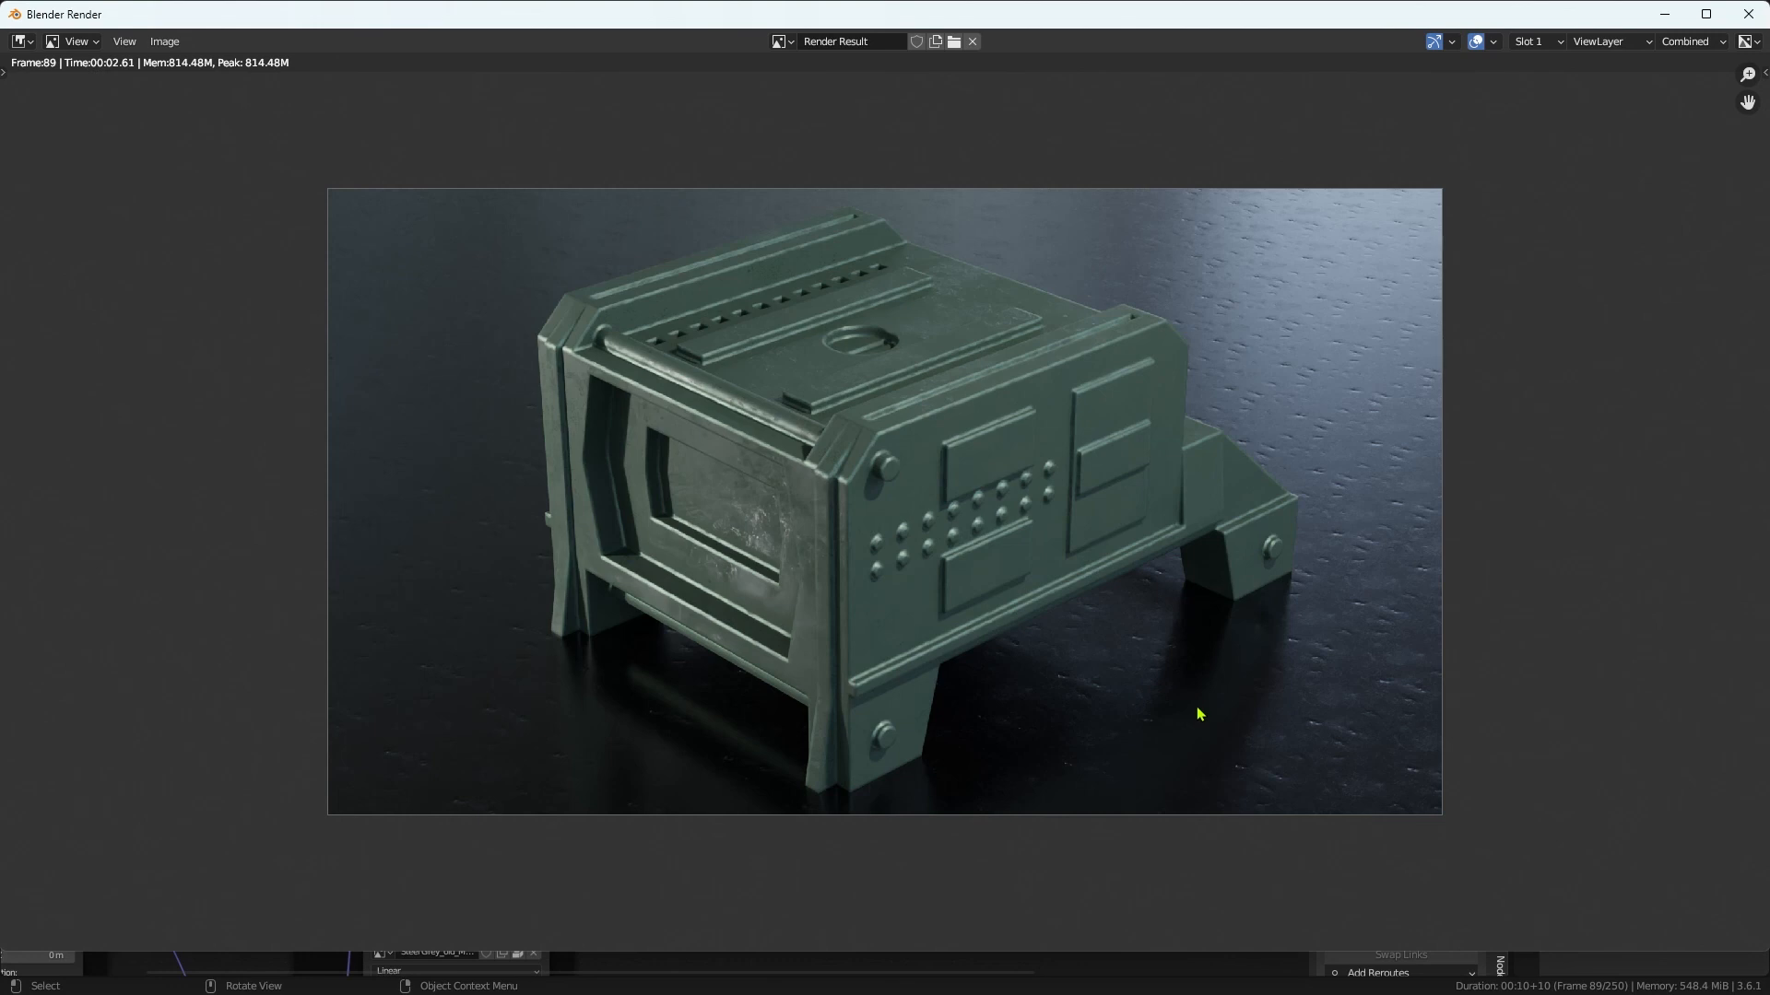
pyautogui.moveTo(1250, 557)
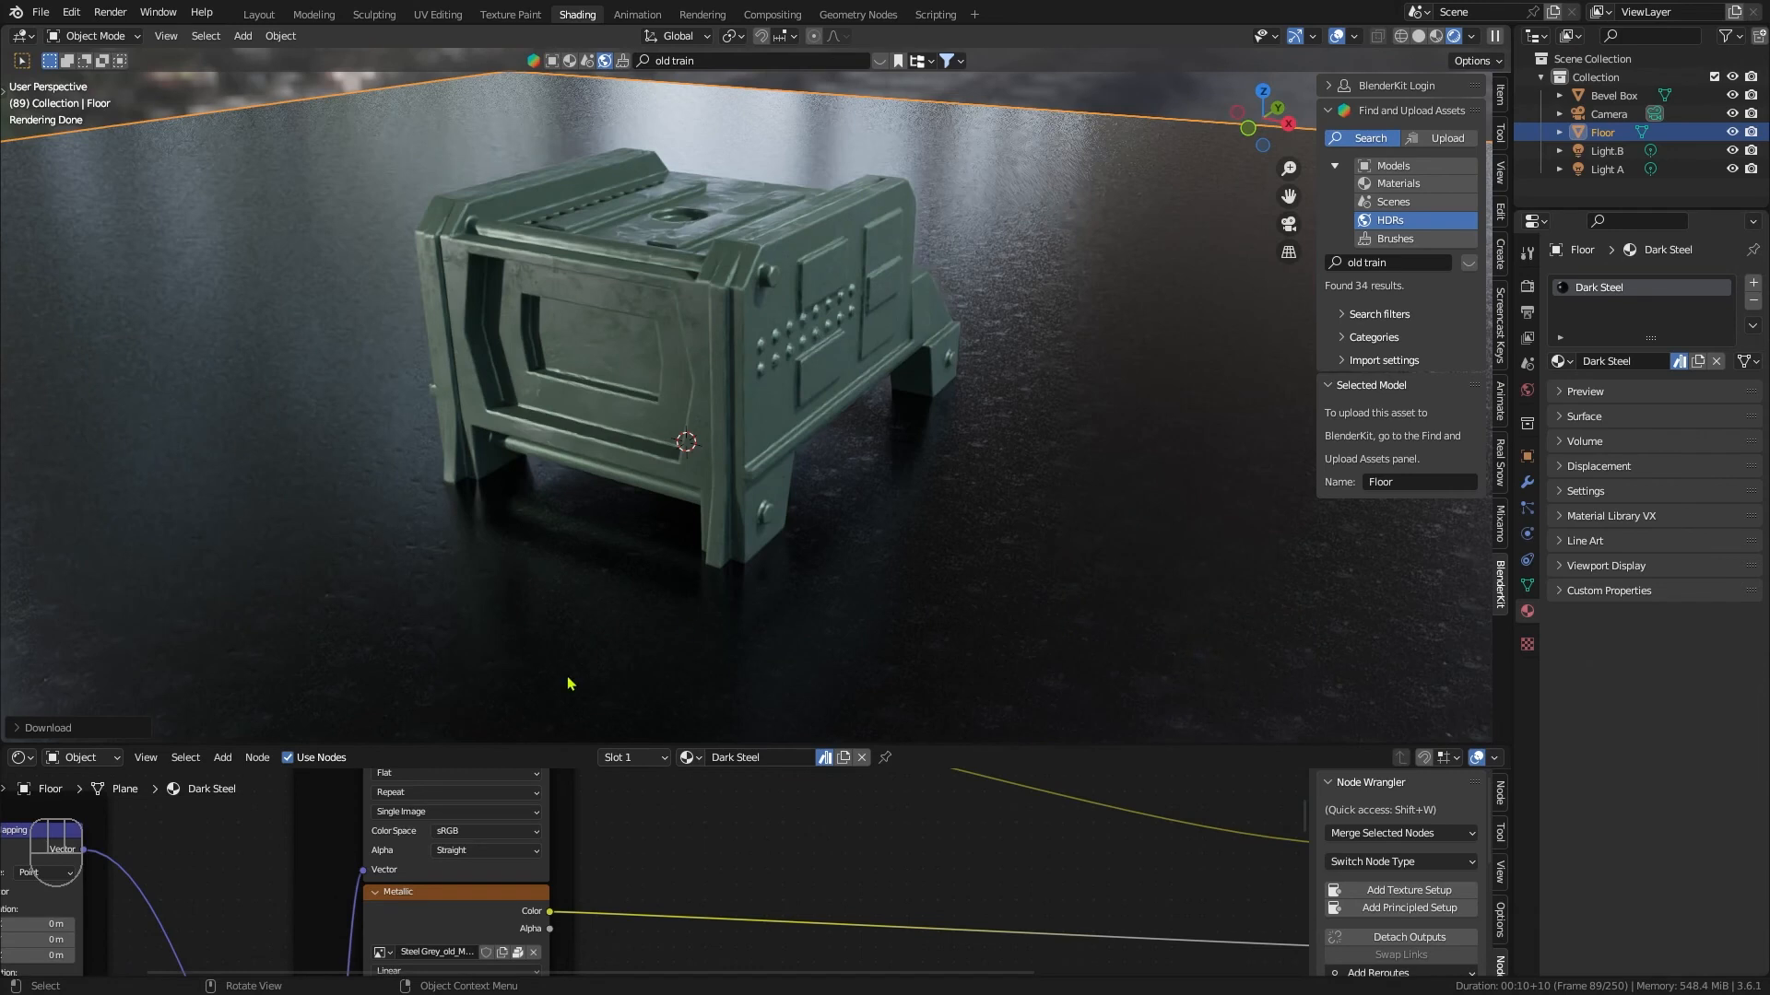
pyautogui.moveTo(844, 741)
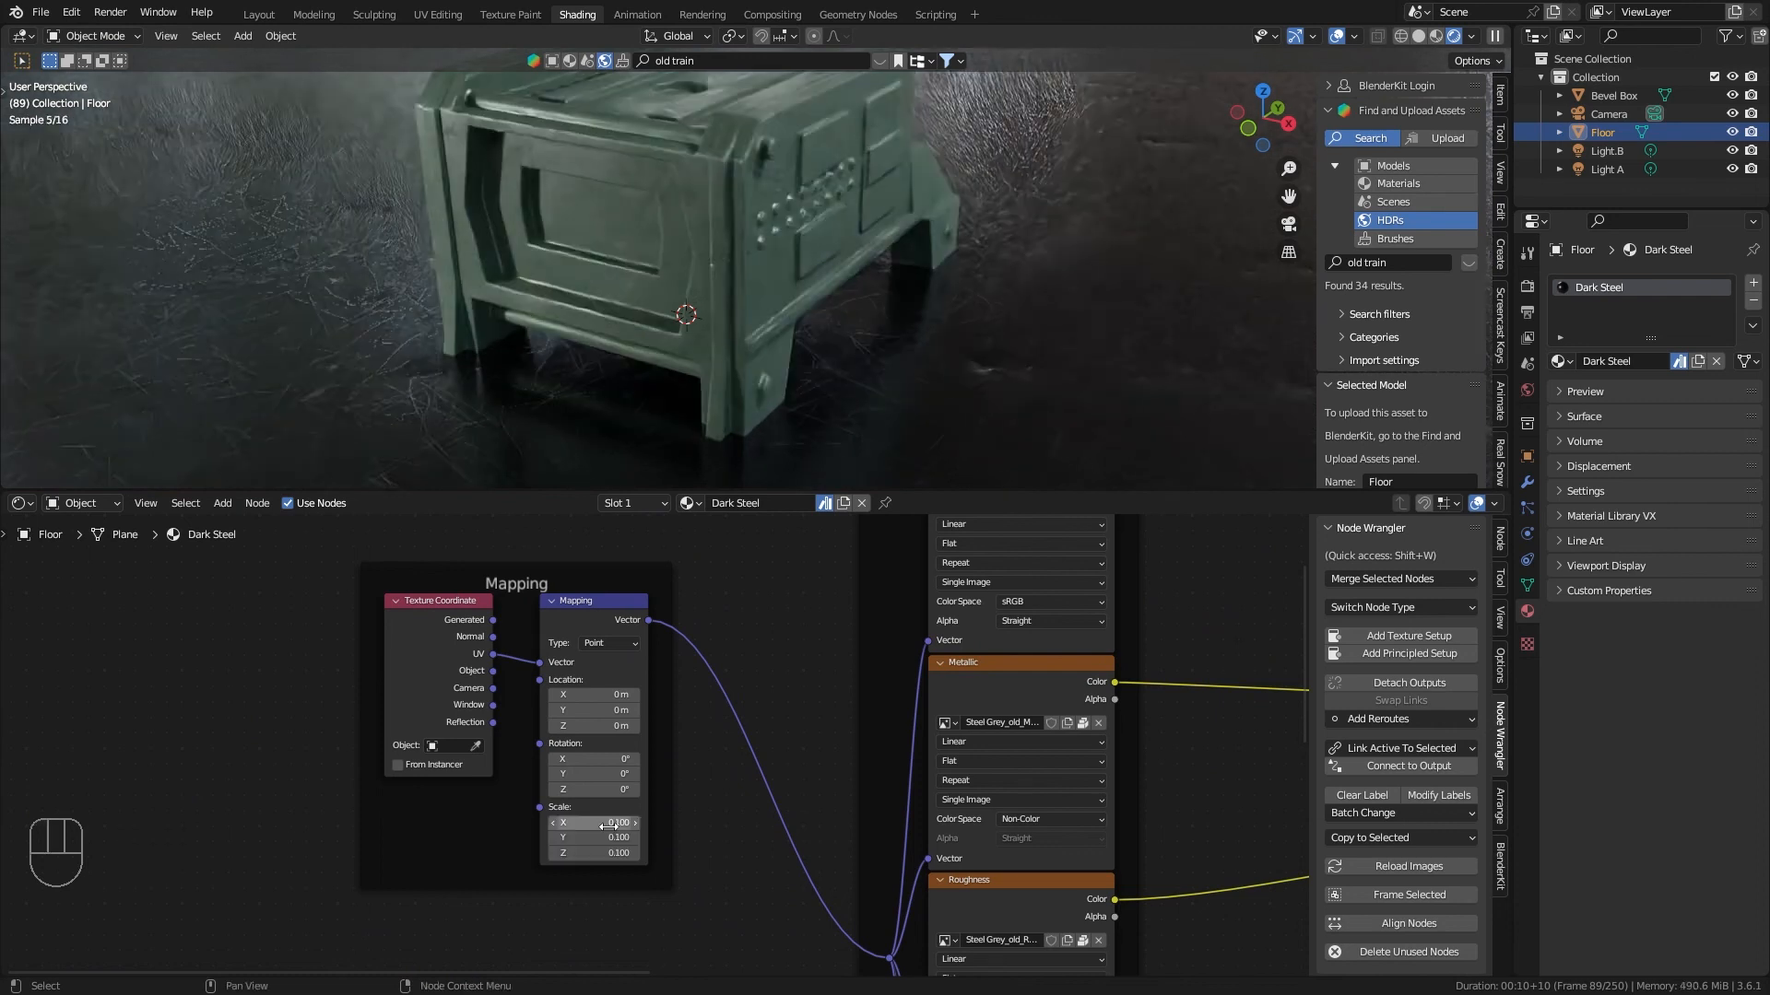
# Step: Render the frame again with the floor's mapping scale at 0.1
pyautogui.press('F12')
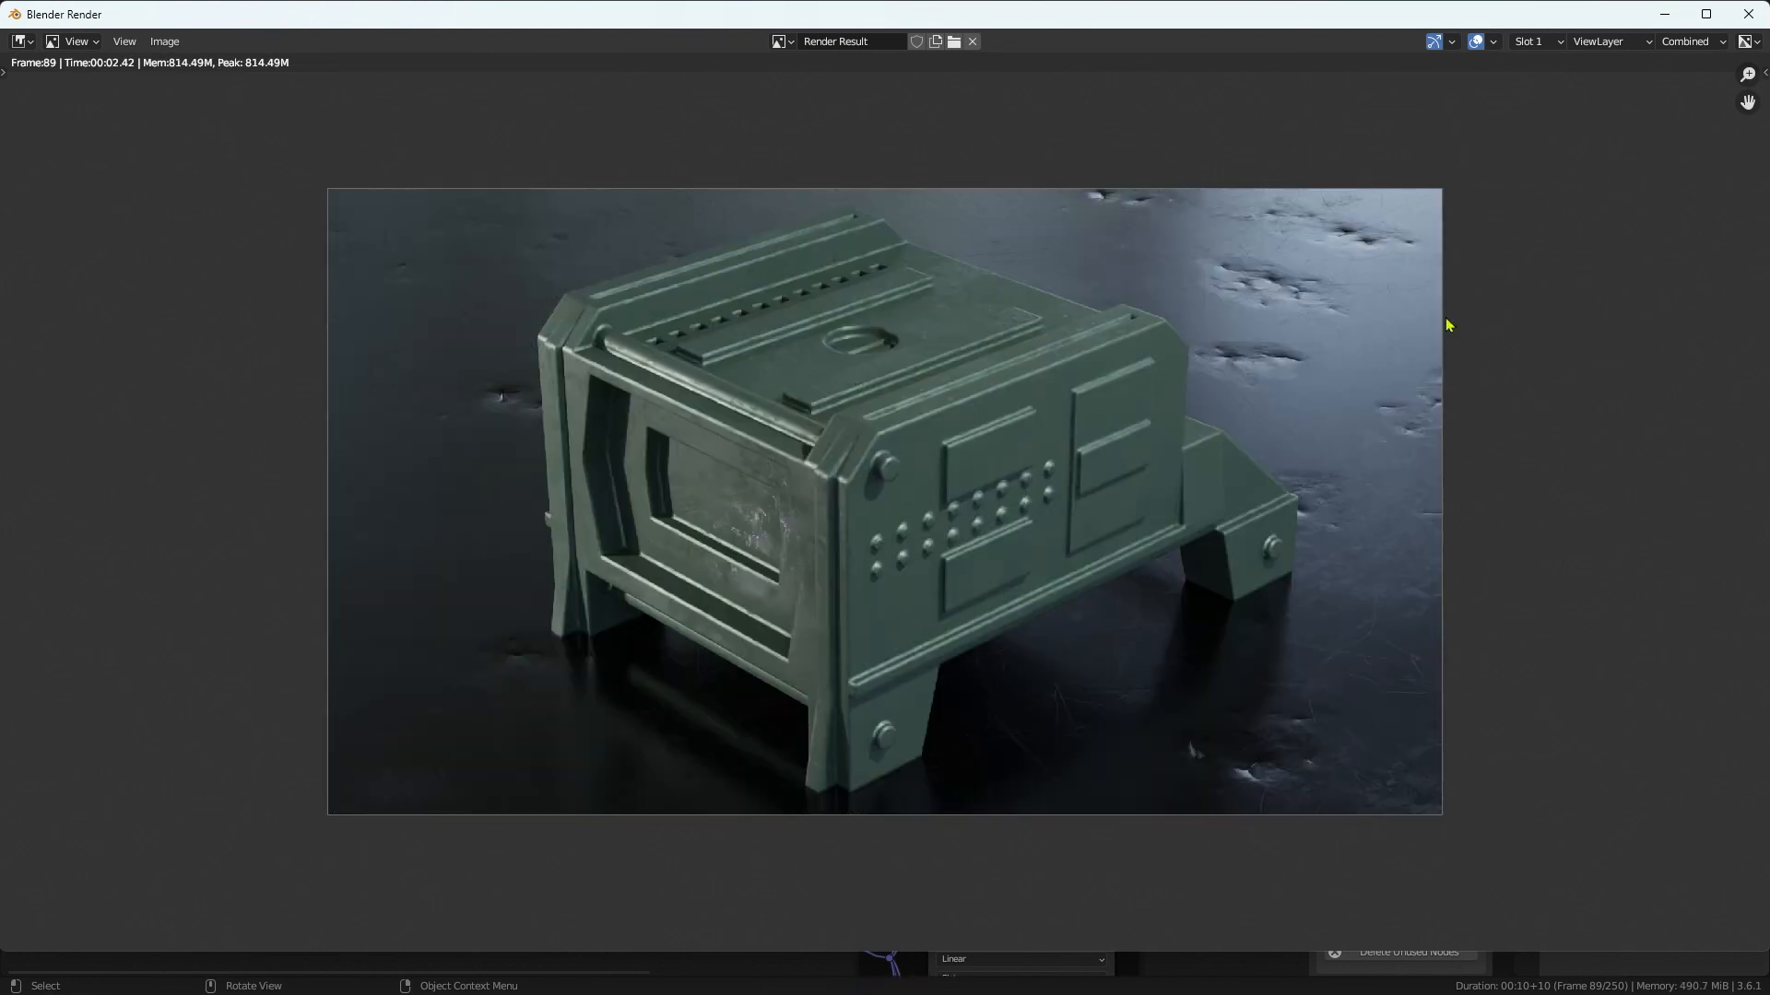
pyautogui.moveTo(1305, 675)
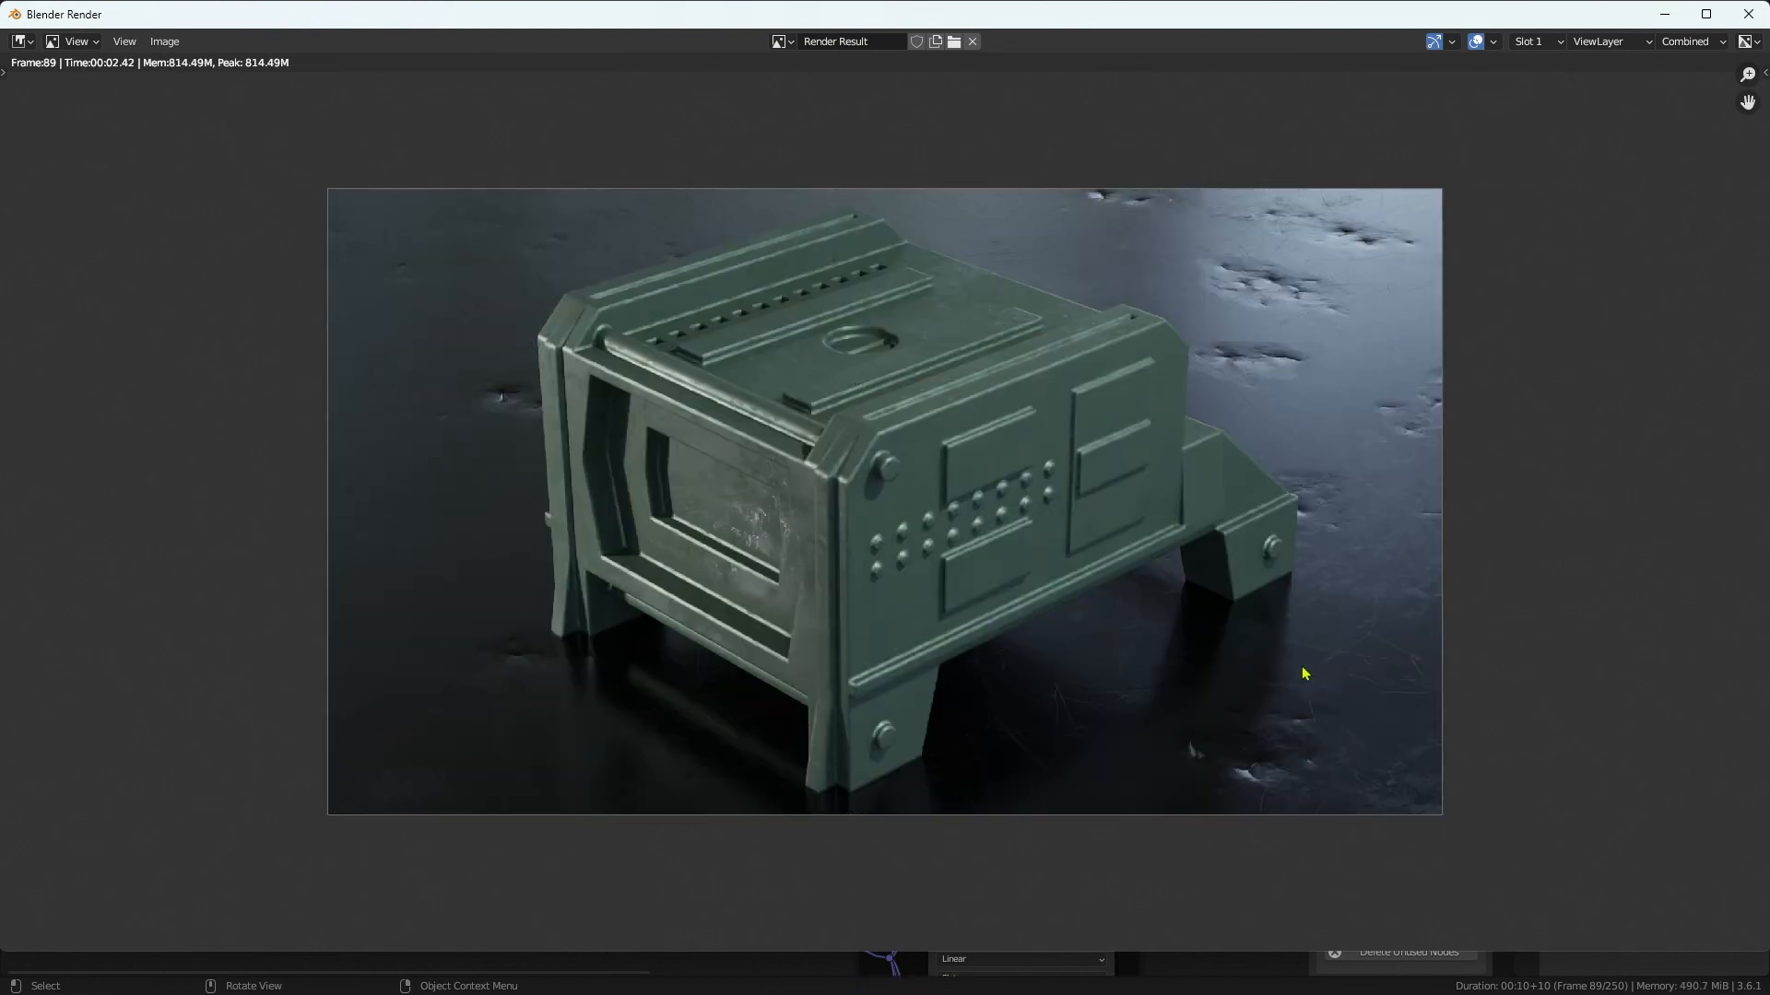